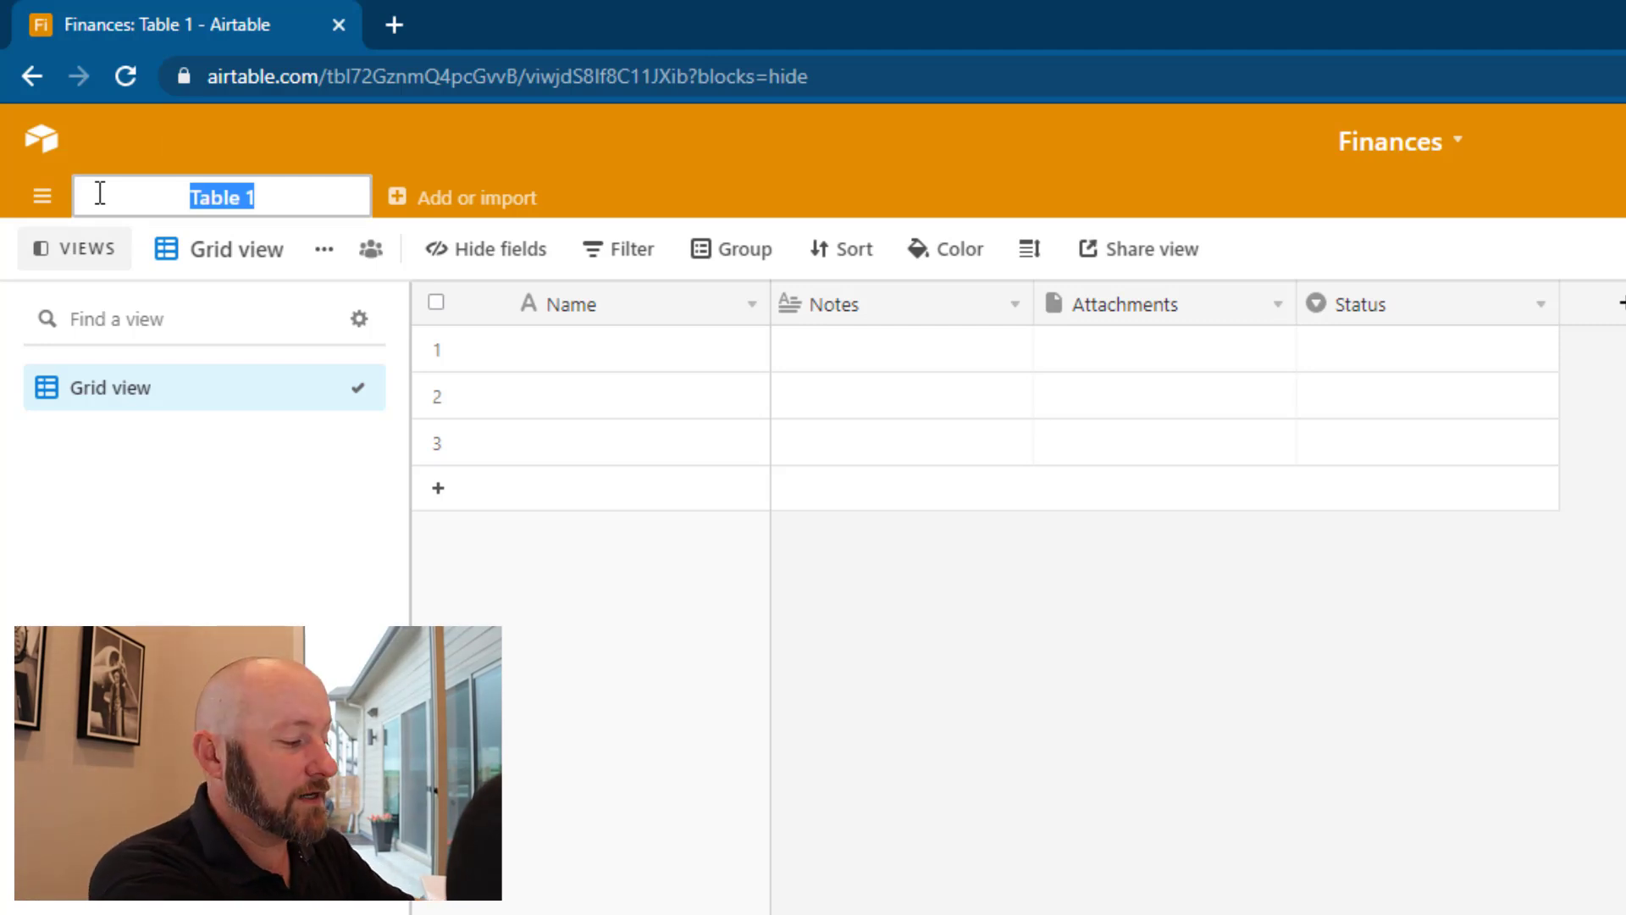
Rename Table 1 to Income, add an Expenses table, and return to Income
type("Income")
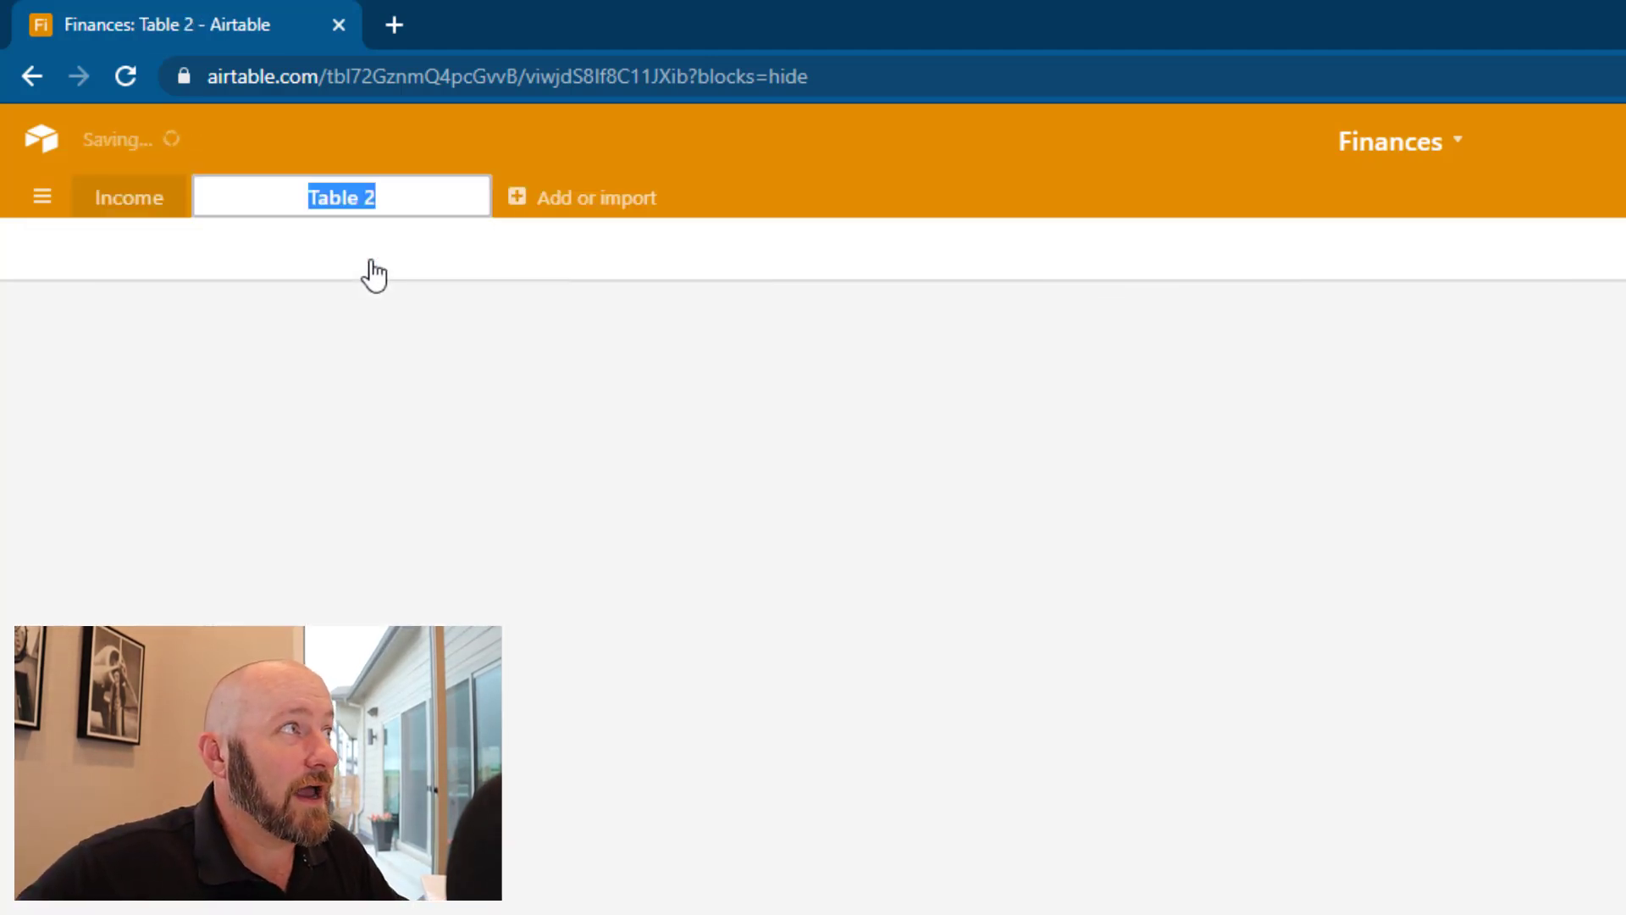
type("Expenses")
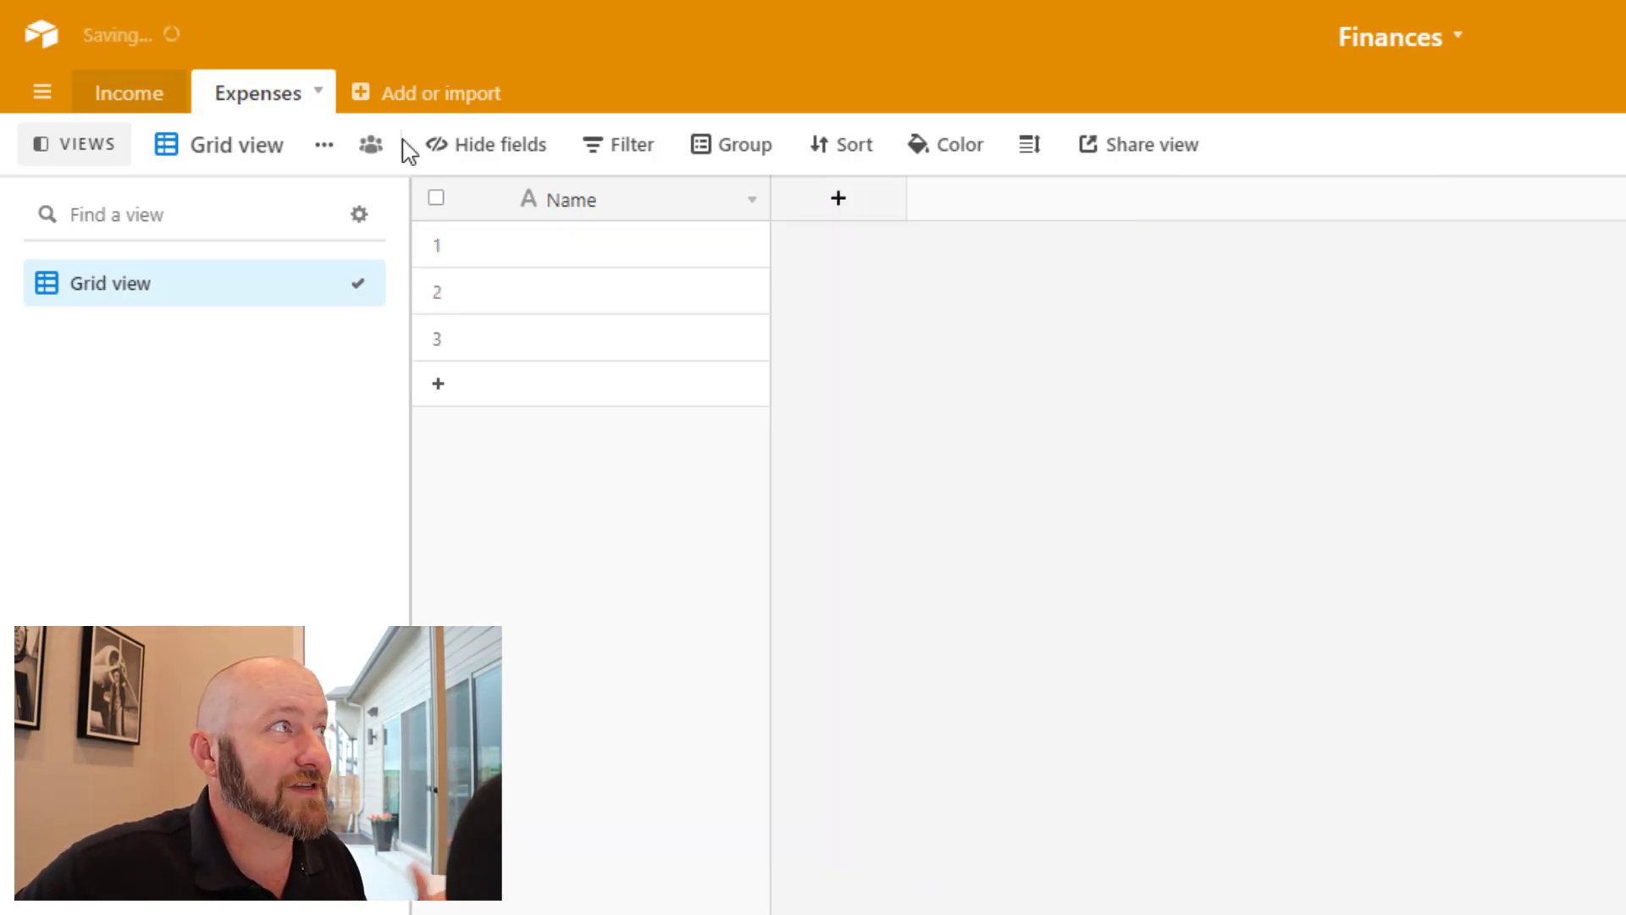
left_click(129, 93)
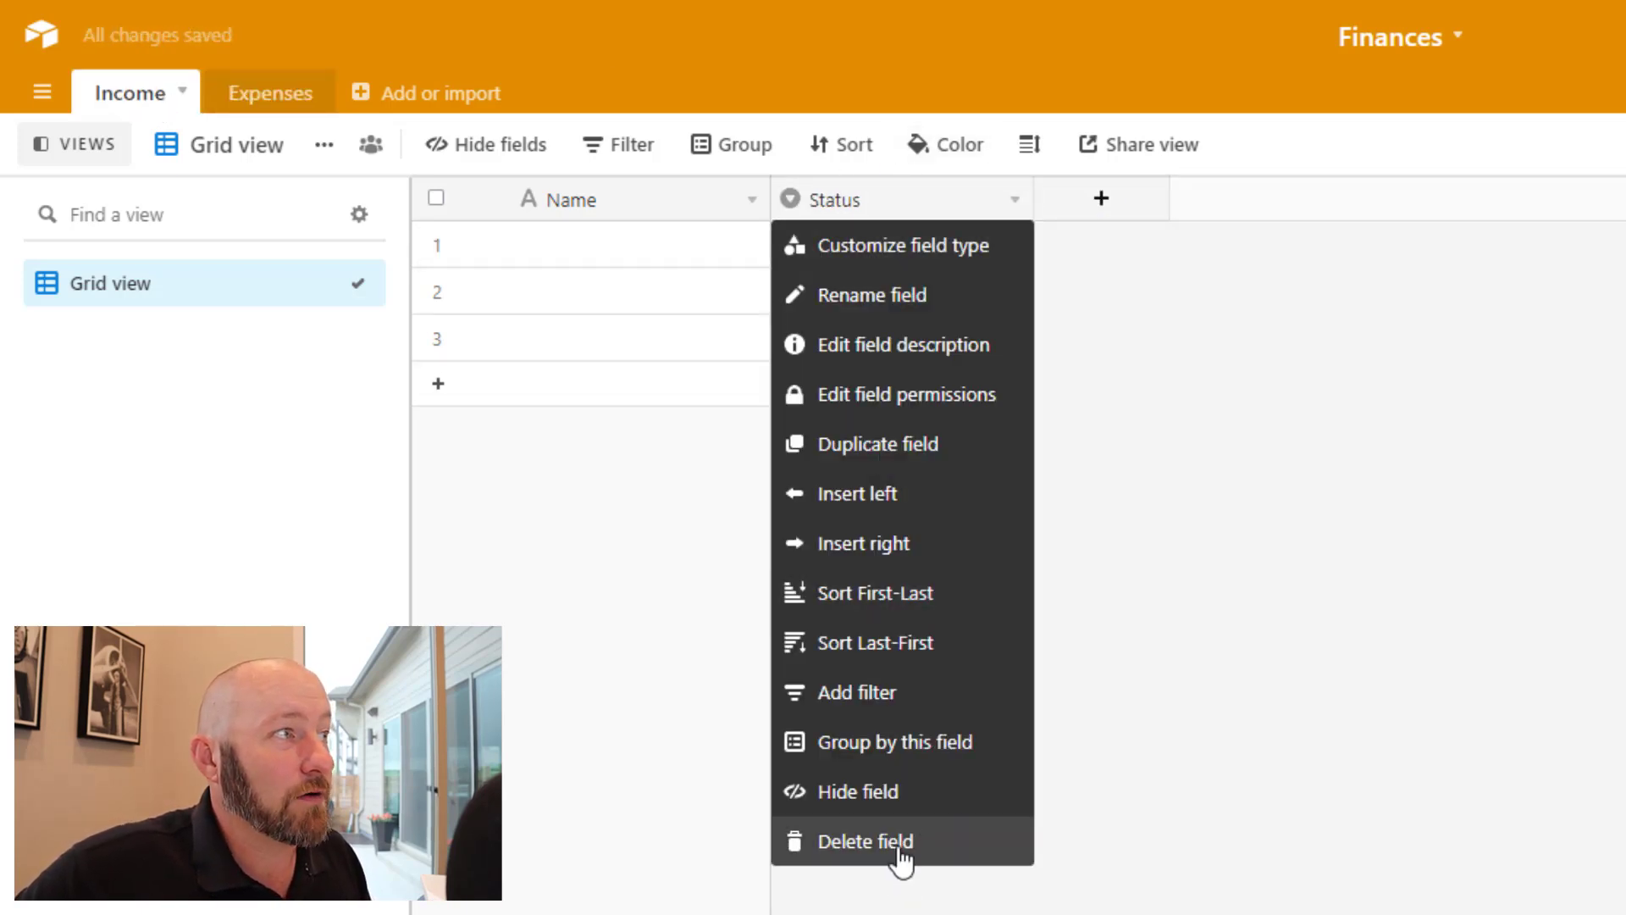
Delete the Status field and add a date-type field named Date
left_click(865, 841)
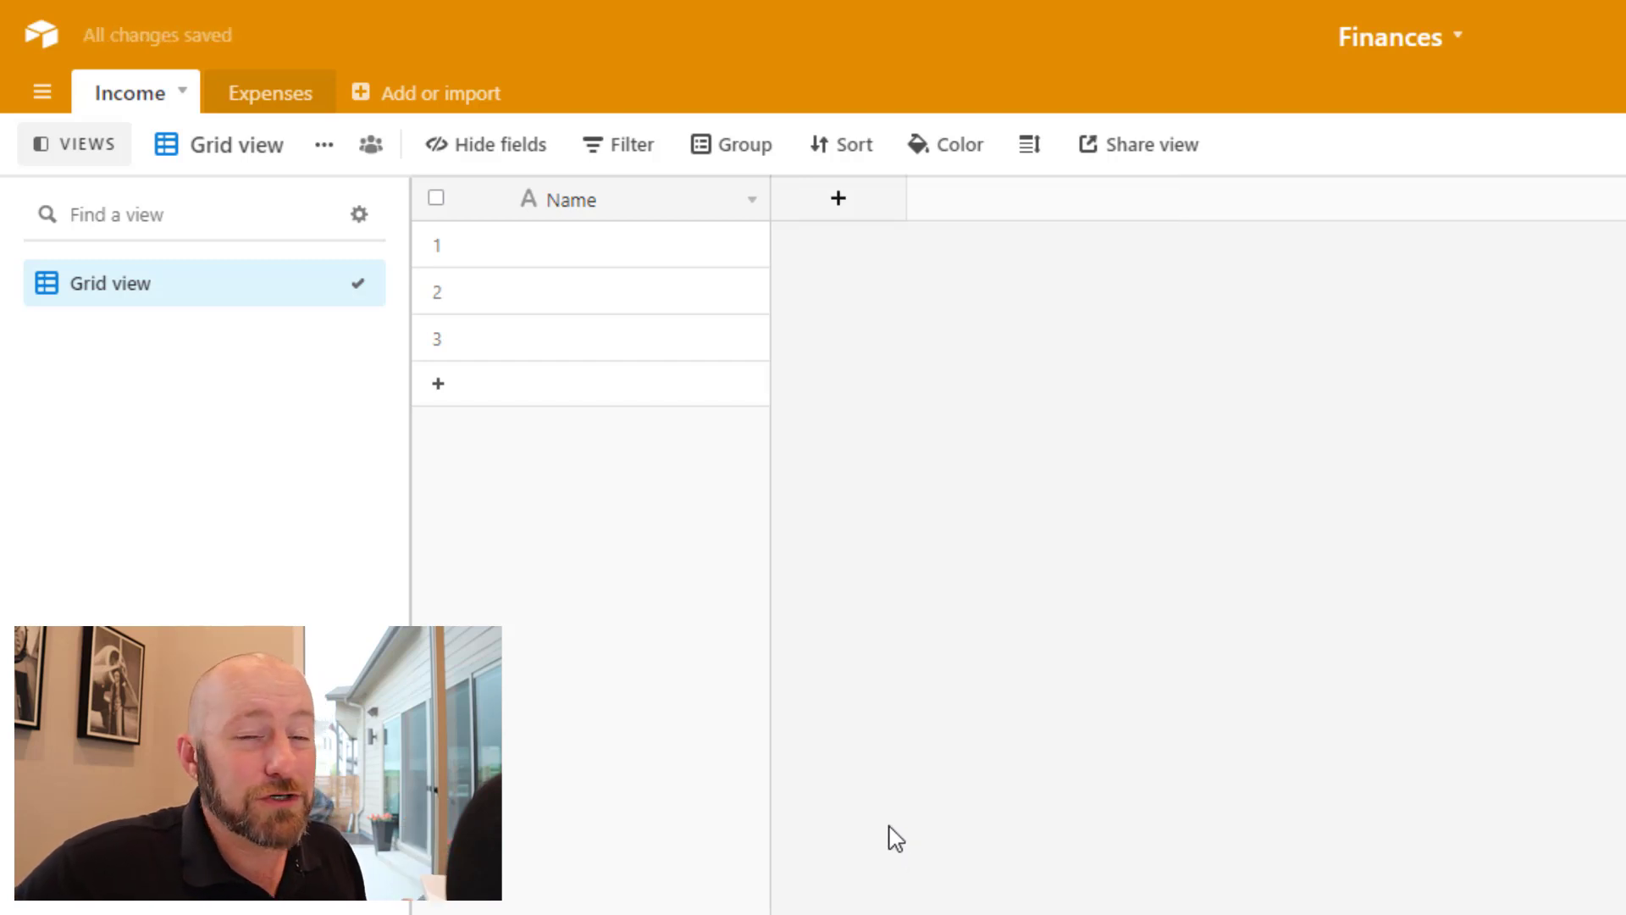
mouse_move(643, 212)
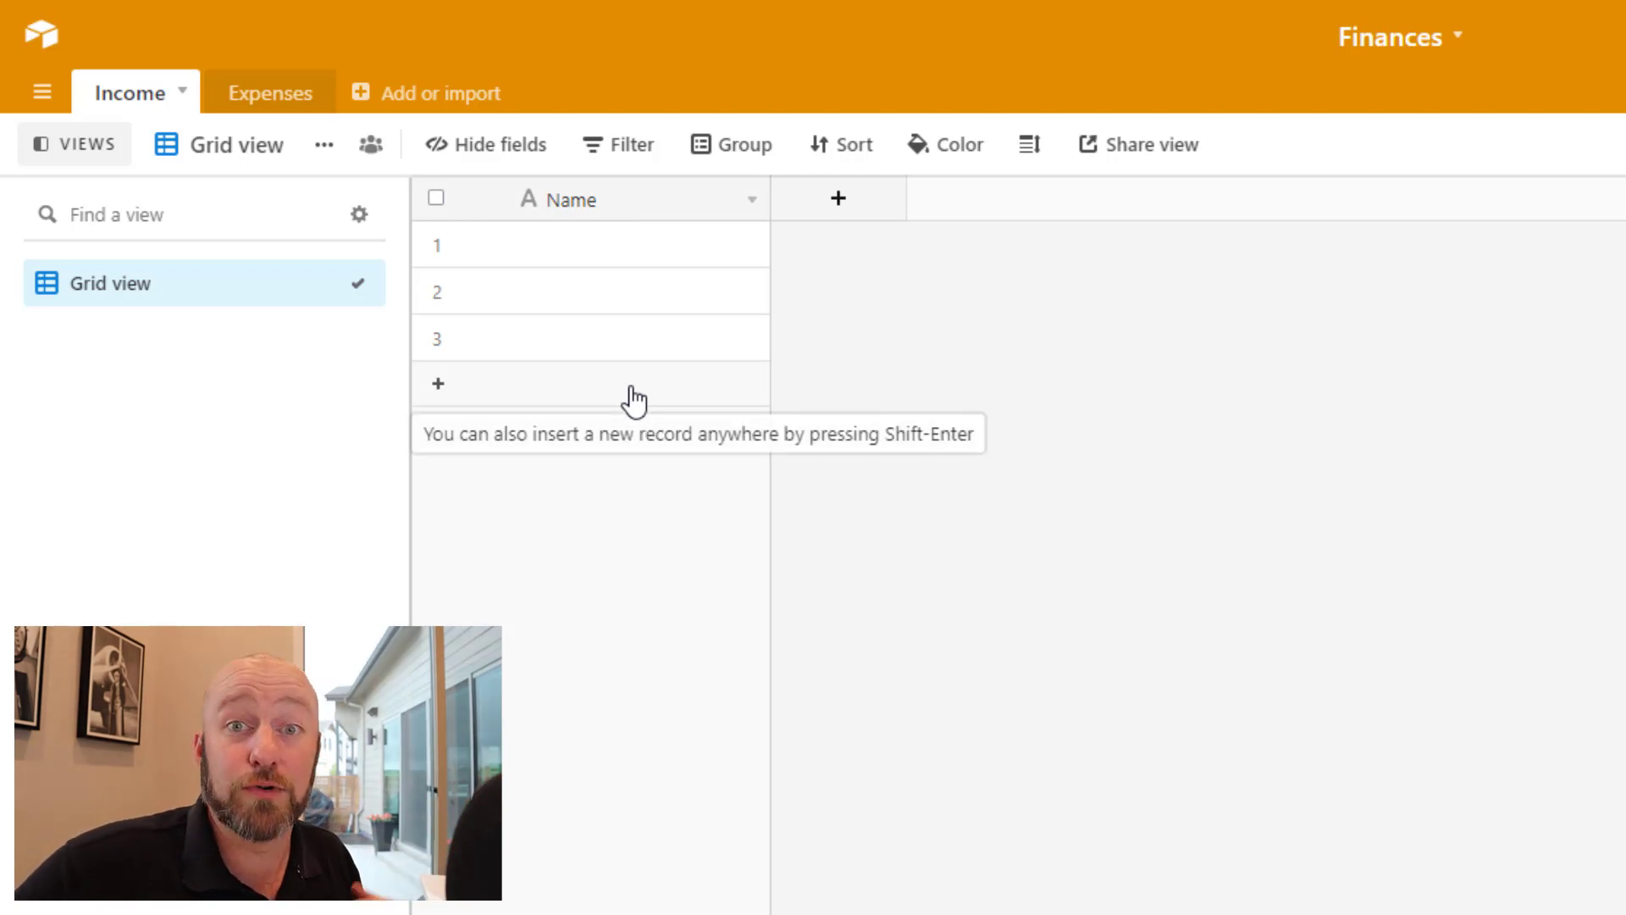
left_click(838, 198)
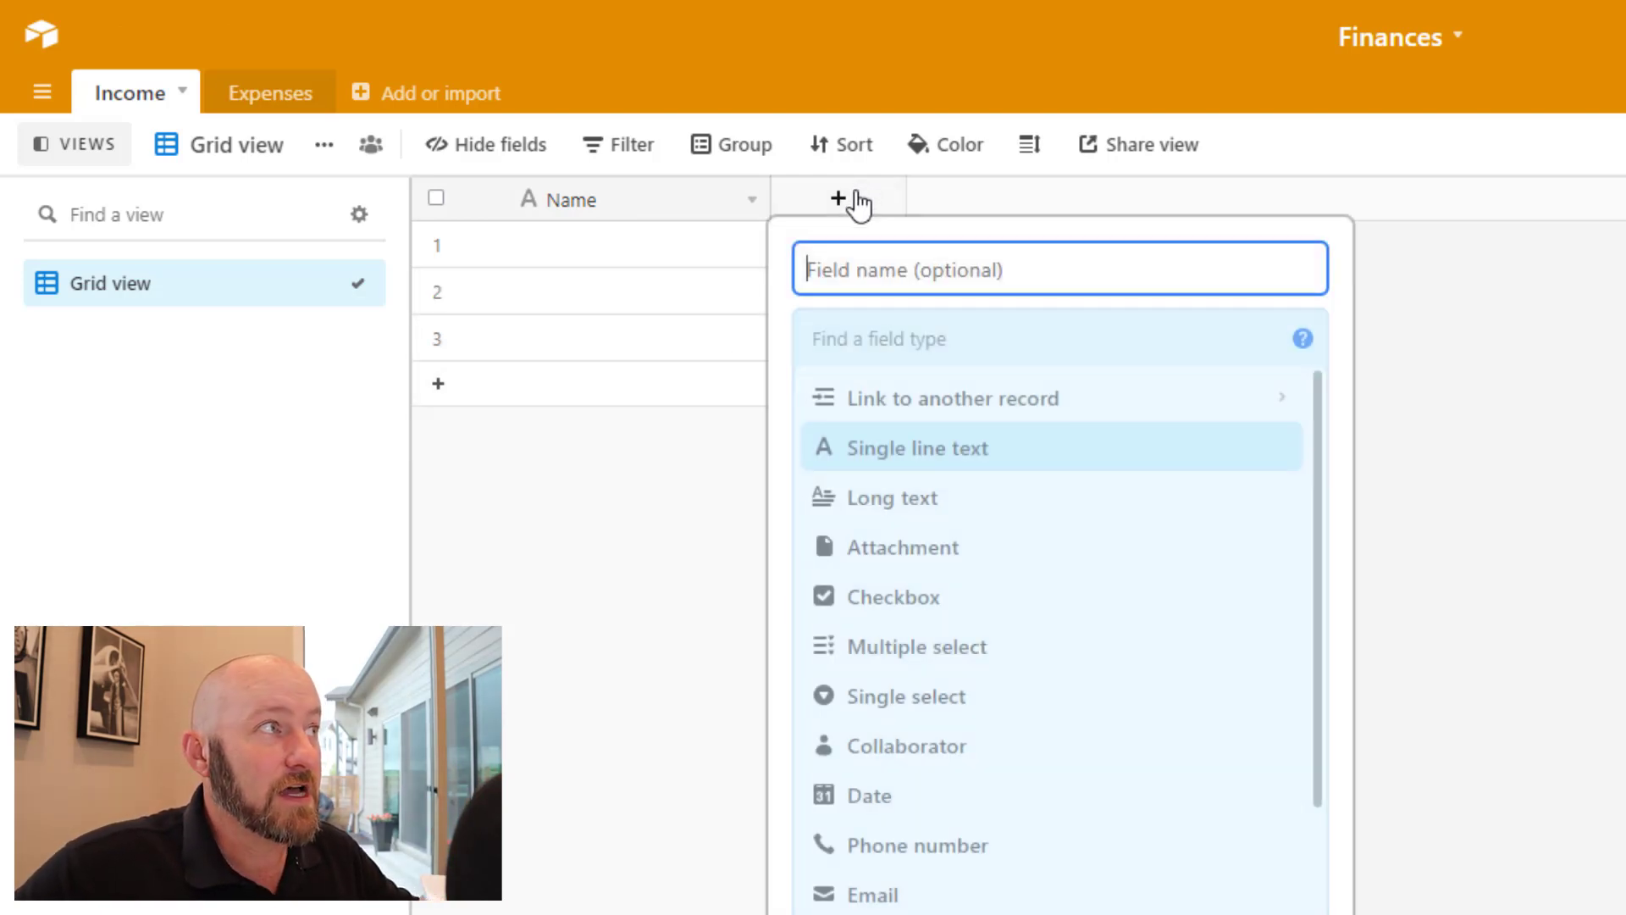
type("Date")
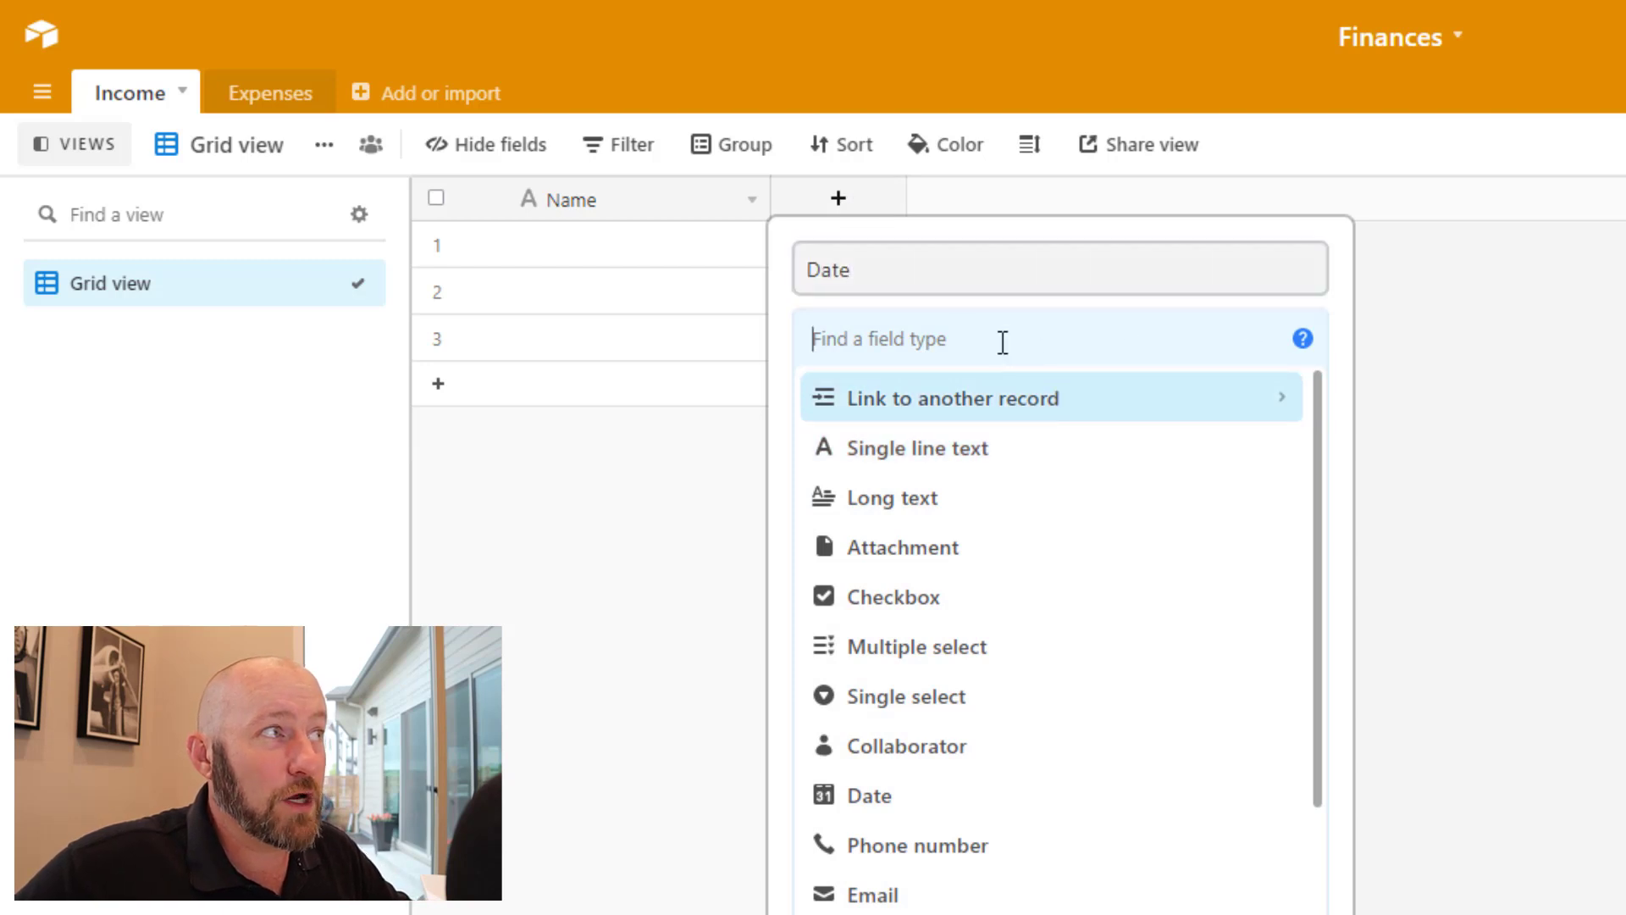
left_click(869, 795)
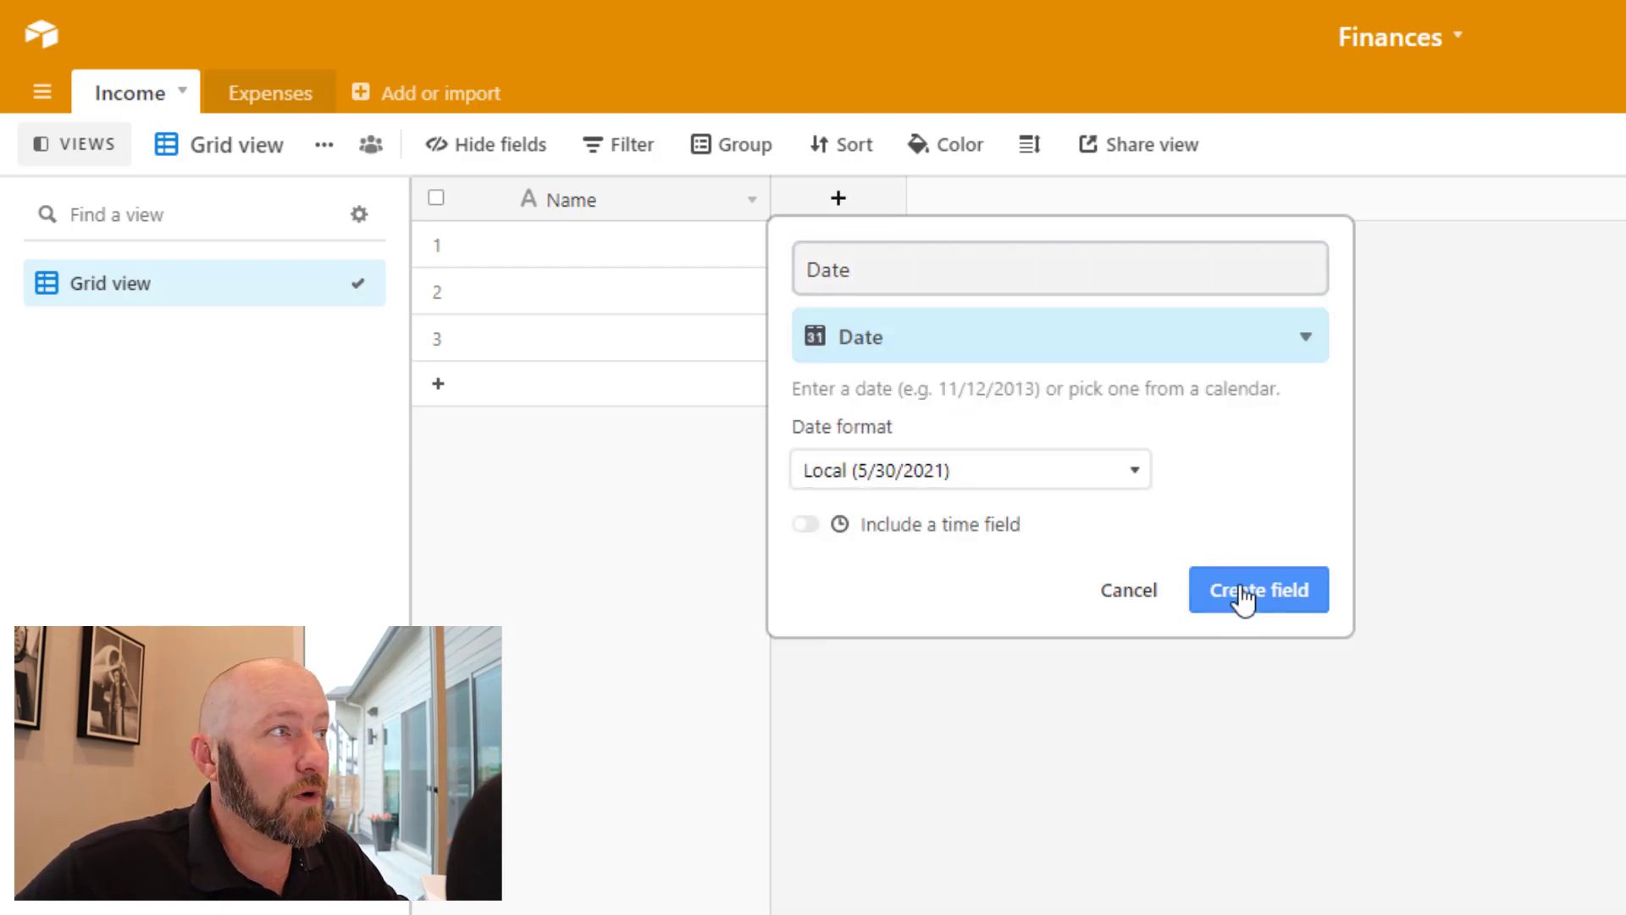
left_click(1258, 590)
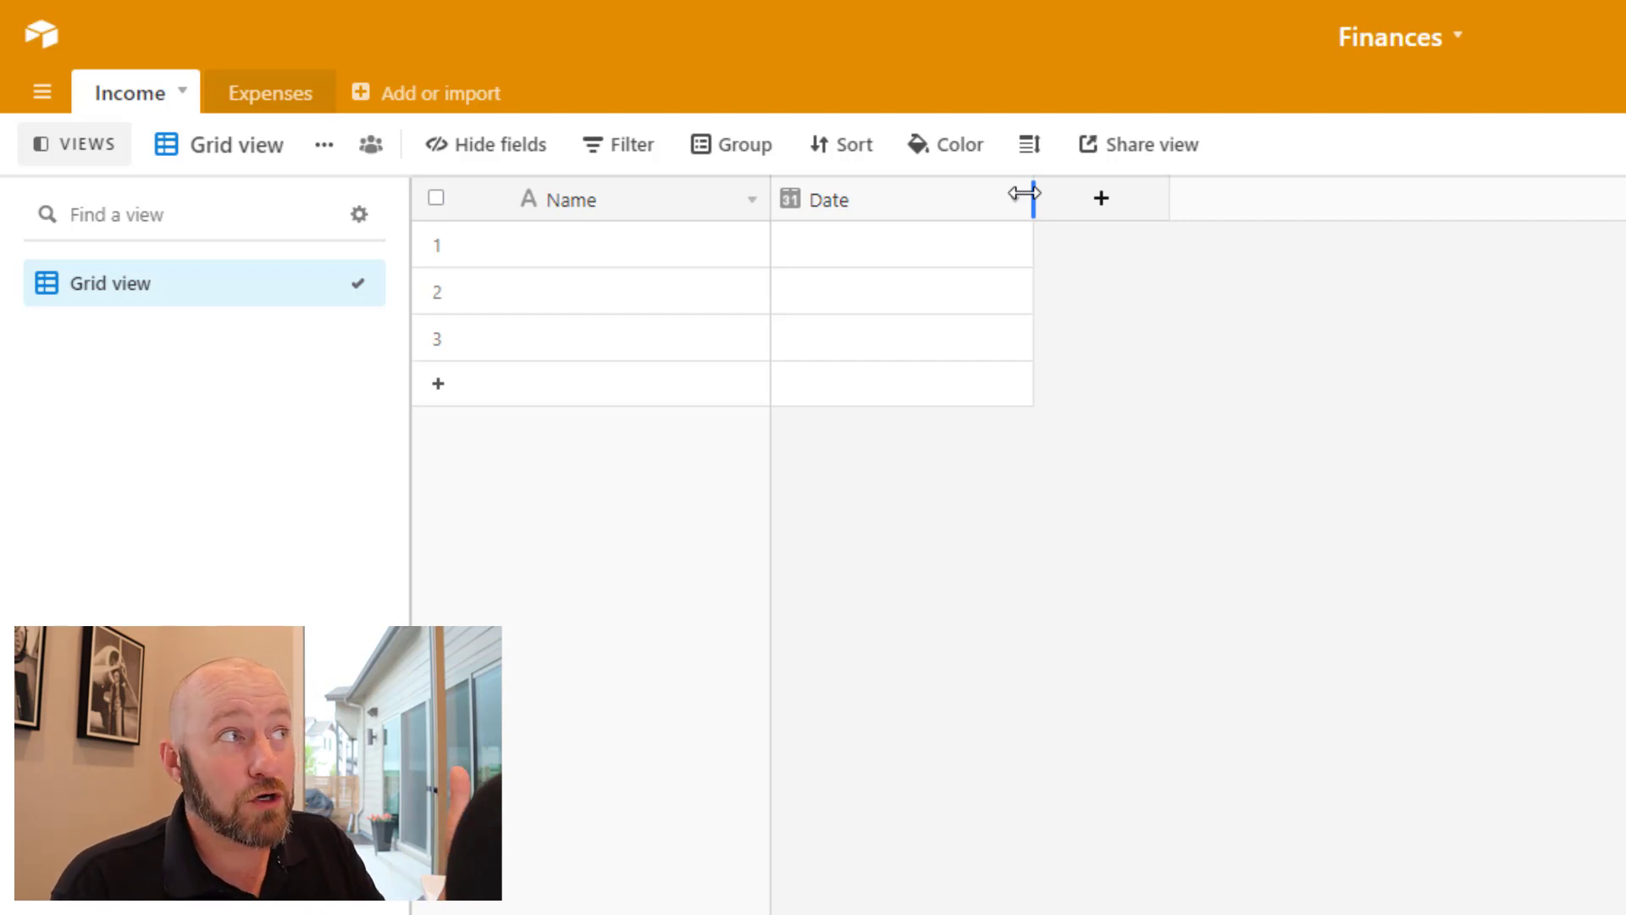
Add a Created time field named Created Date
left_click(1100, 198)
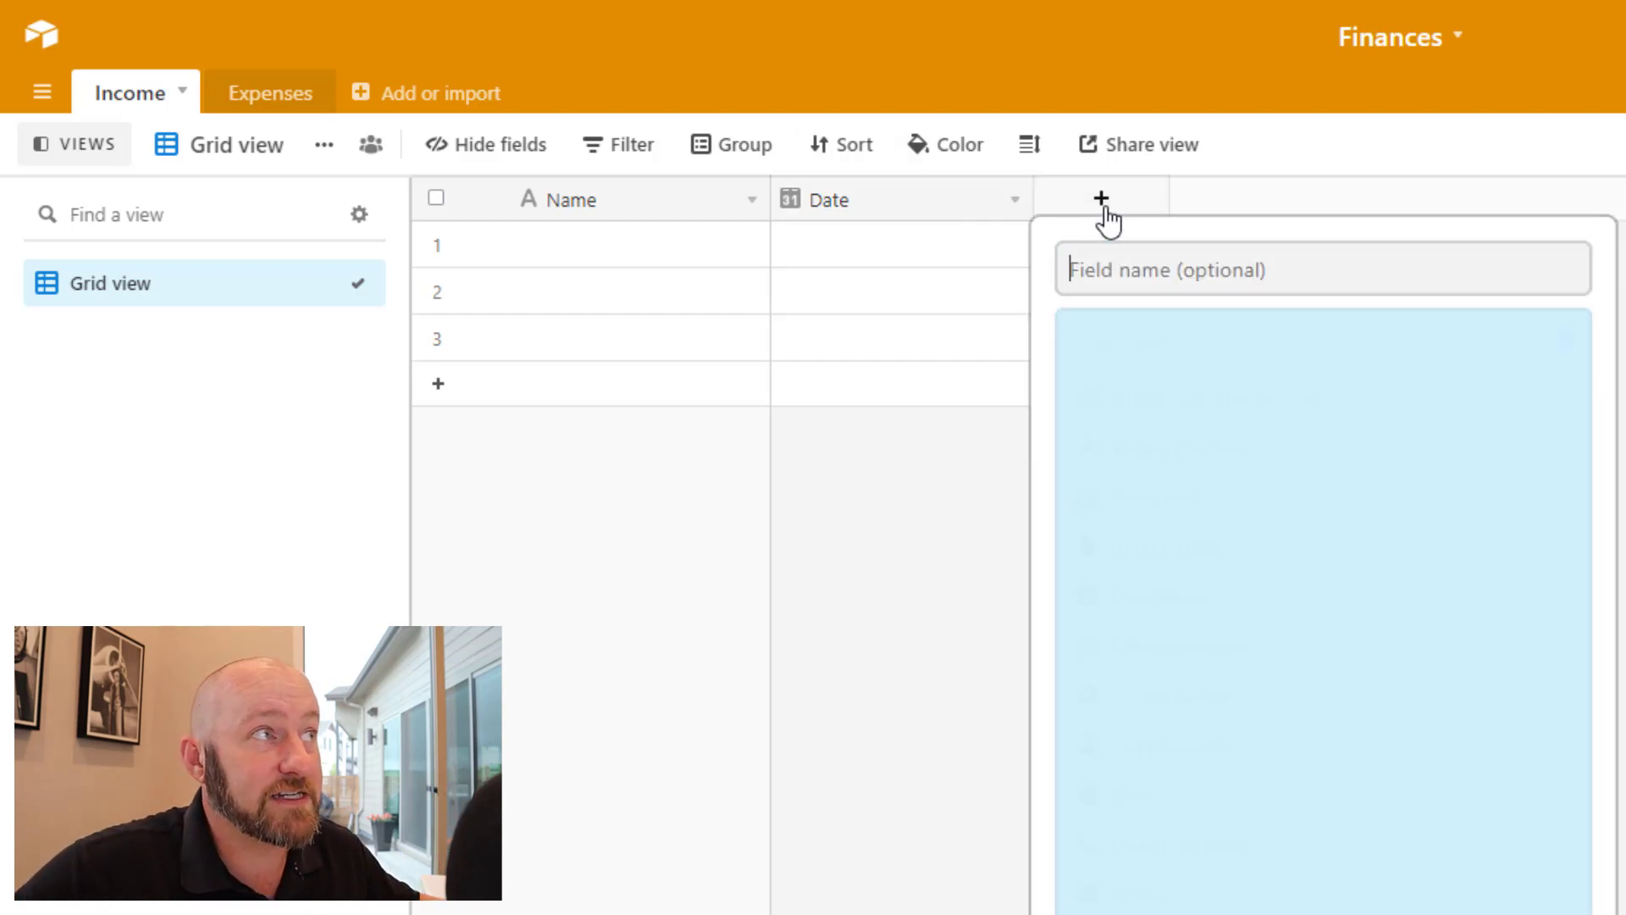
type("Created Date")
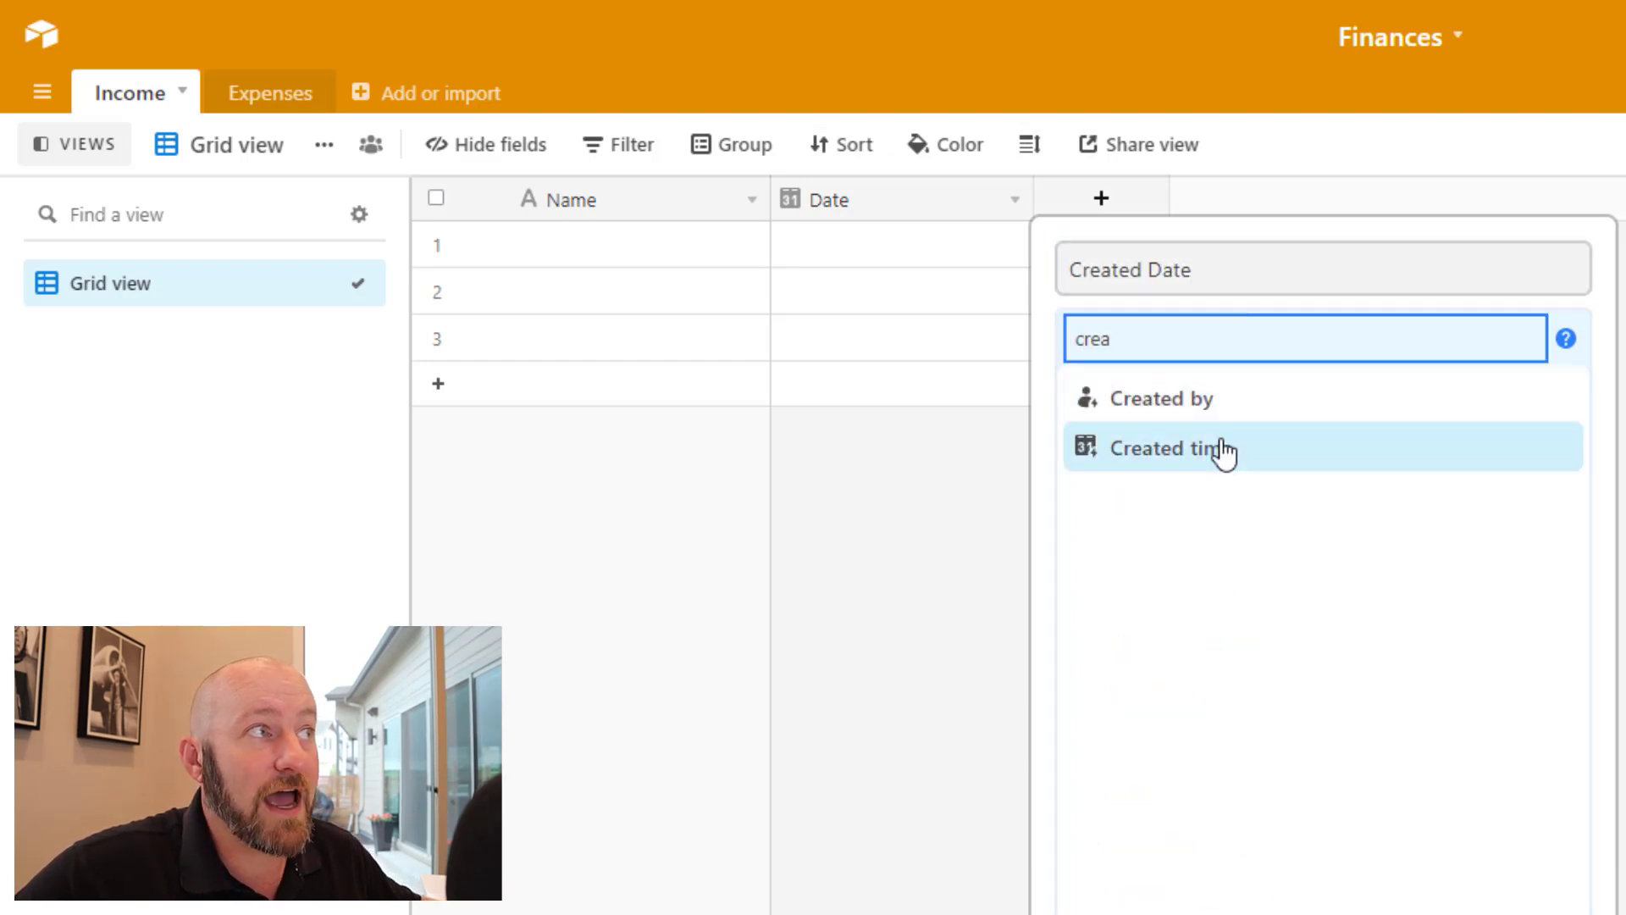
left_click(1161, 448)
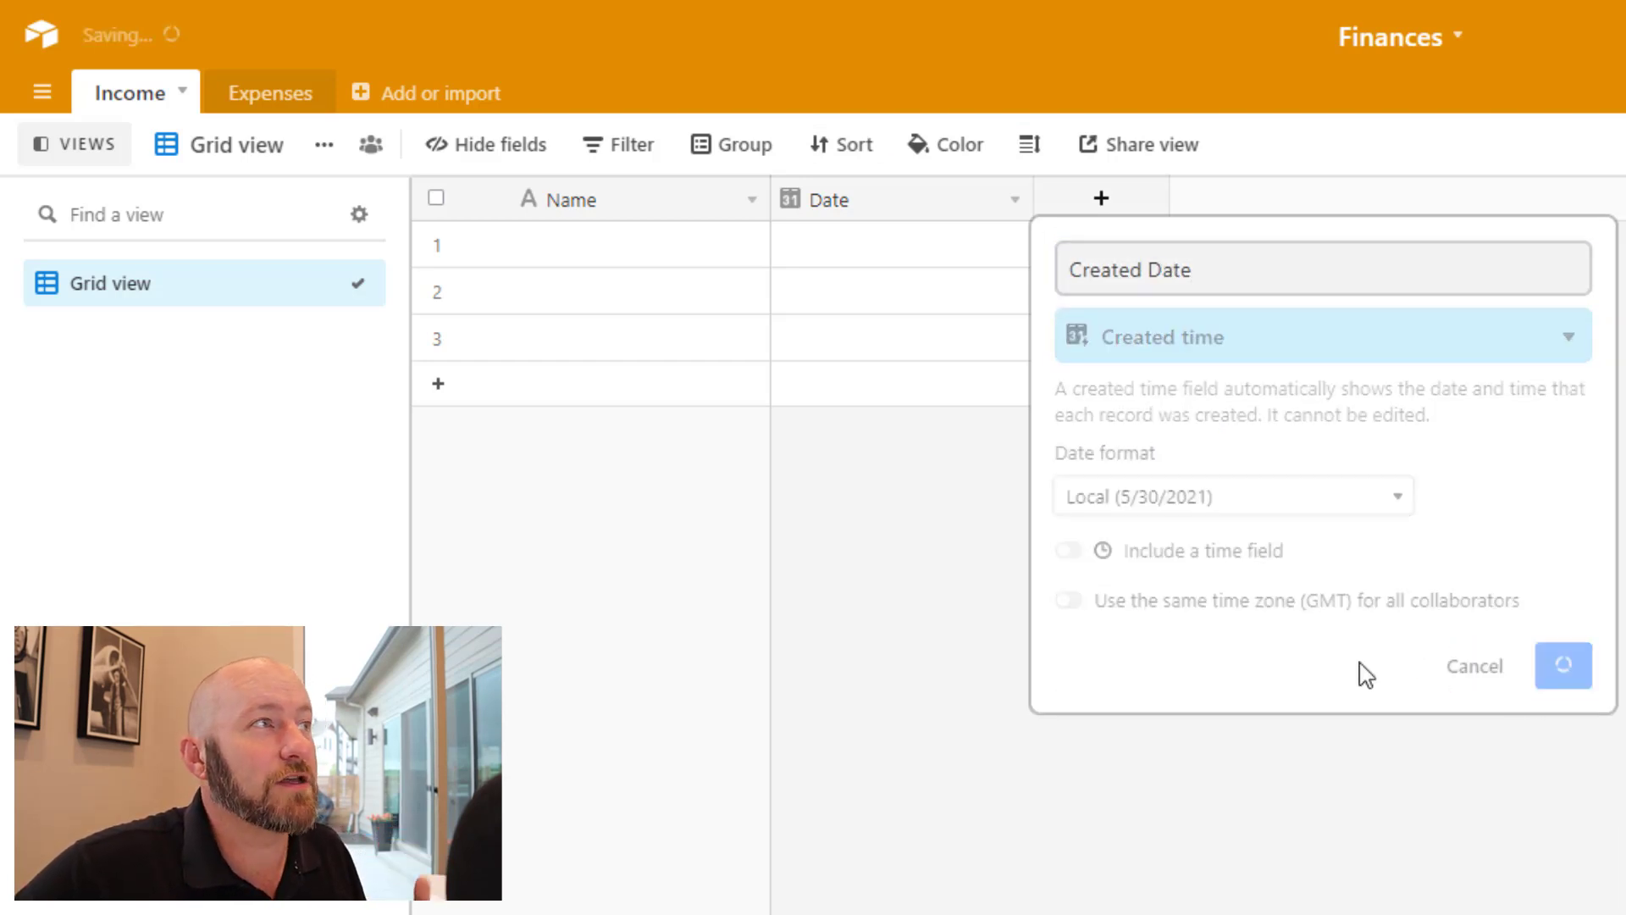
left_click(1562, 666)
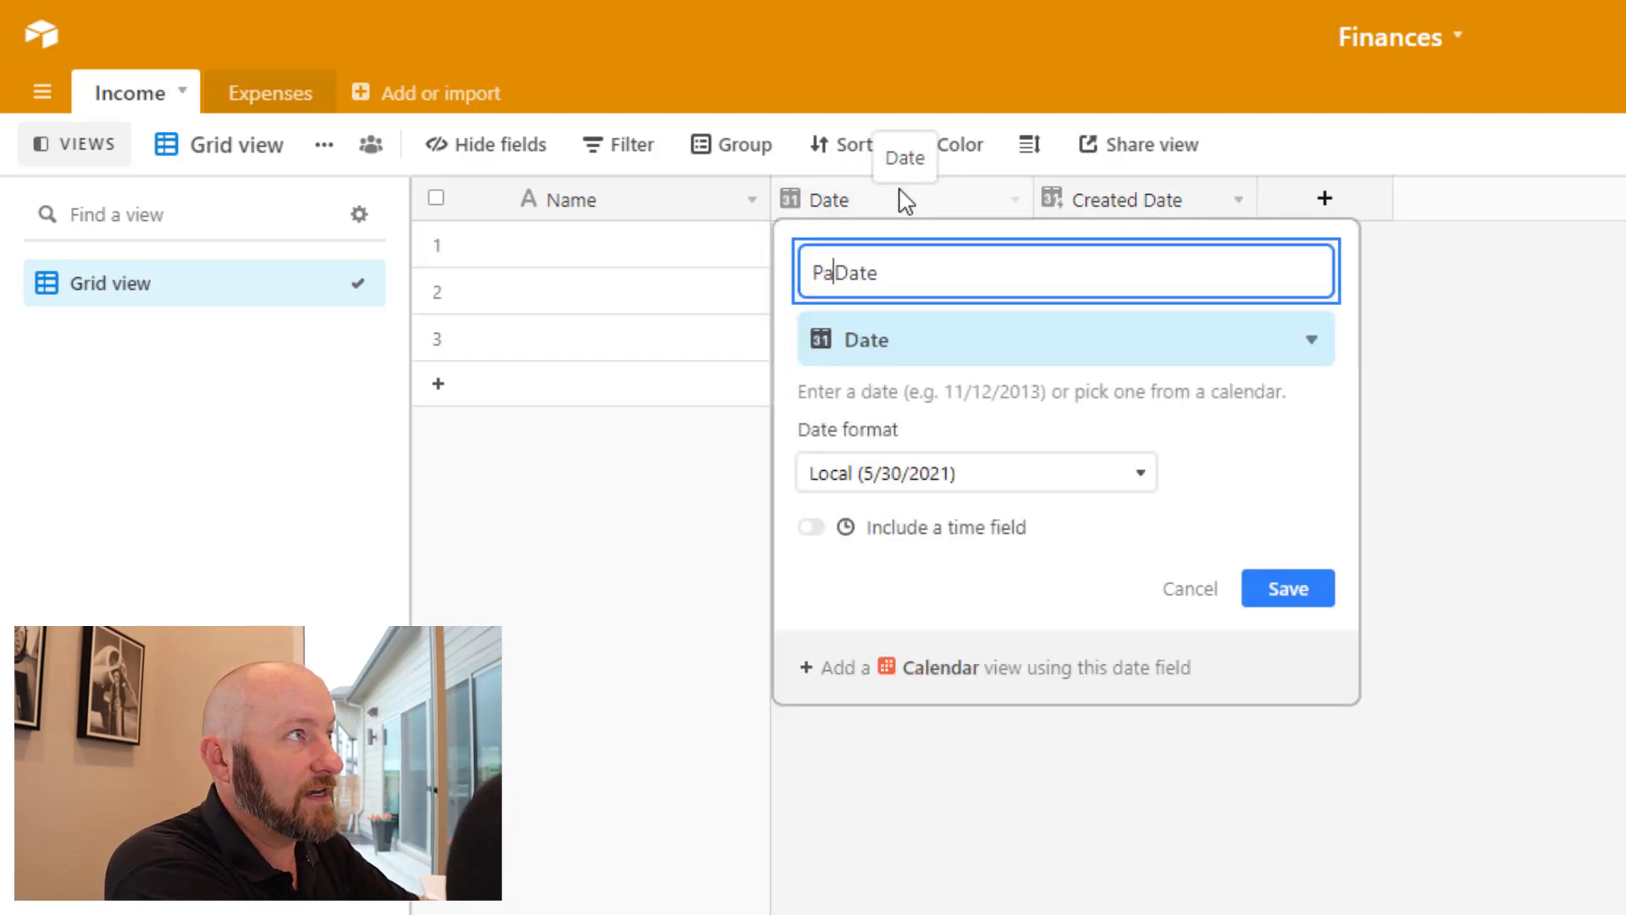
Rename Date to Paid Date and add a currency Amount field with $1,500.00, $750.00, $150.00
left_click(1286, 588)
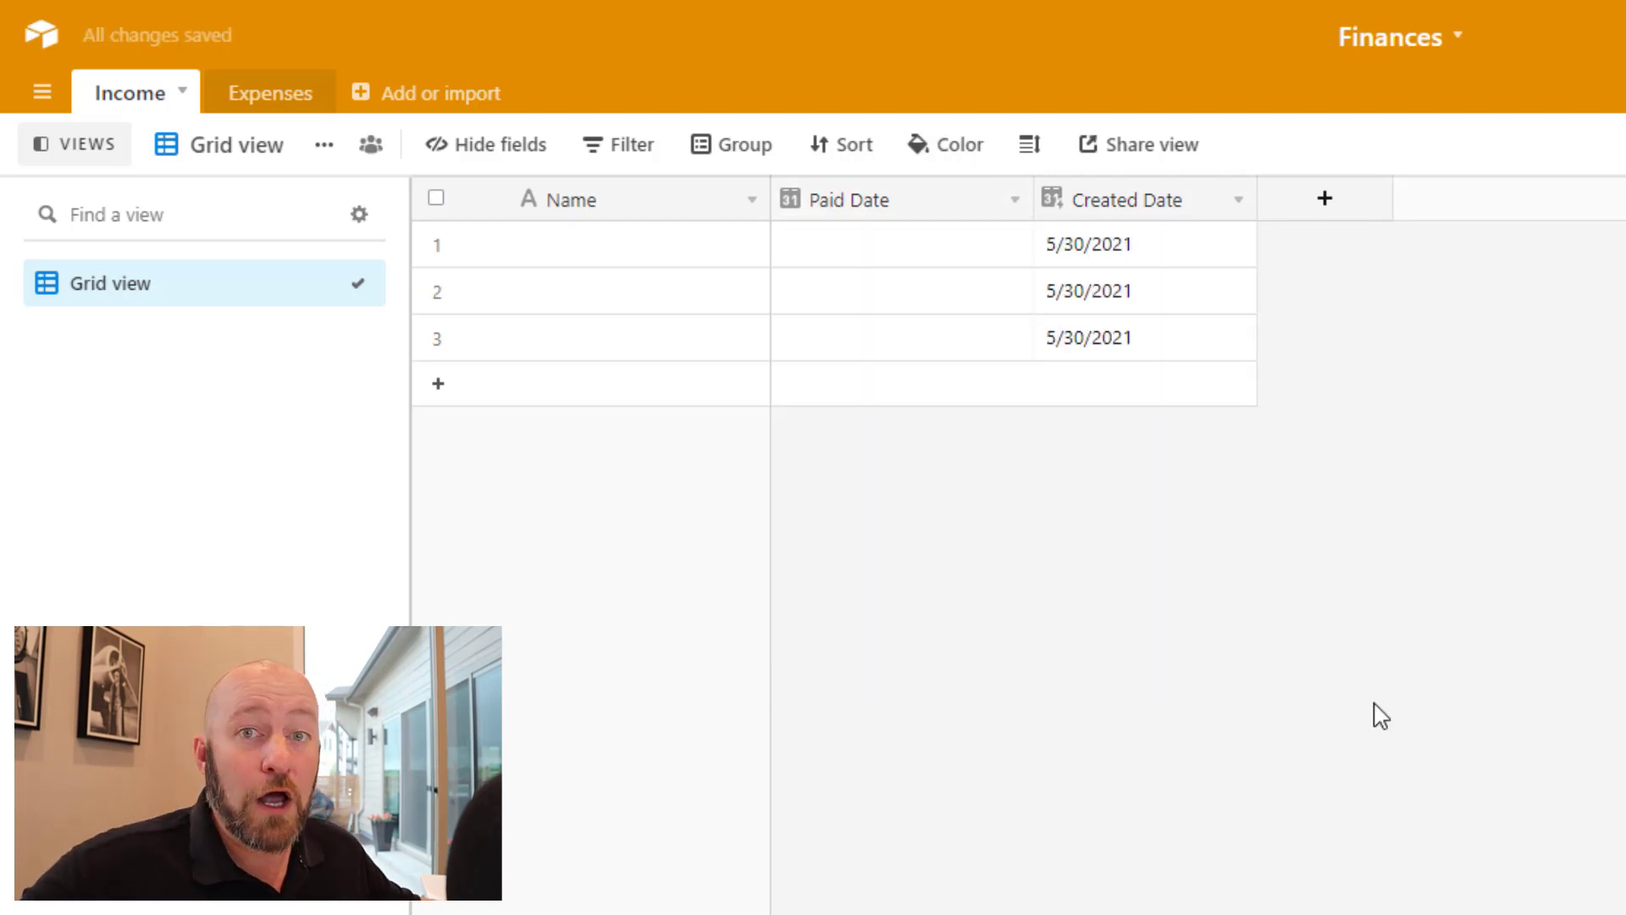
left_click(1325, 198)
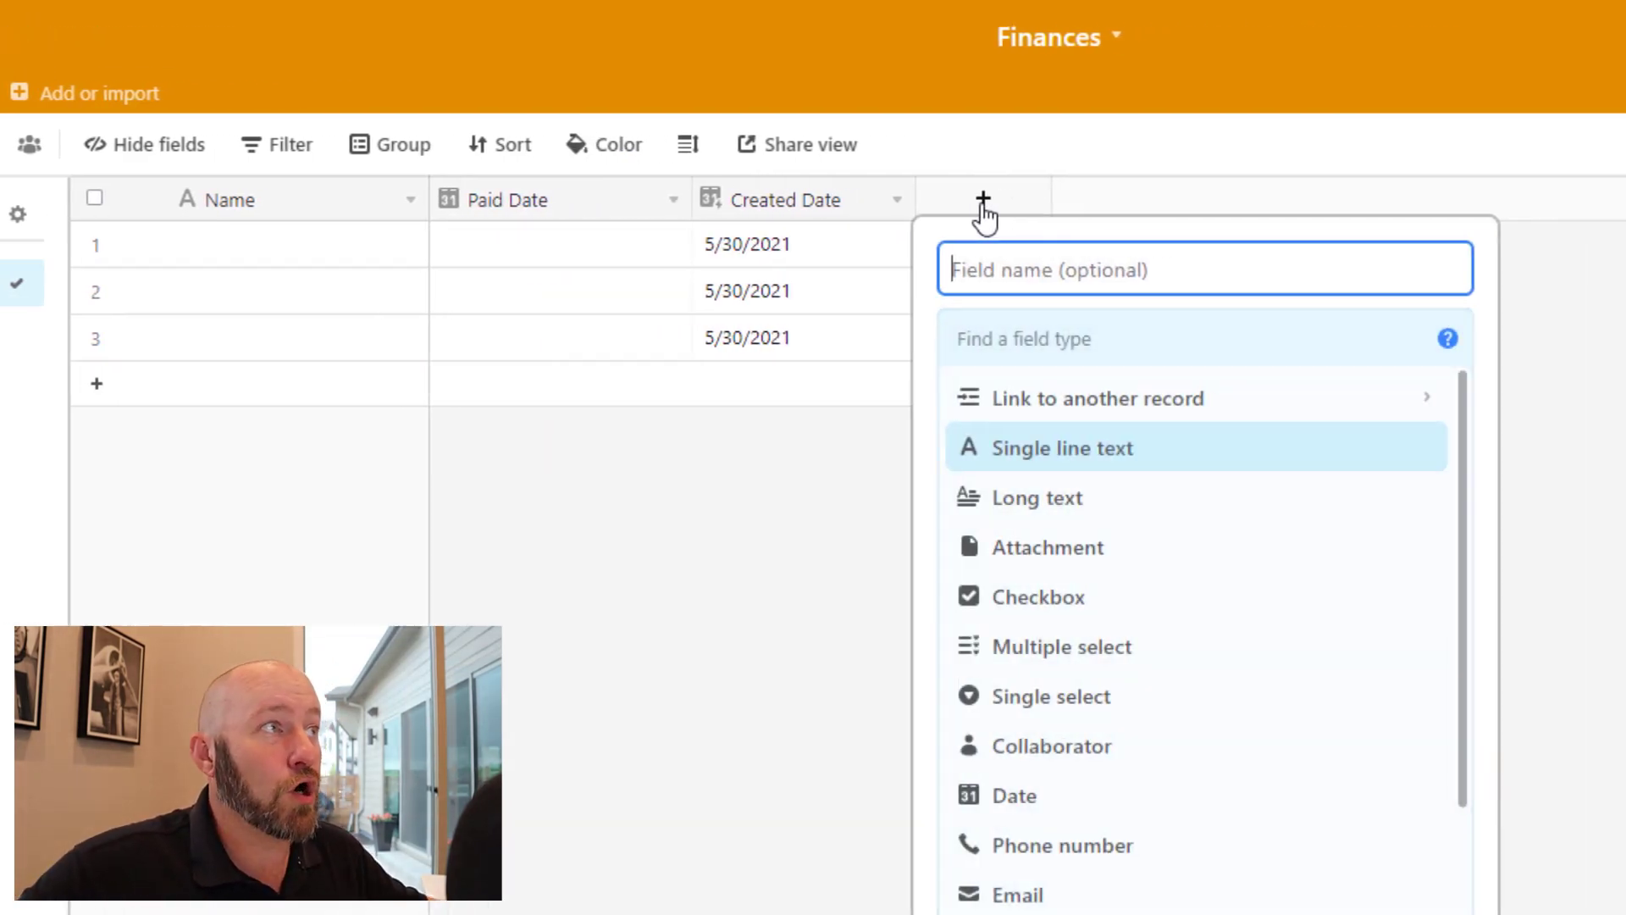
type("Amount")
left_click(1205, 338)
type("cu")
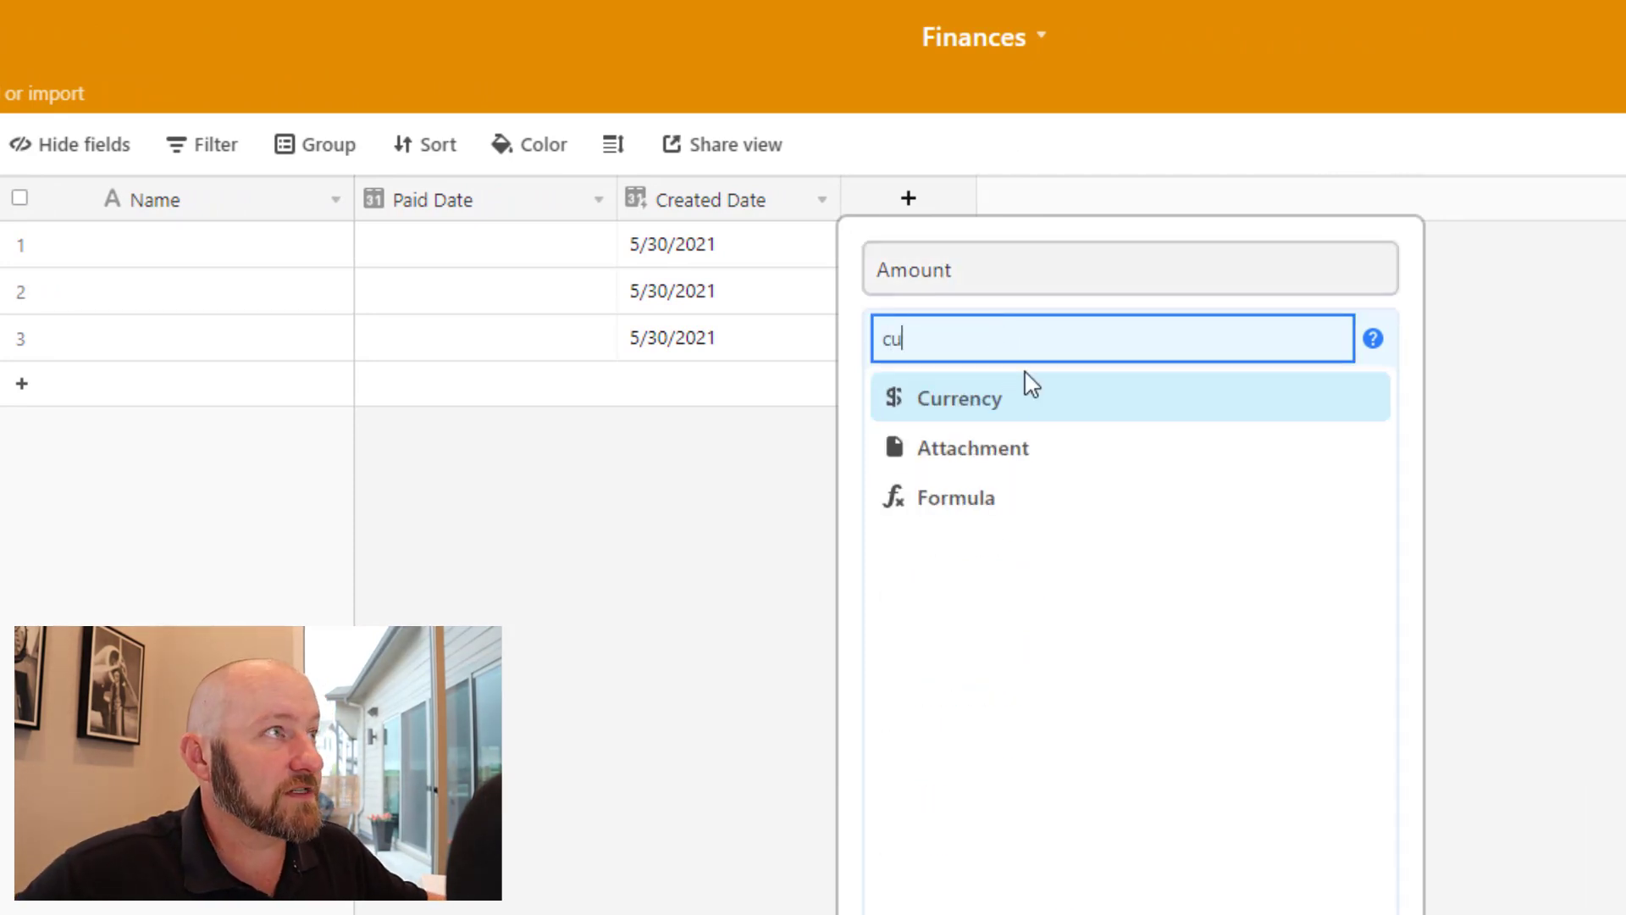
left_click(958, 397)
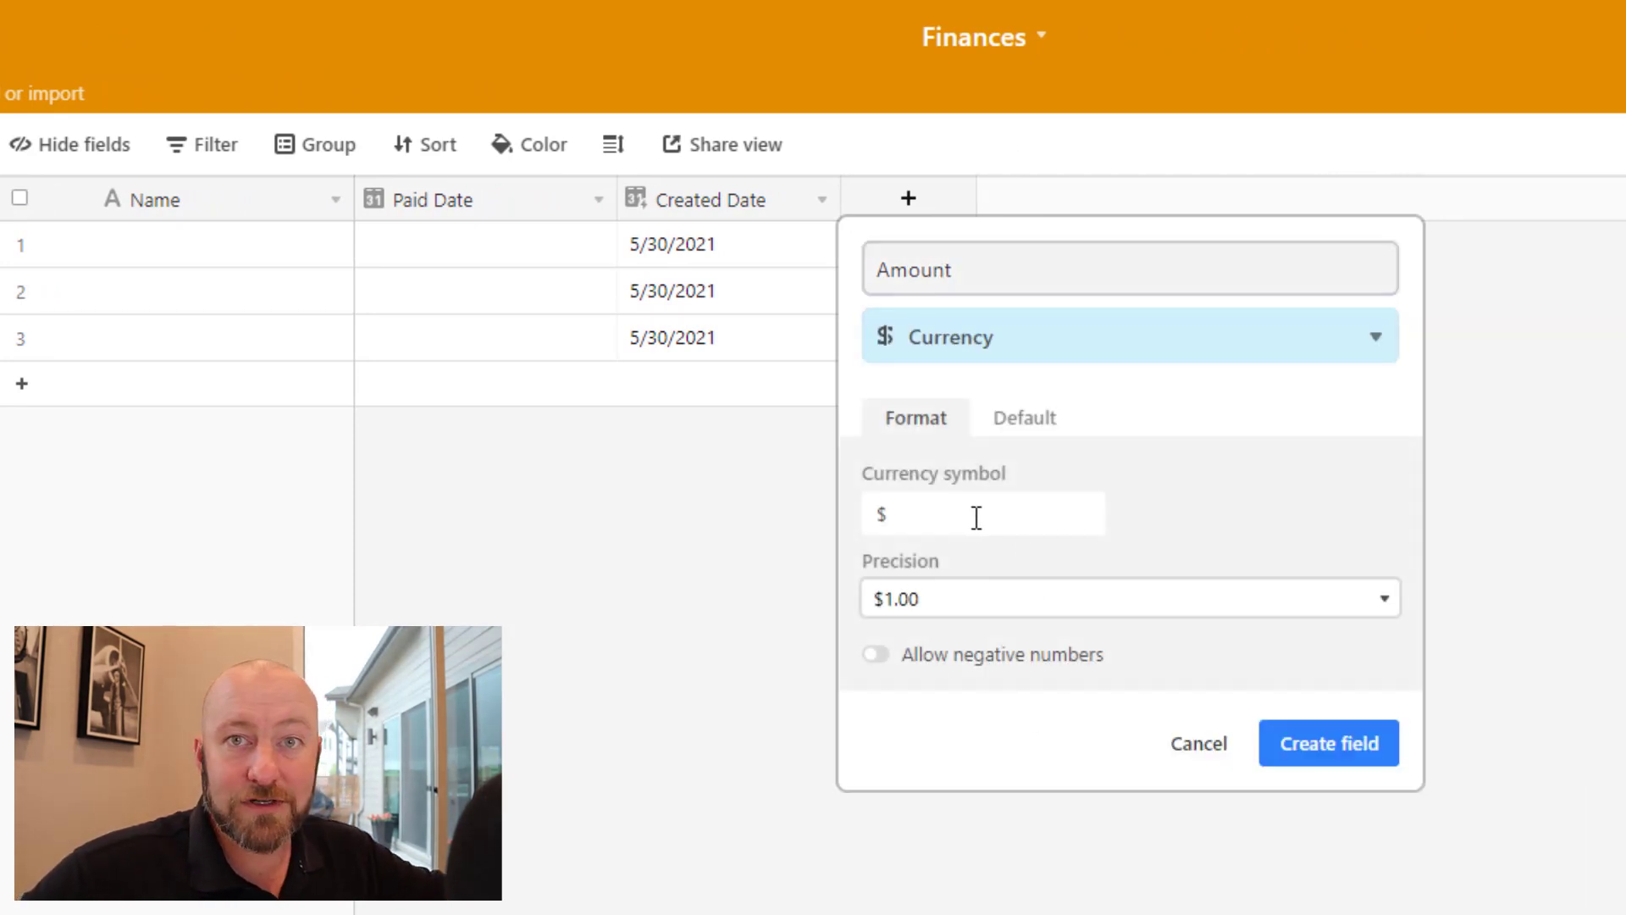
left_click(1327, 743)
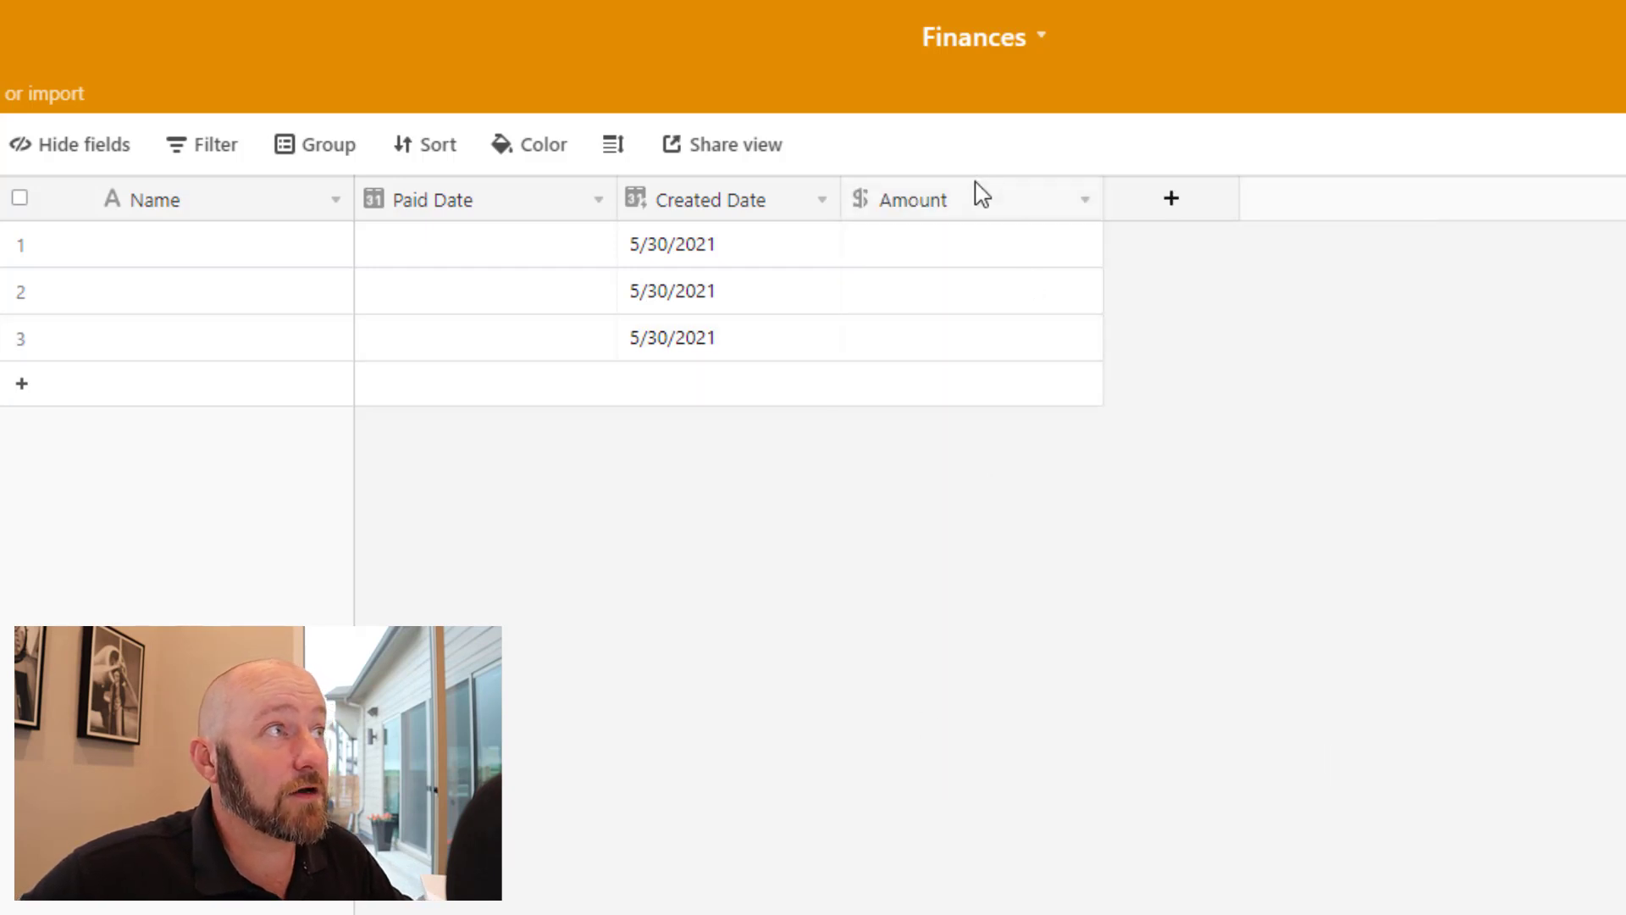
left_click(970, 244)
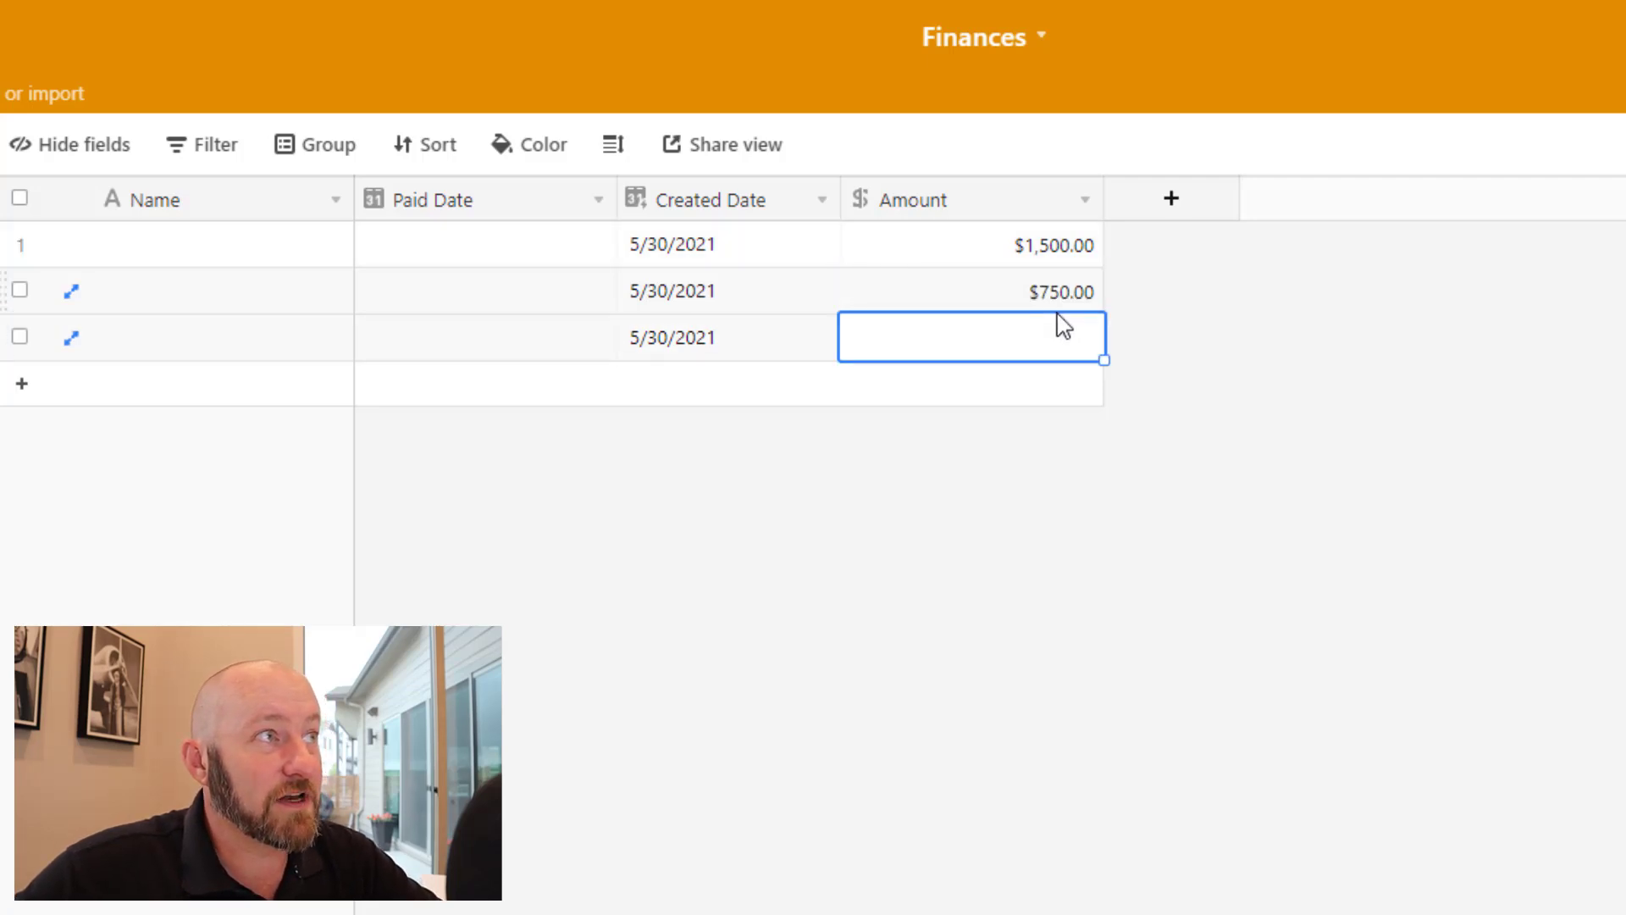
type("150.00")
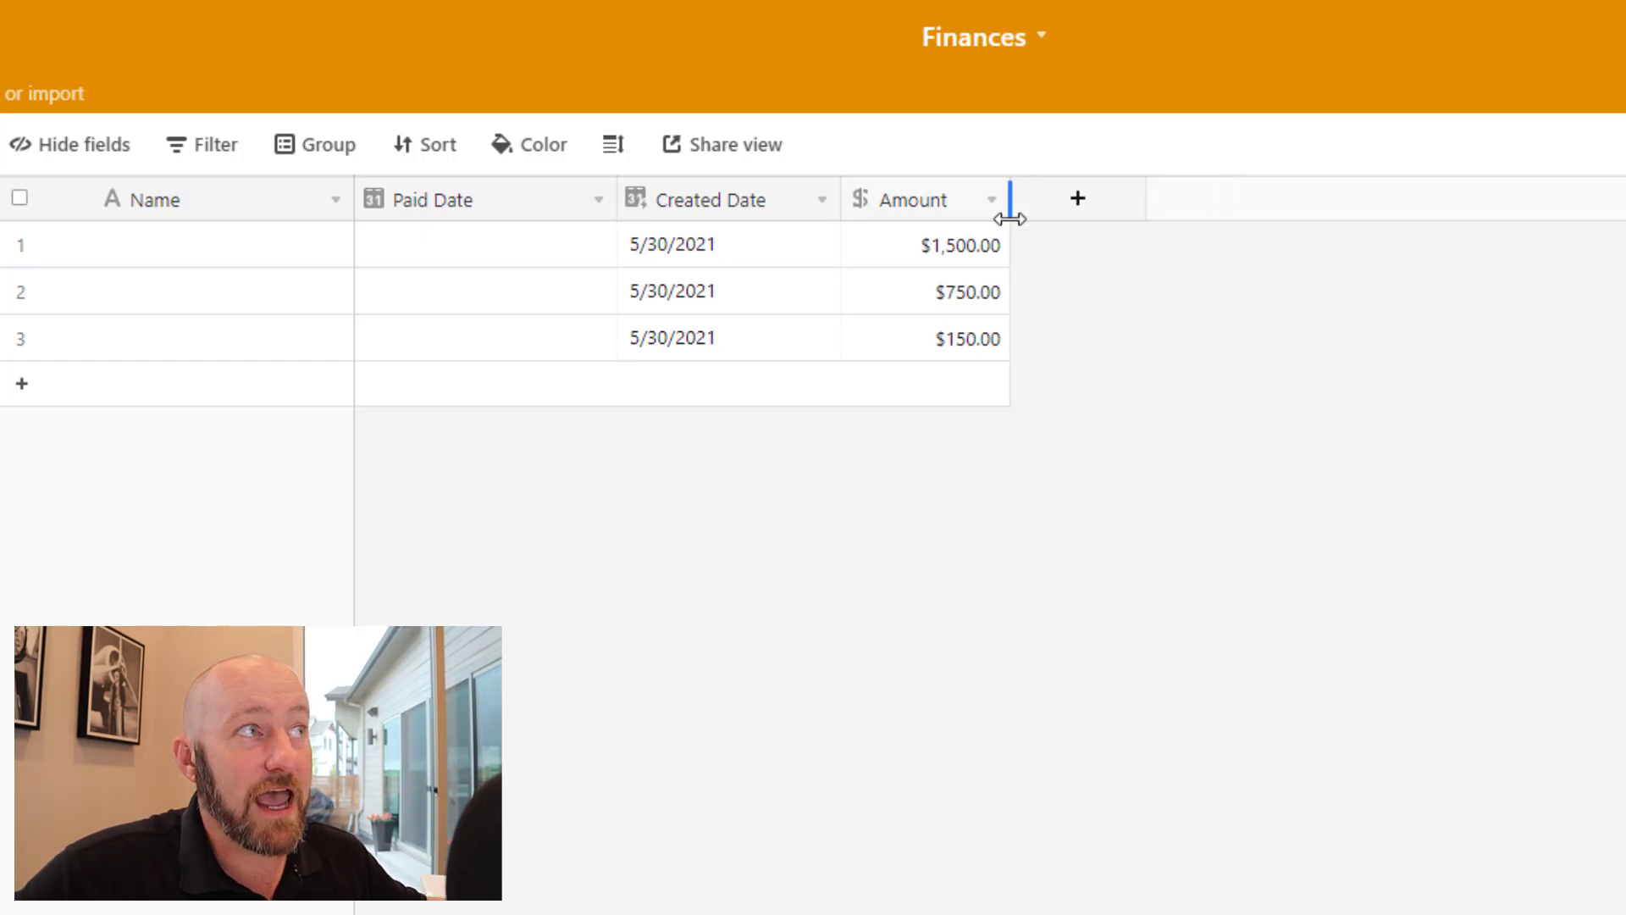
mouse_move(1076, 195)
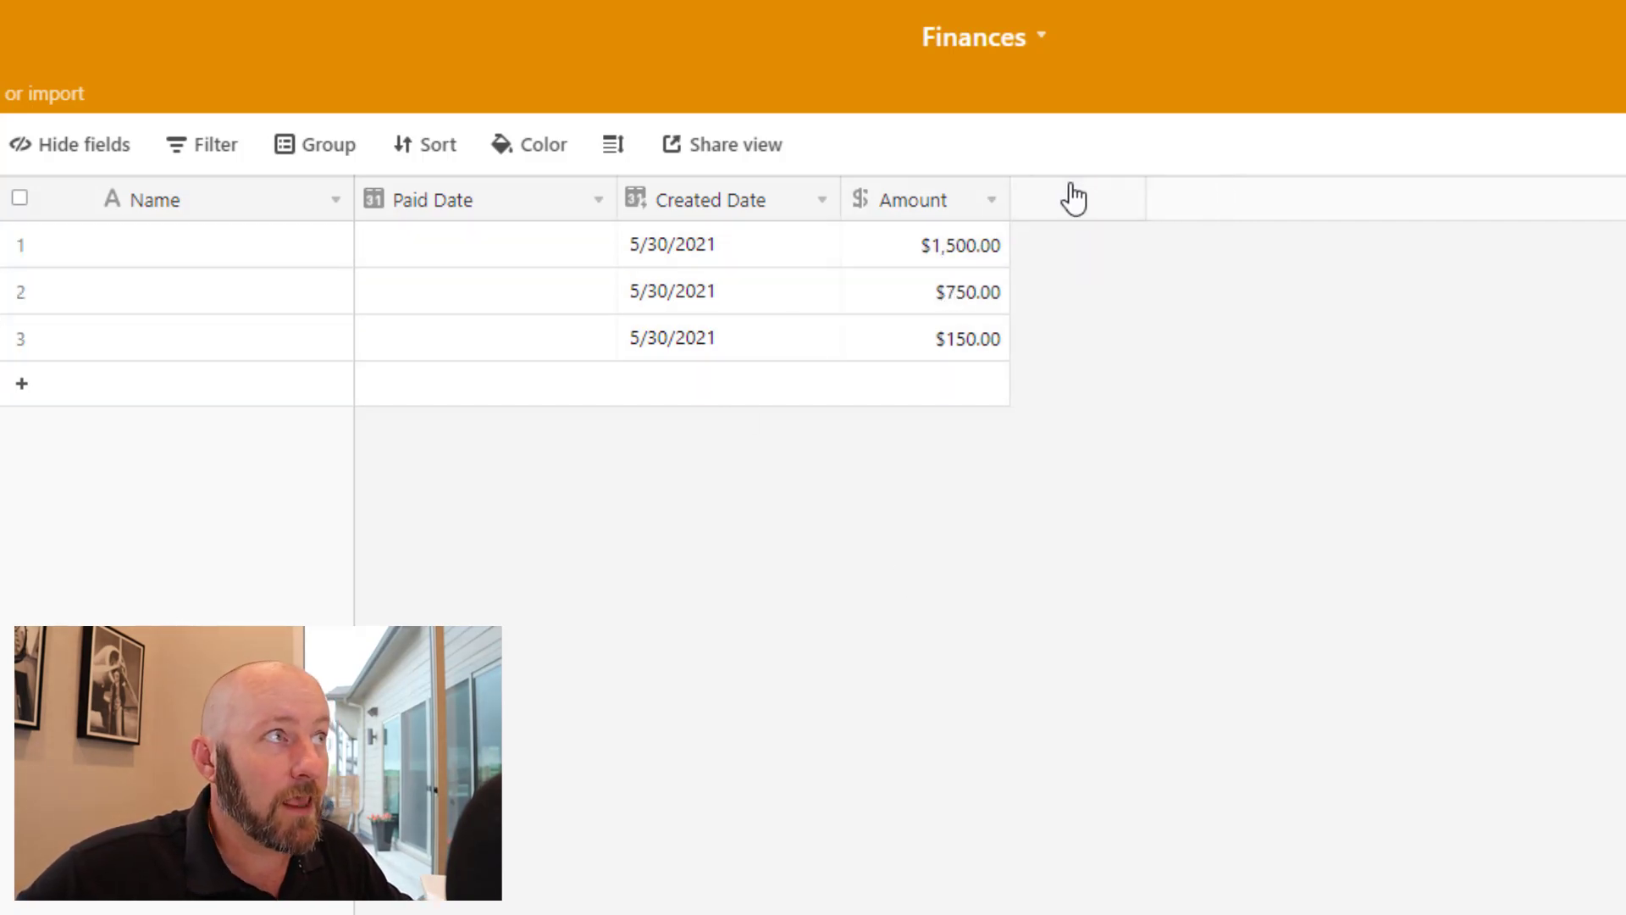
Create a single-select Option field with choices Course, Development and Freelance
left_click(1076, 199)
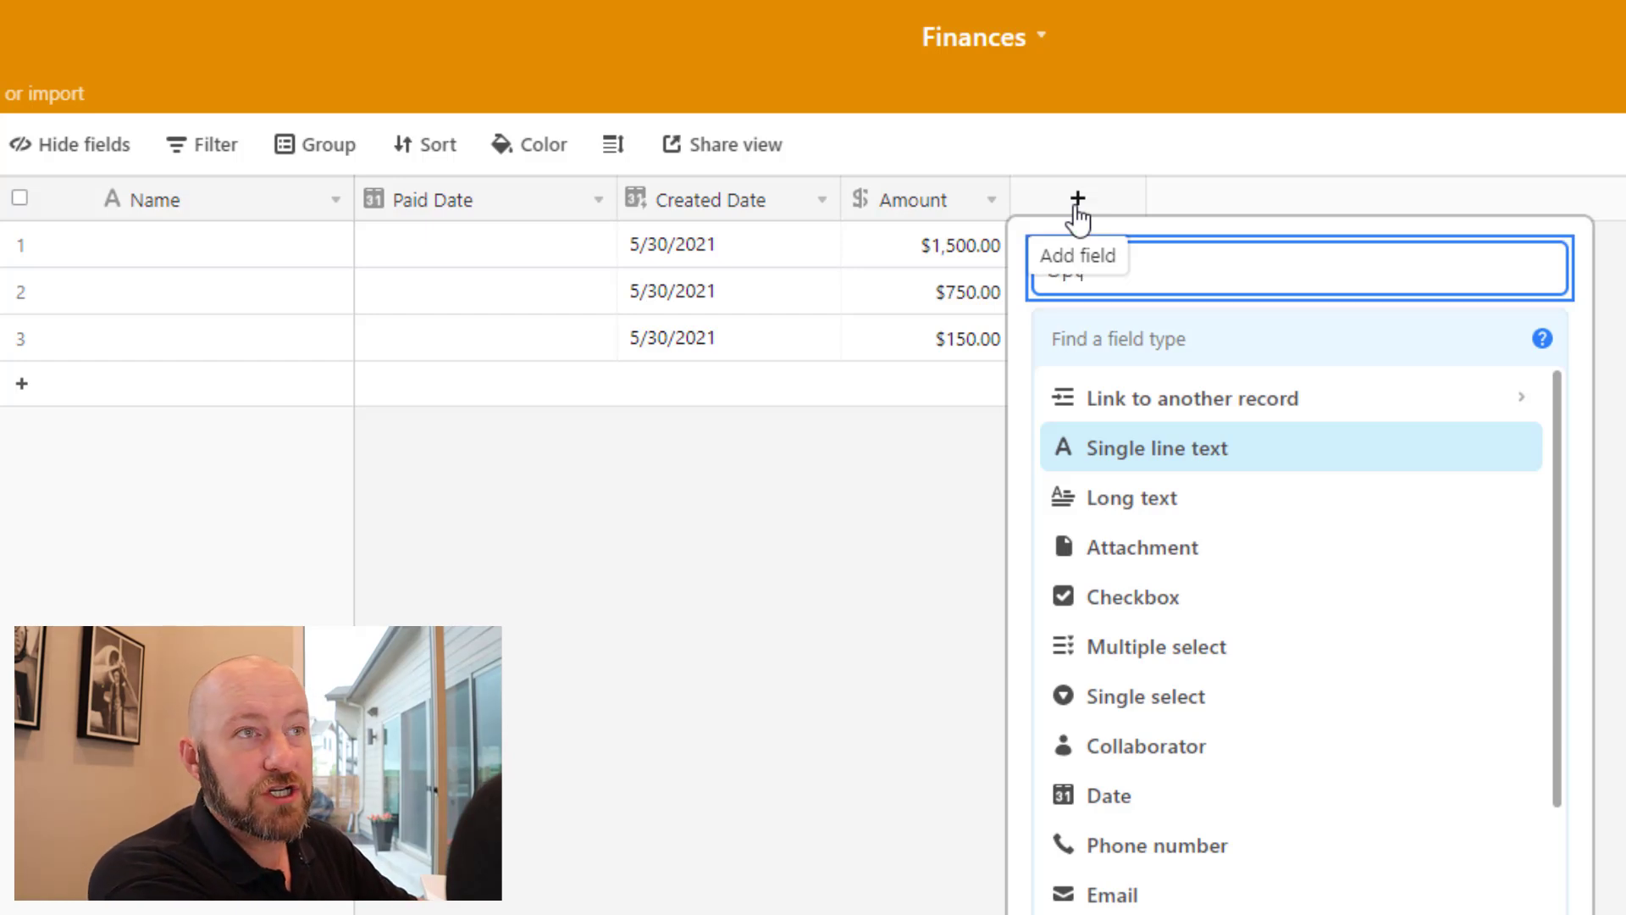
type("sin")
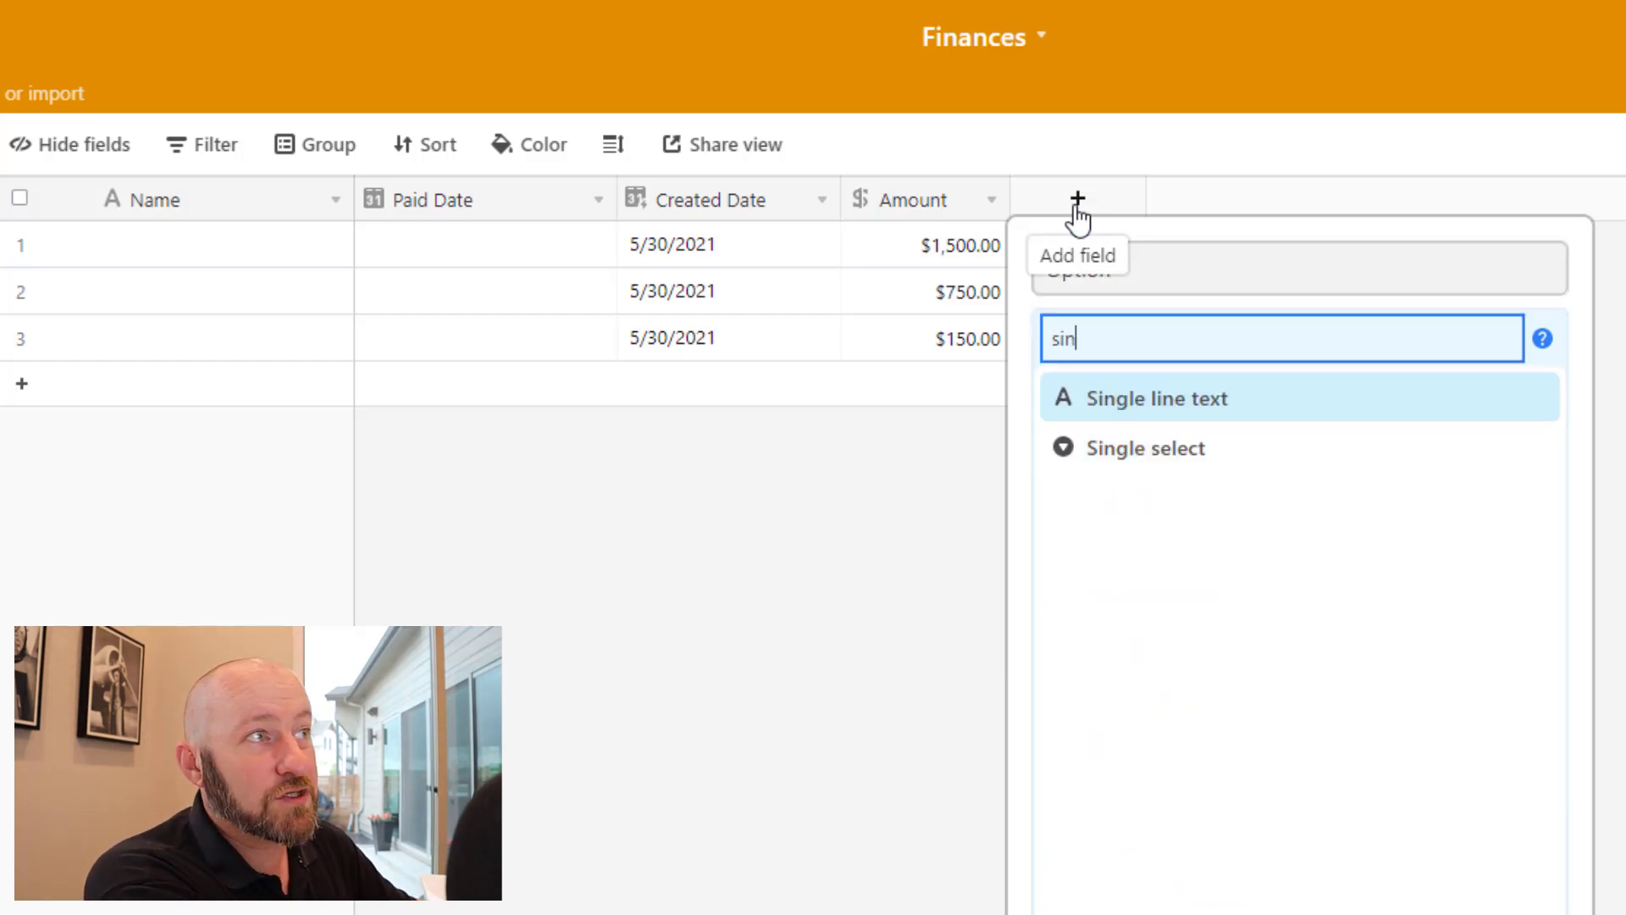
left_click(1145, 447)
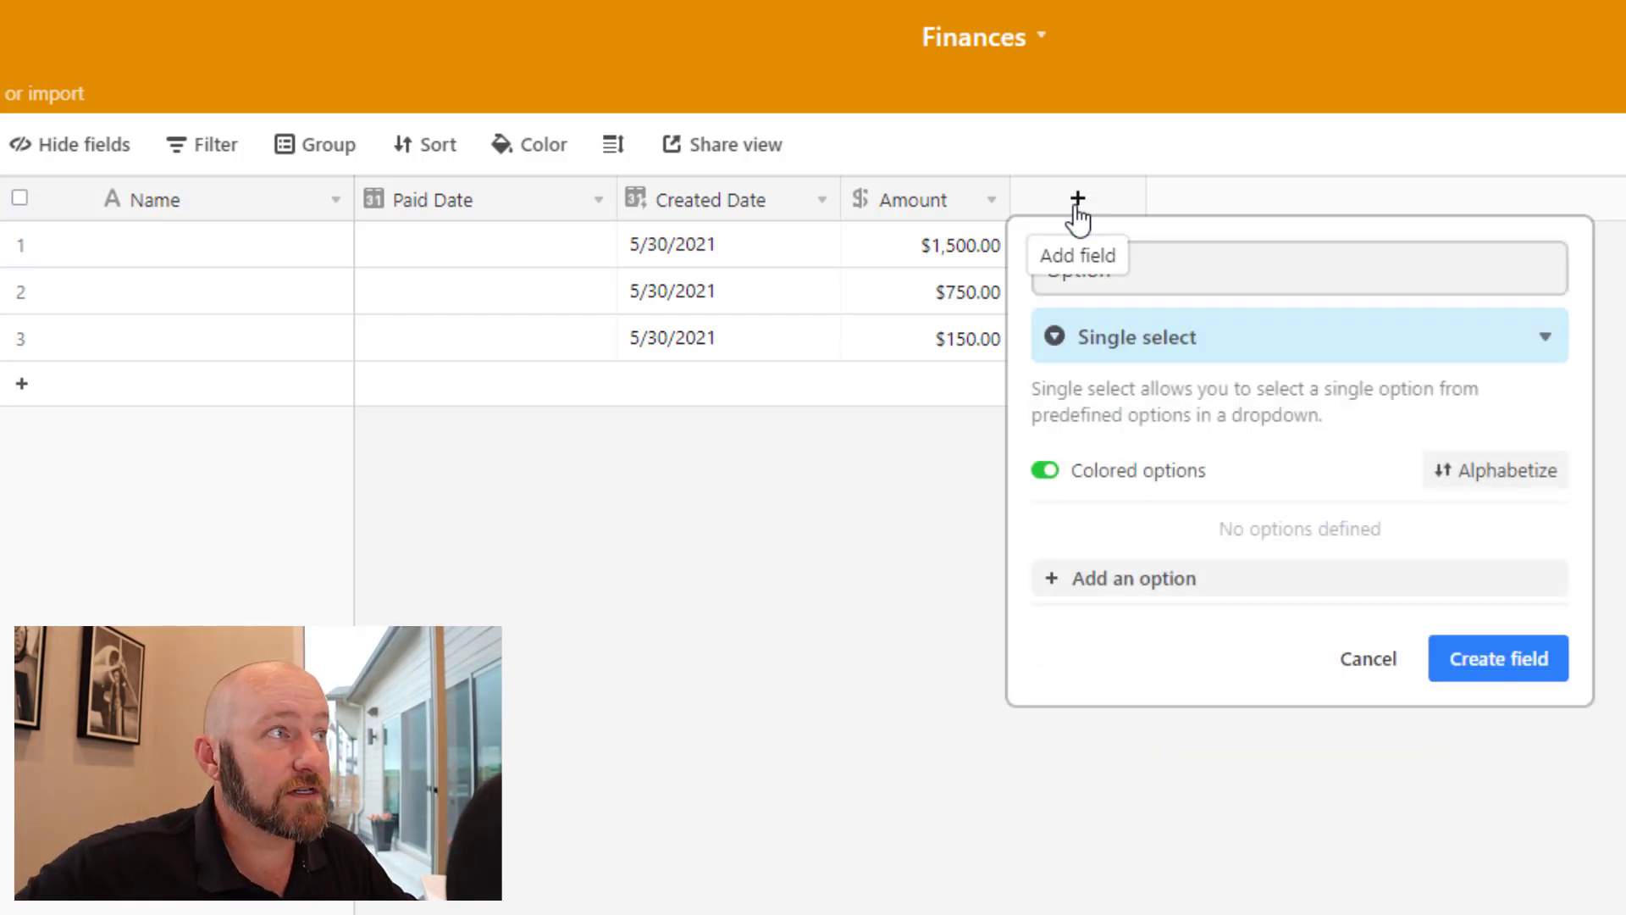
left_click(1132, 578)
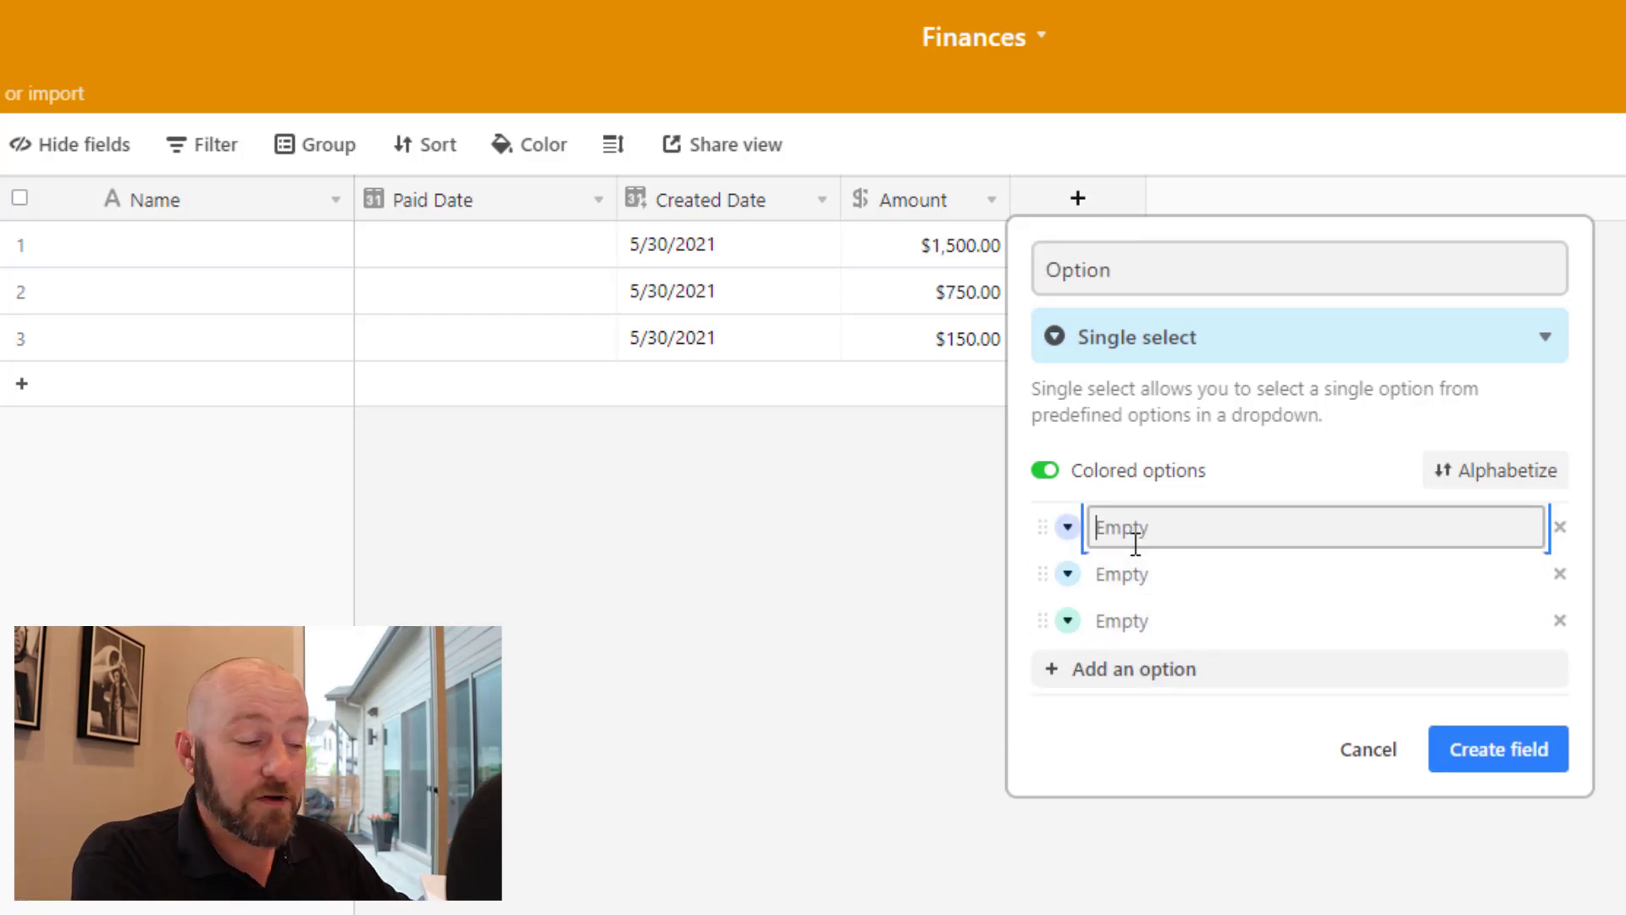
type("Course")
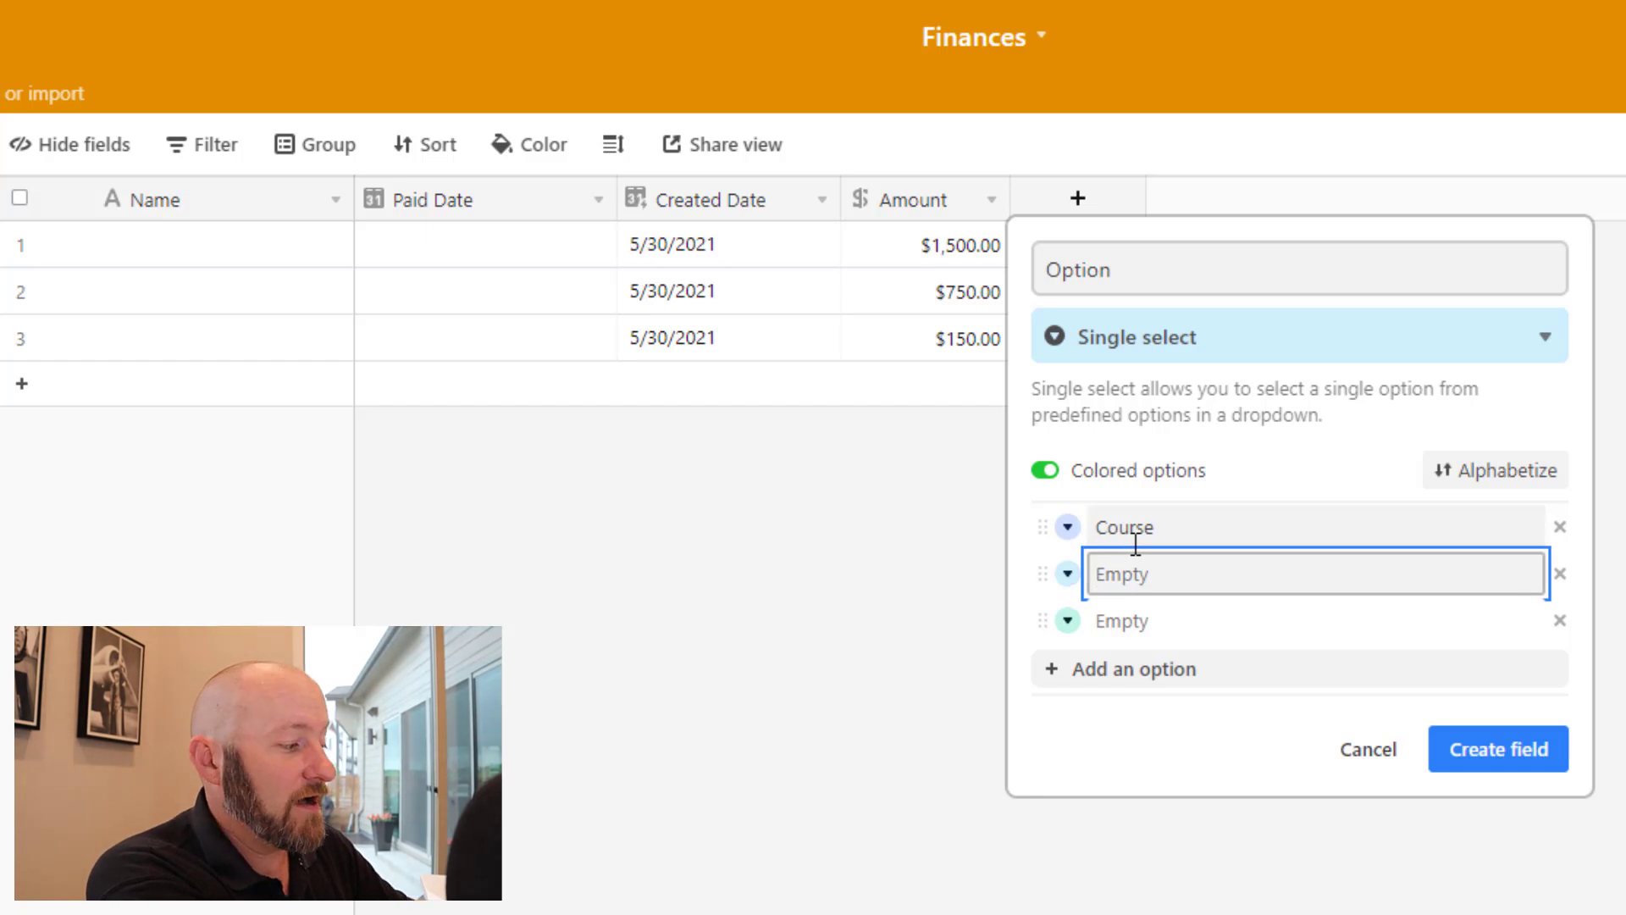
type("Development")
left_click(1316, 621)
type("Freelance")
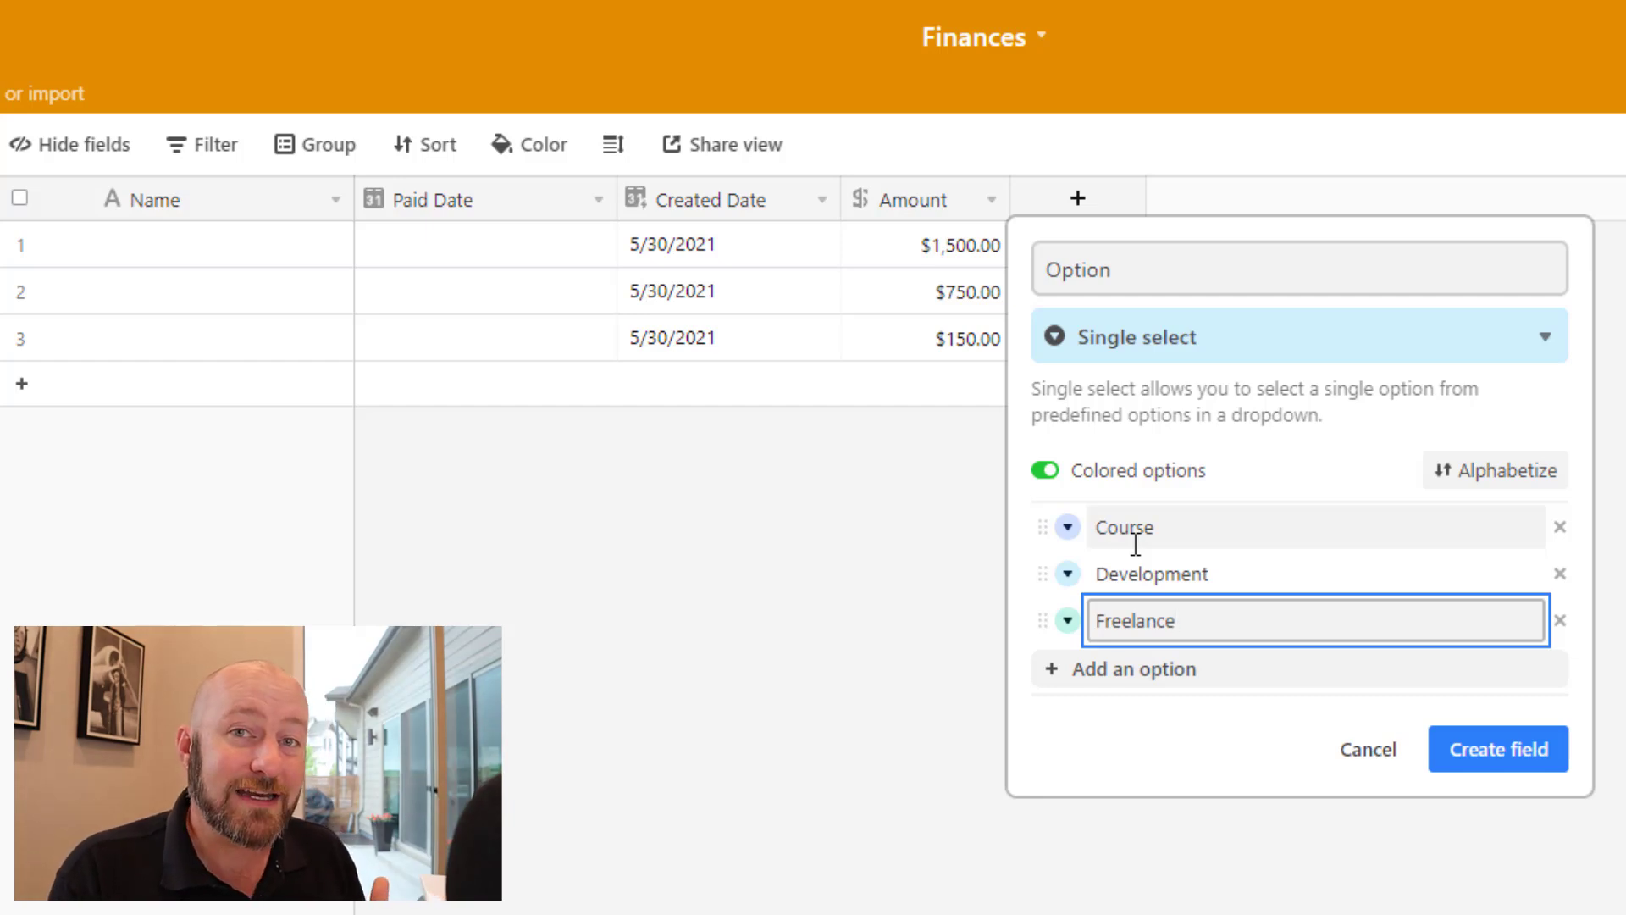
left_click(1497, 749)
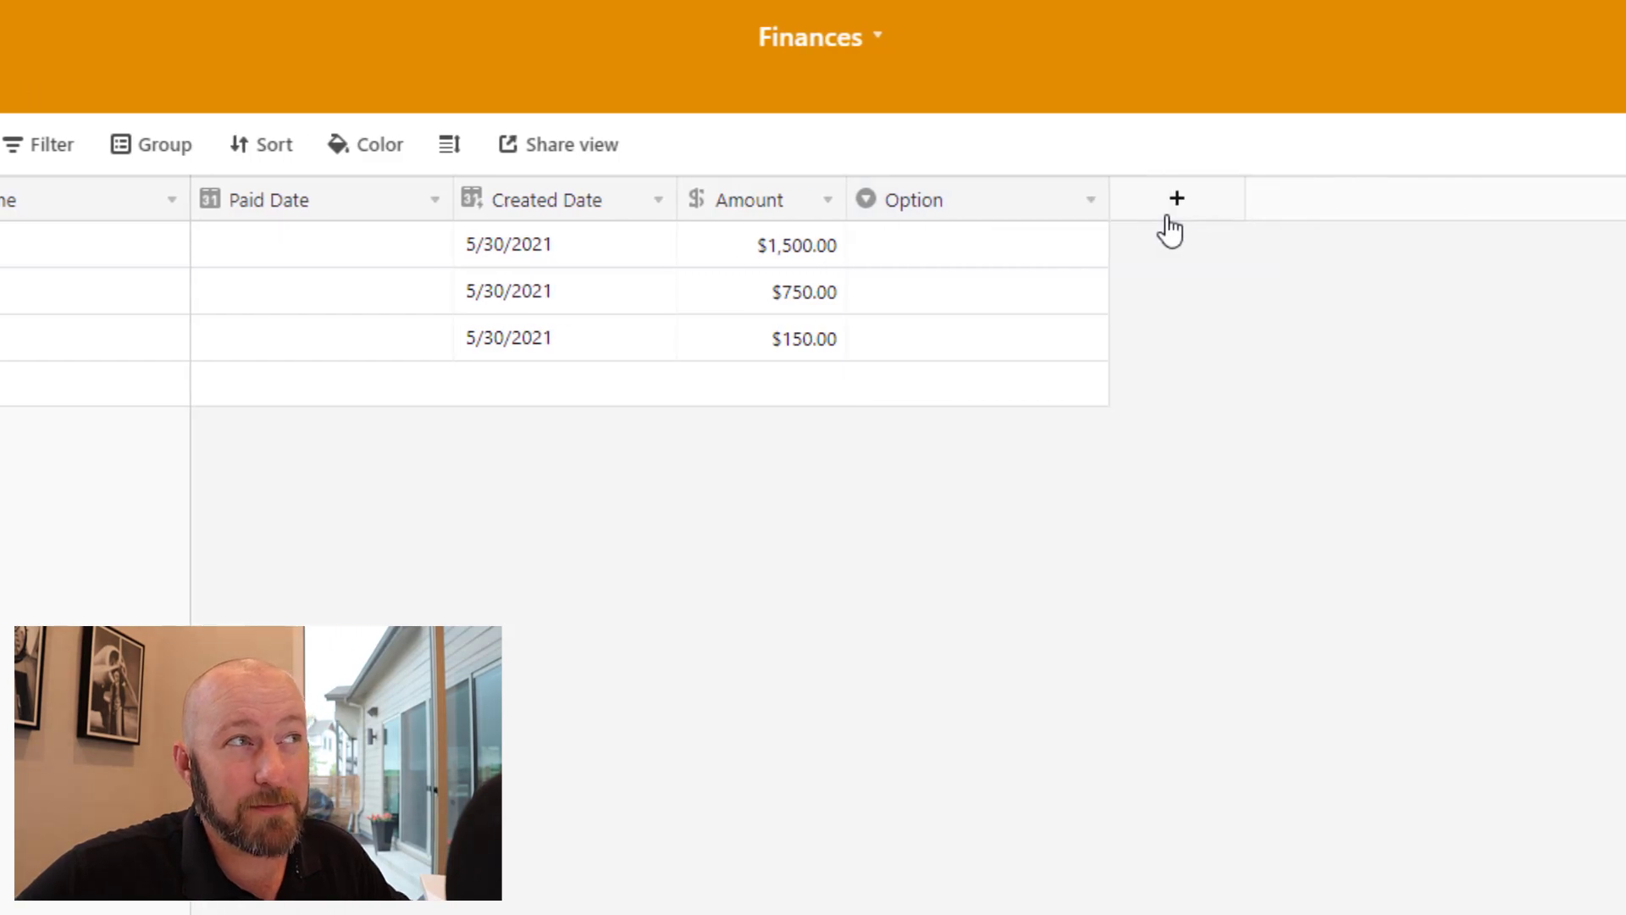
Rename the copied field to Option Detail with only Course 1 and Course 2 choices
left_click(1177, 198)
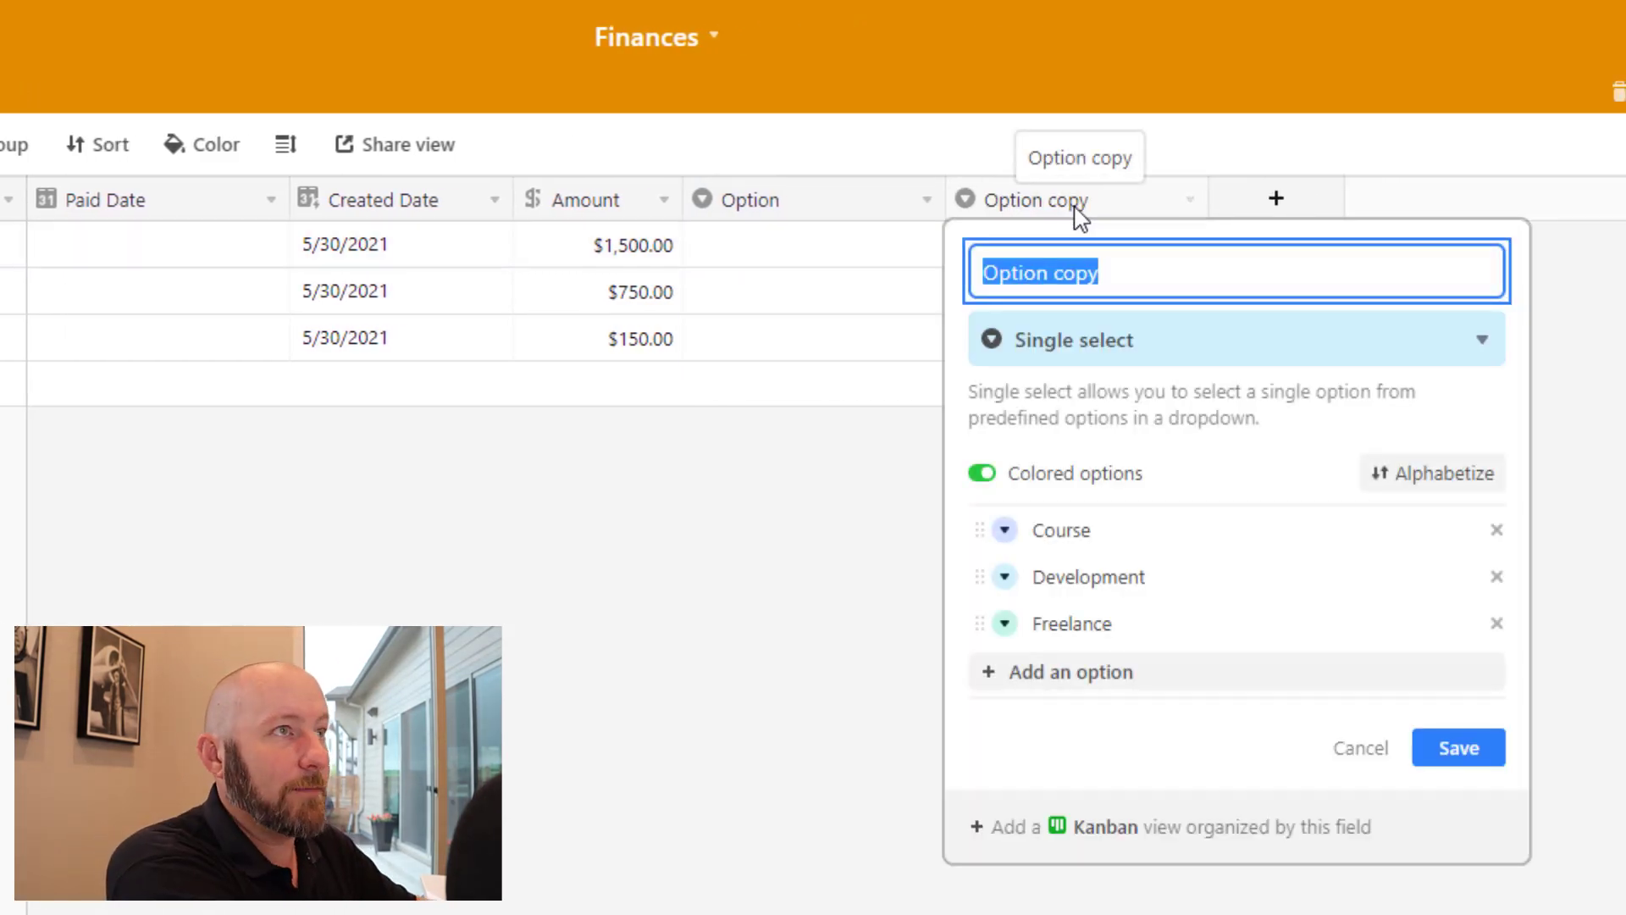
type("Option Detail")
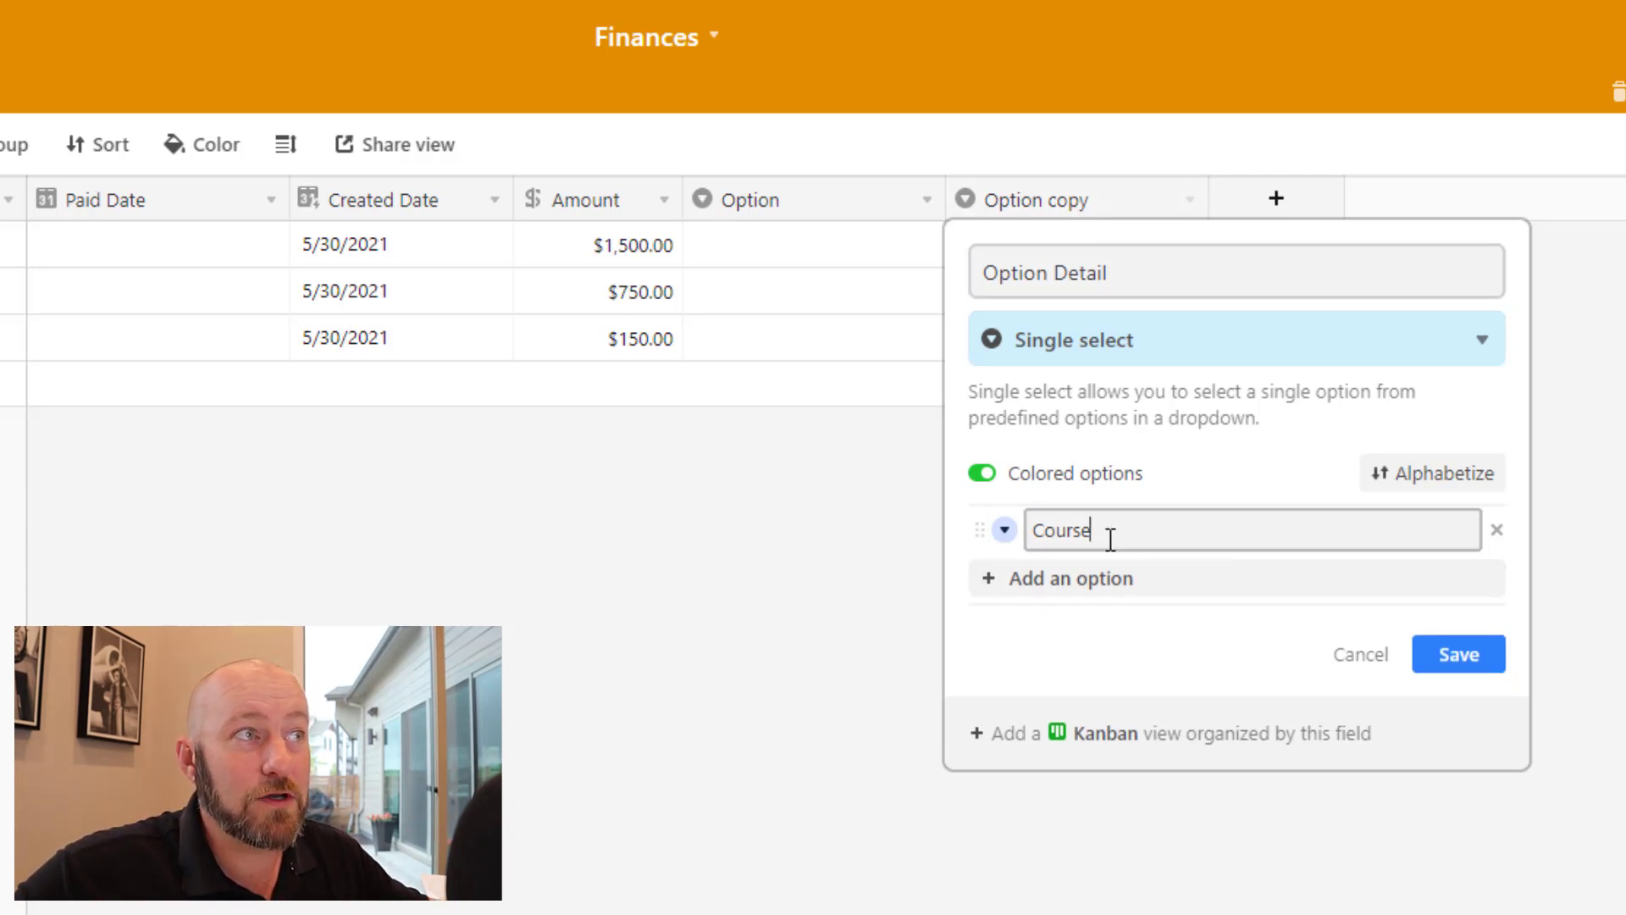
double_click(1058, 530)
type(" 1")
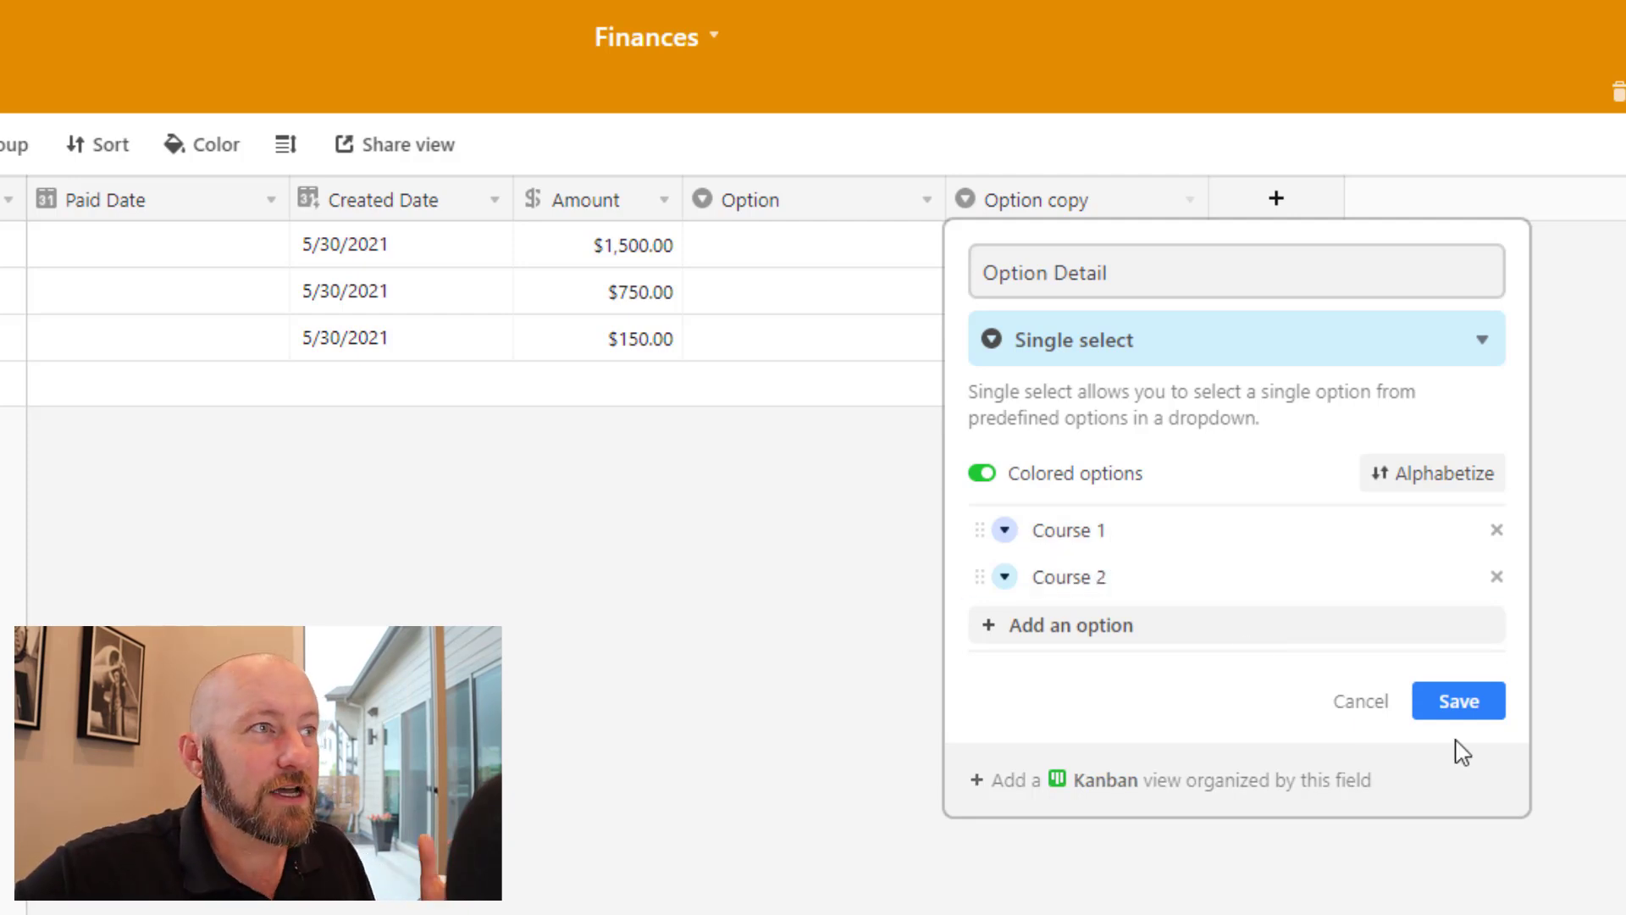
left_click(1456, 701)
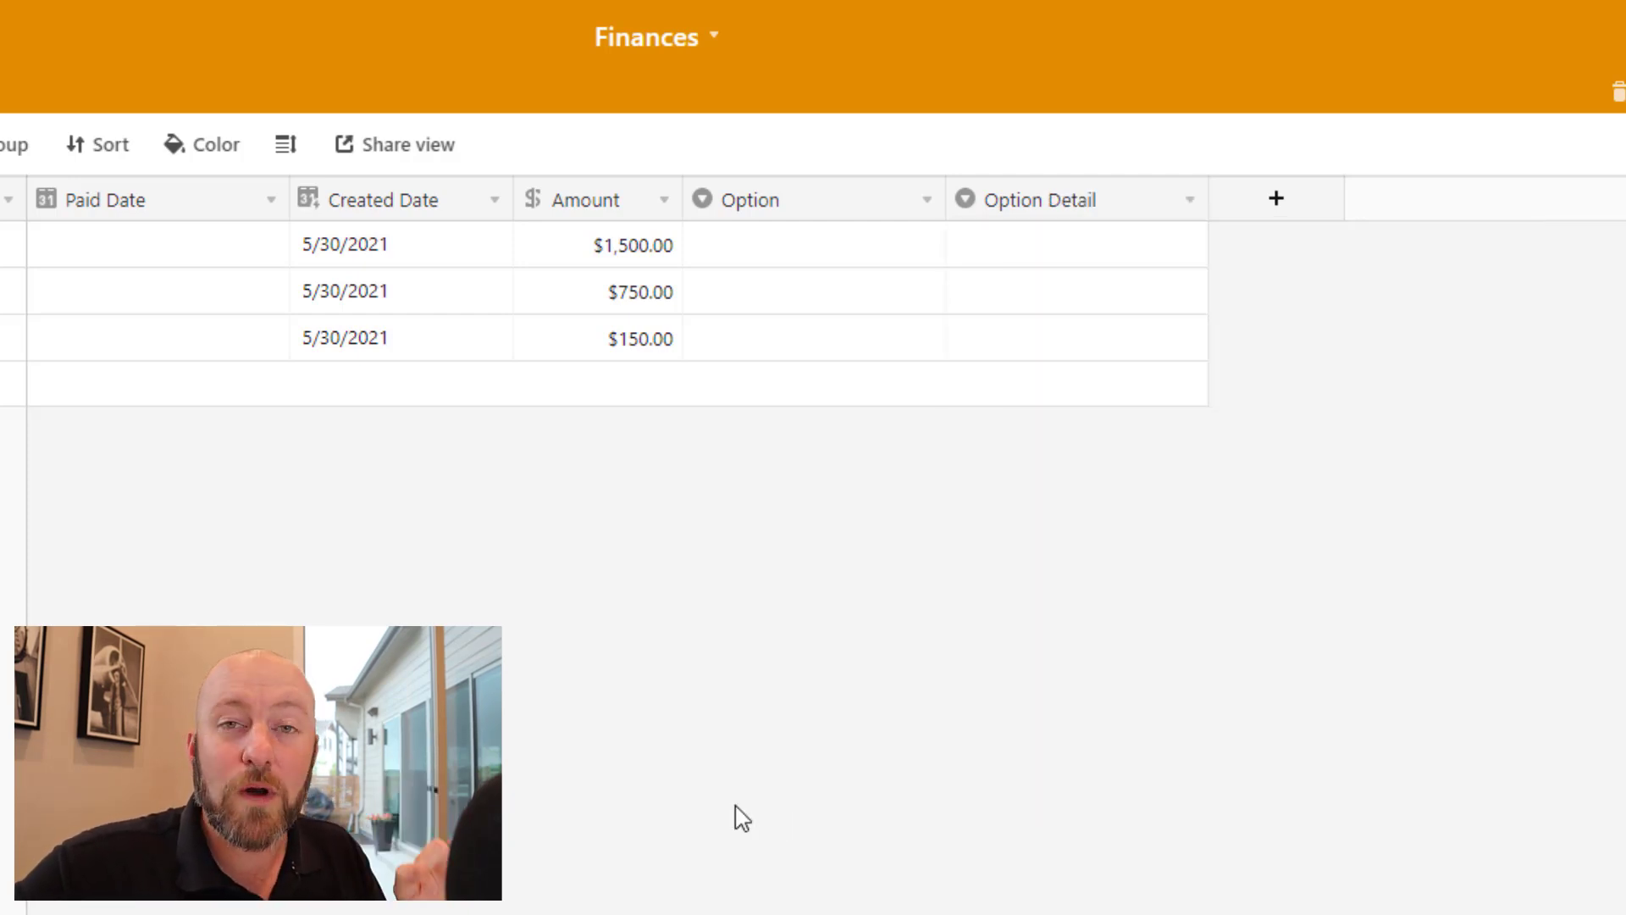
Set Option to Development, Course, Freelance, and the Course row's Option Detail to Course 2
left_click(809, 245)
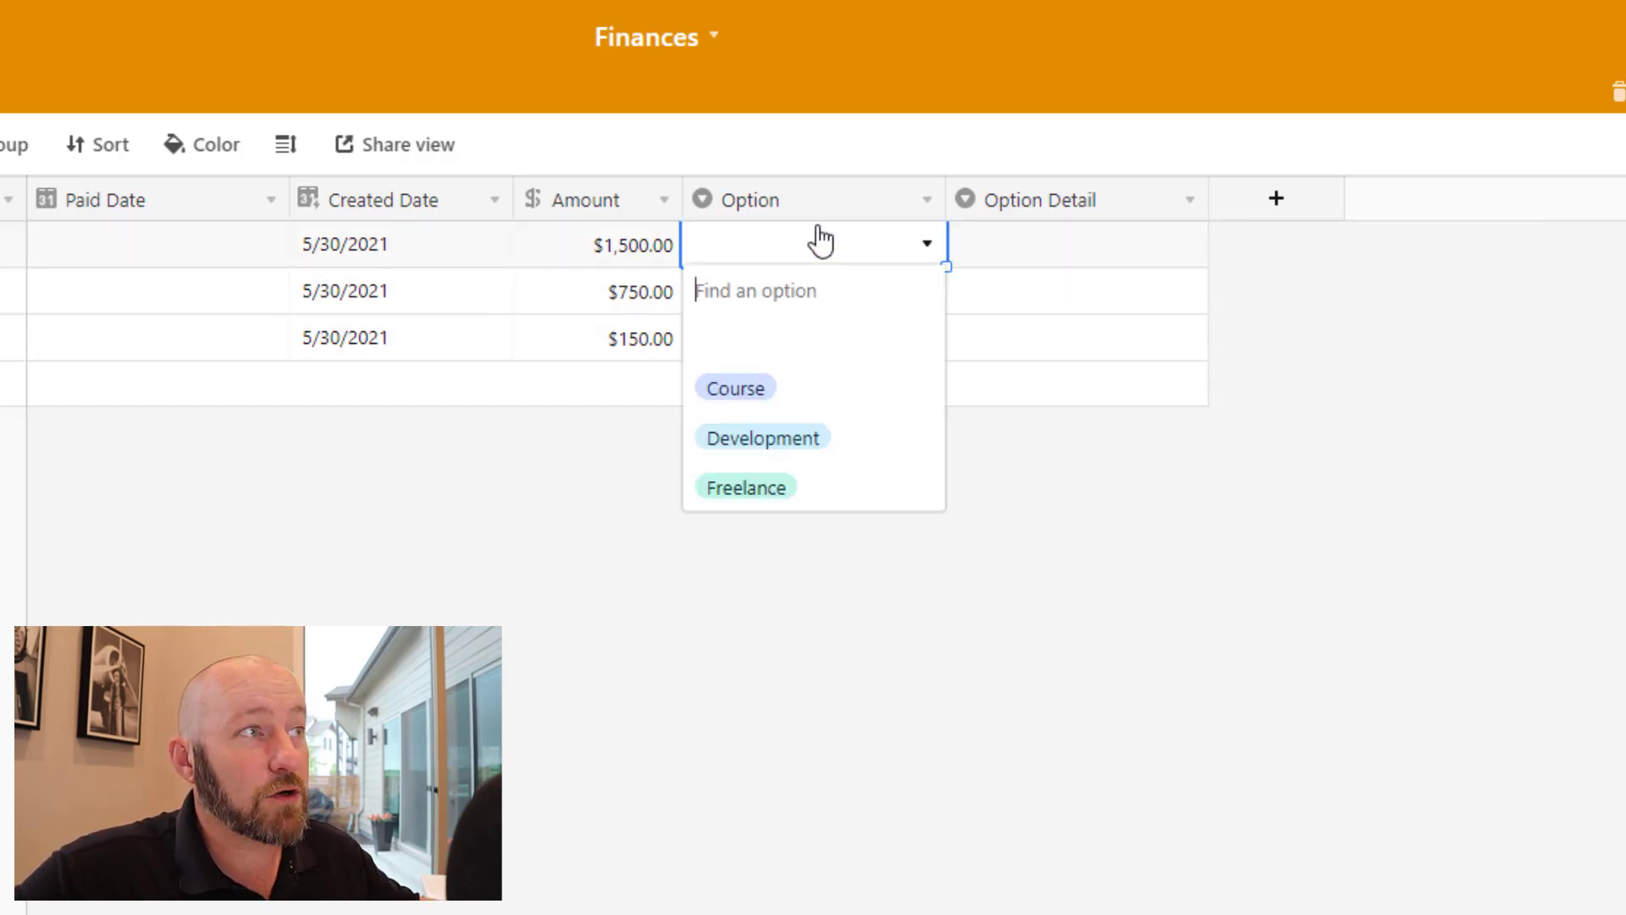
left_click(762, 437)
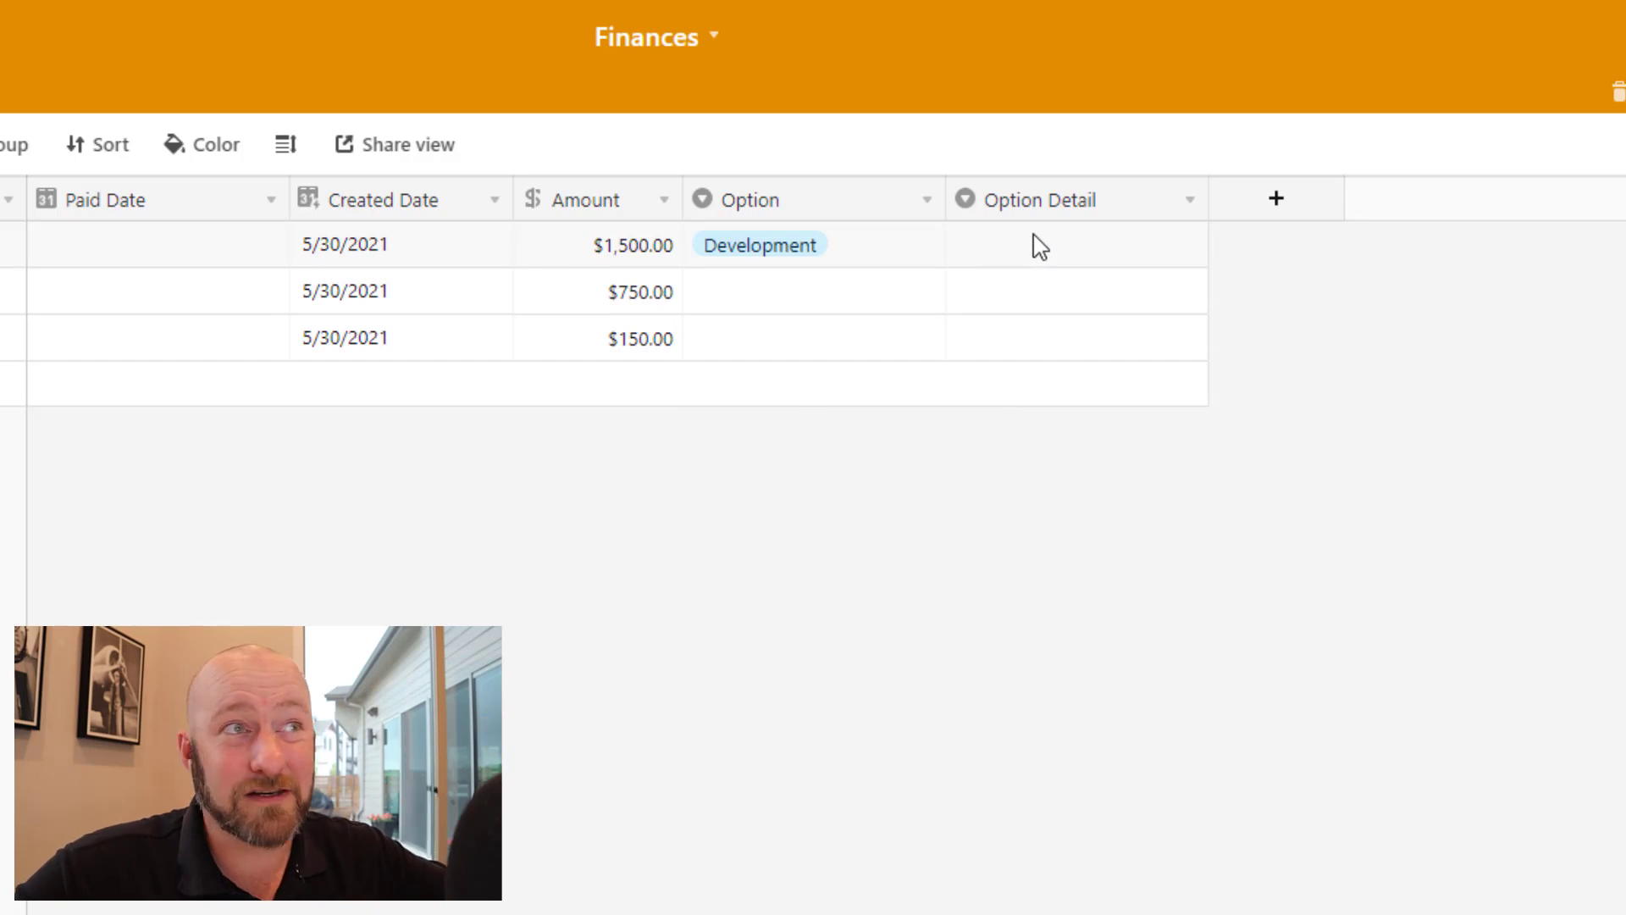
left_click(812, 292)
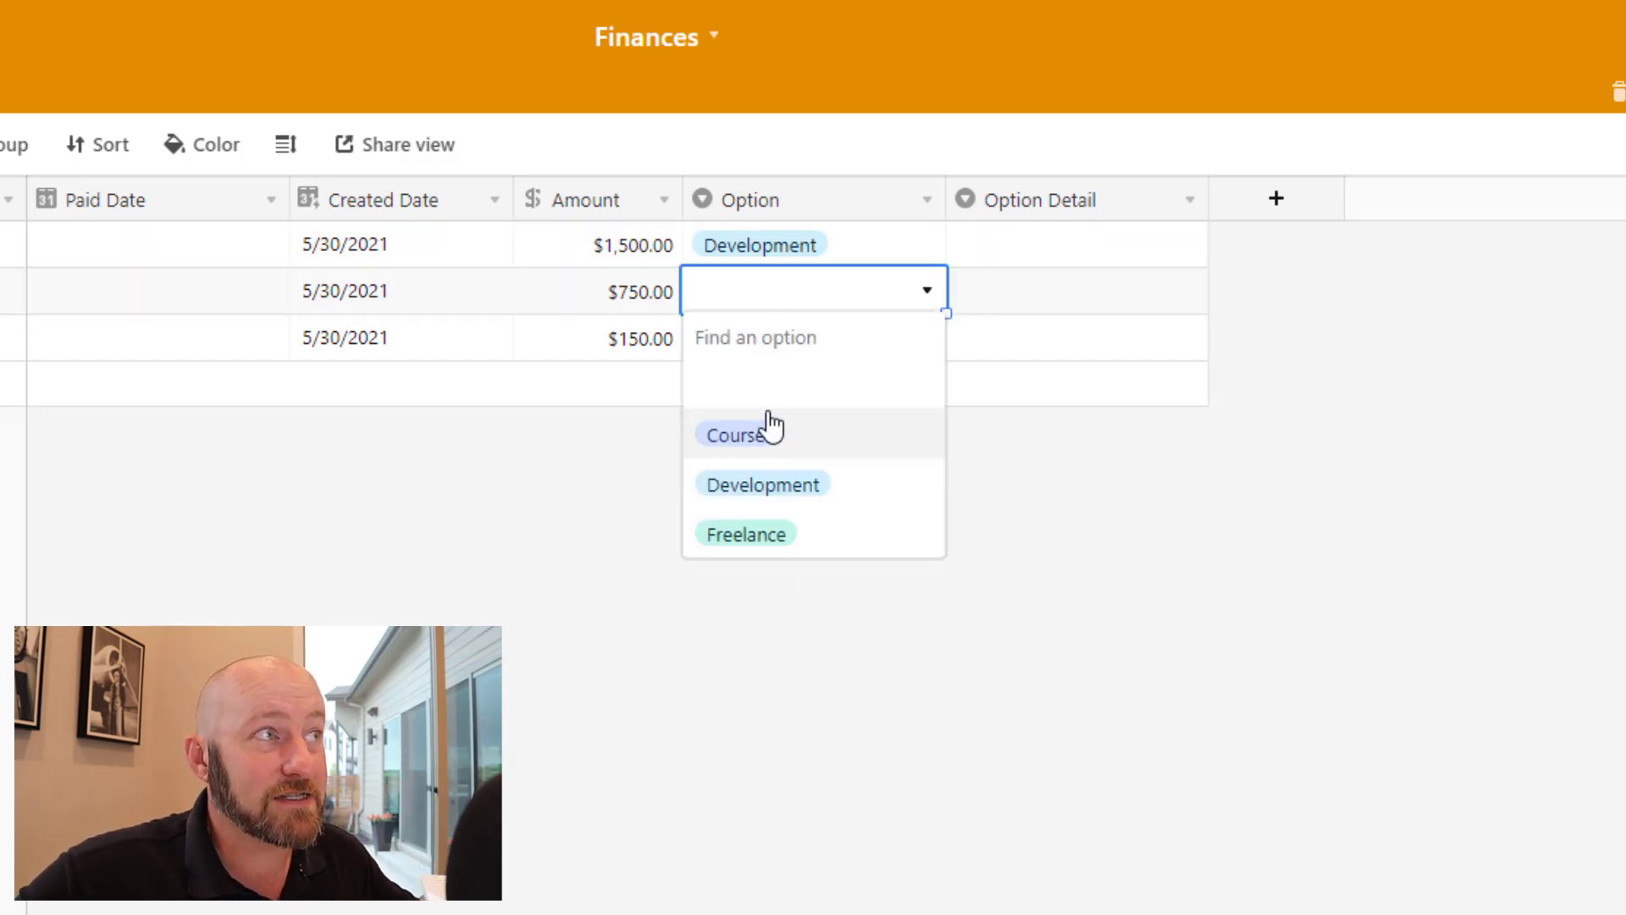
left_click(732, 434)
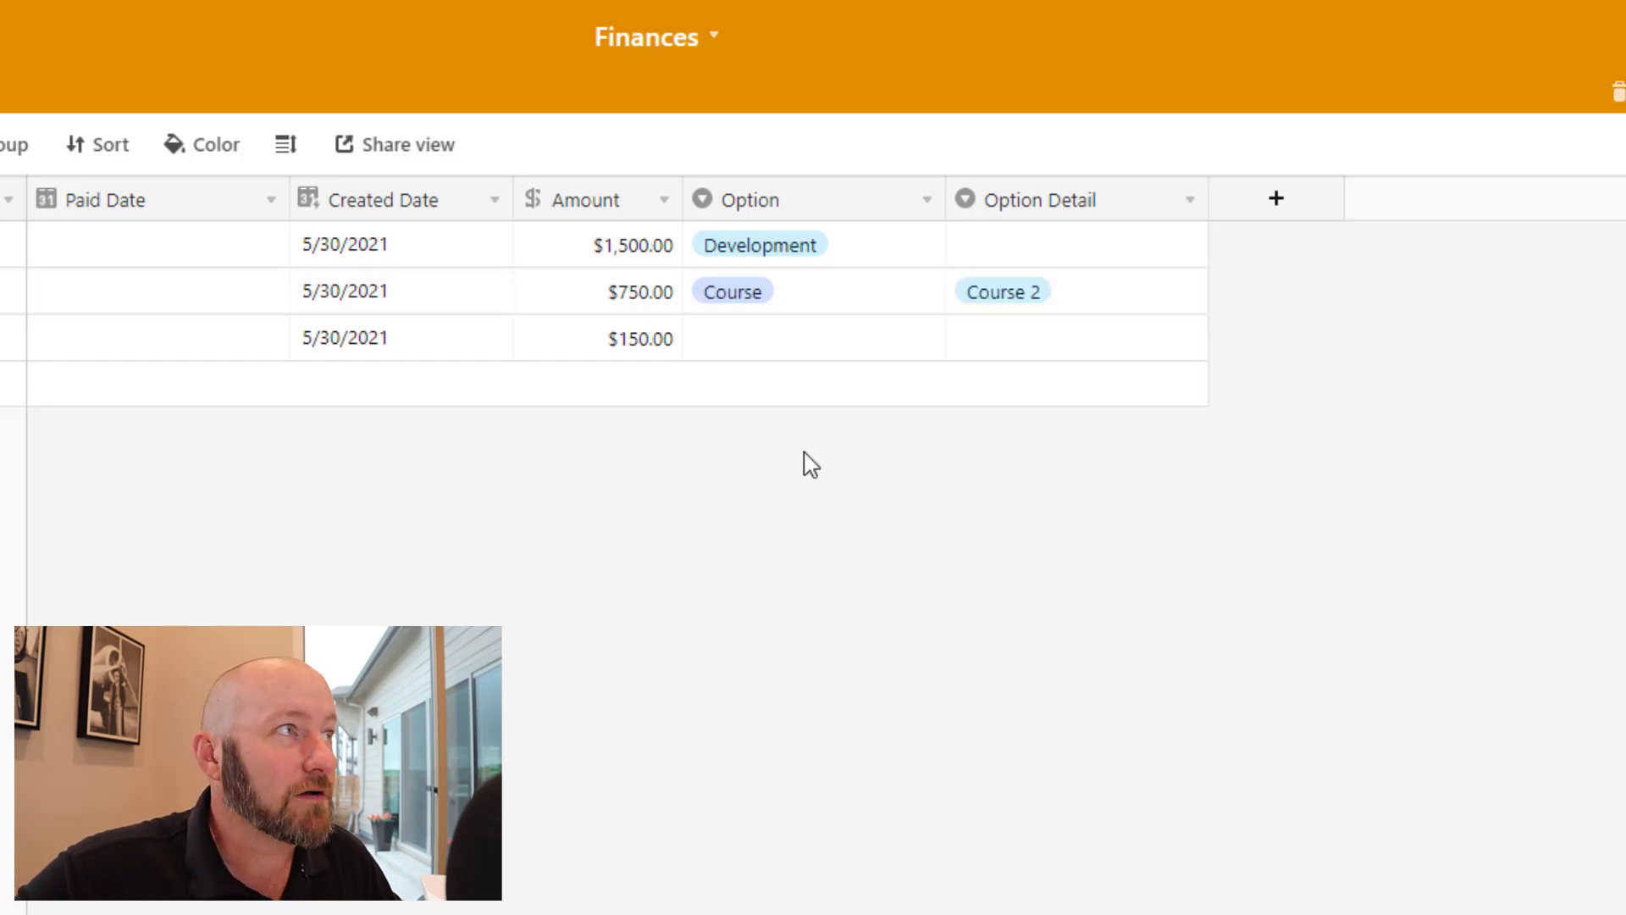
left_click(809, 337)
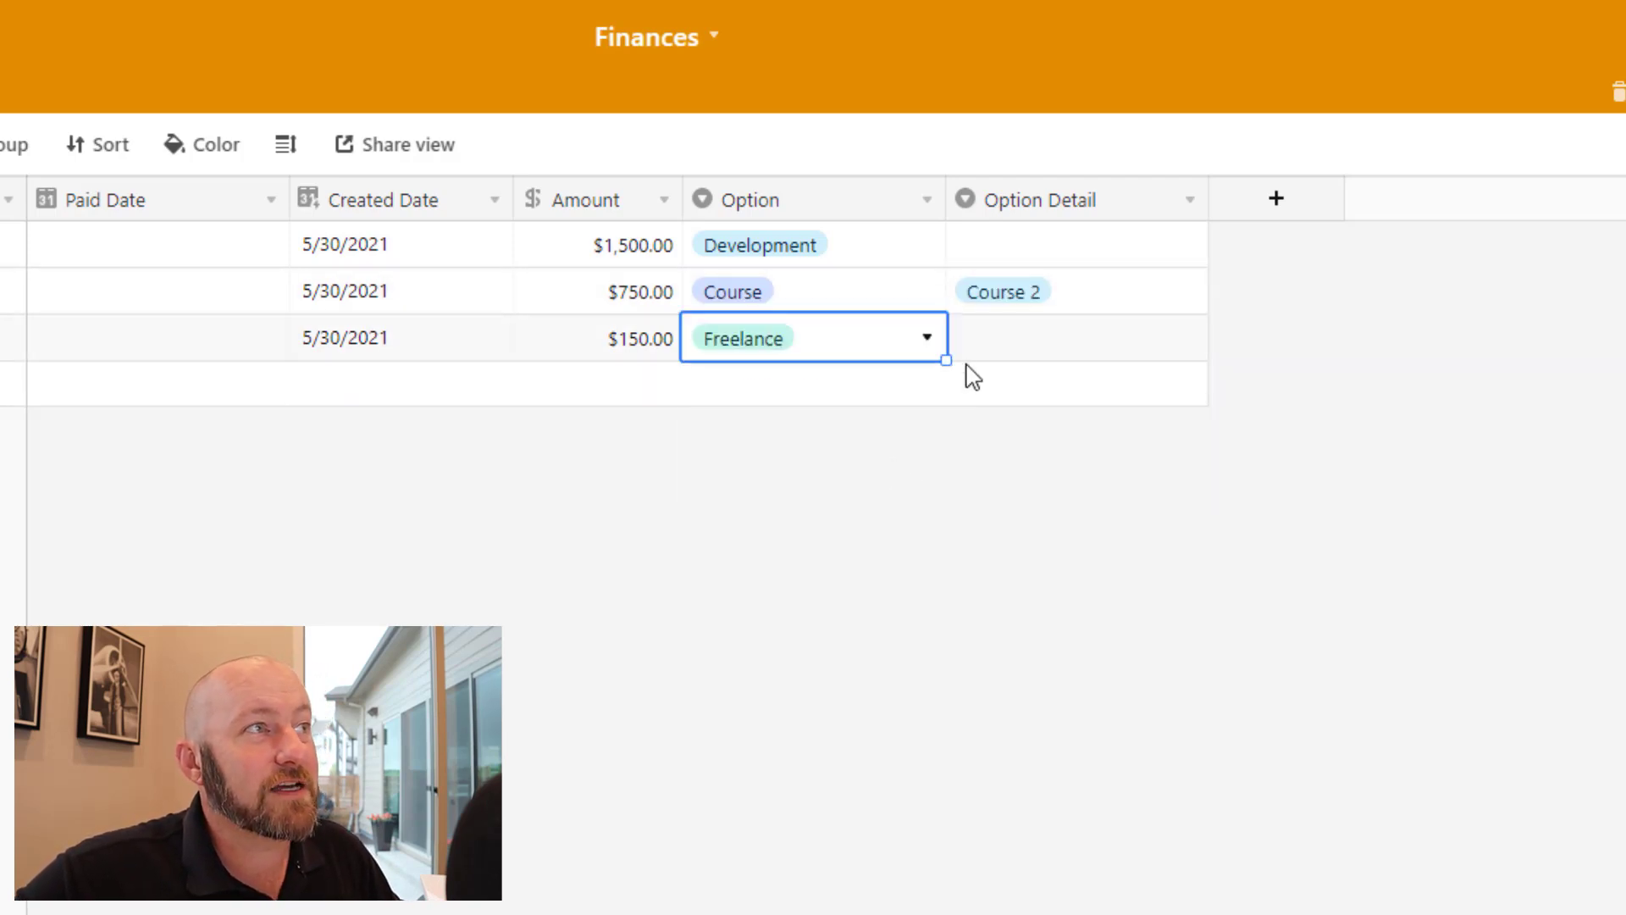
left_click(1073, 337)
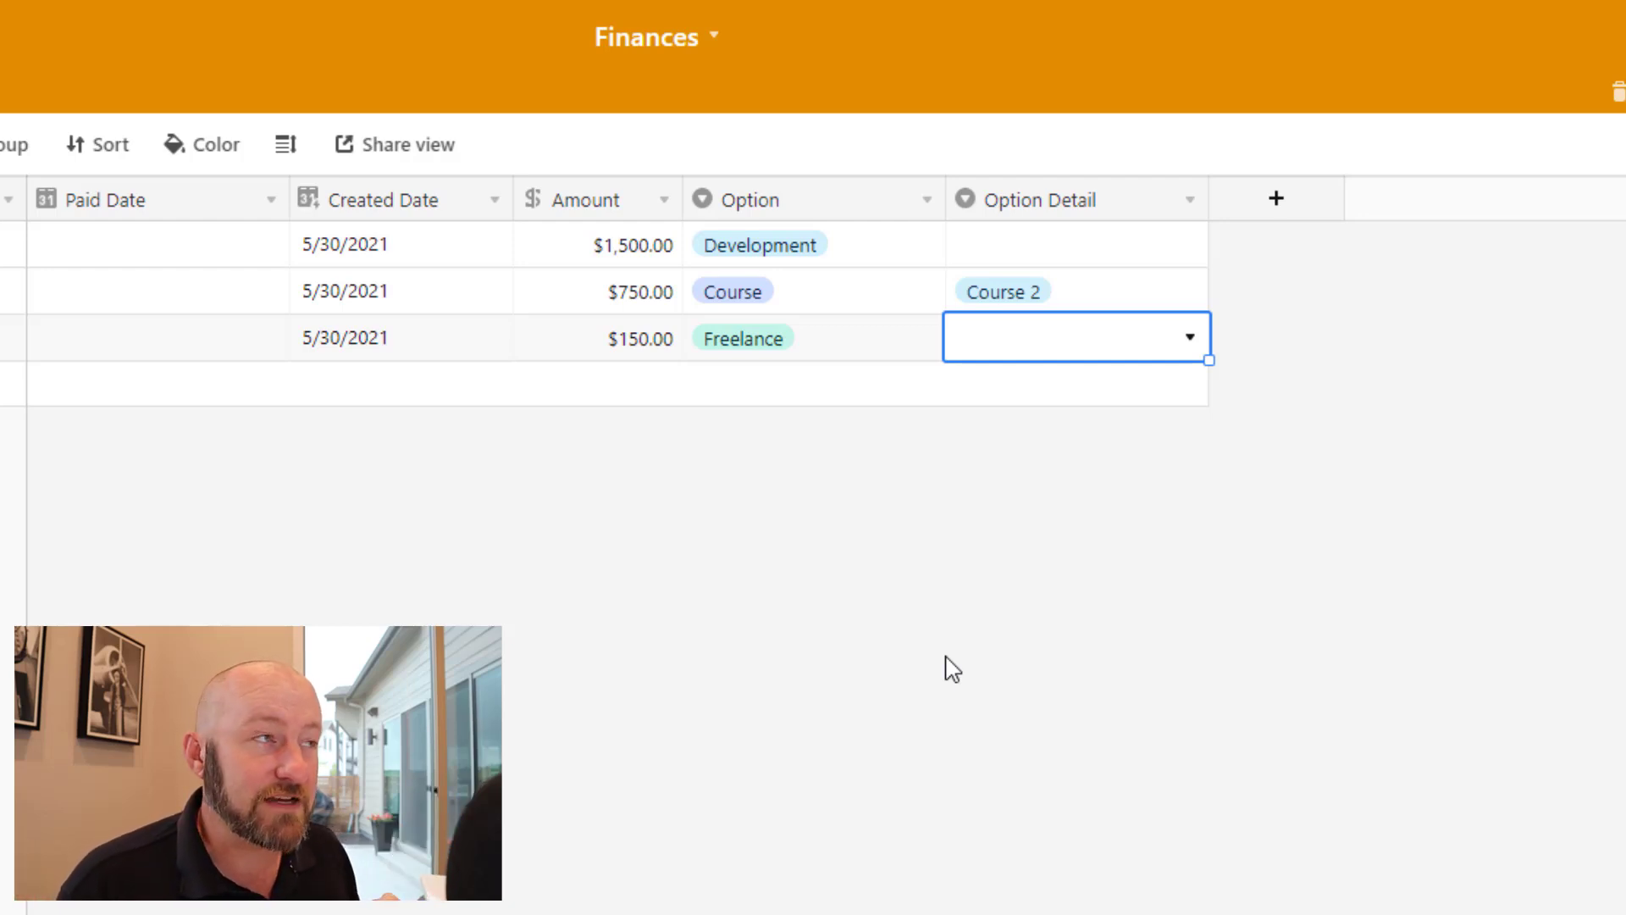
mouse_move(231, 240)
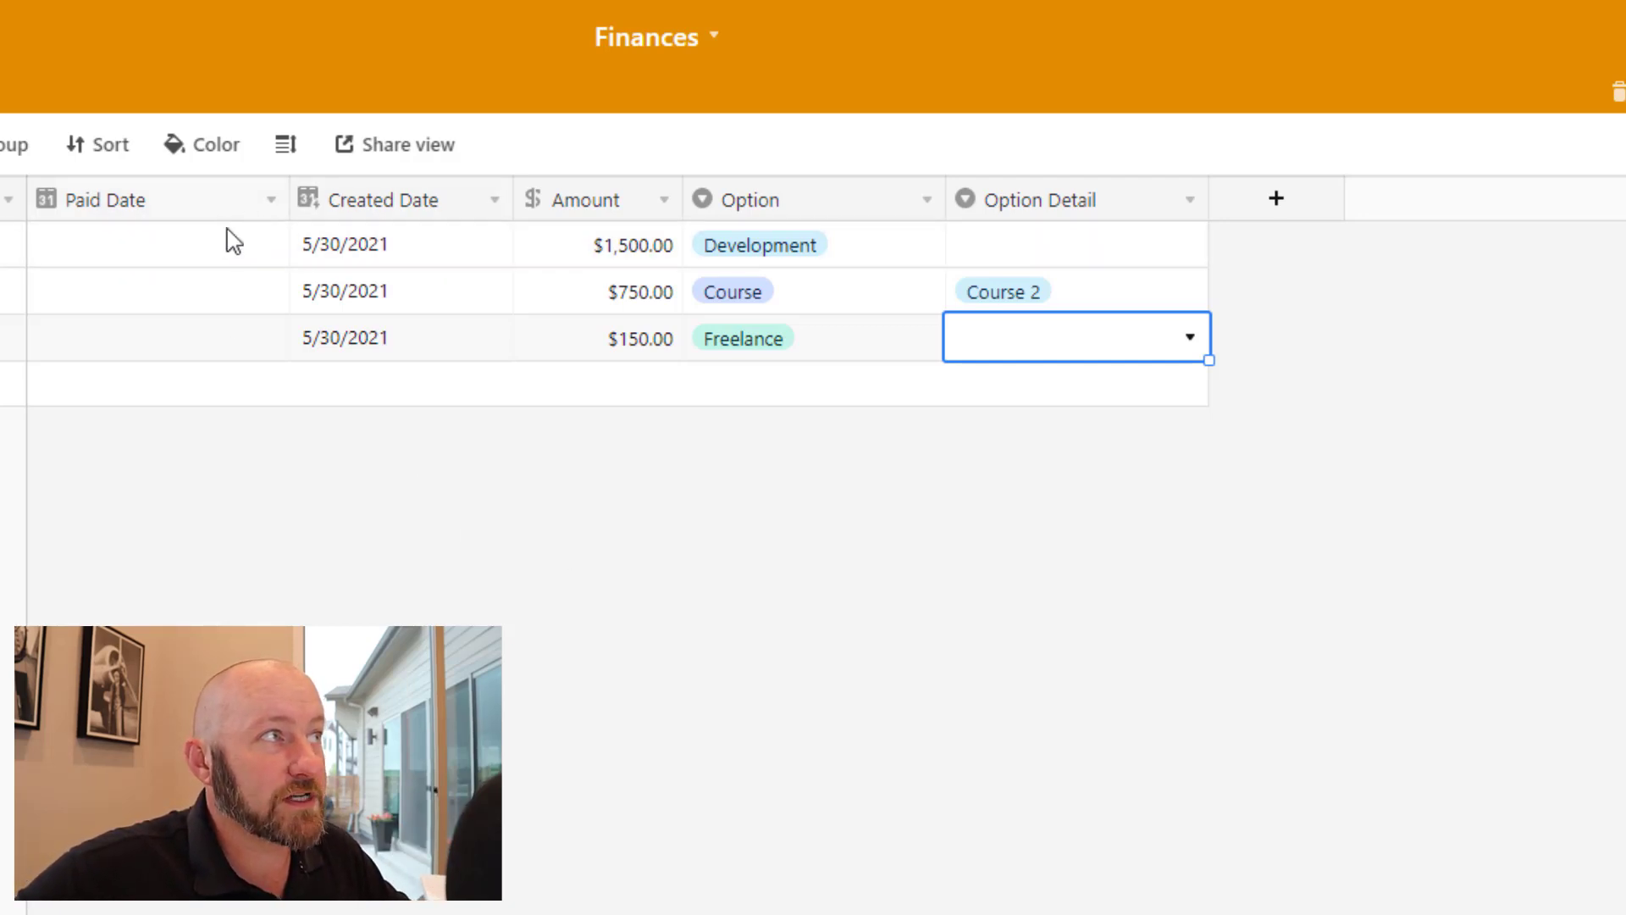
Set the Paid Date of all three records to June 3, 2021
left_click(560, 245)
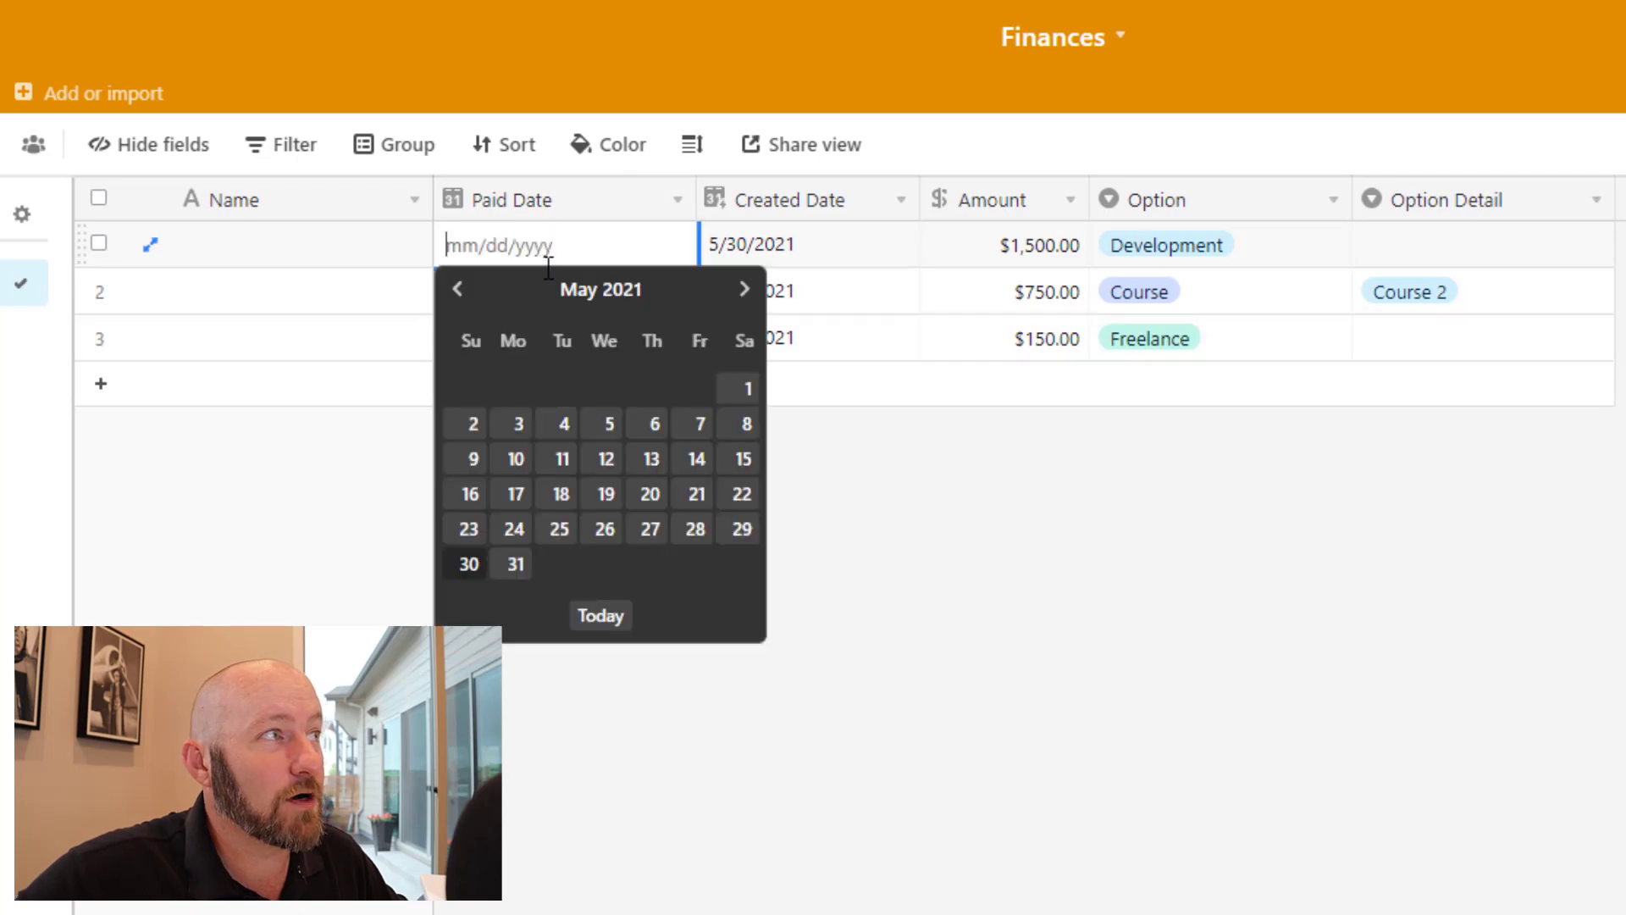
mouse_move(717, 420)
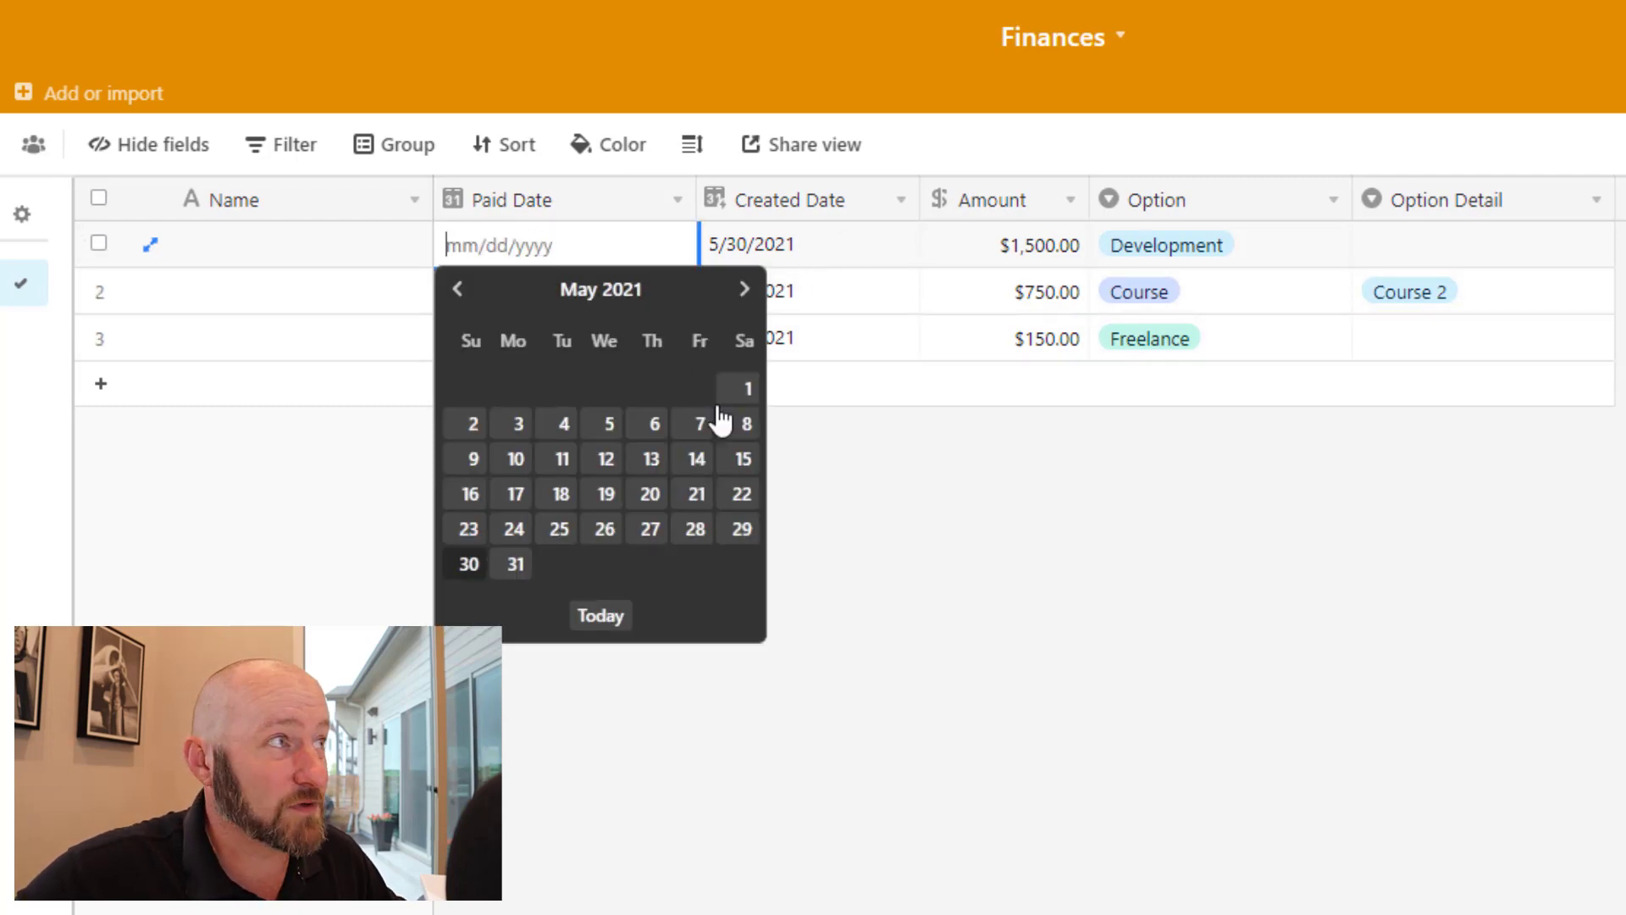
left_click(744, 288)
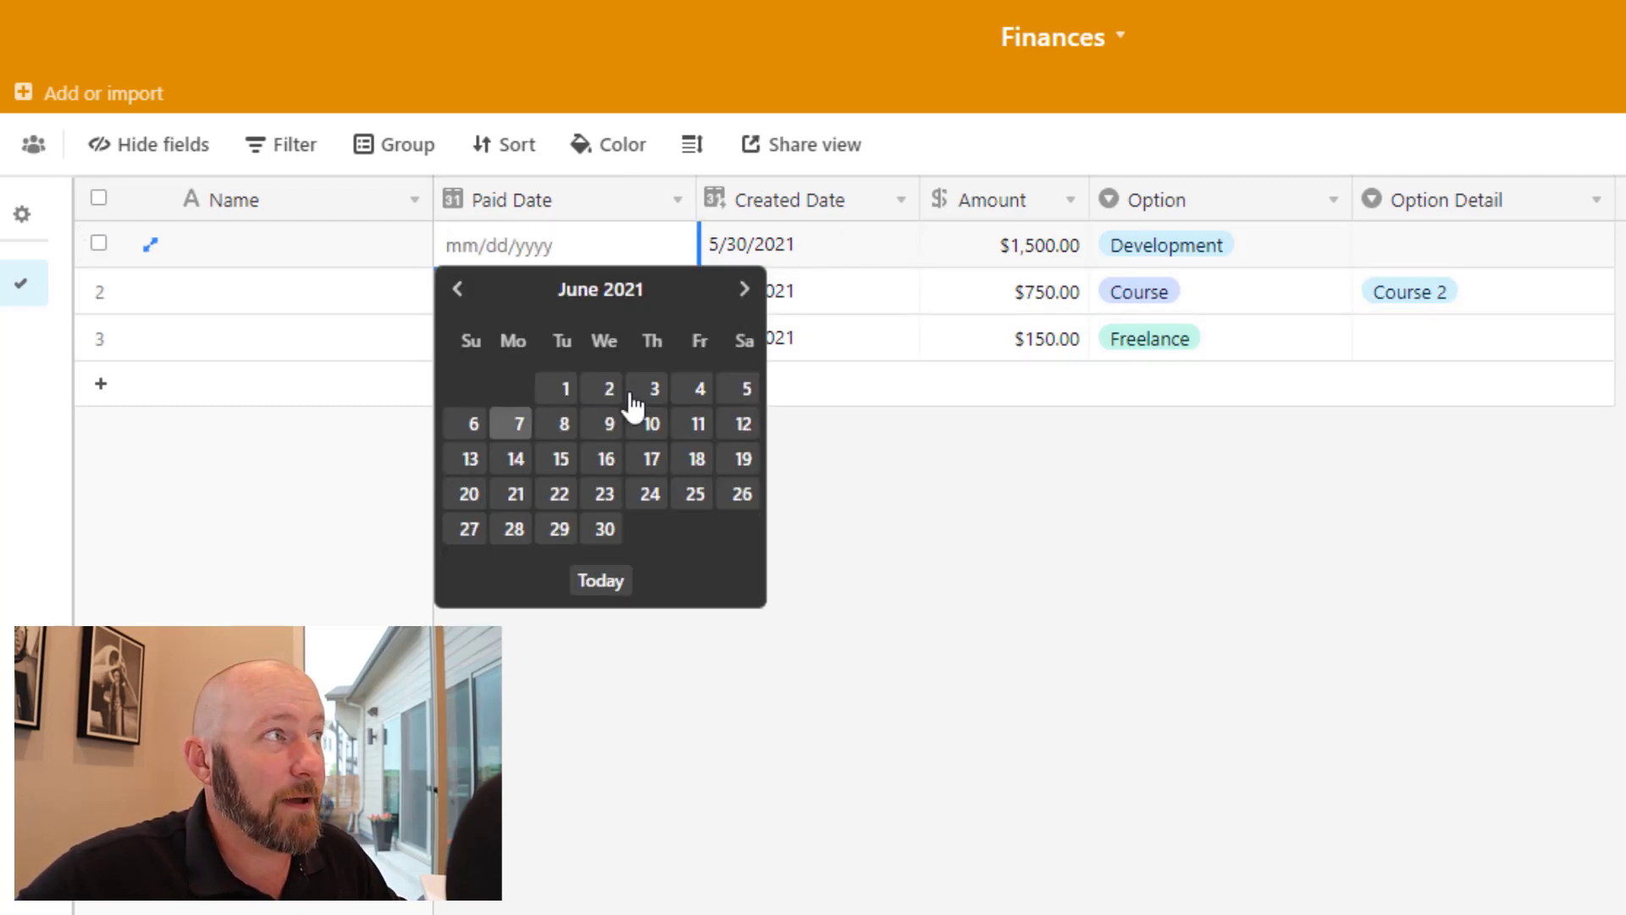
left_click(653, 388)
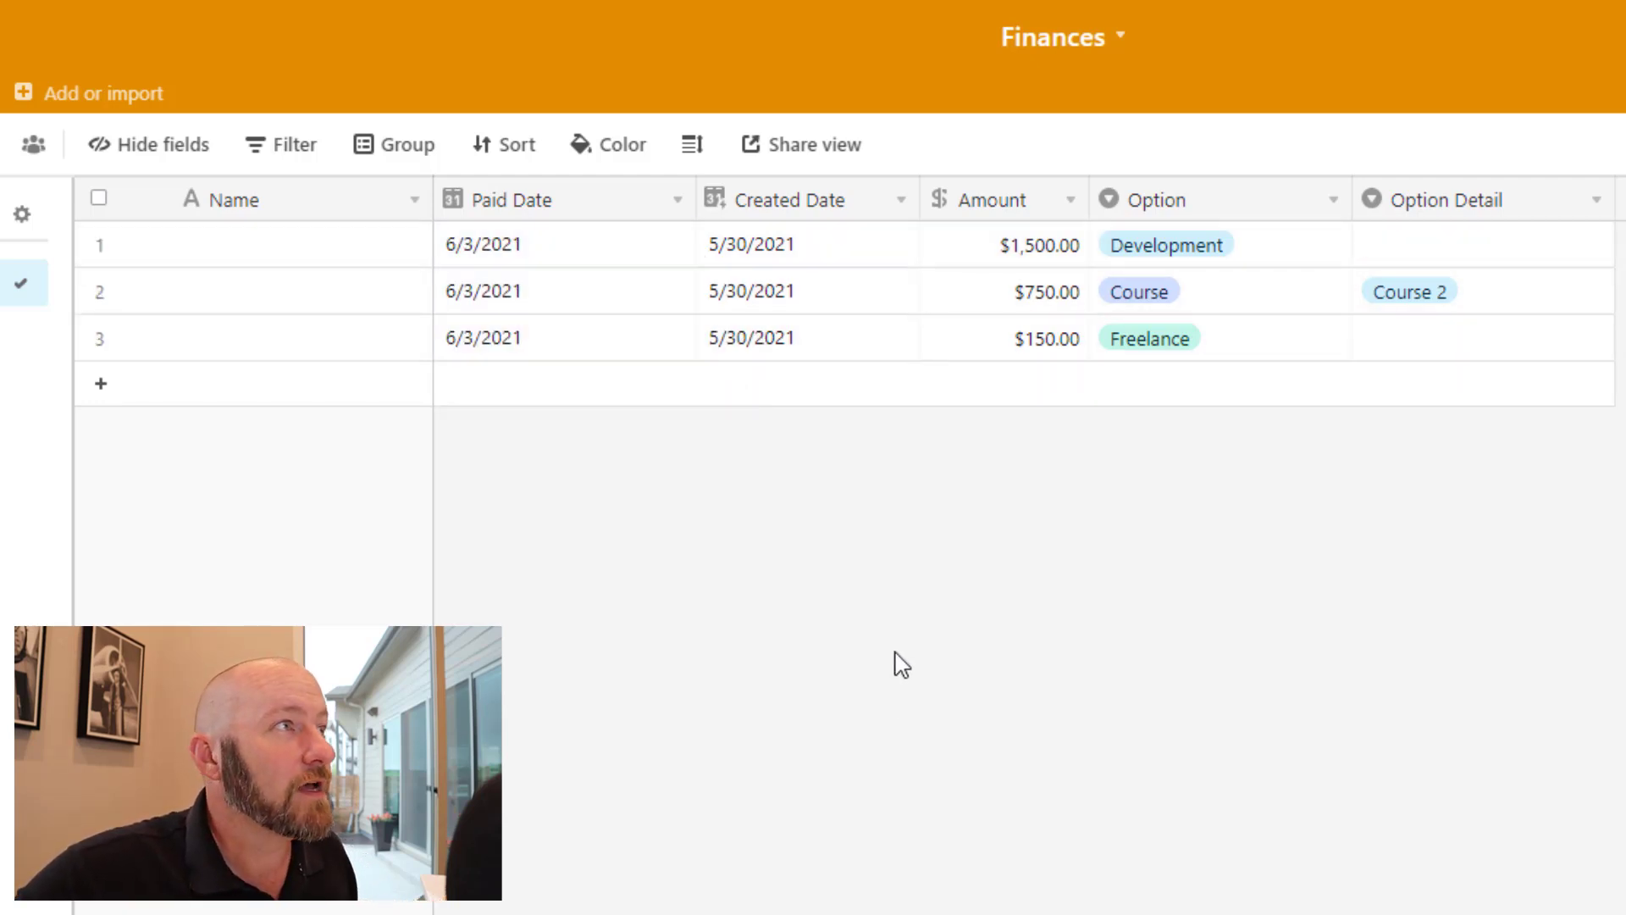
mouse_move(1228, 446)
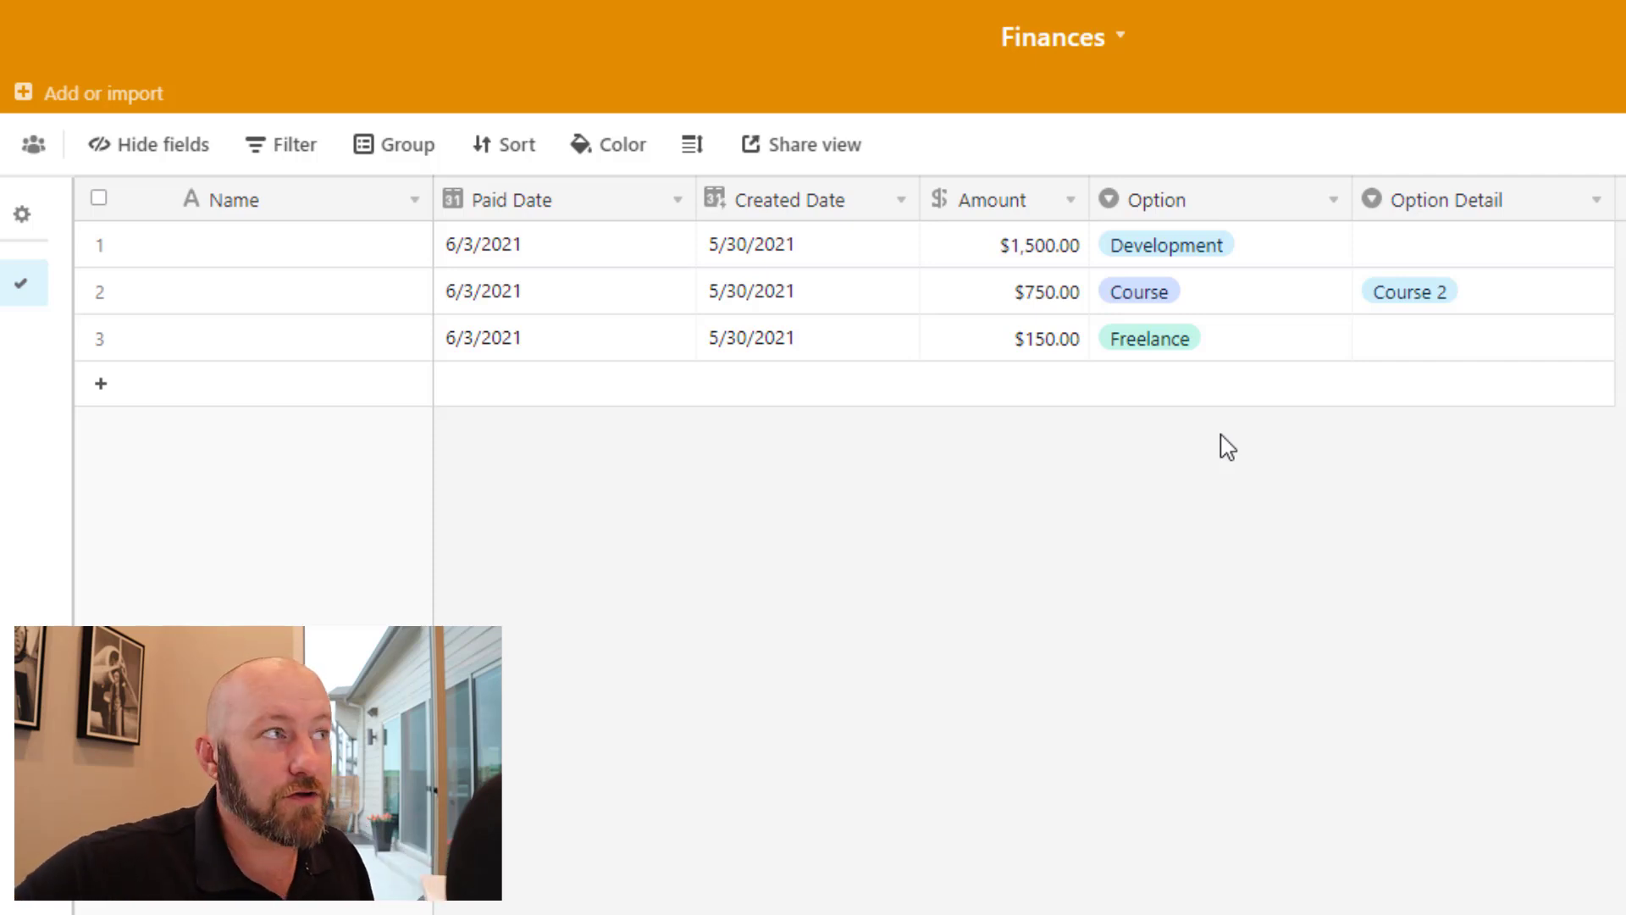
mouse_move(276, 215)
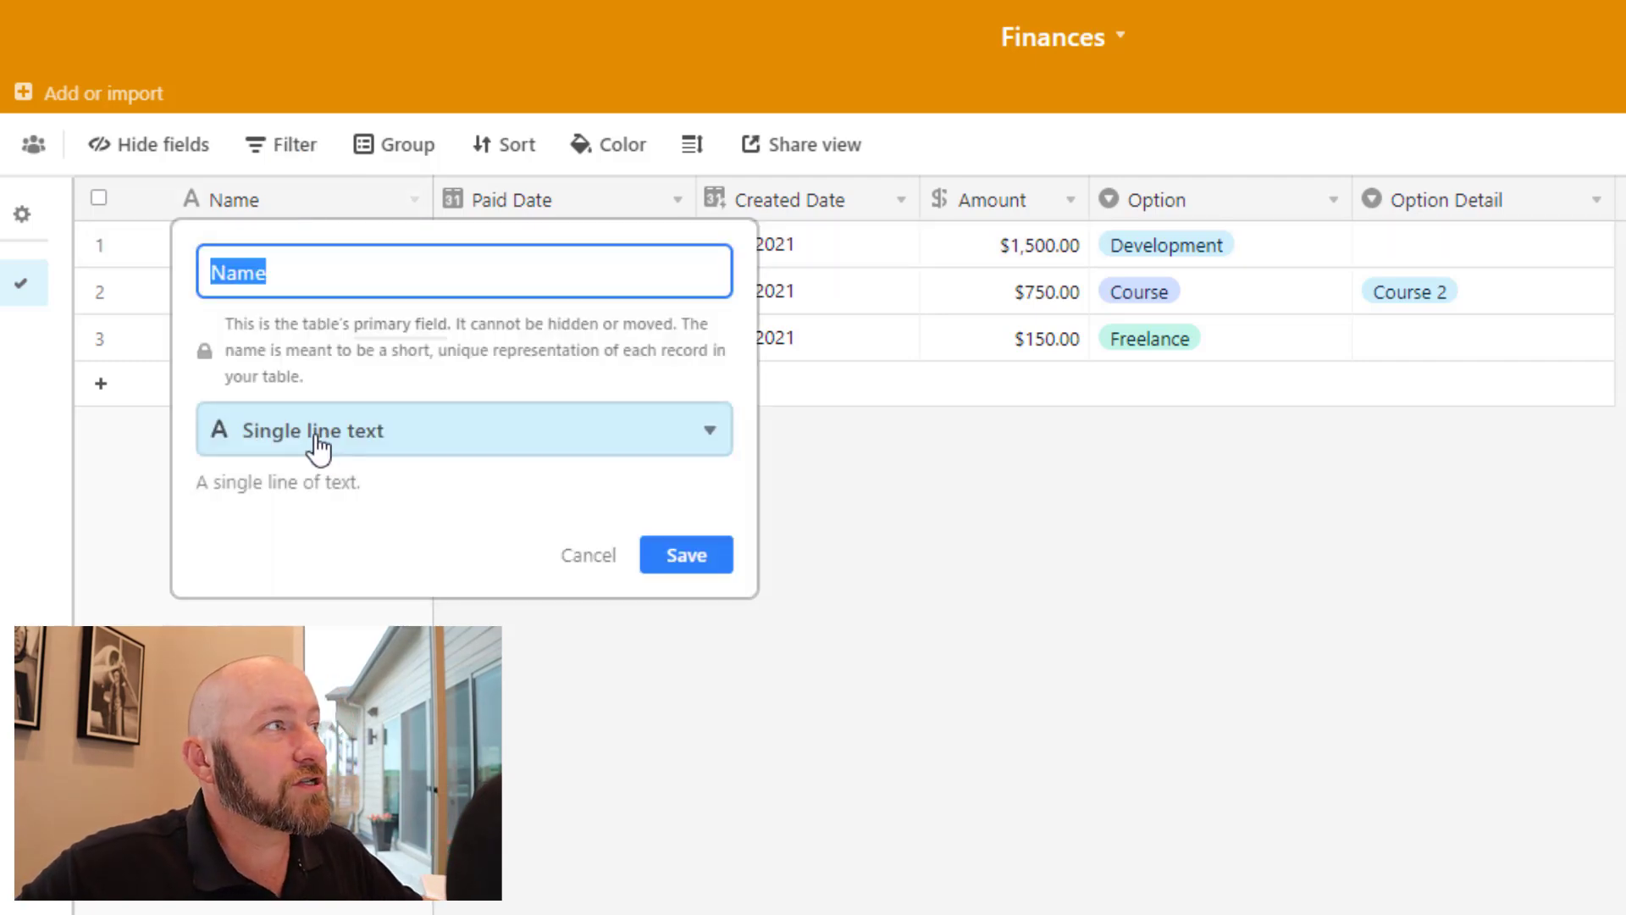
Make Name a formula: CONCATENATE(DATETIME_FORMAT({Paid Date},'l'),' - ',Option)
type("c")
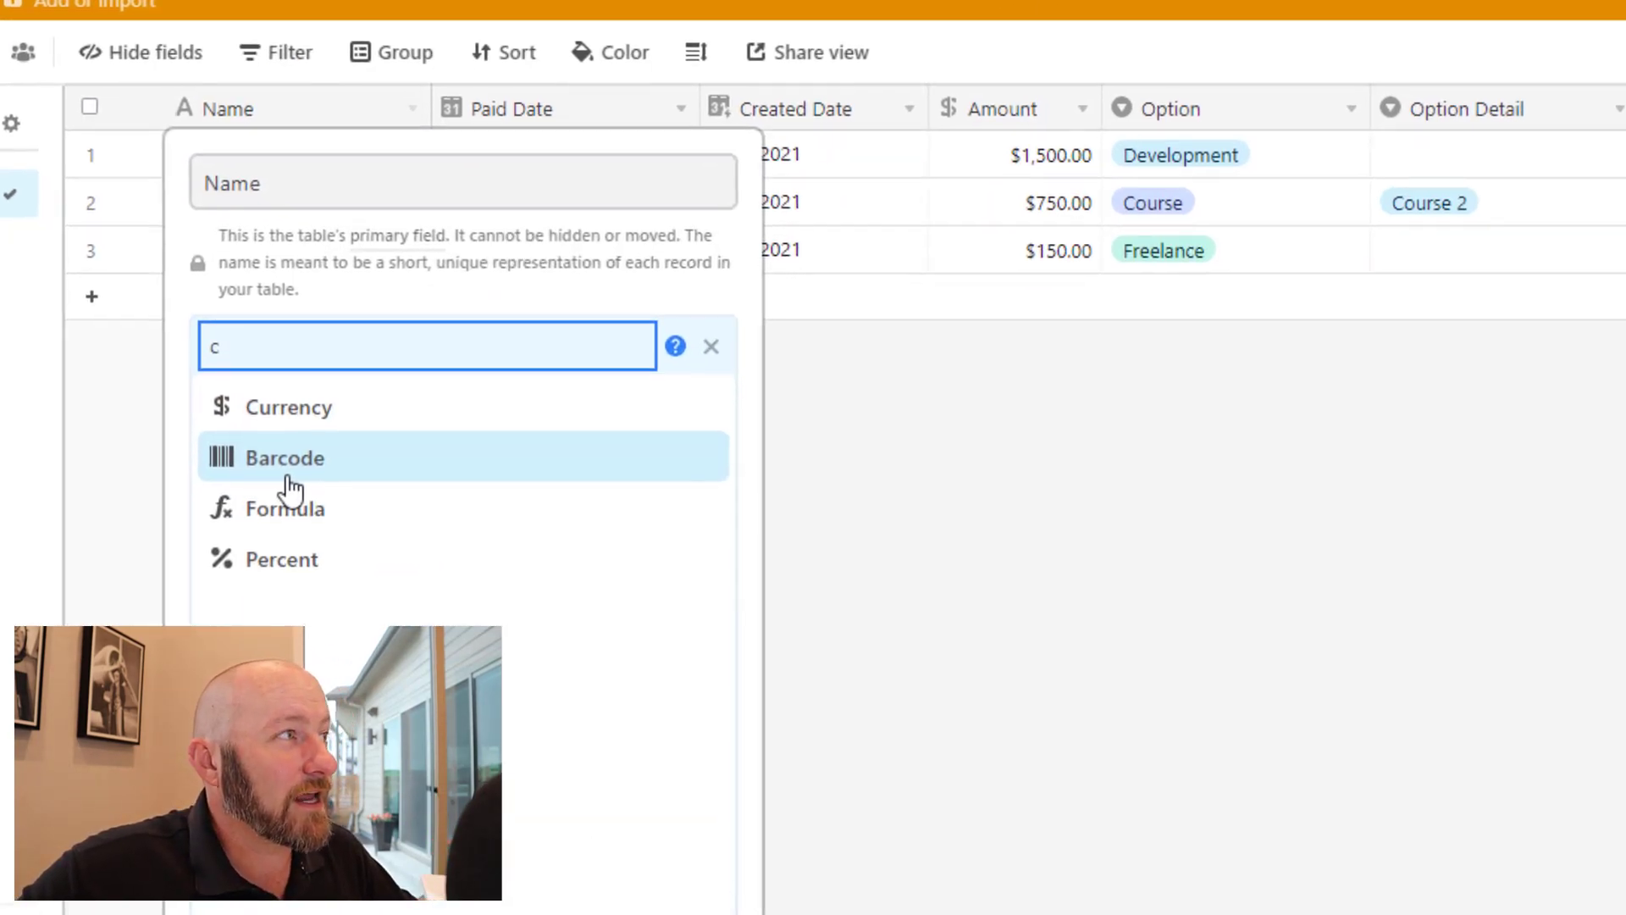
left_click(285, 508)
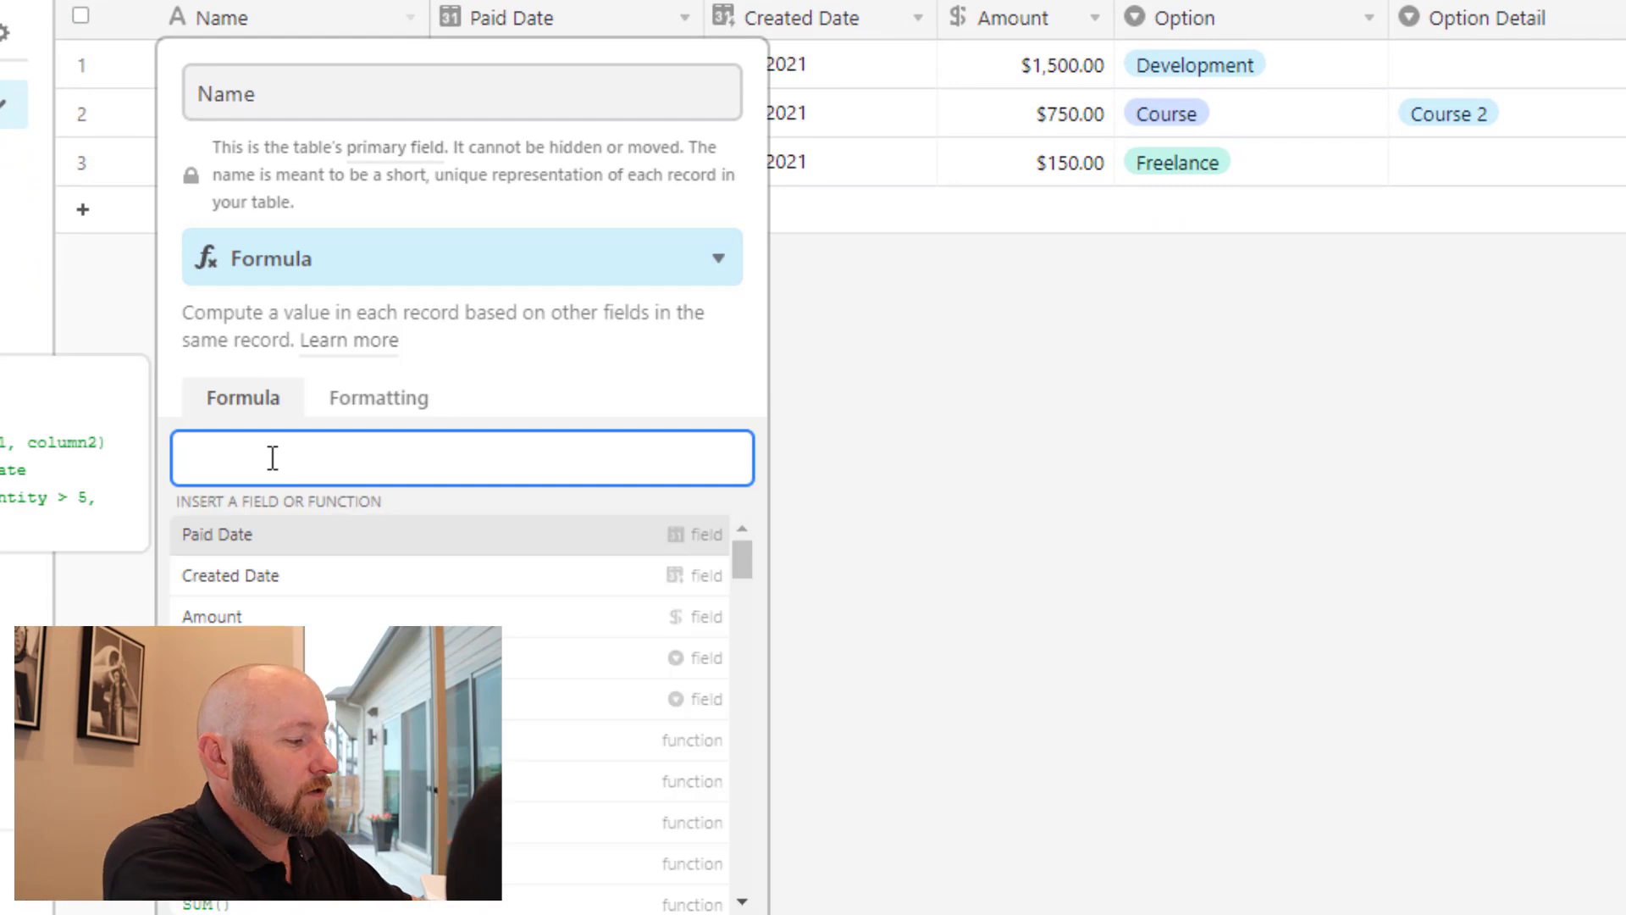
type("CONCATENATE(")
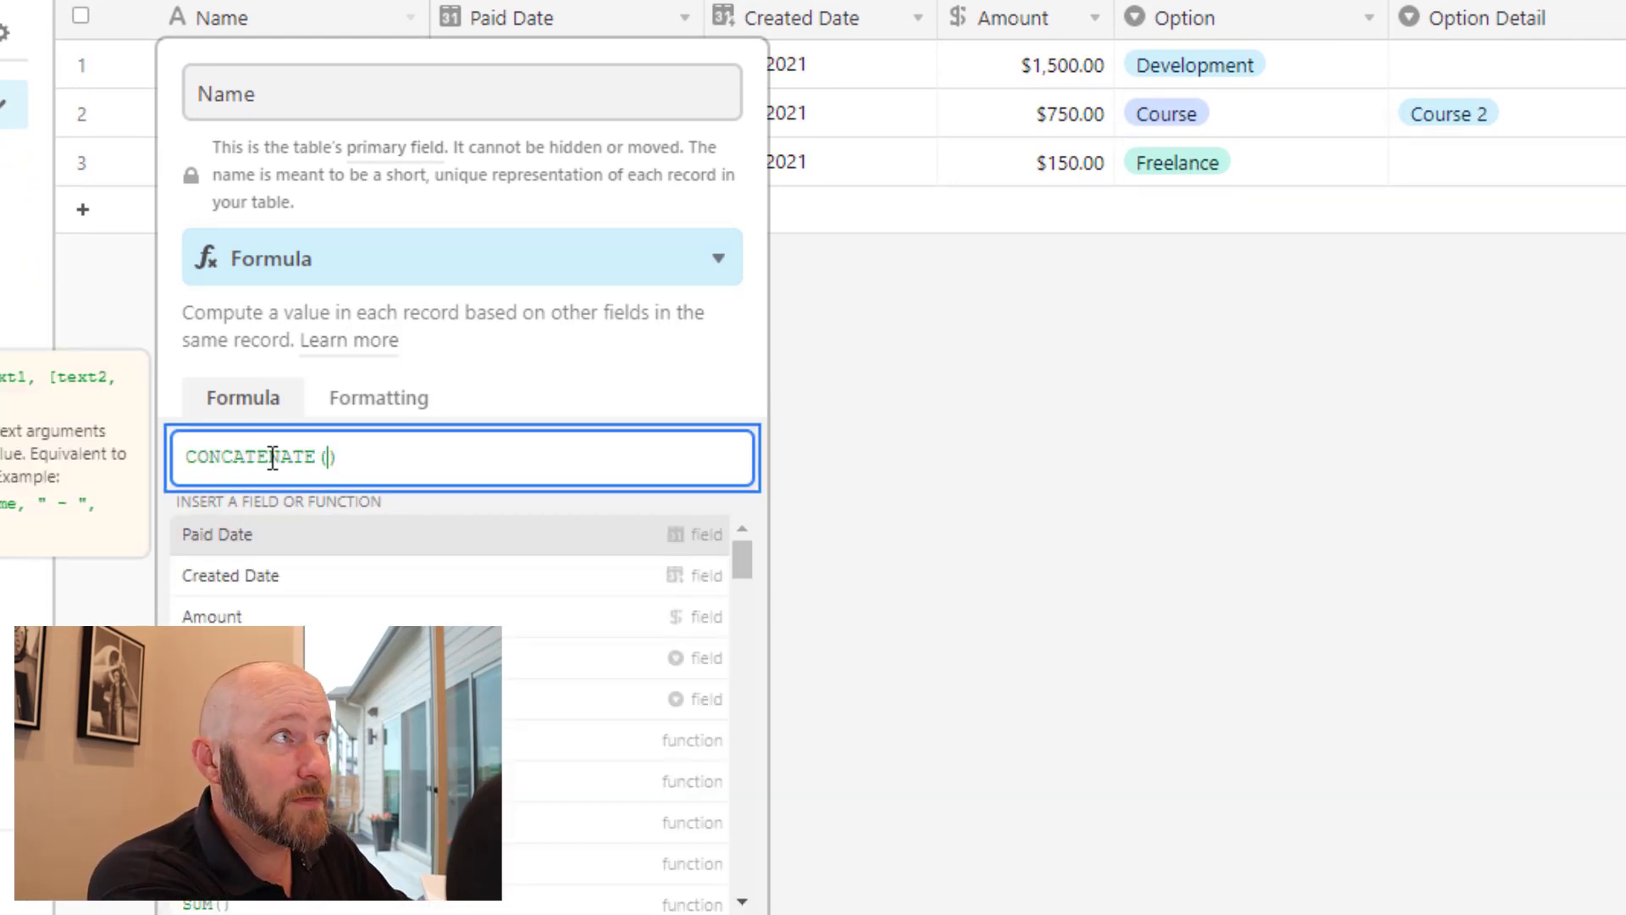
type("pa")
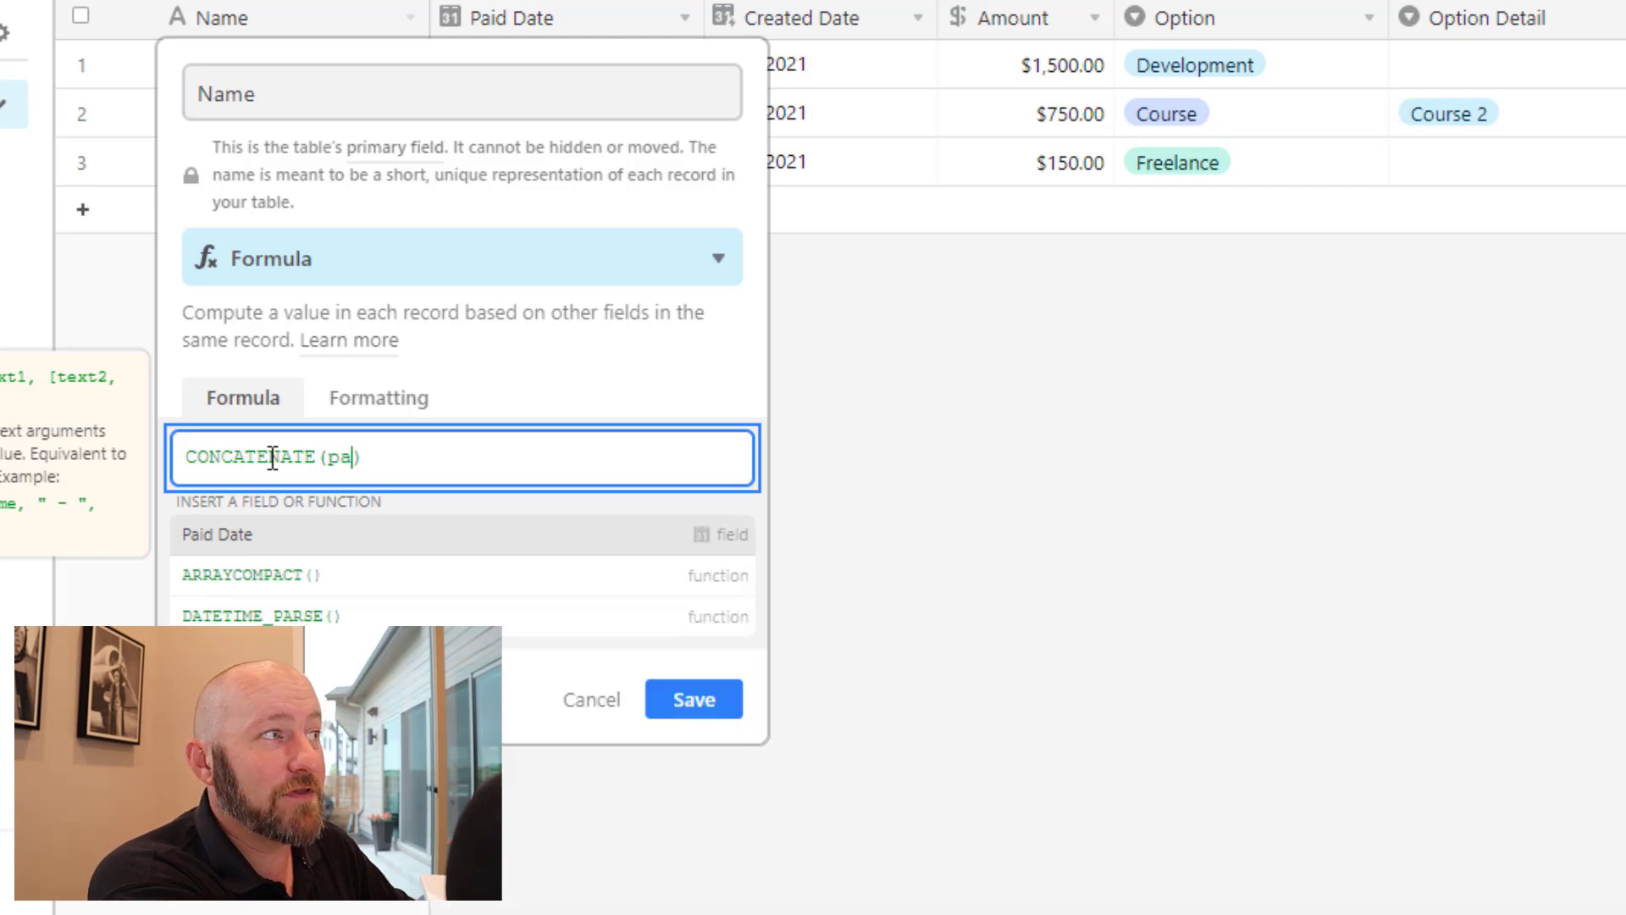
type("date")
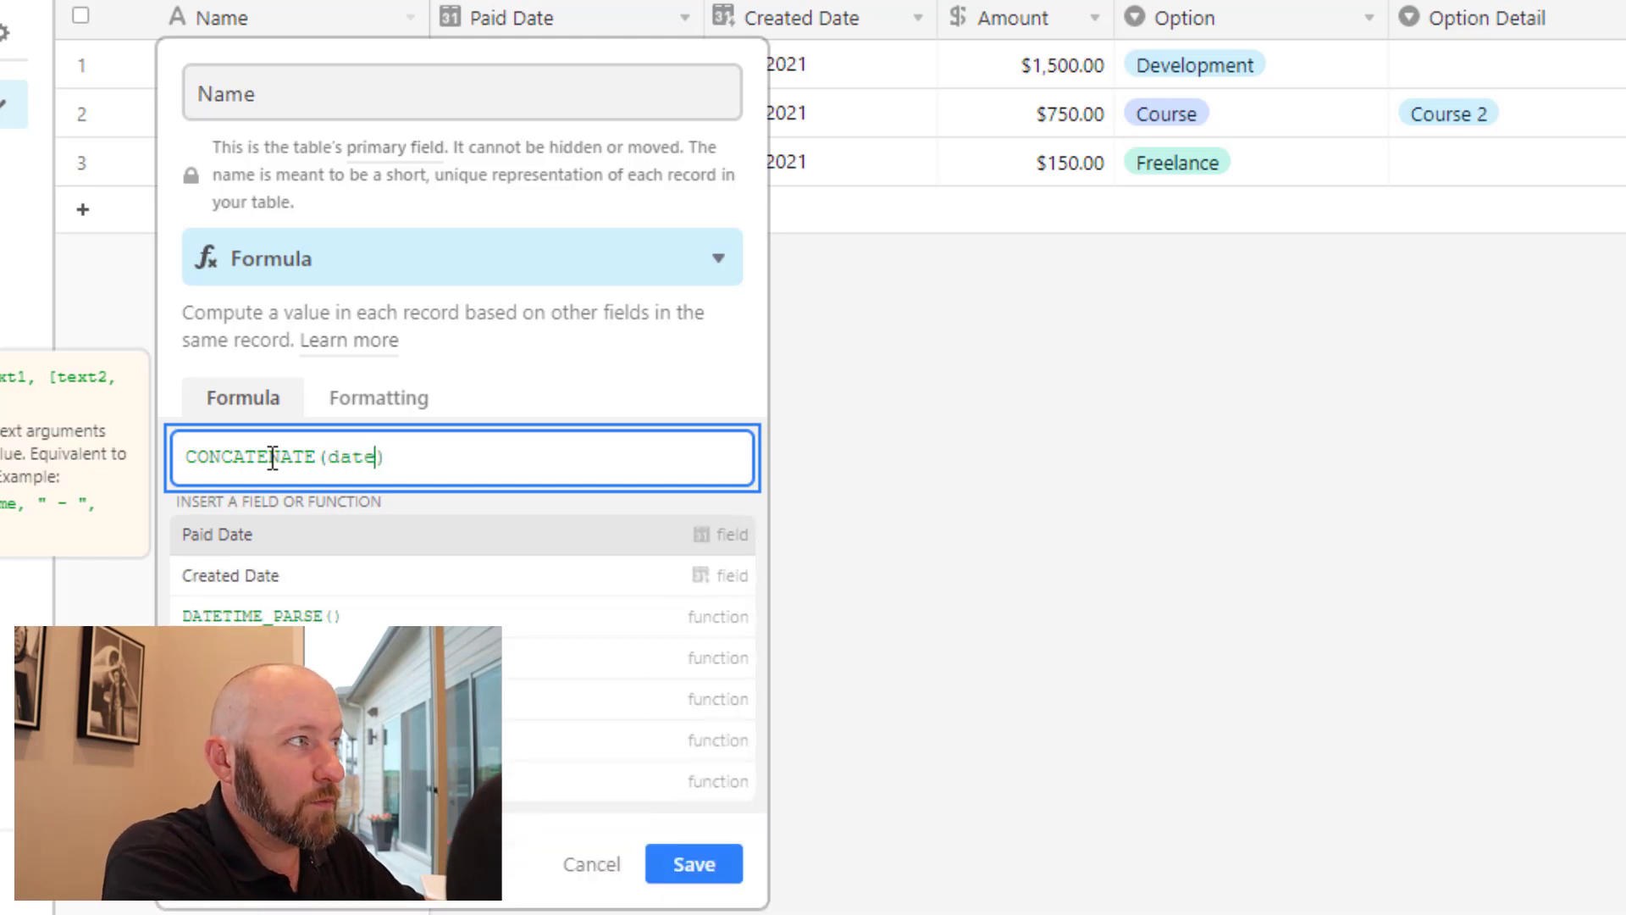
type("DATETIME_FORMAT(p")
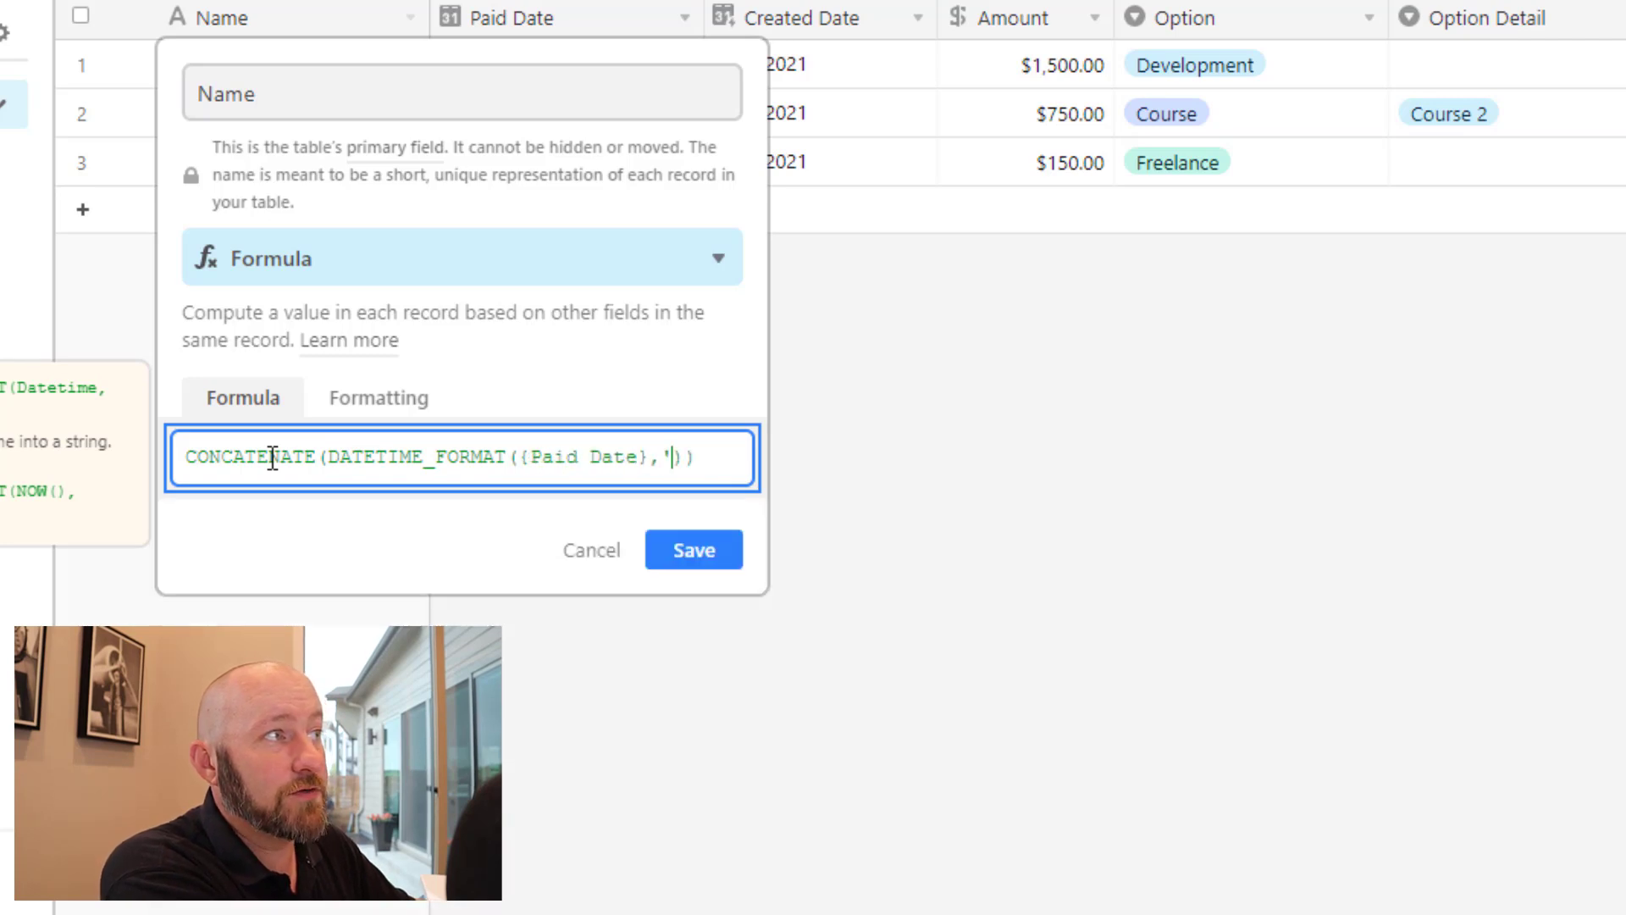
type("l'")
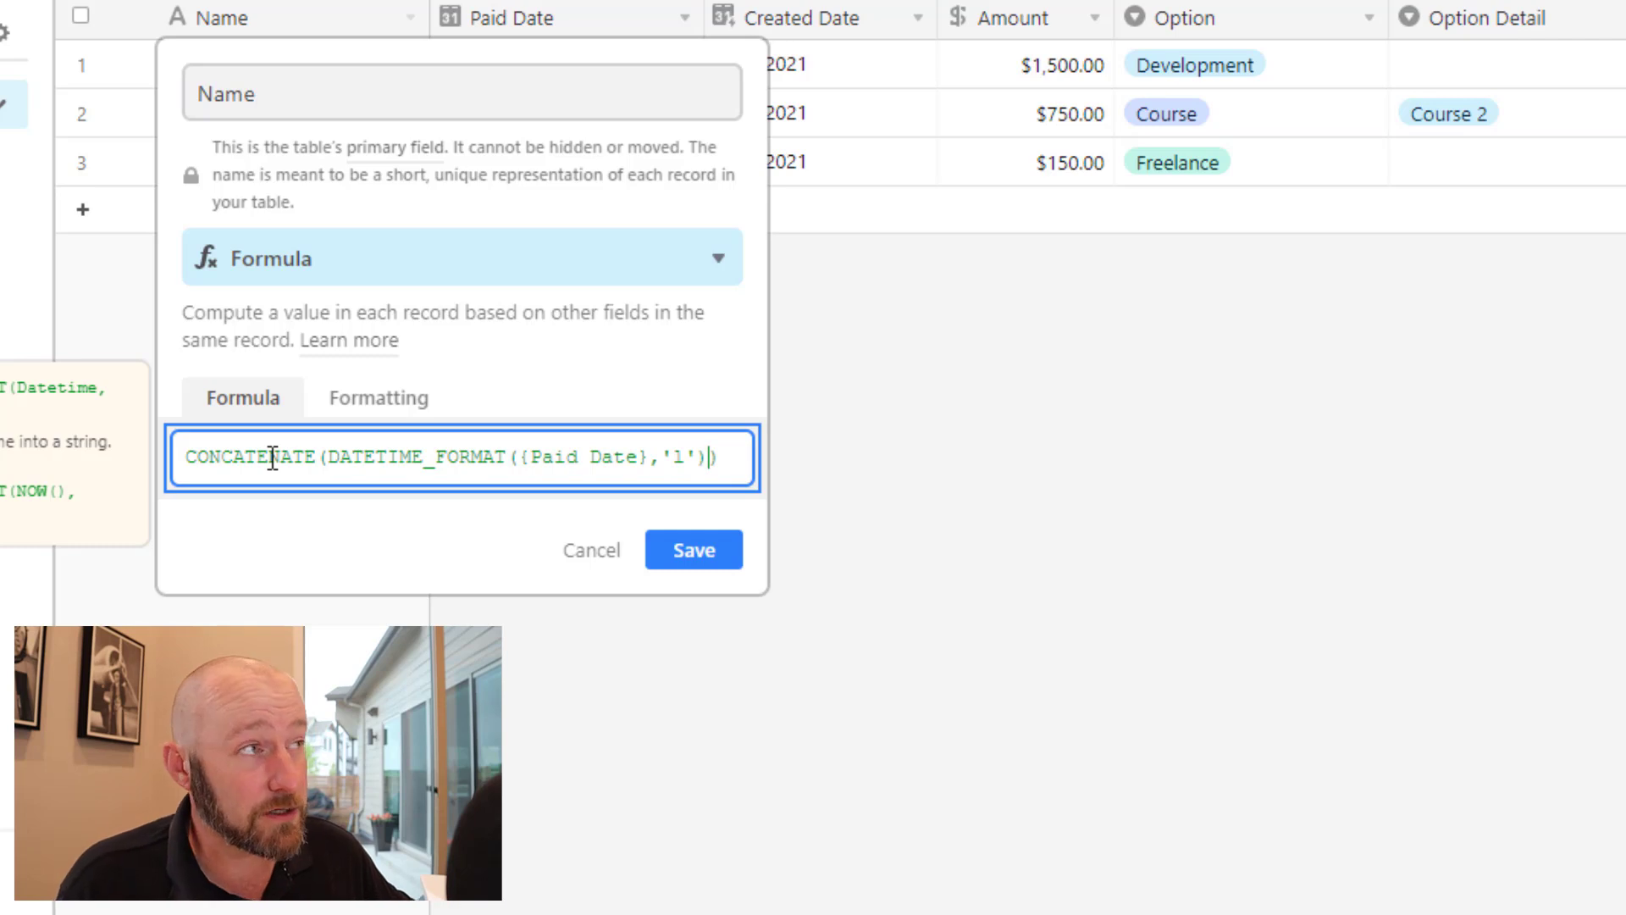
type(",")
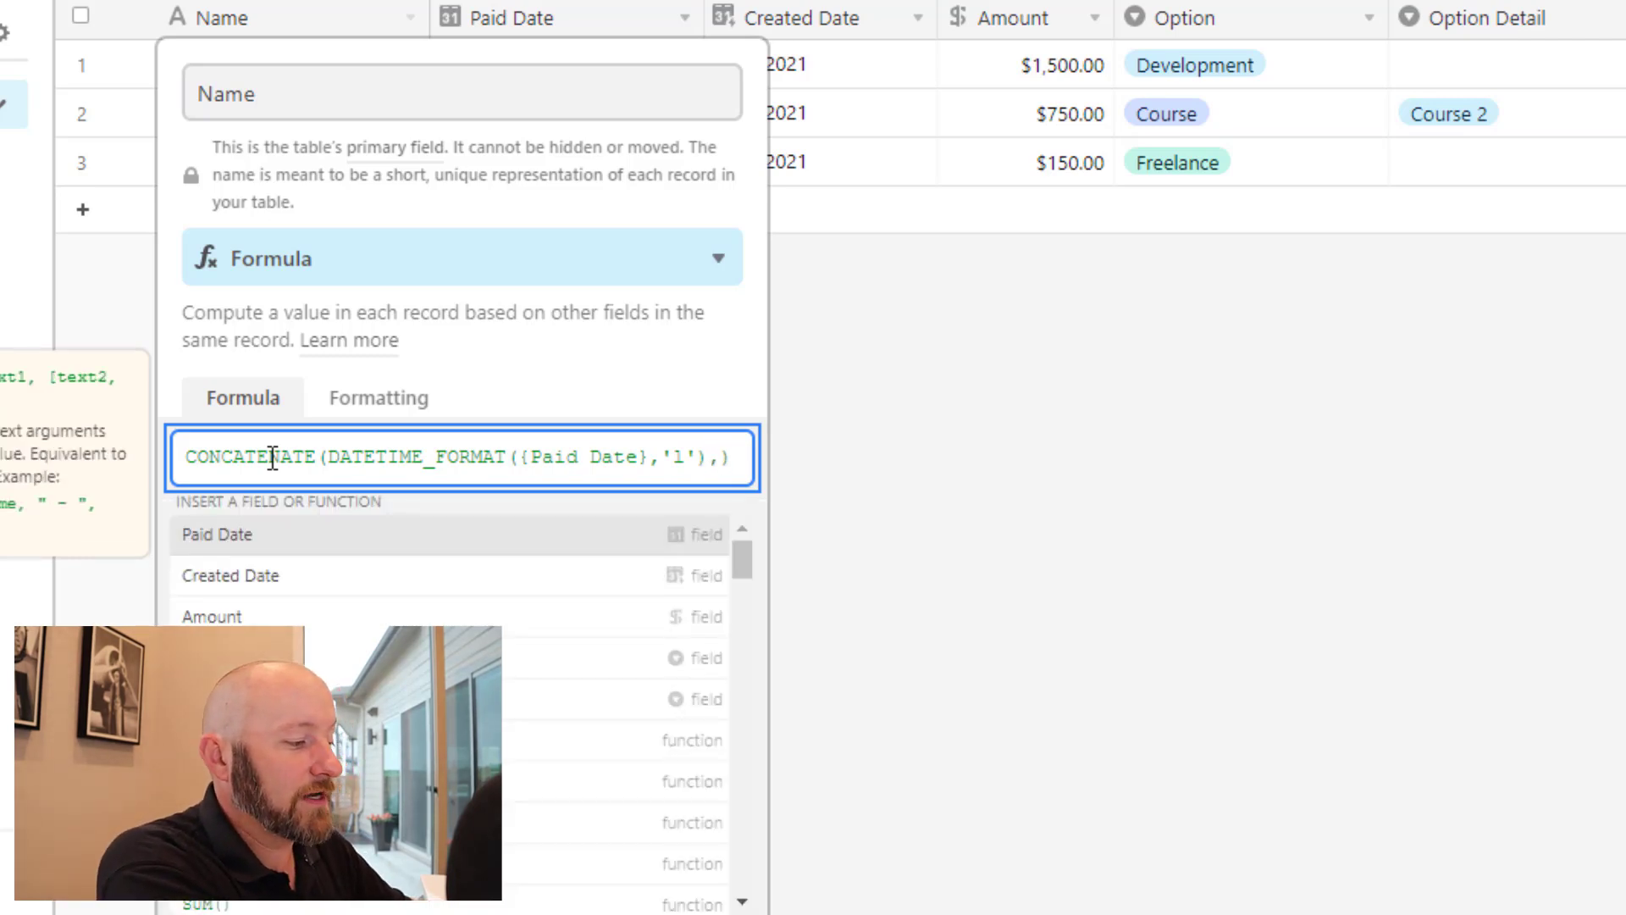
type("' - ',")
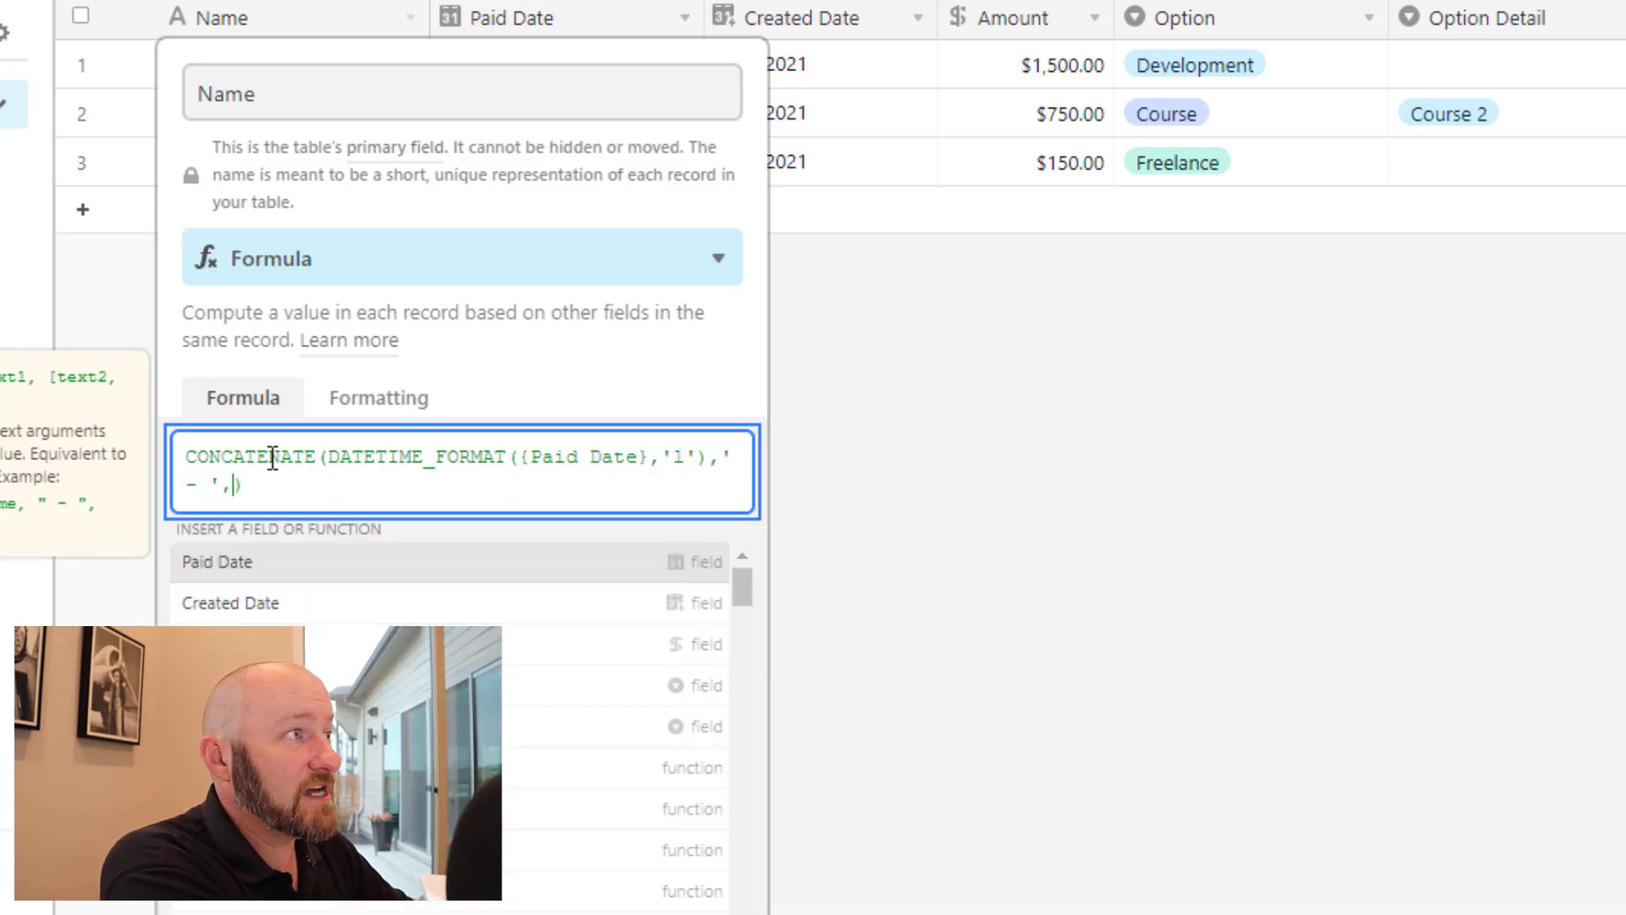
key("Backspace")
type("Option")
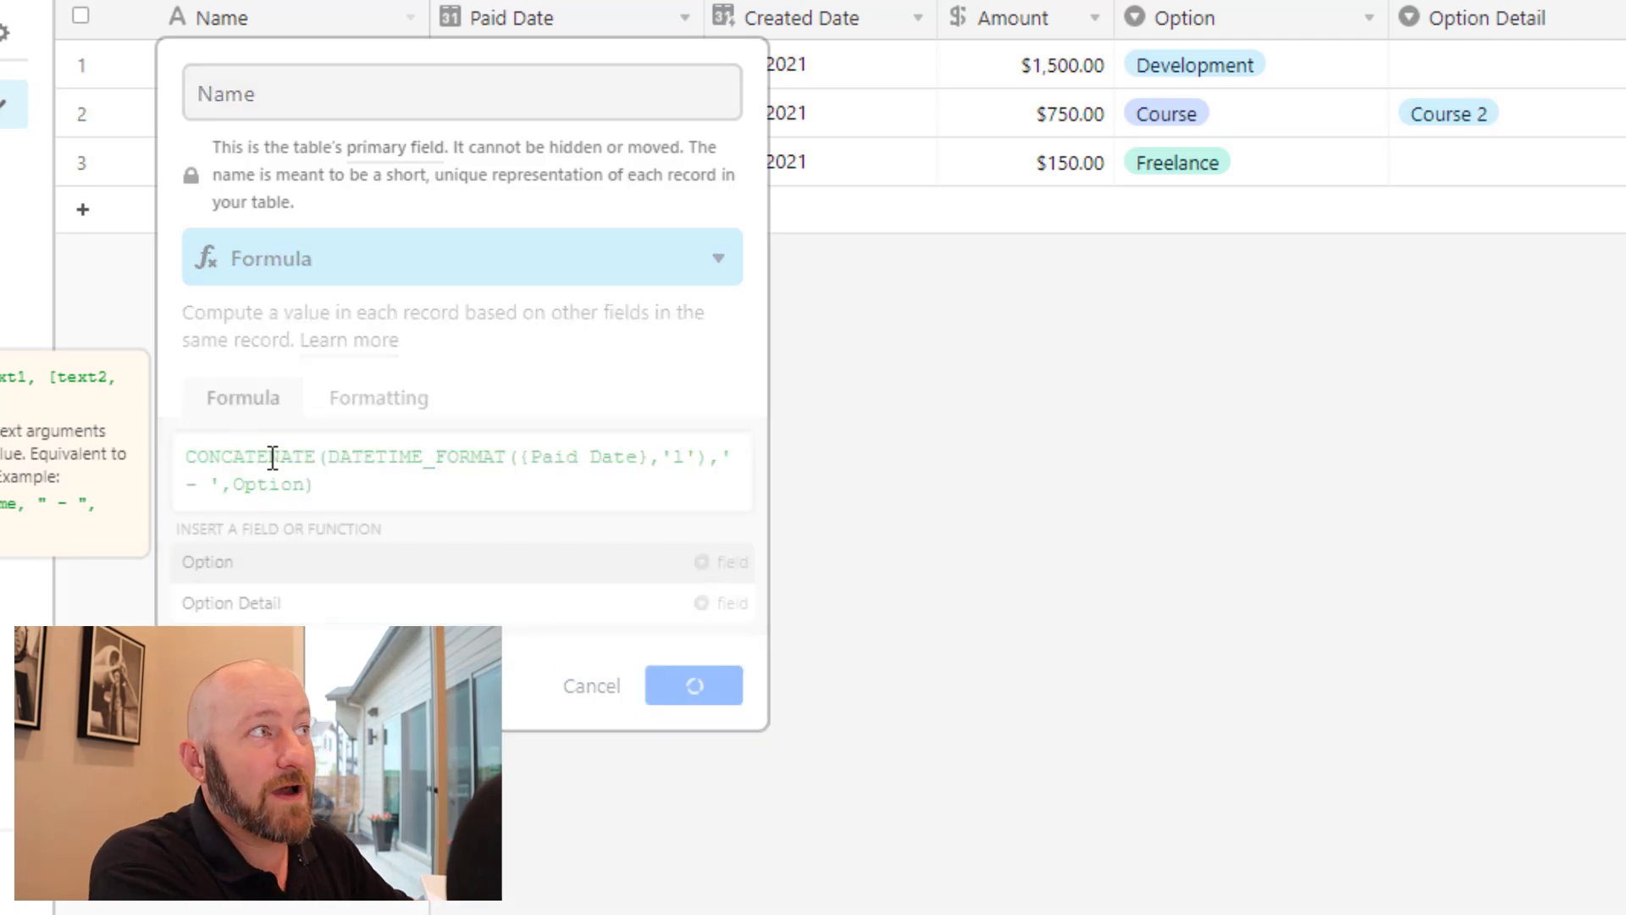
left_click(693, 686)
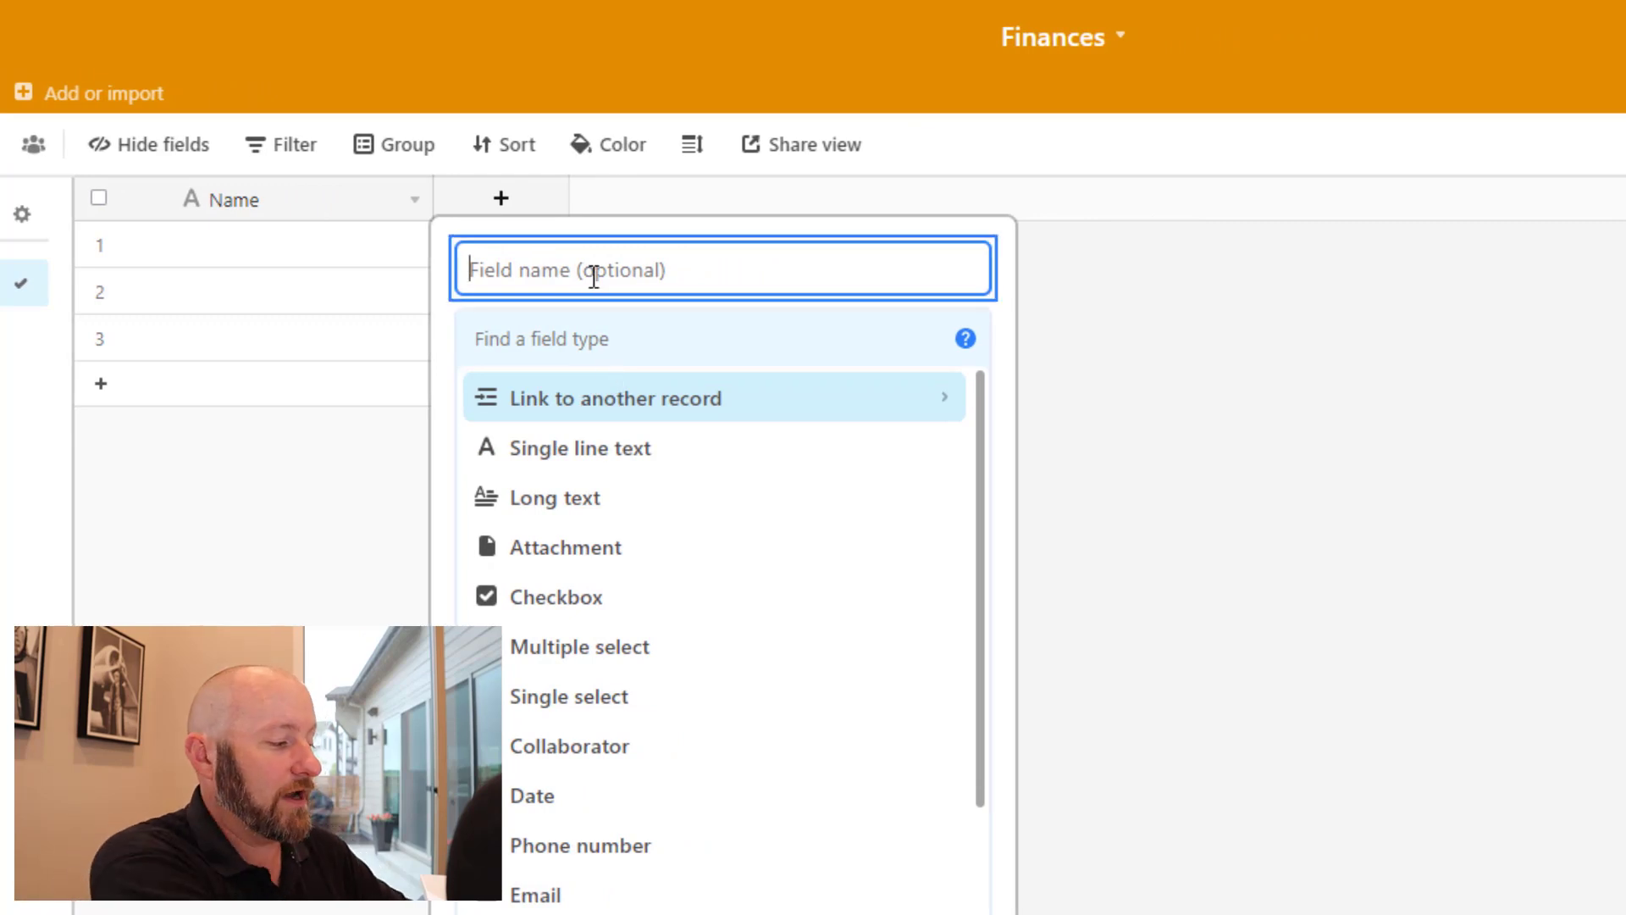
Add an Income link field to Expenses, linking rows to 6/3/2021 - Development
type("ind")
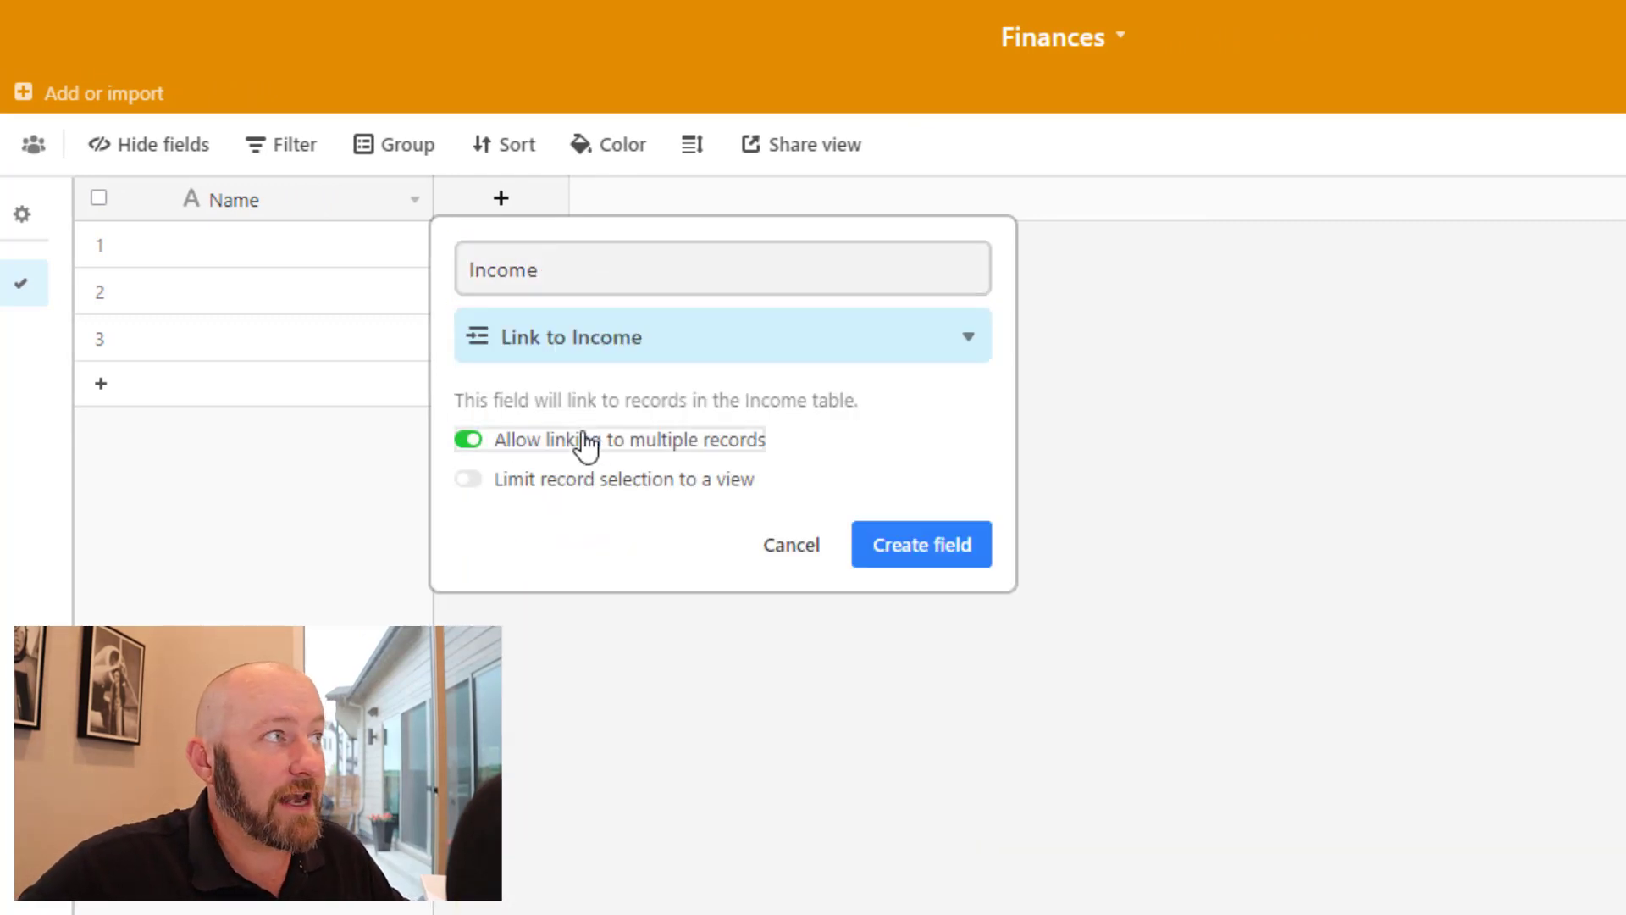
left_click(468, 439)
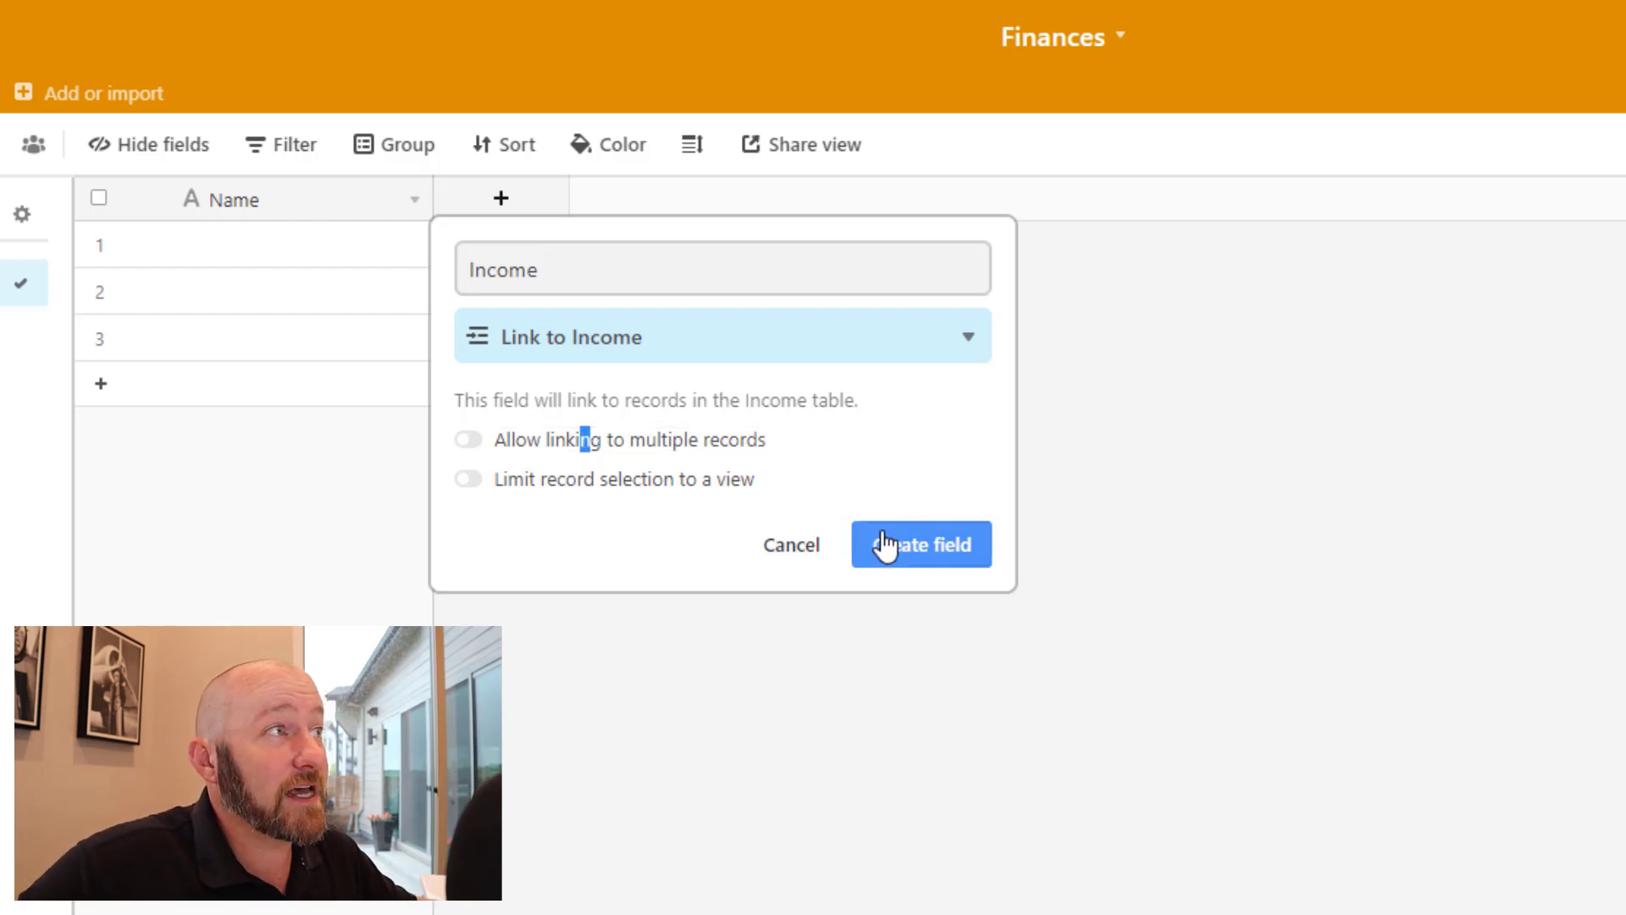
left_click(920, 544)
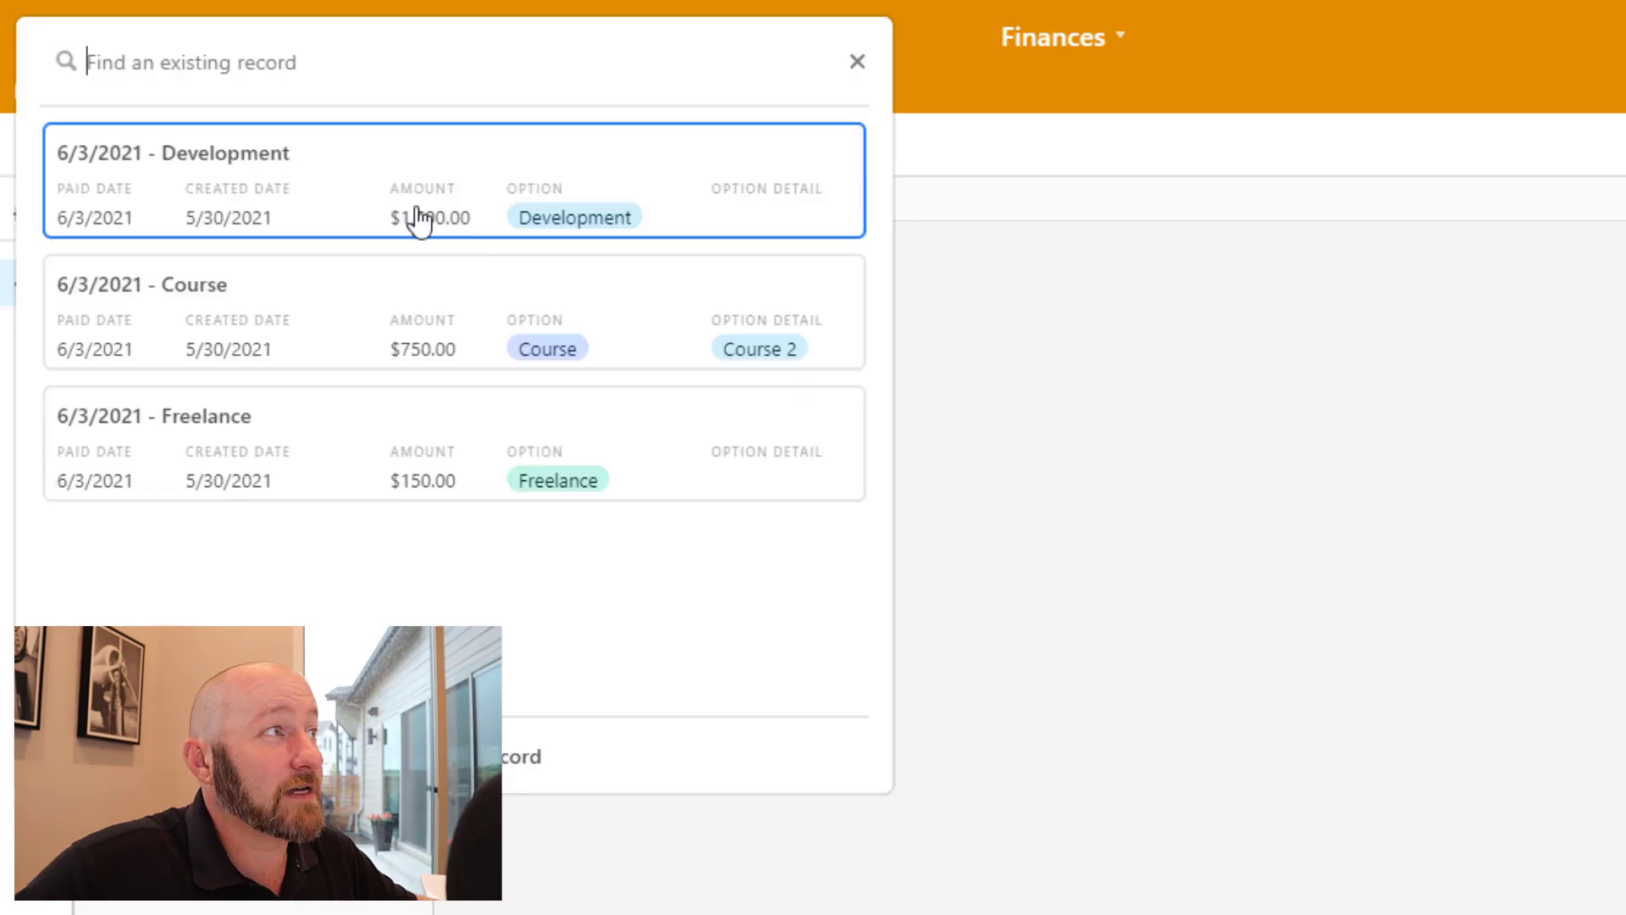
left_click(170, 152)
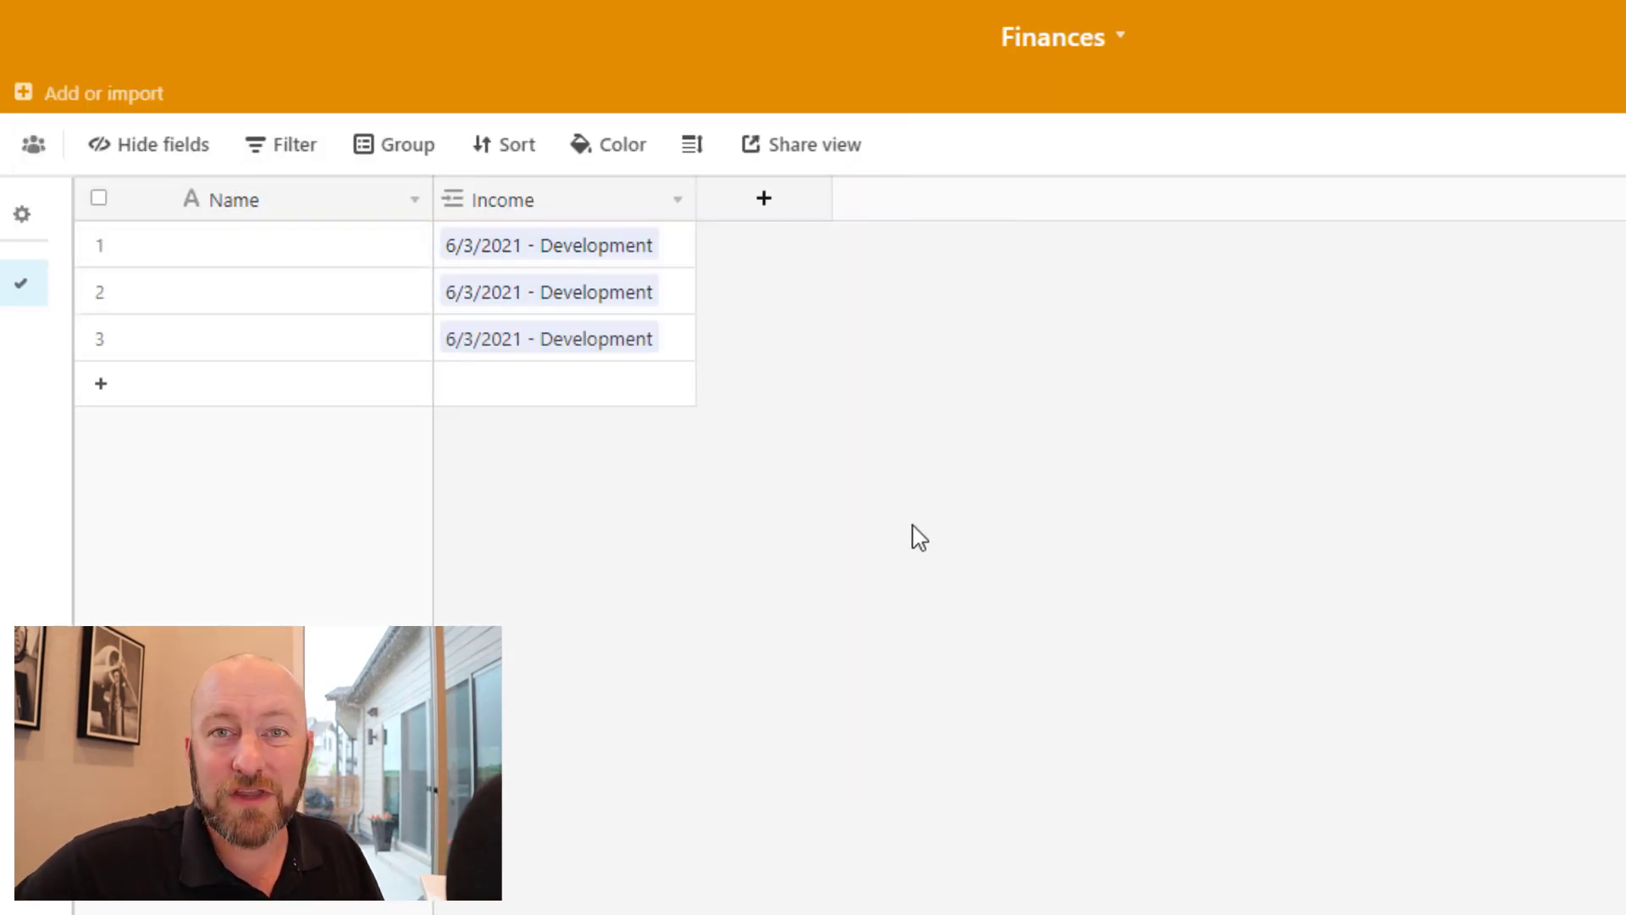
Add a single-select Expense Type field with choices Payroll, Tax and Profit
left_click(763, 198)
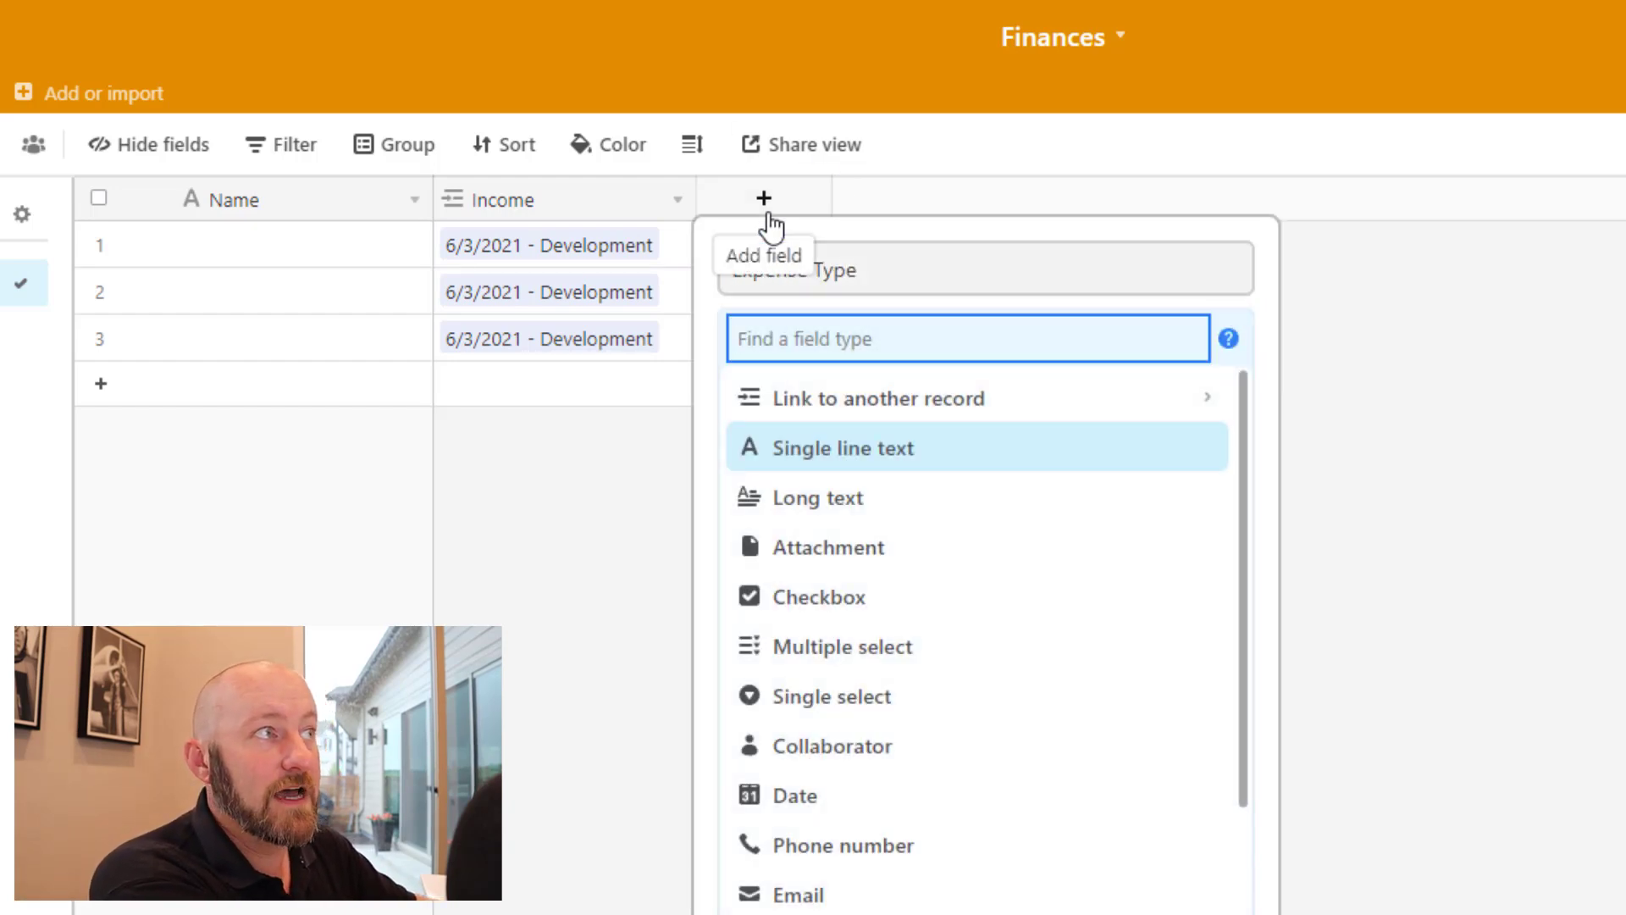
left_click(831, 696)
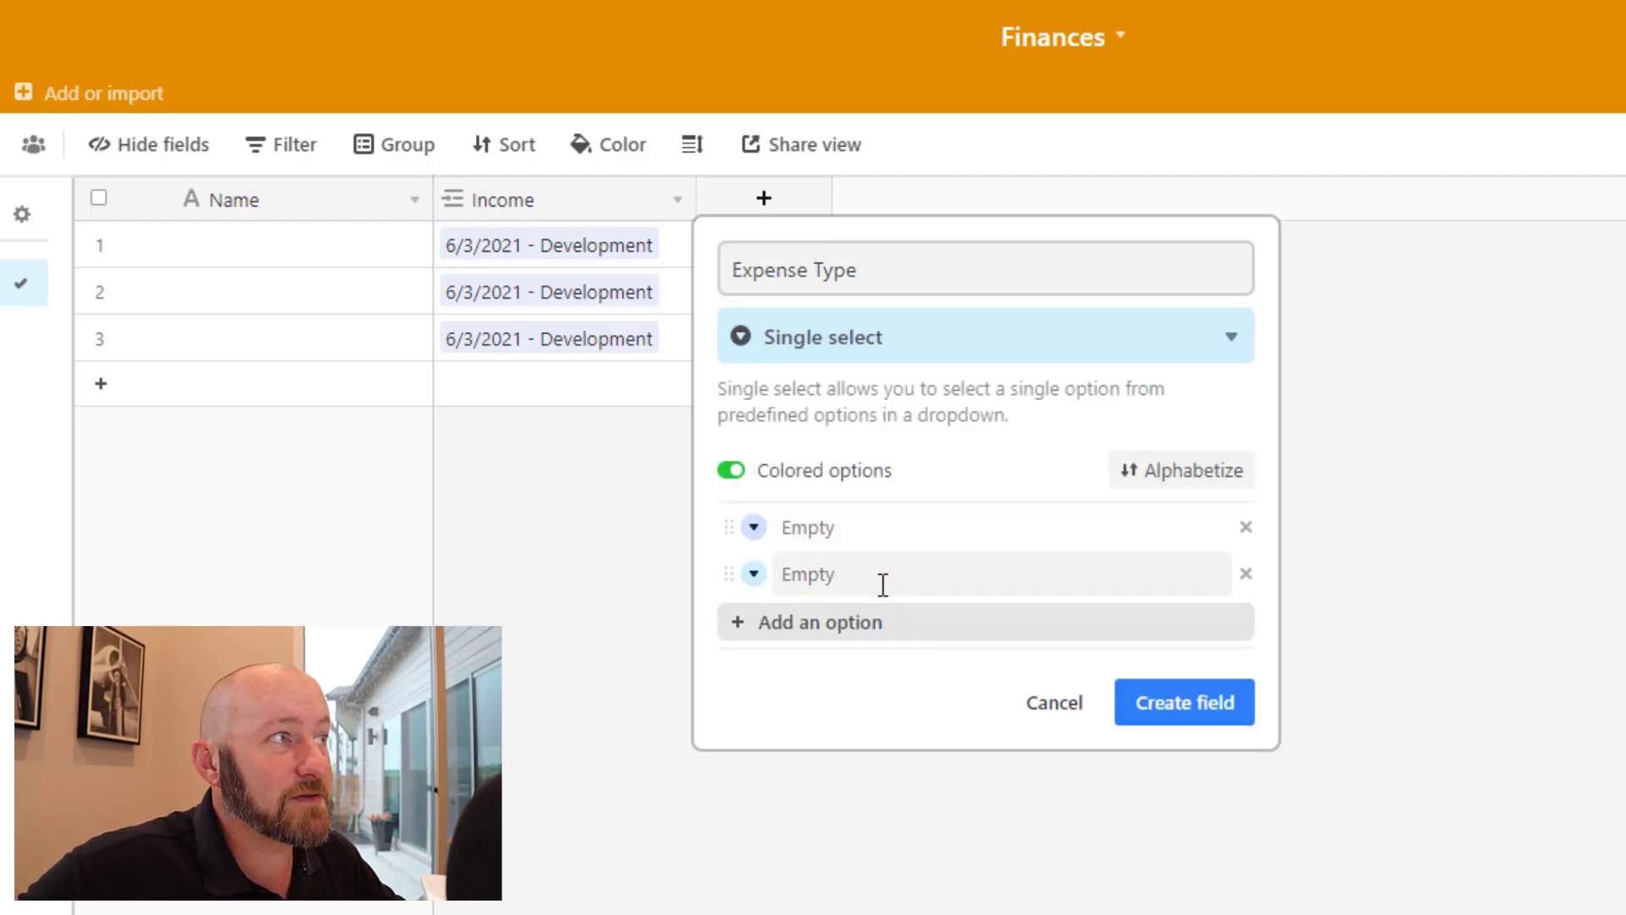
left_click(819, 621)
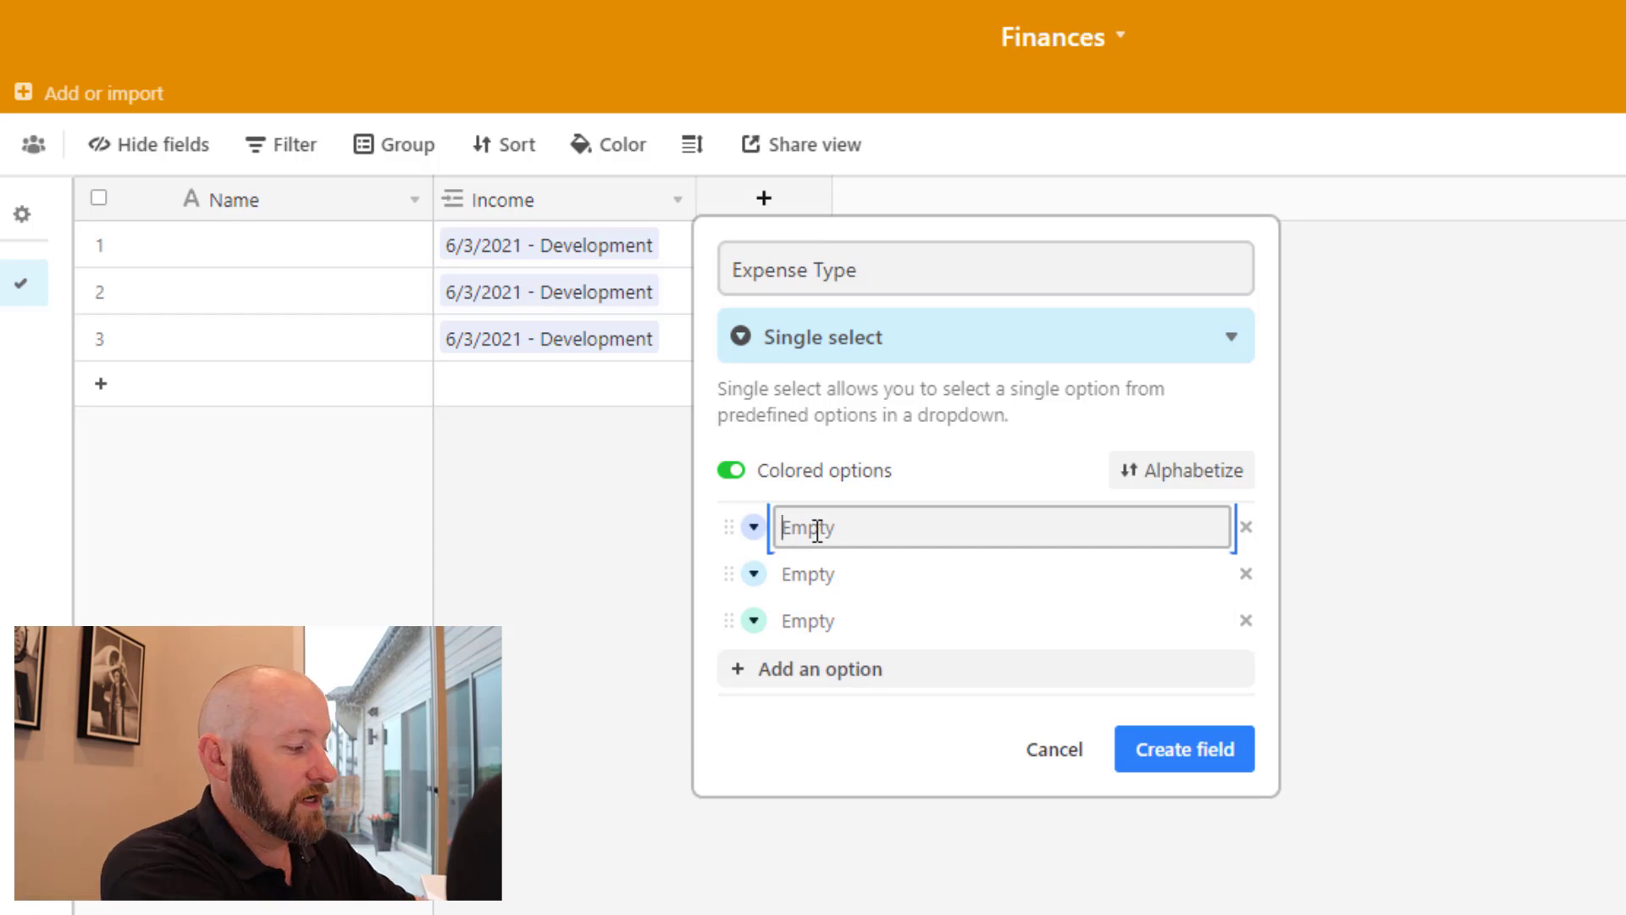
type("Payroll")
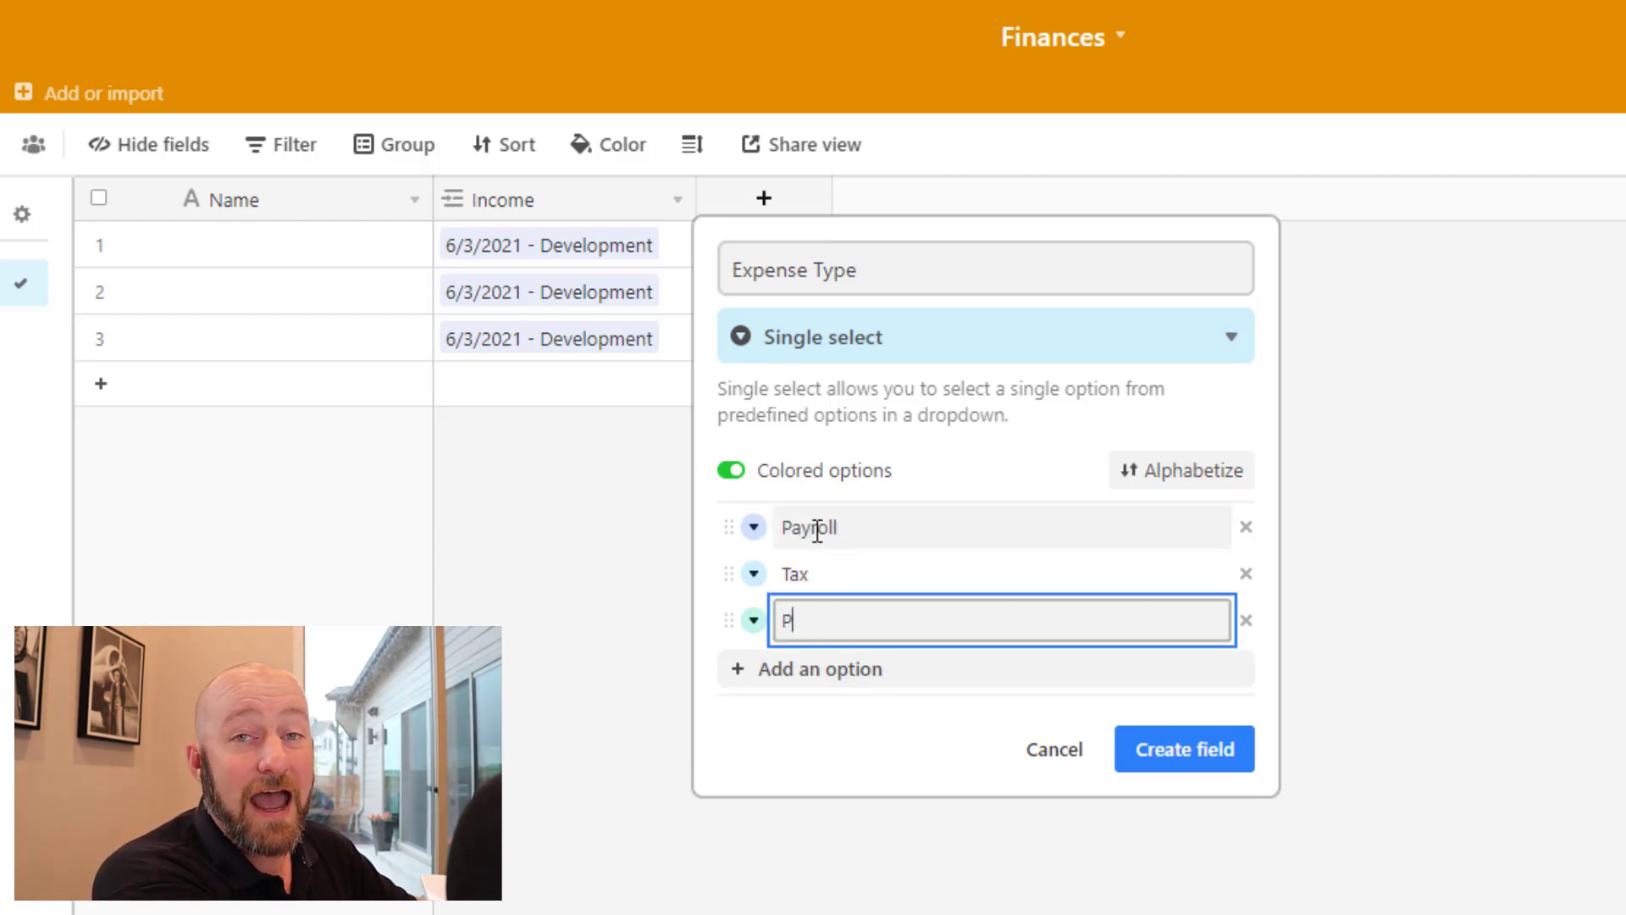
type("rofit")
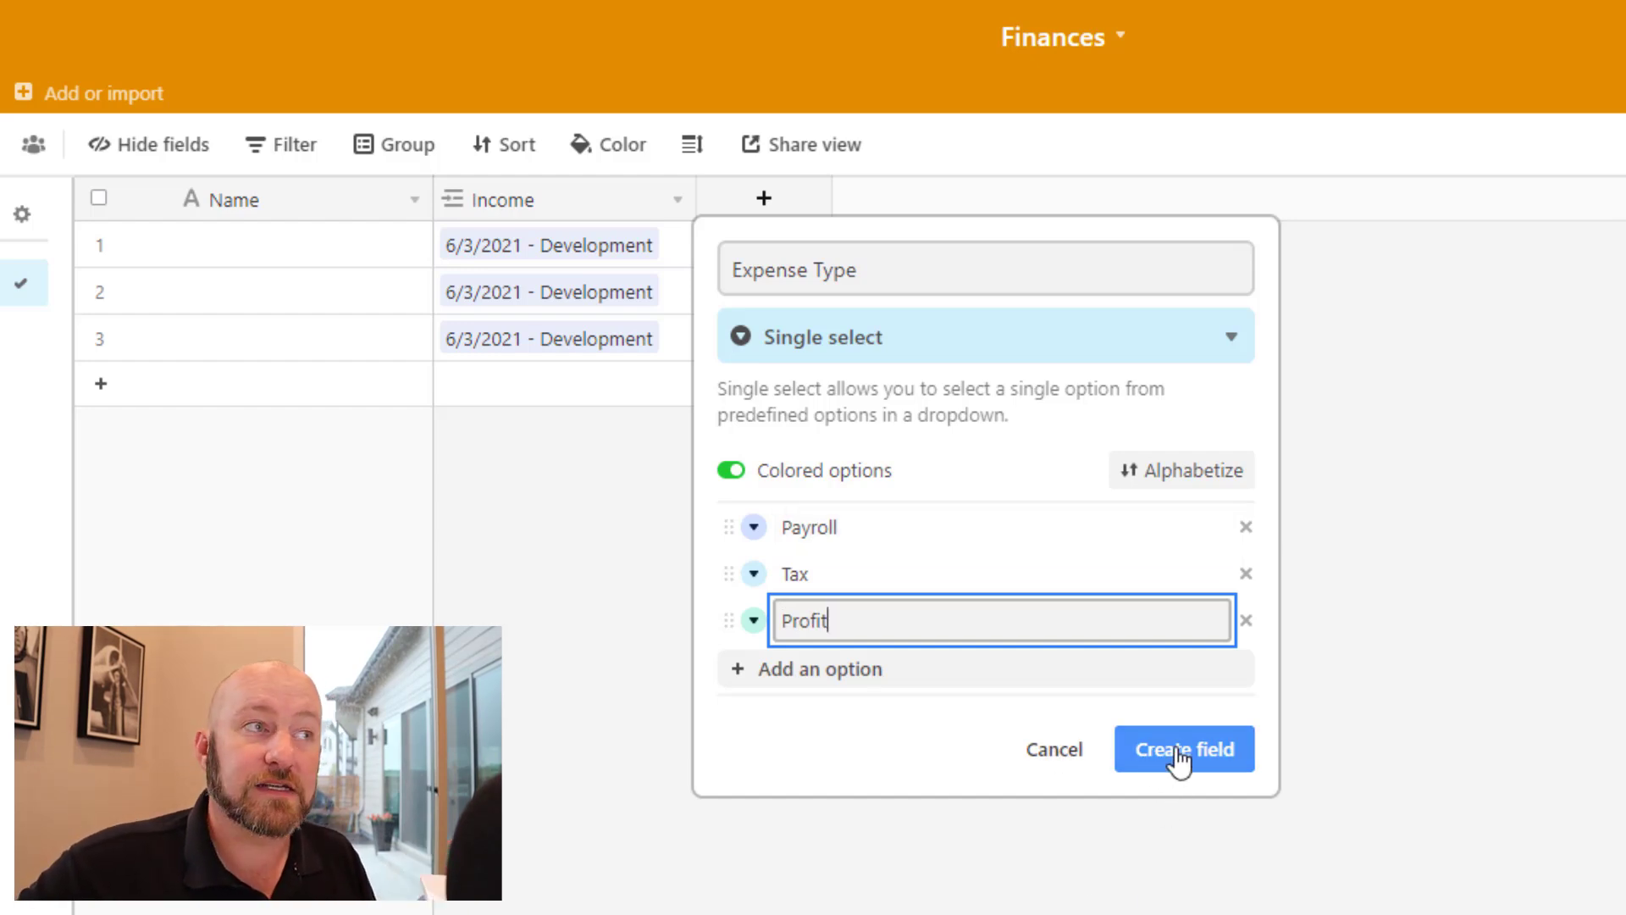
left_click(1183, 749)
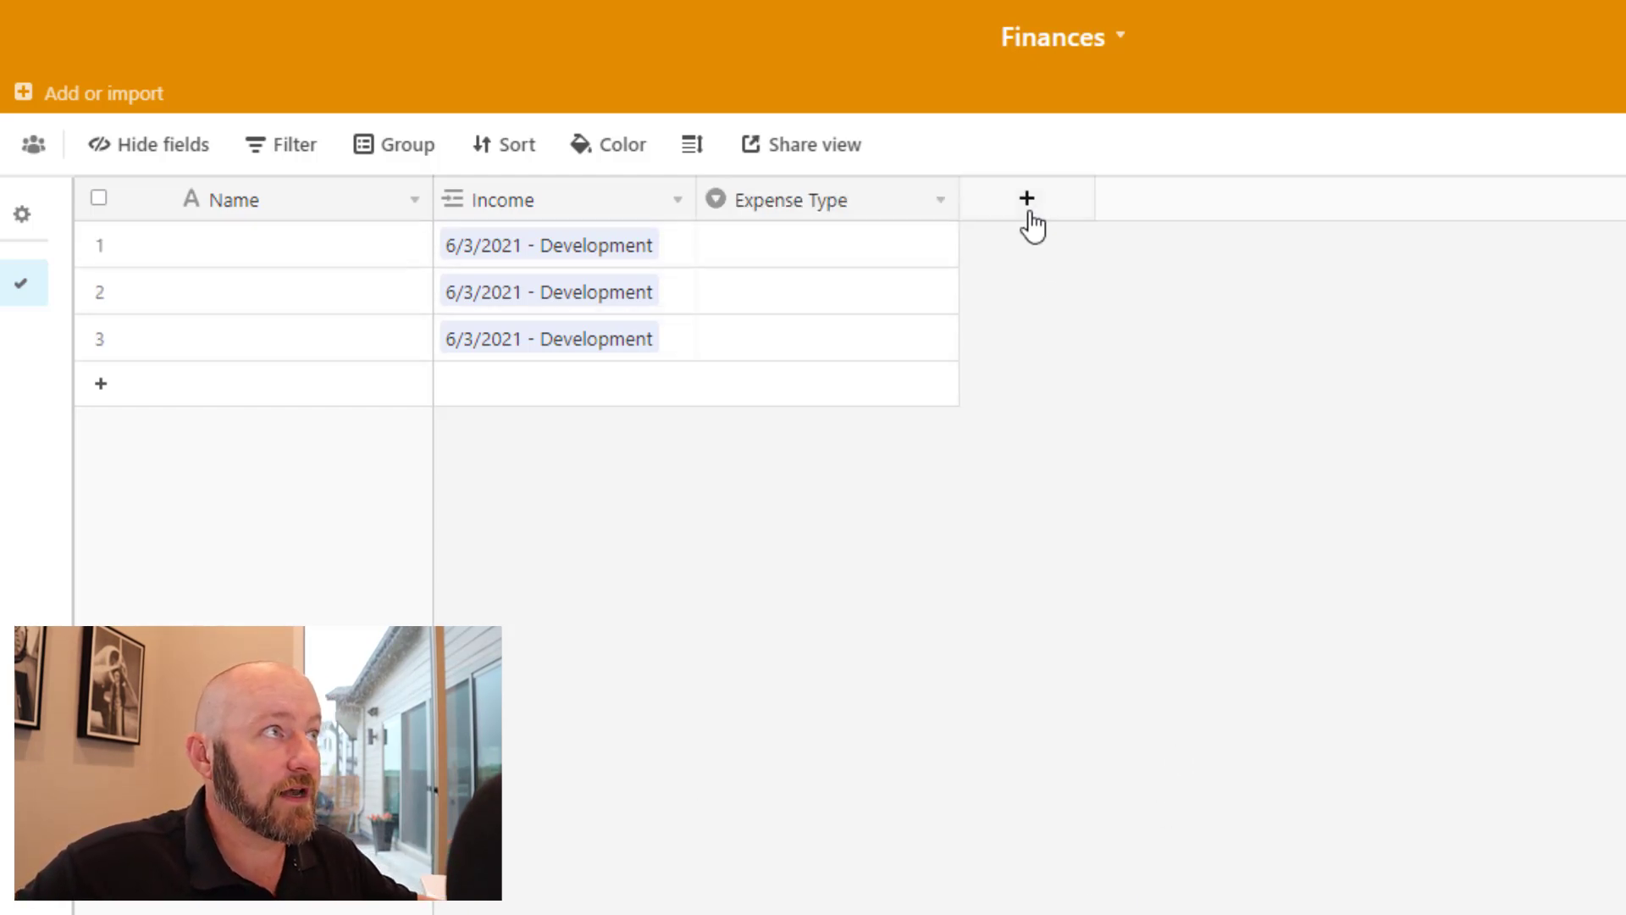
Add a currency field named Amount to Expenses
left_click(1026, 199)
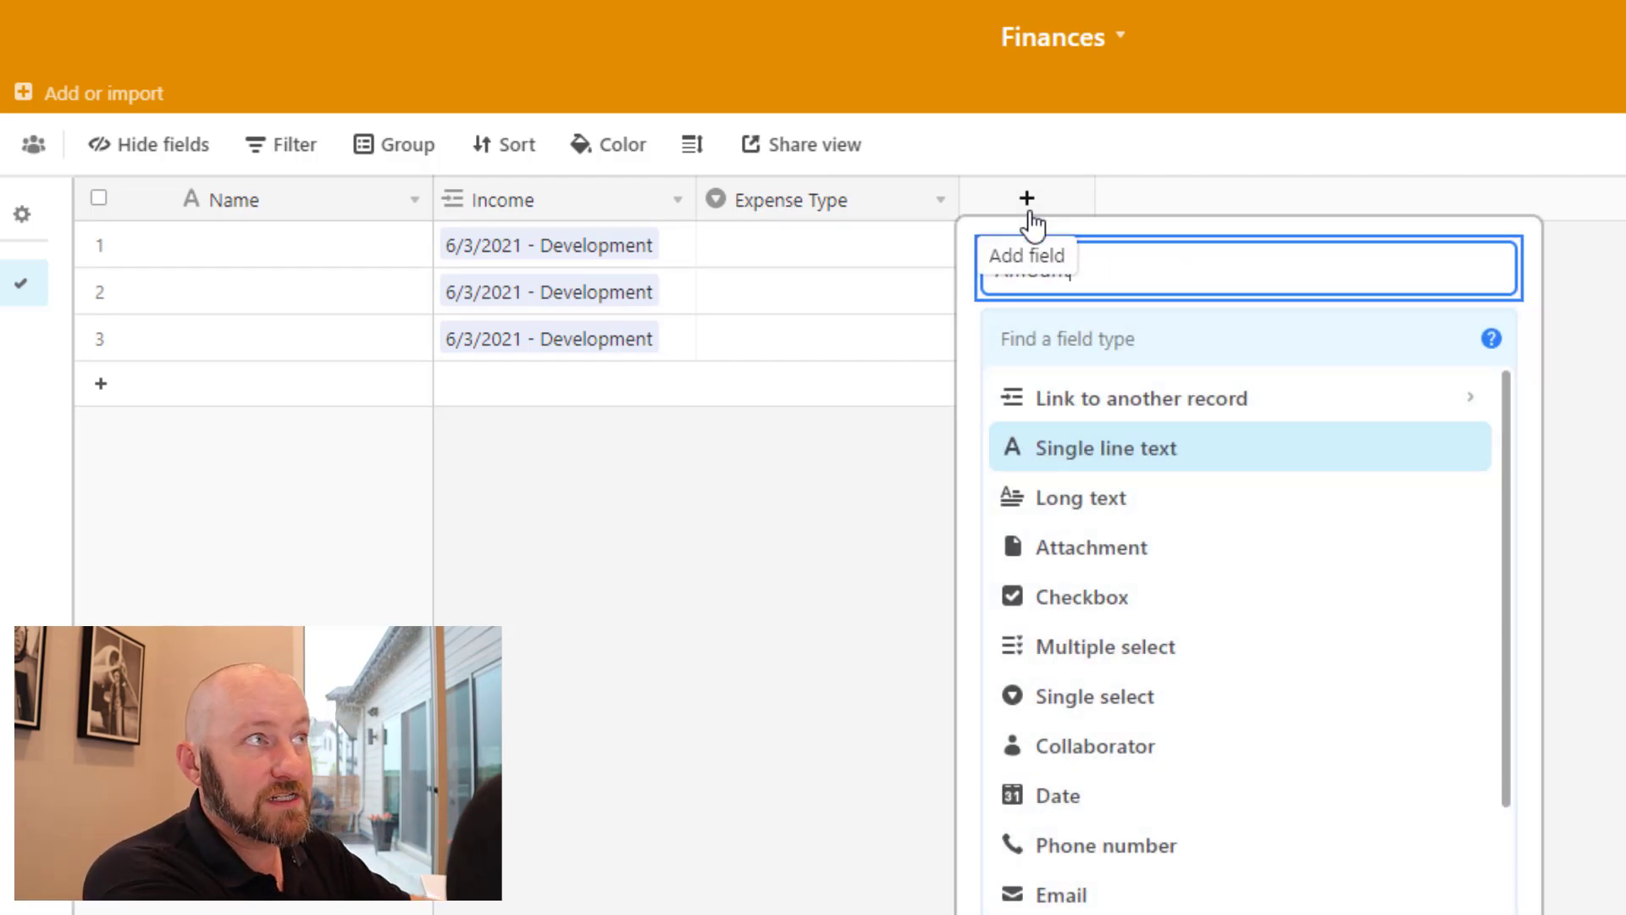
left_click(1068, 573)
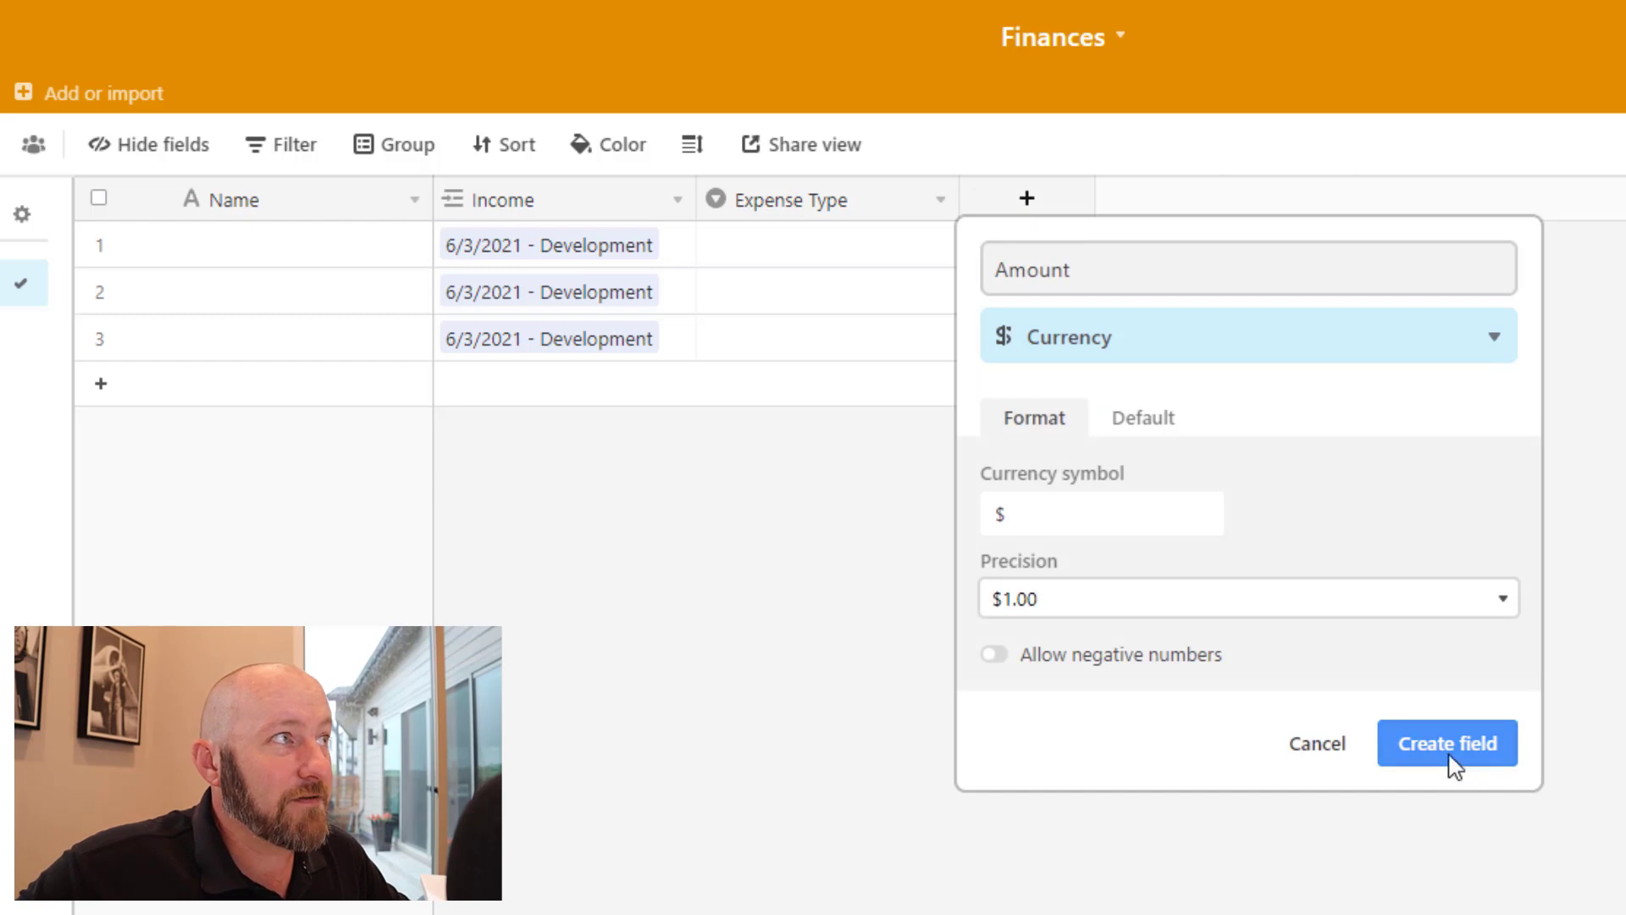
left_click(1446, 743)
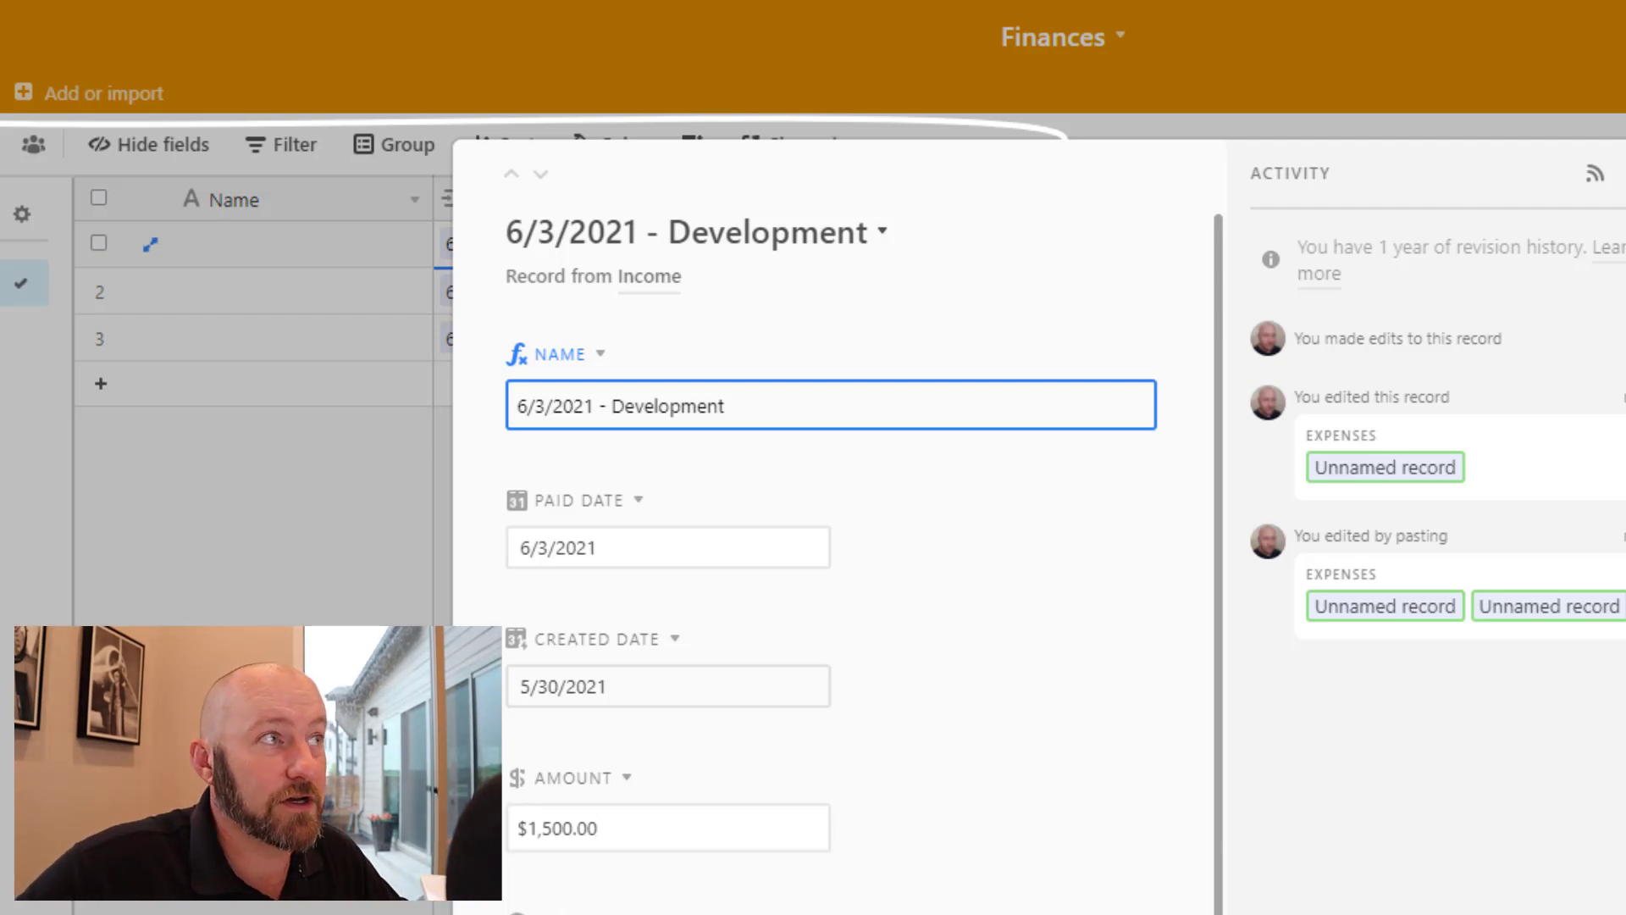
Set the expense rows to Payroll, Tax and Profit with amounts $750, $400 and $350
left_click(822, 244)
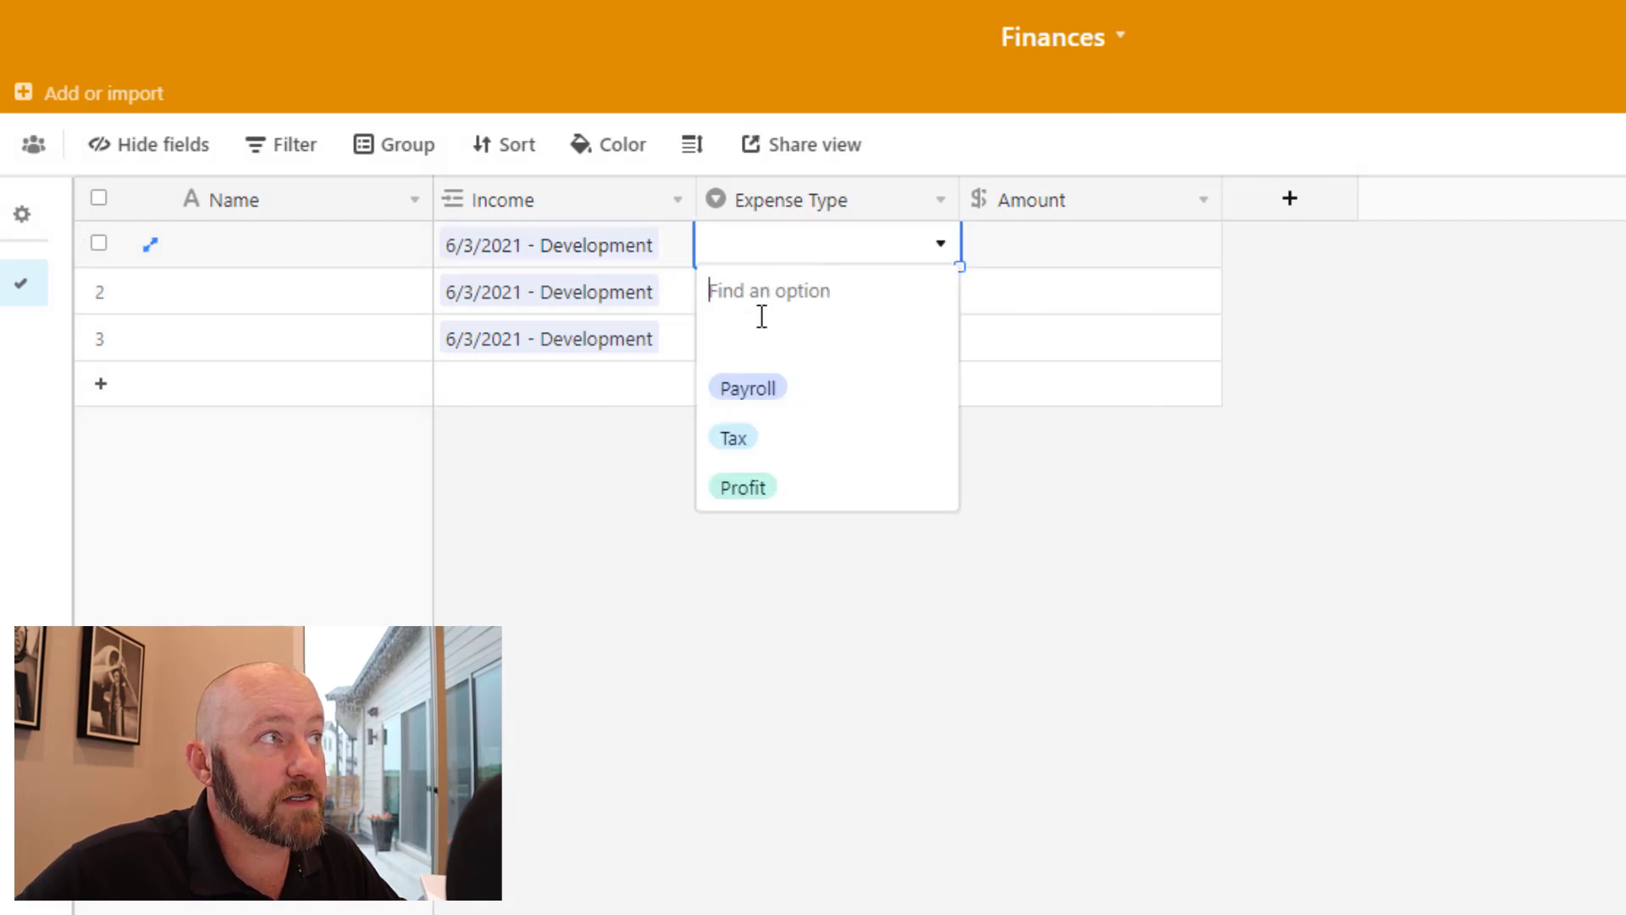
left_click(745, 387)
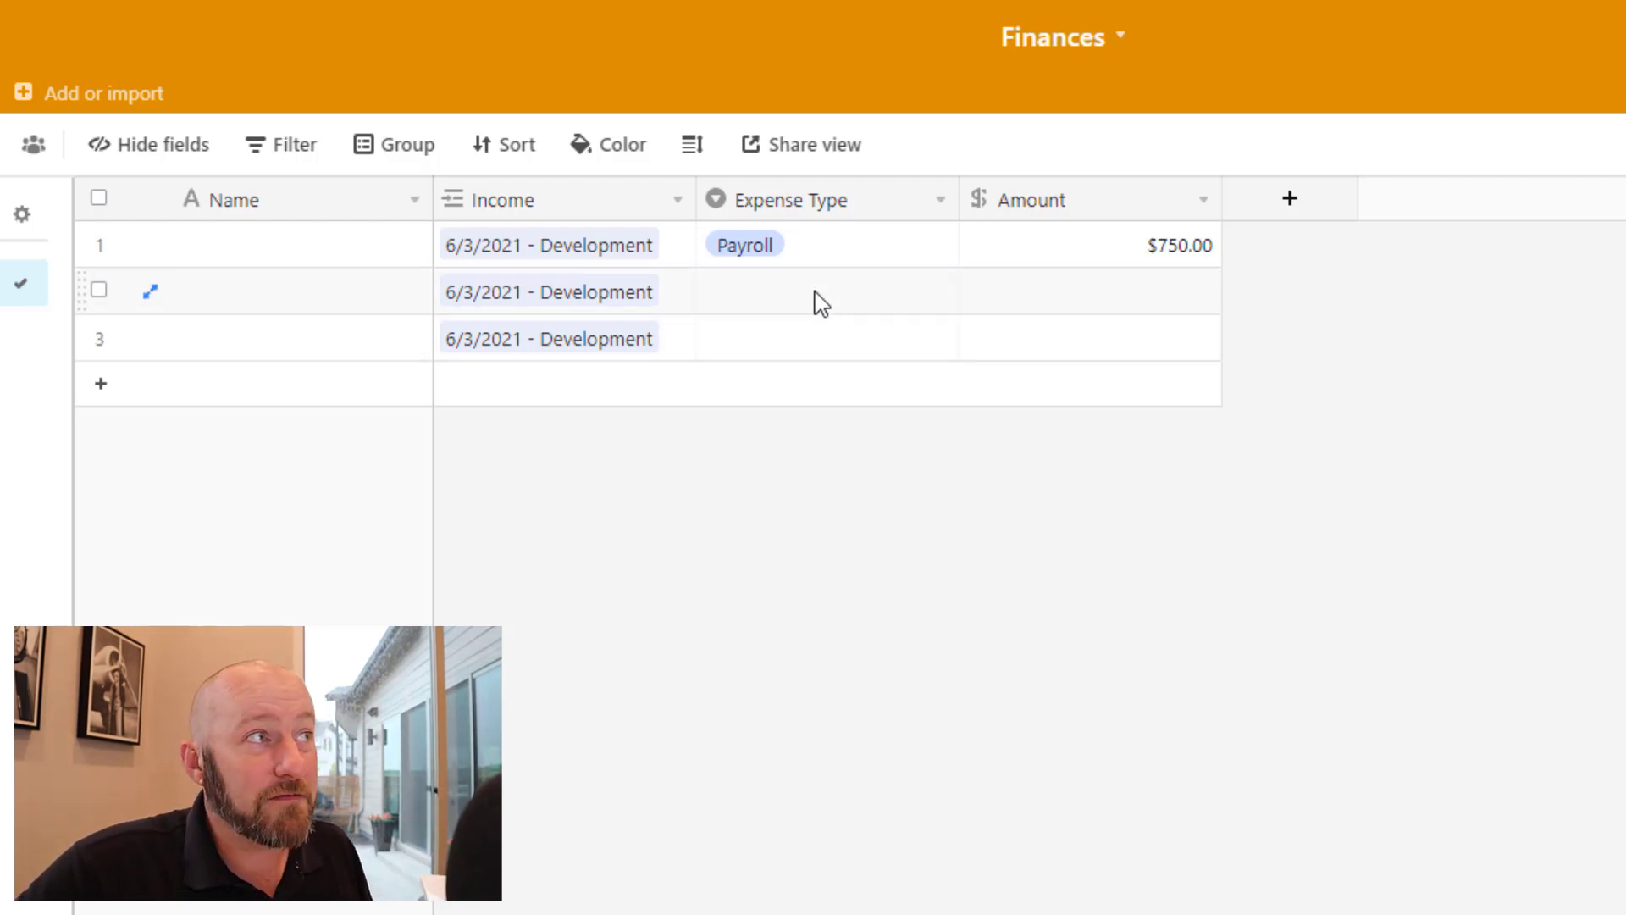
left_click(1089, 291)
type("$400.00")
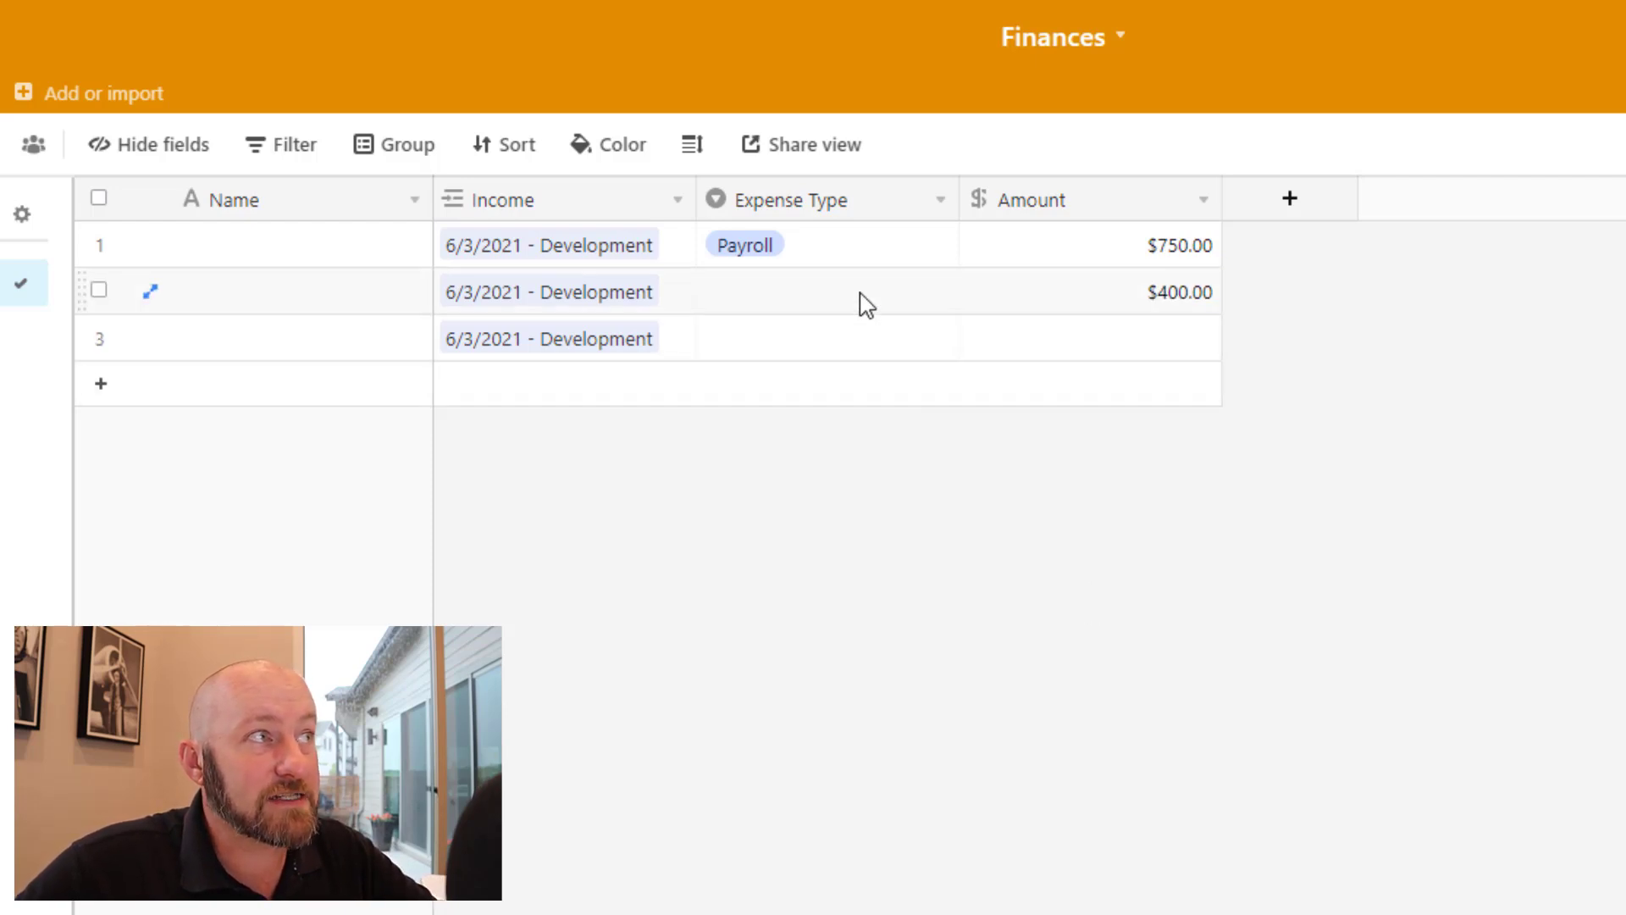
type("350.00")
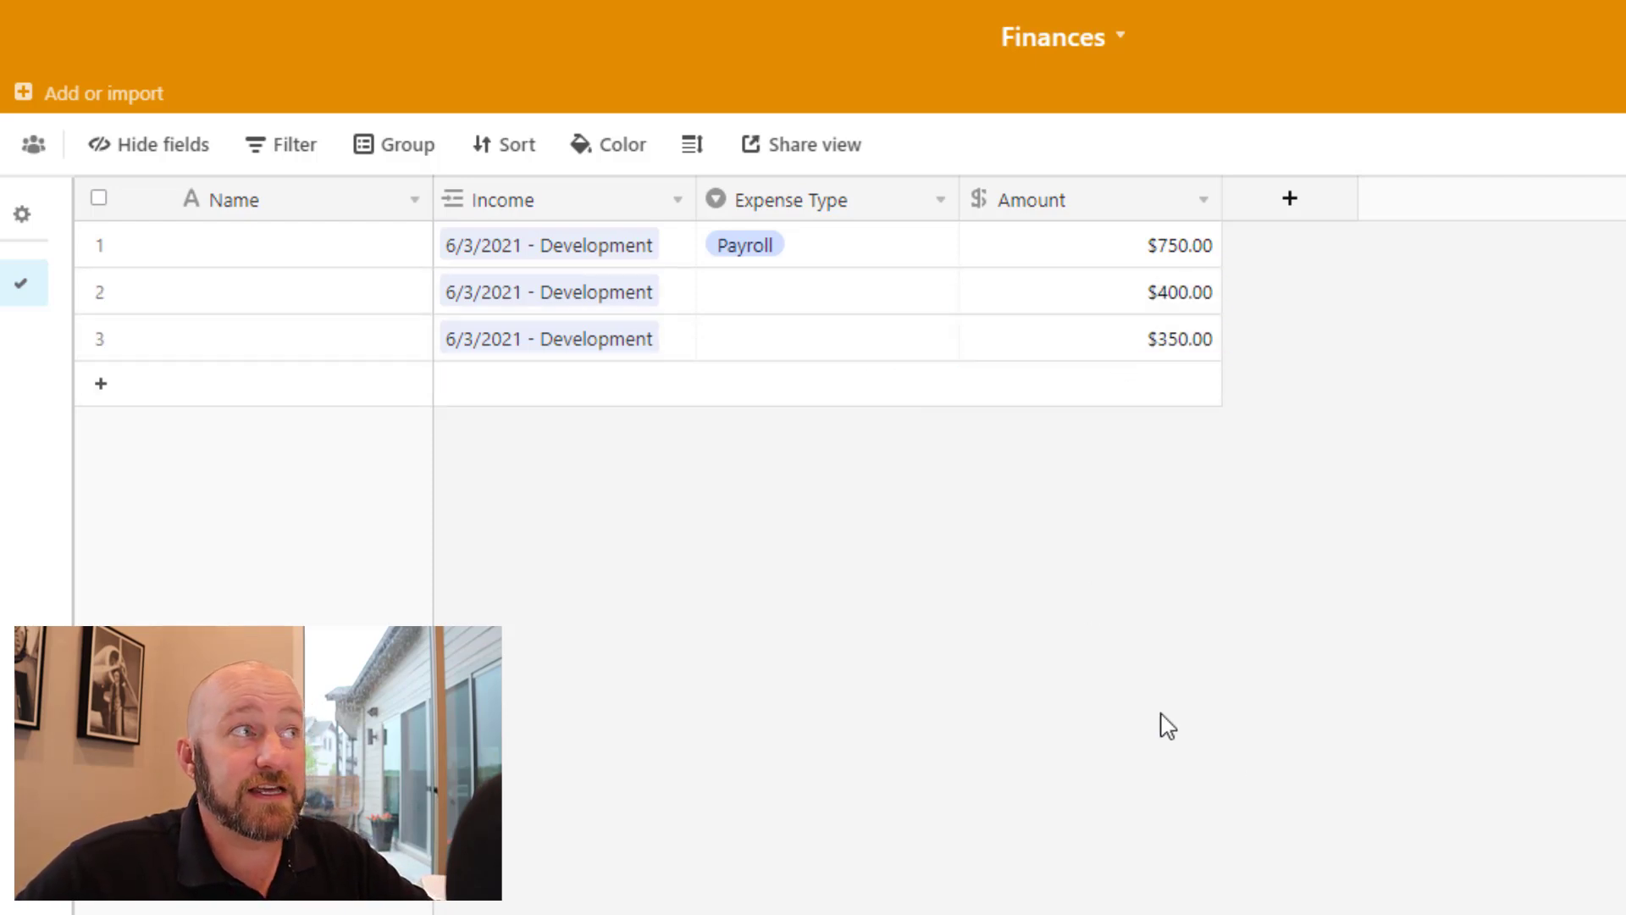
left_click(819, 292)
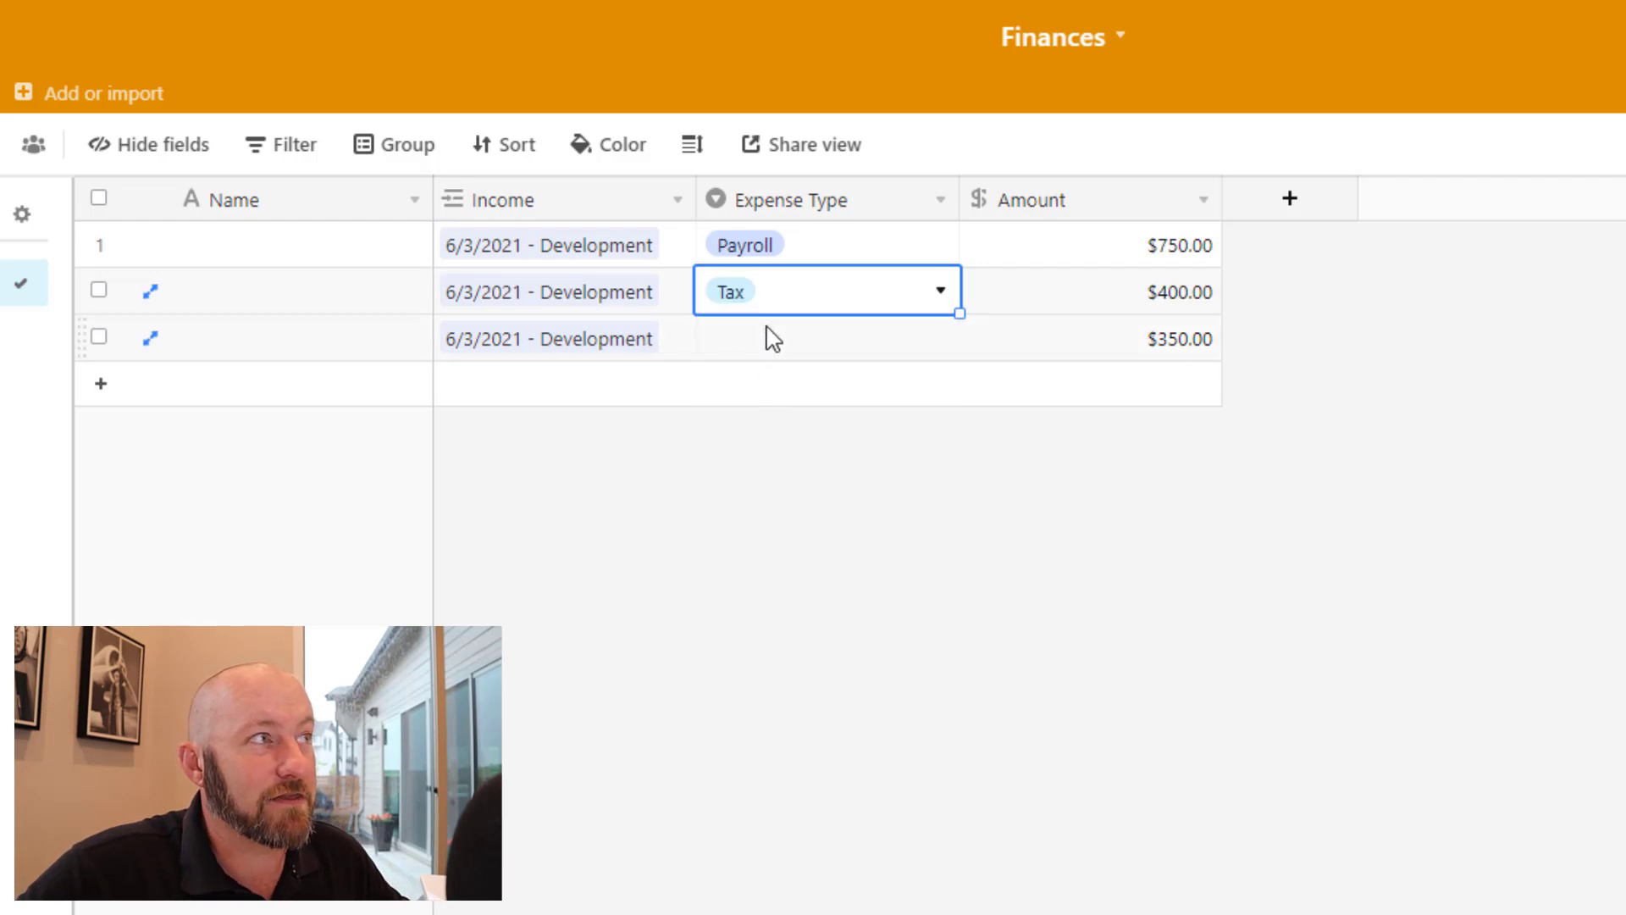
left_click(739, 337)
type("f")
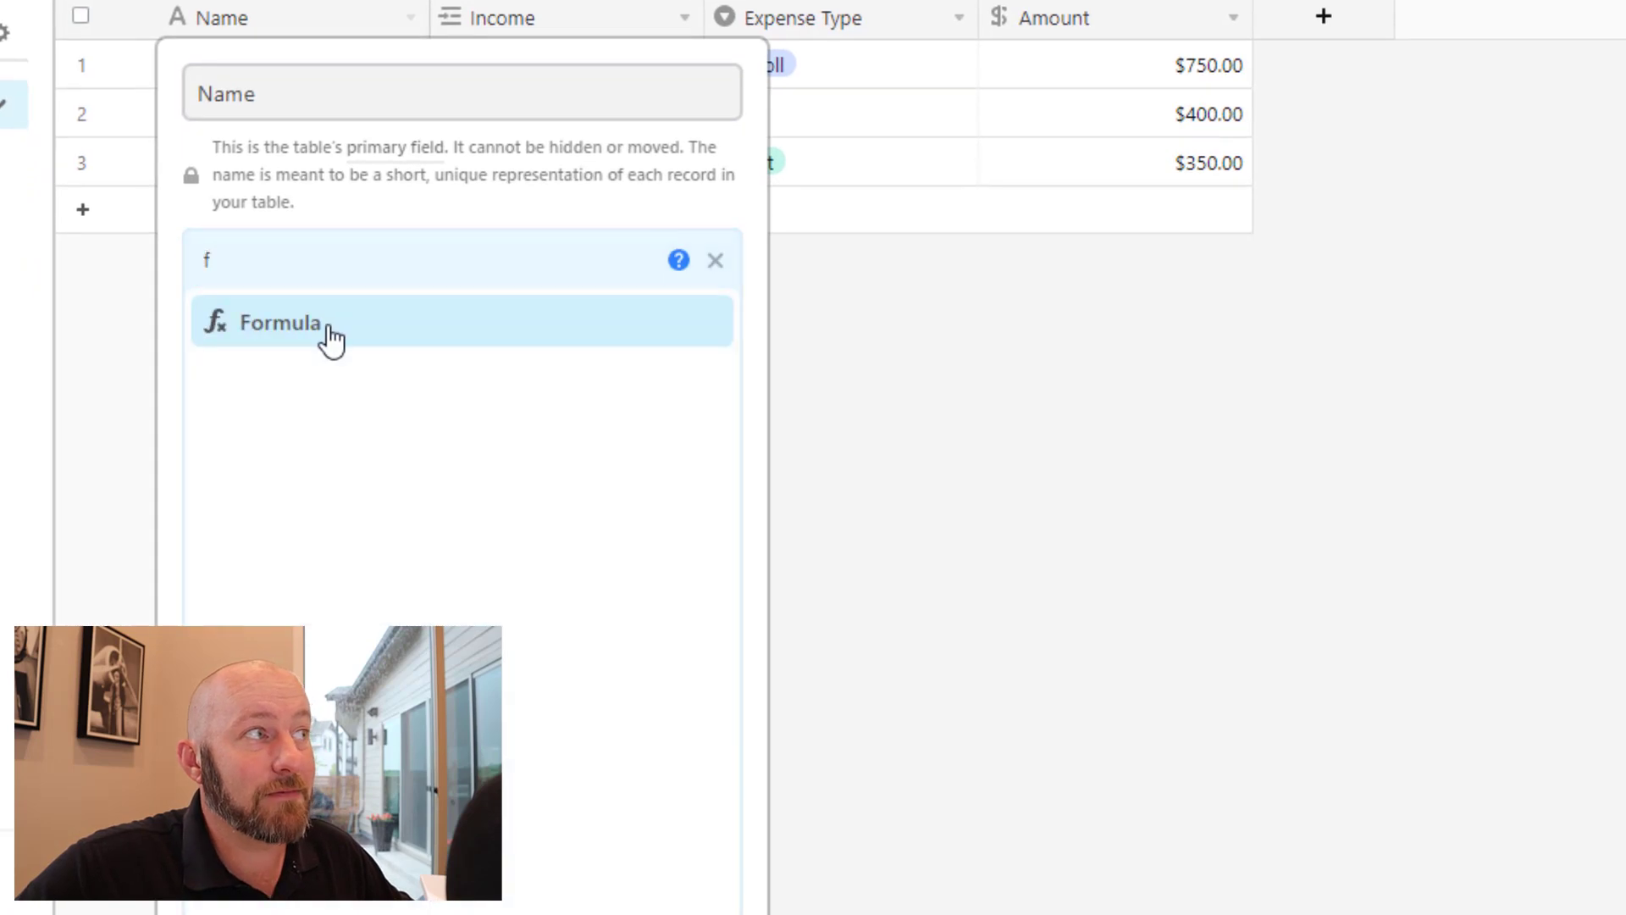
Insert CONCATENATE into the Name formula to join Income, ' - ' and Expense Type
type("conca")
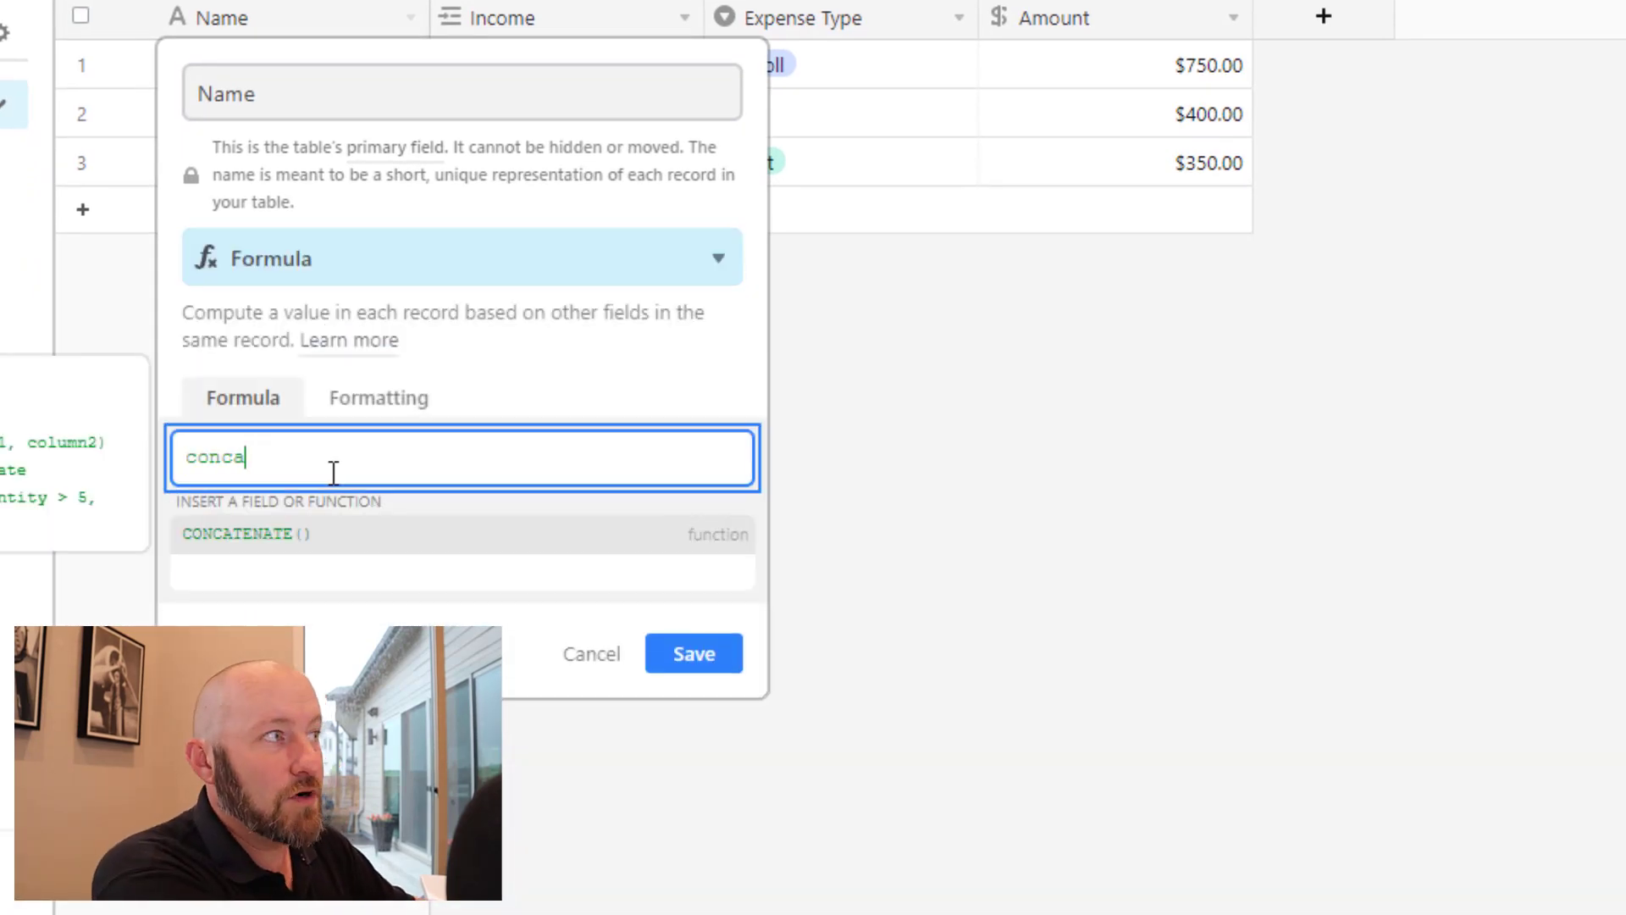
left_click(246, 533)
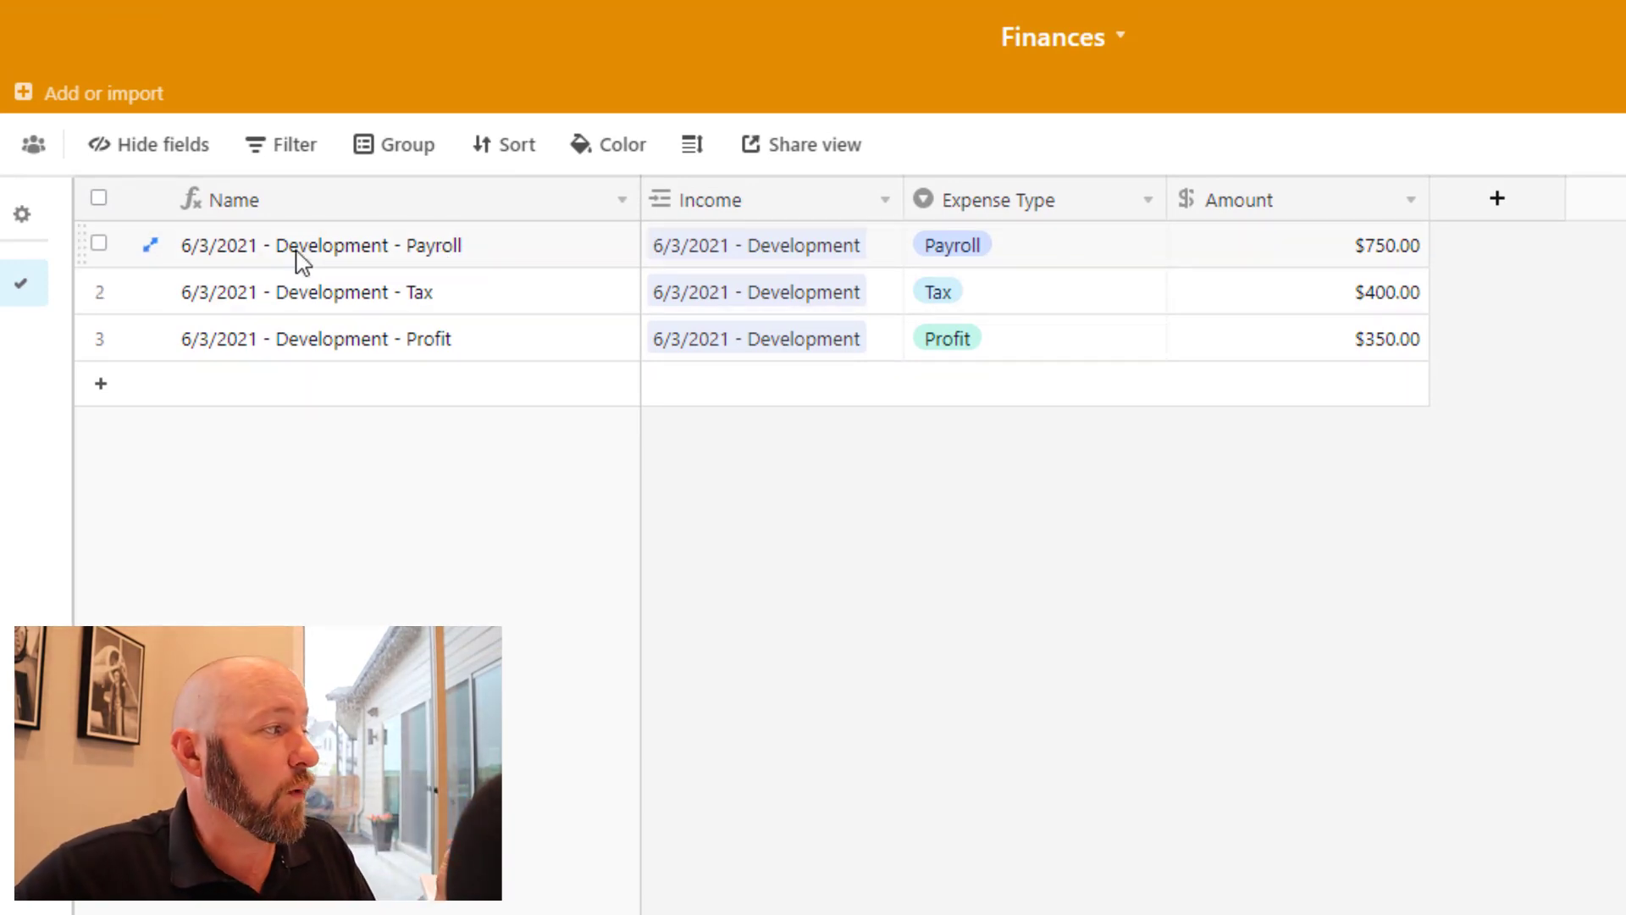
mouse_move(991, 244)
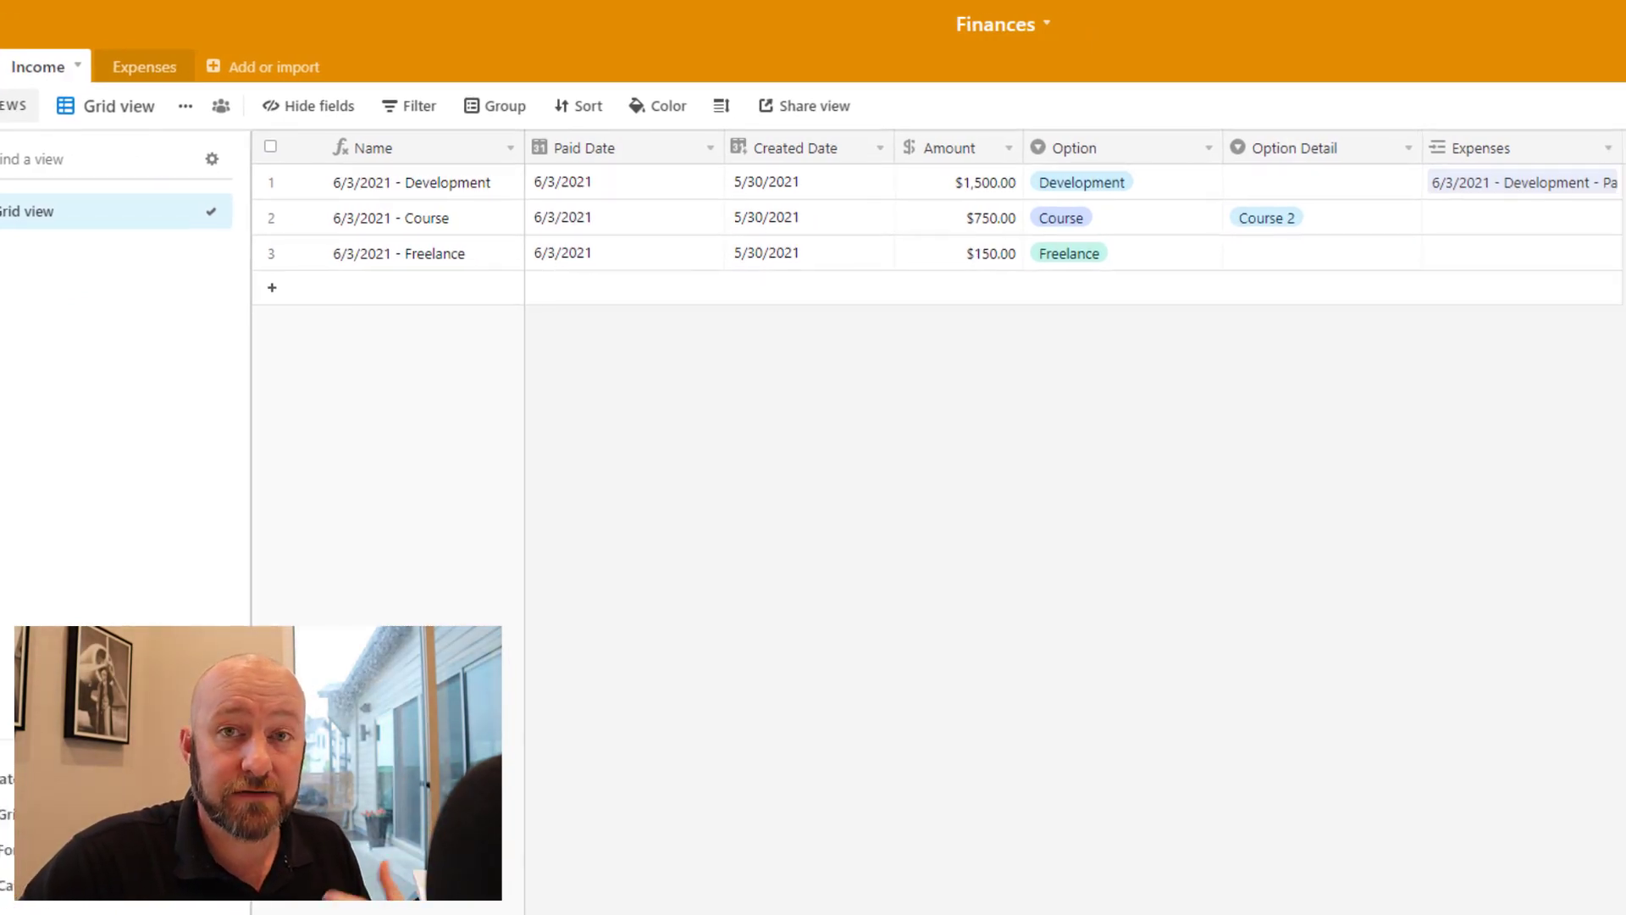
Add a Payroll Calc formula field to Income computing Amount*.5, formatted as currency
left_click(1141, 174)
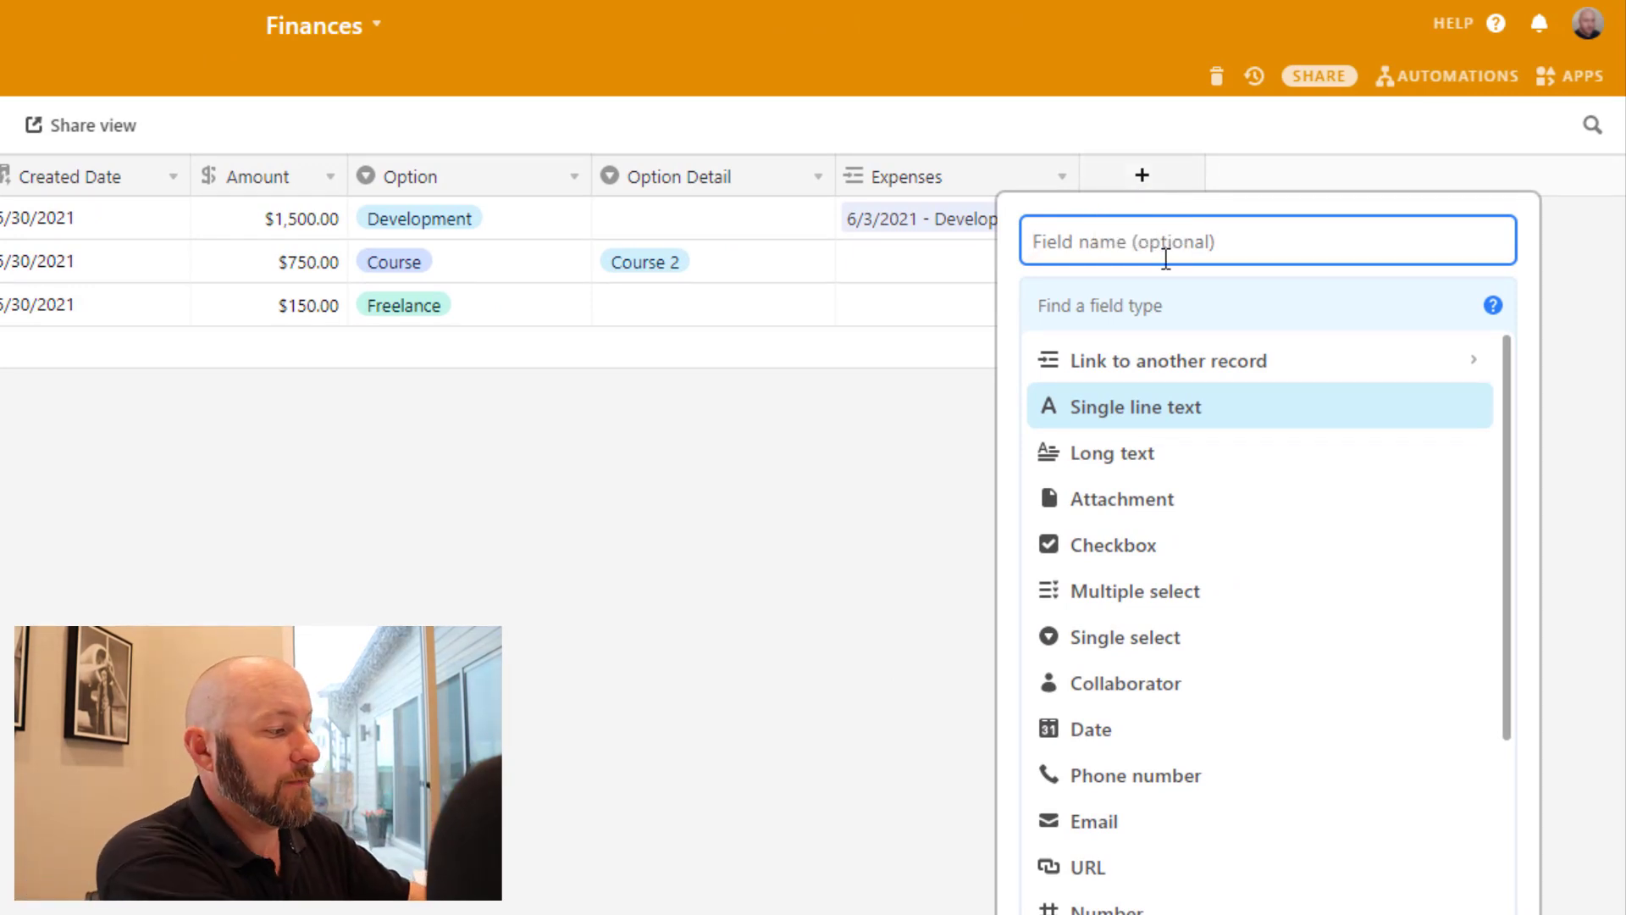
type("Payroll Calc")
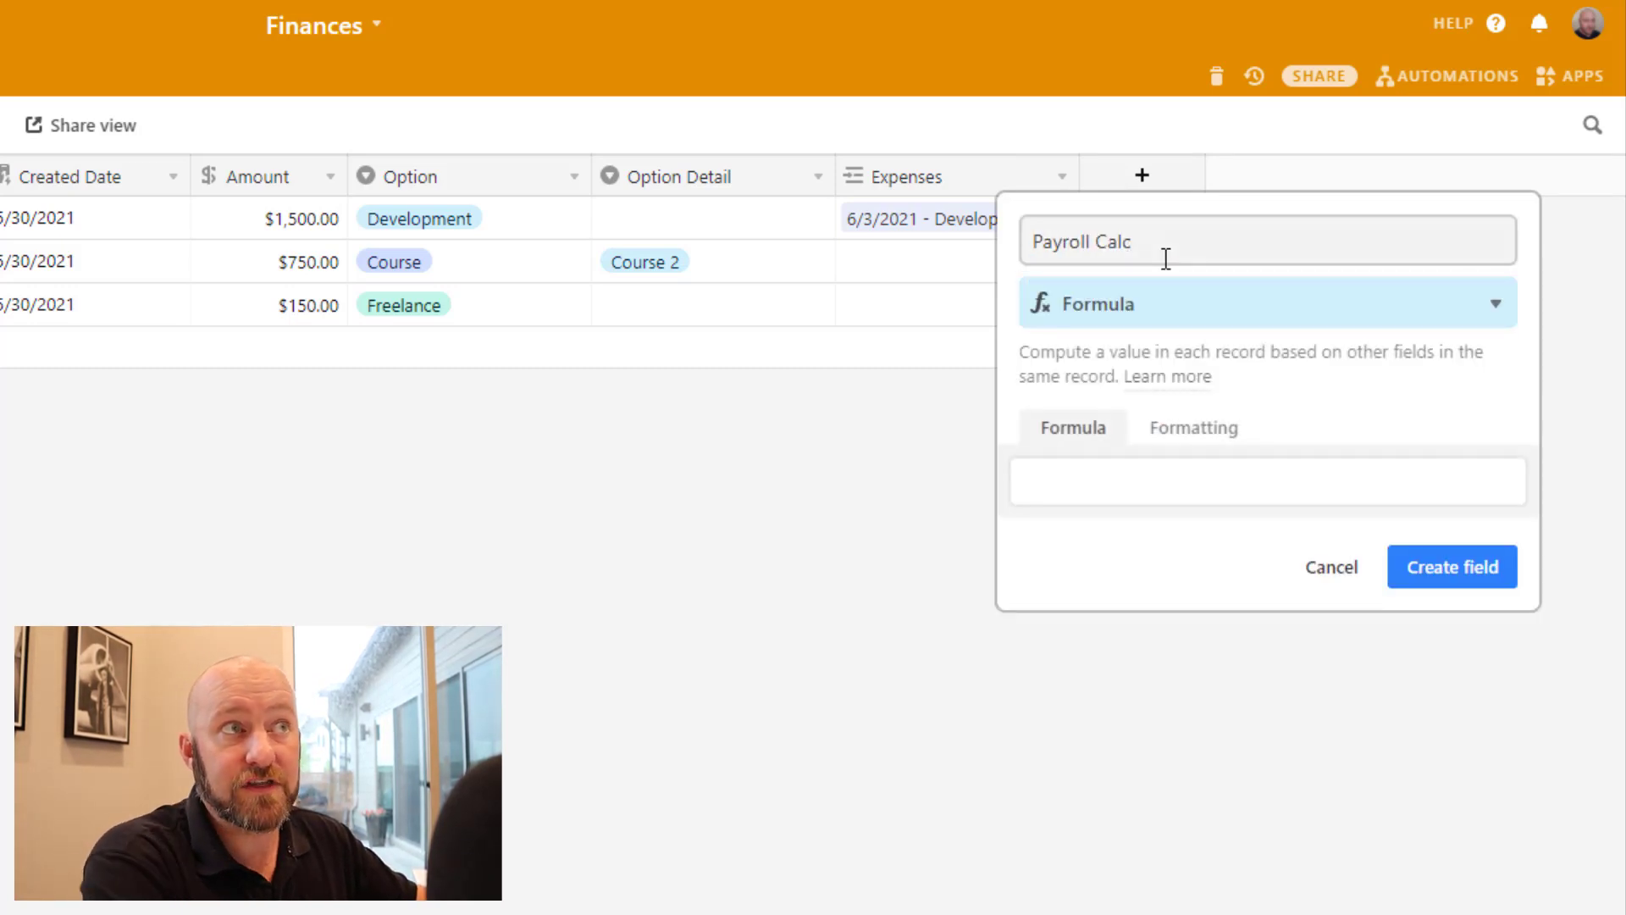
left_click(1266, 481)
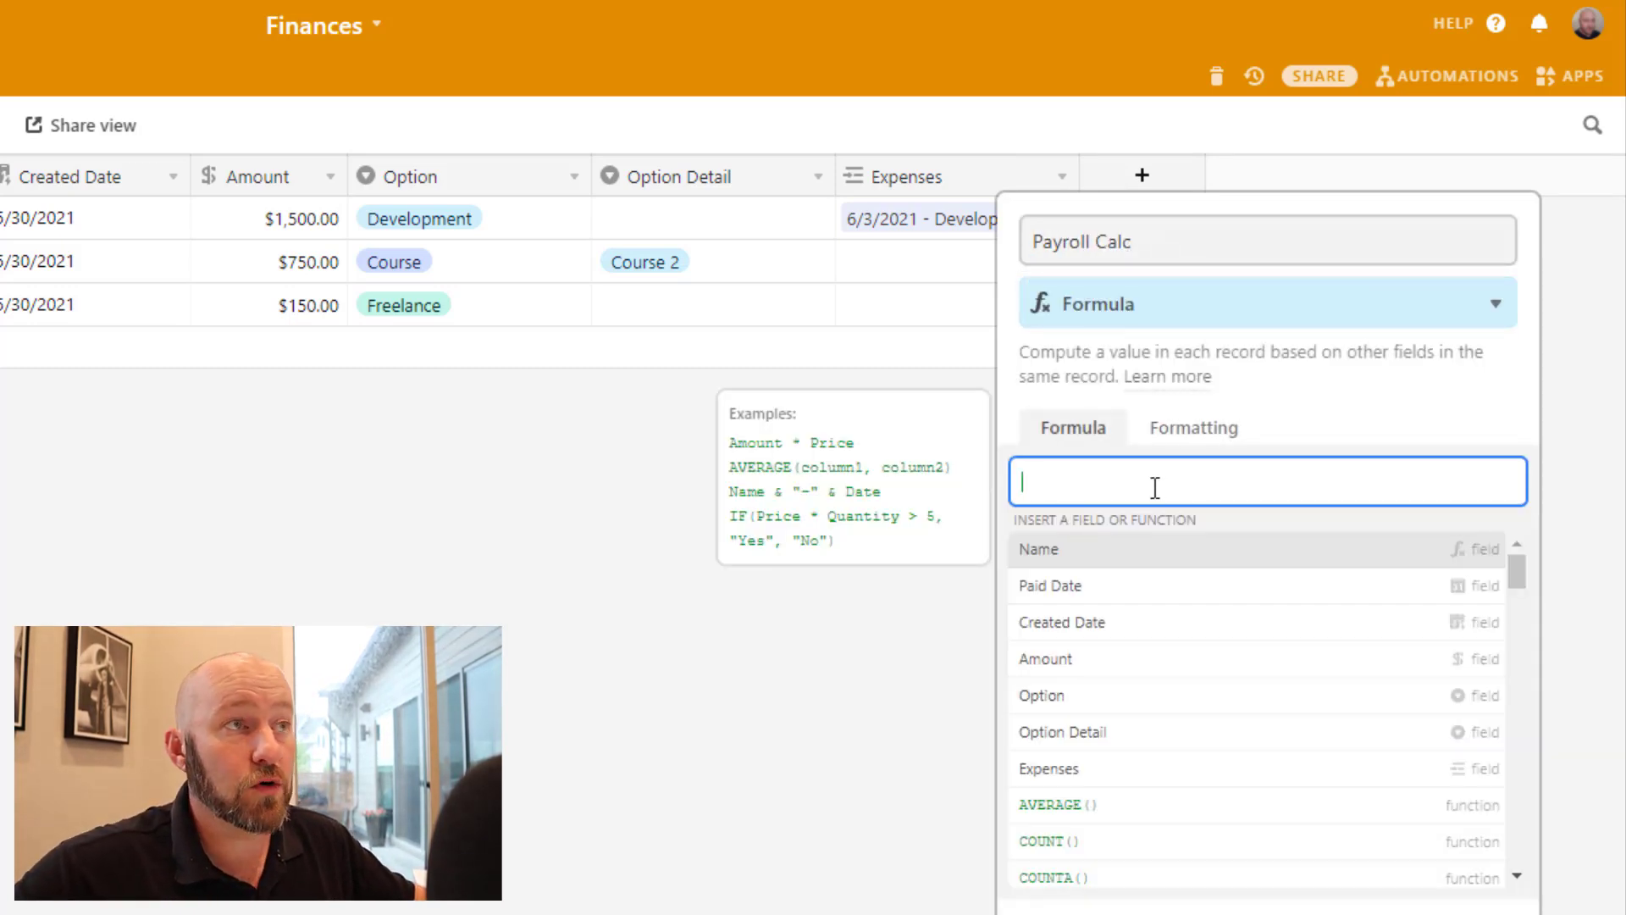
type("Amount")
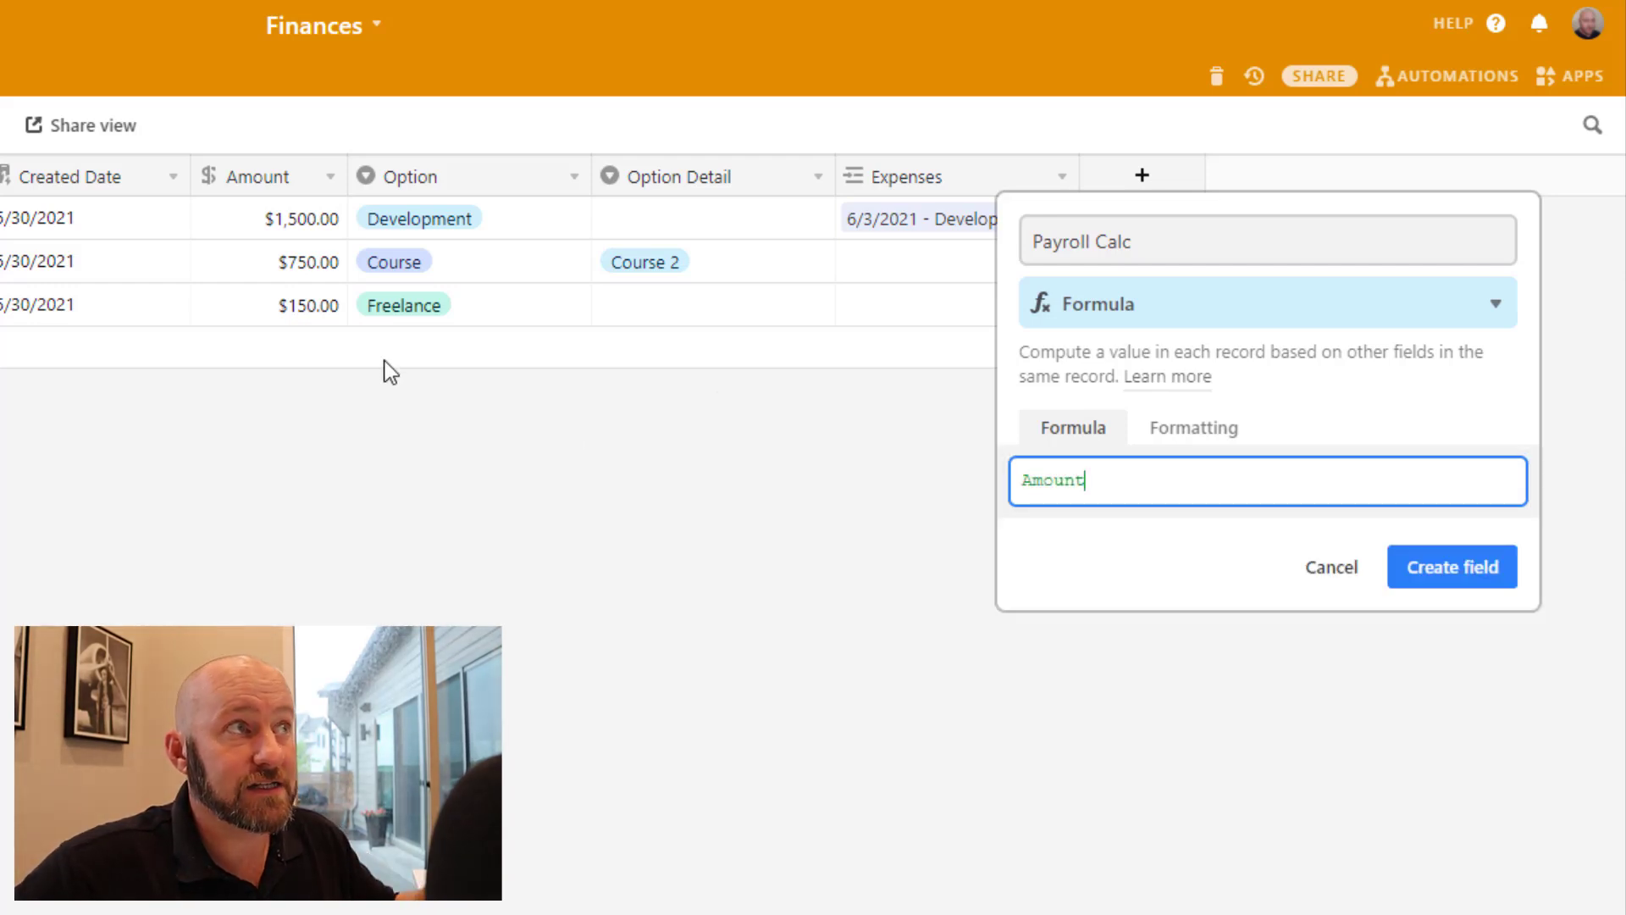
mouse_move(285, 236)
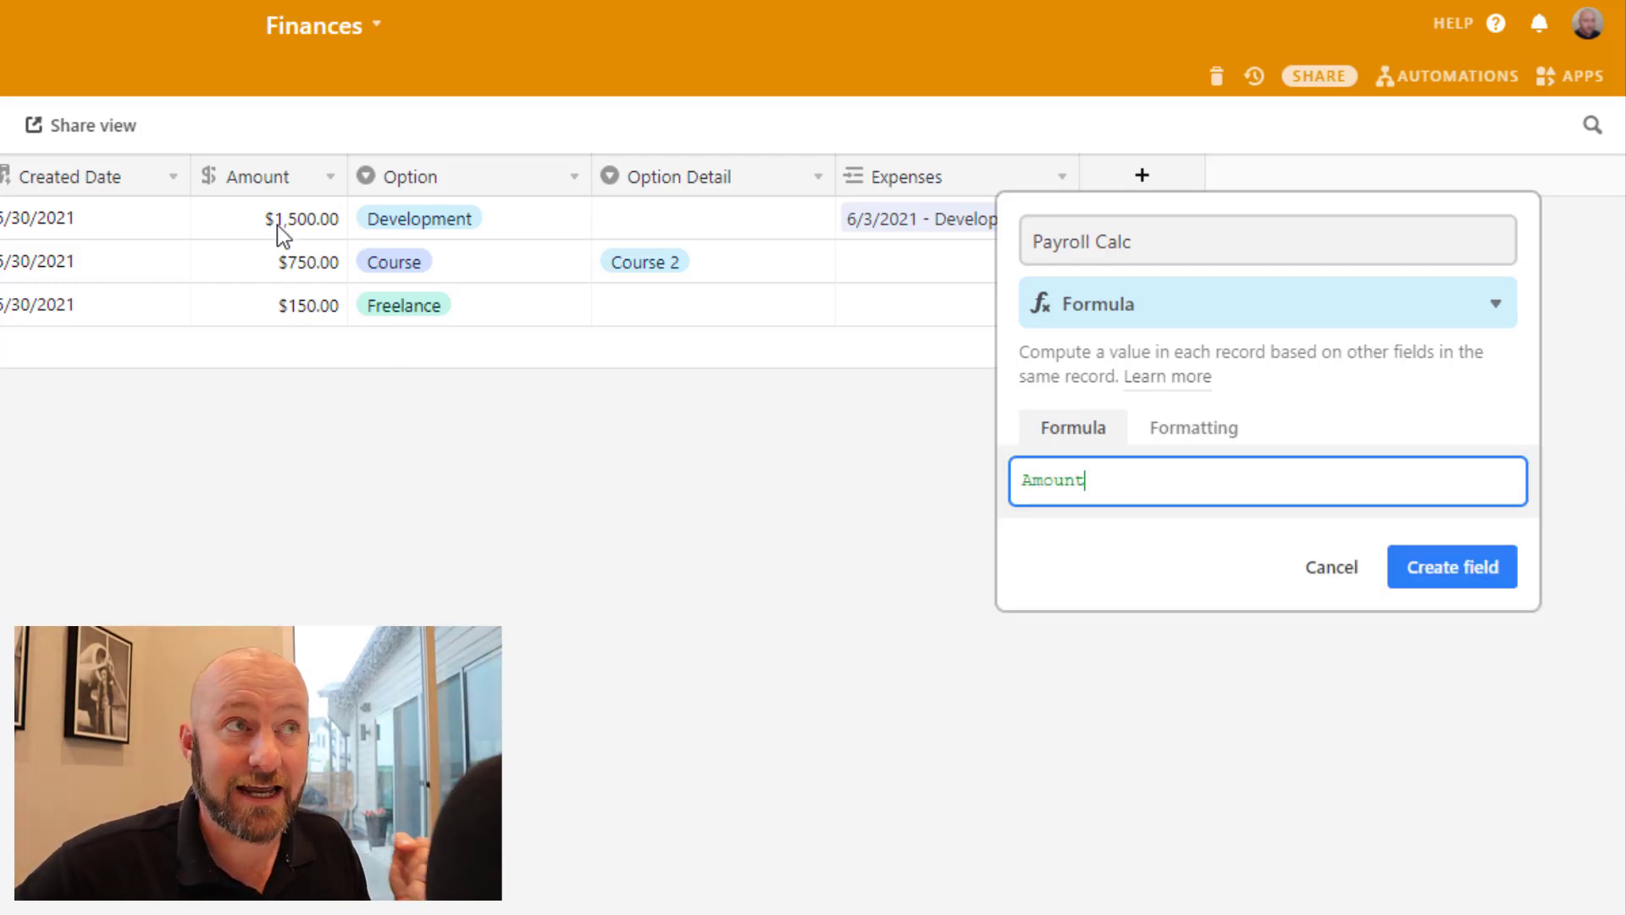
type("*")
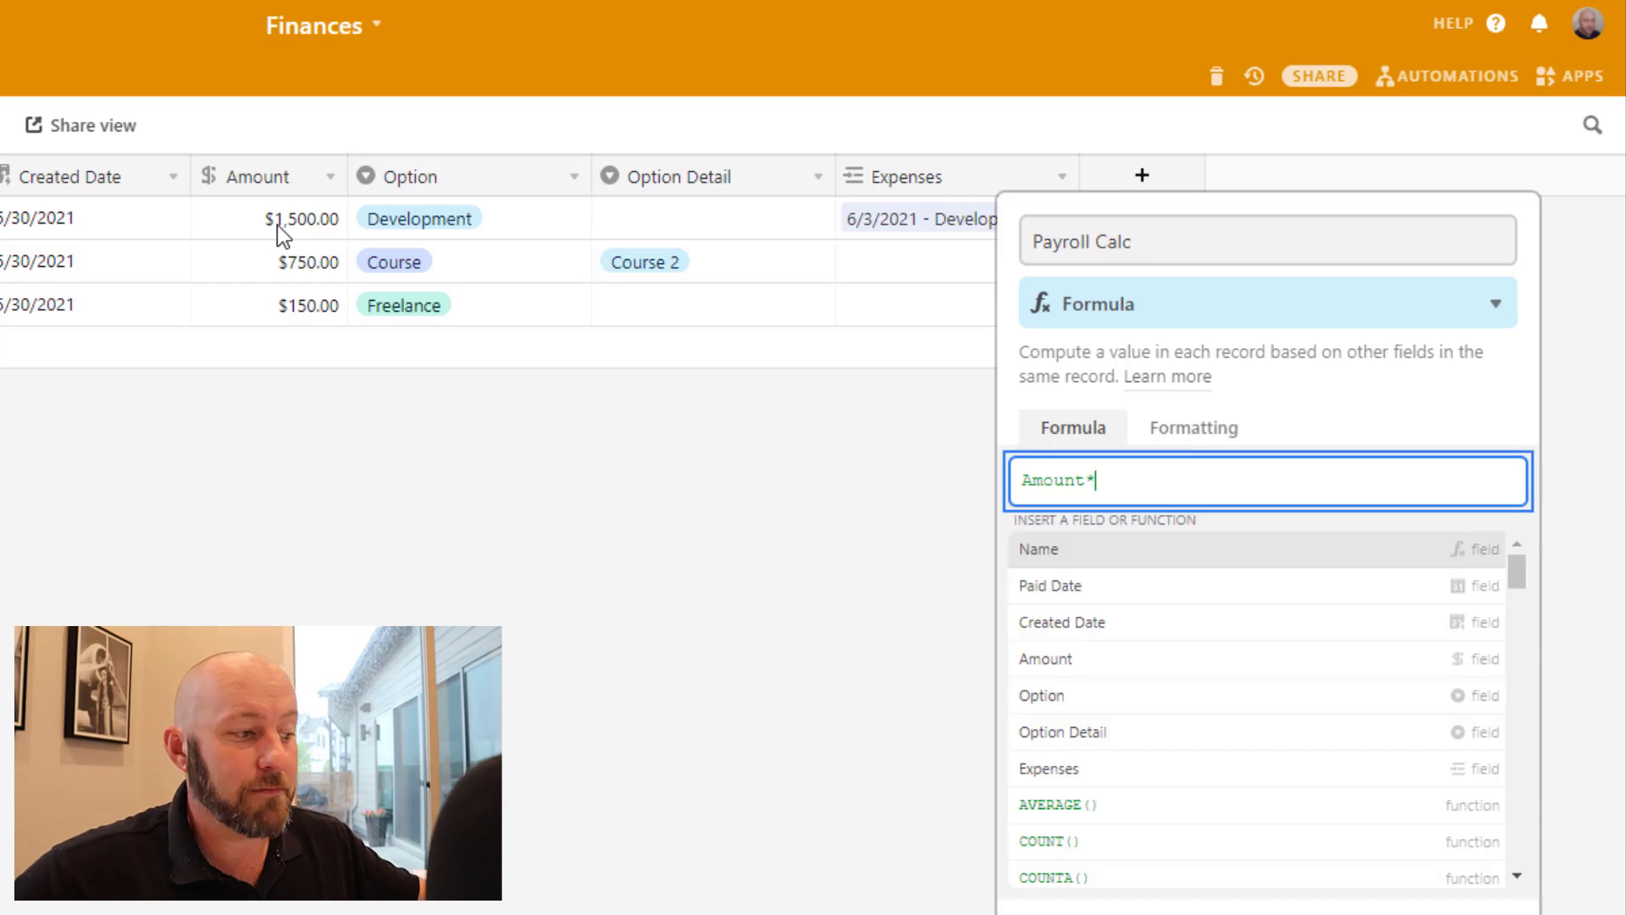
type(".5")
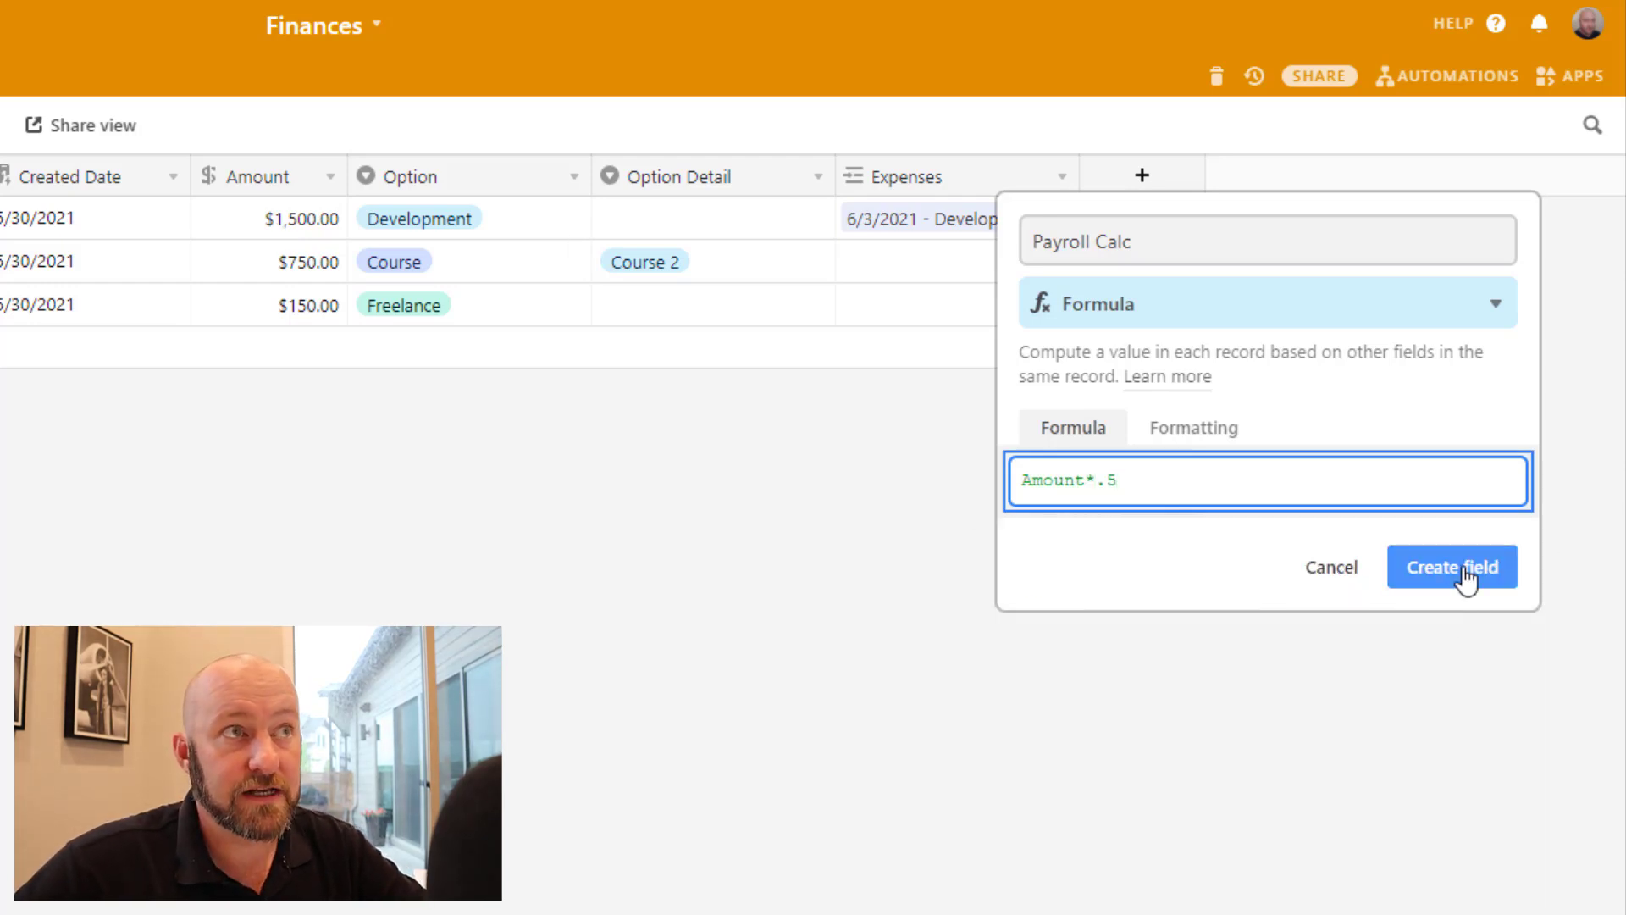
left_click(1192, 427)
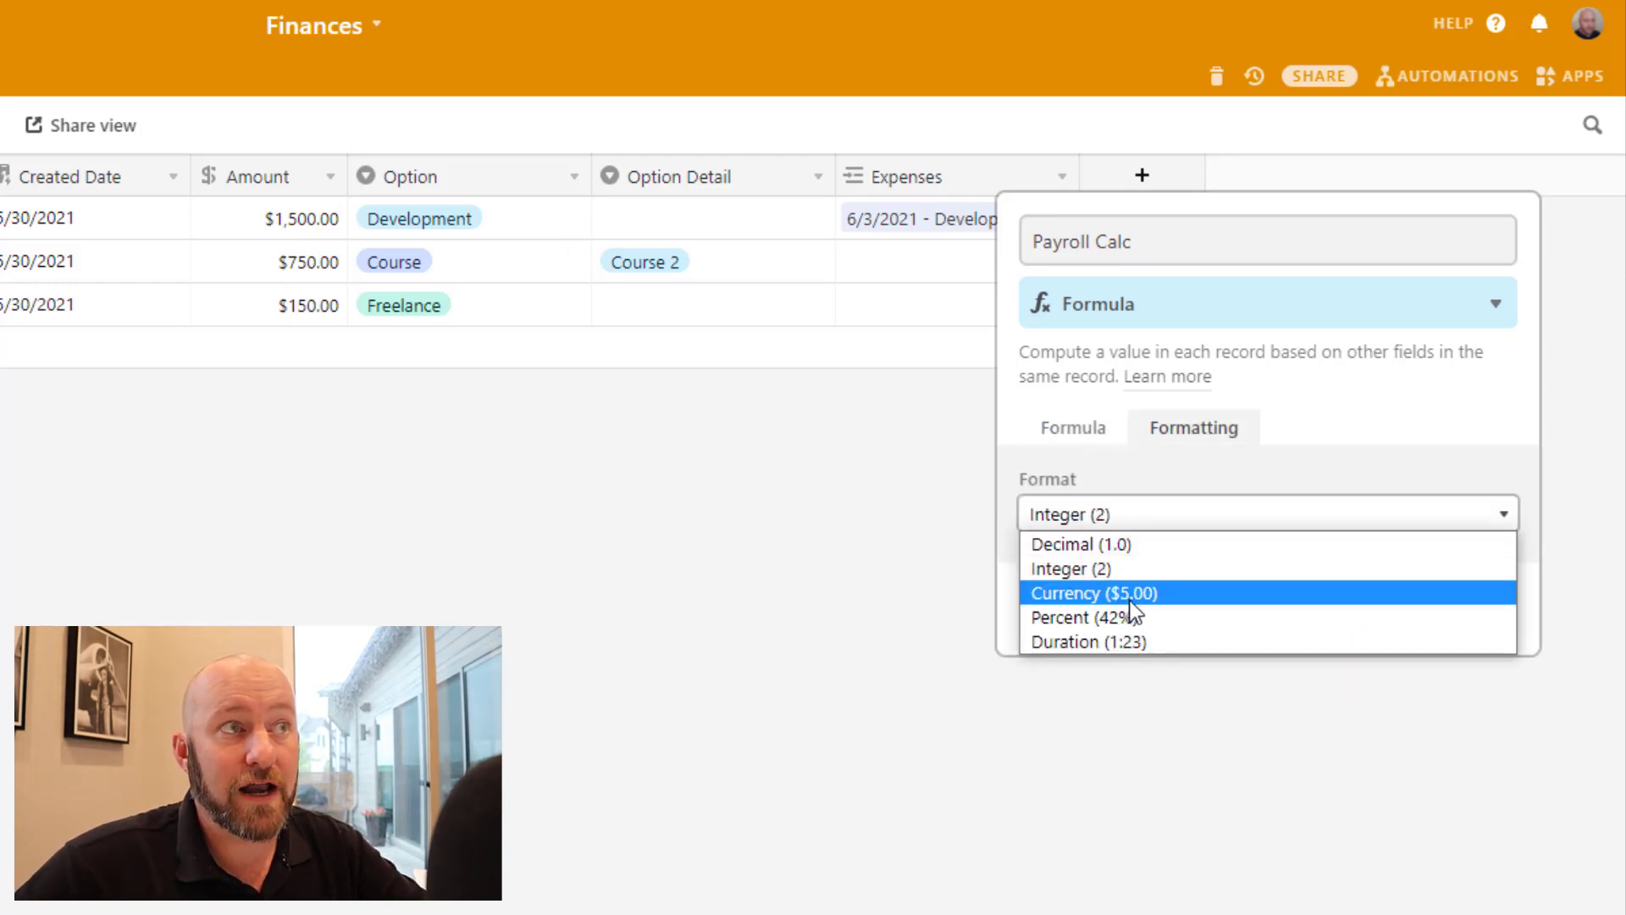
left_click(1094, 592)
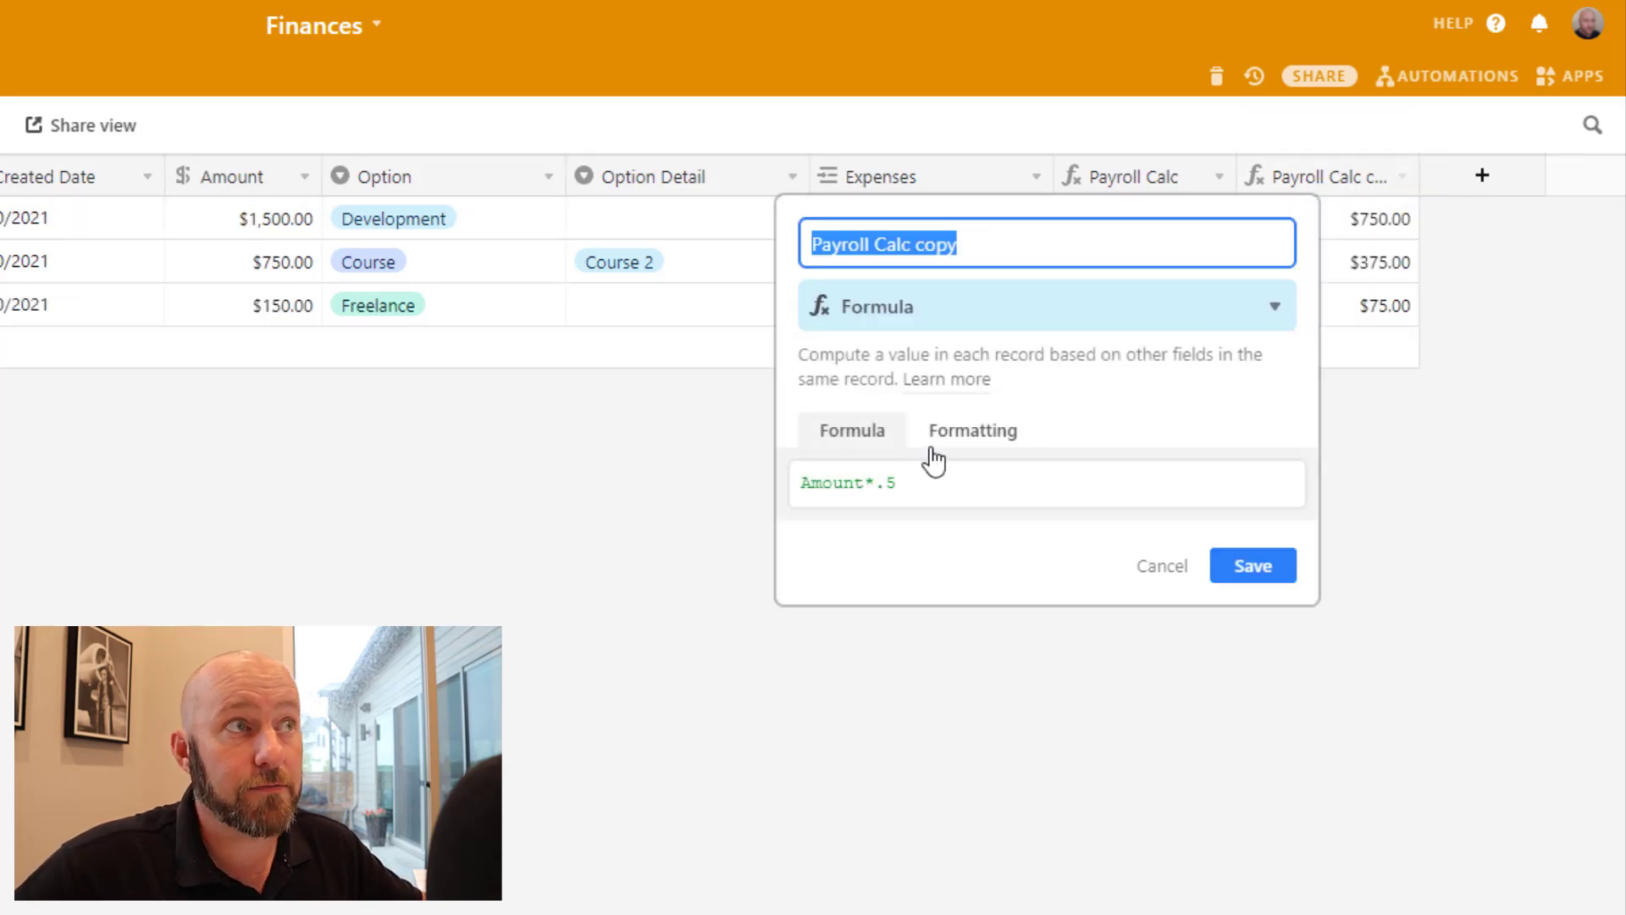
Create Tax (Amount*.2667) and Profit Calc (Amount-{Payroll Calc}-Tax) formula fields
type("Tax")
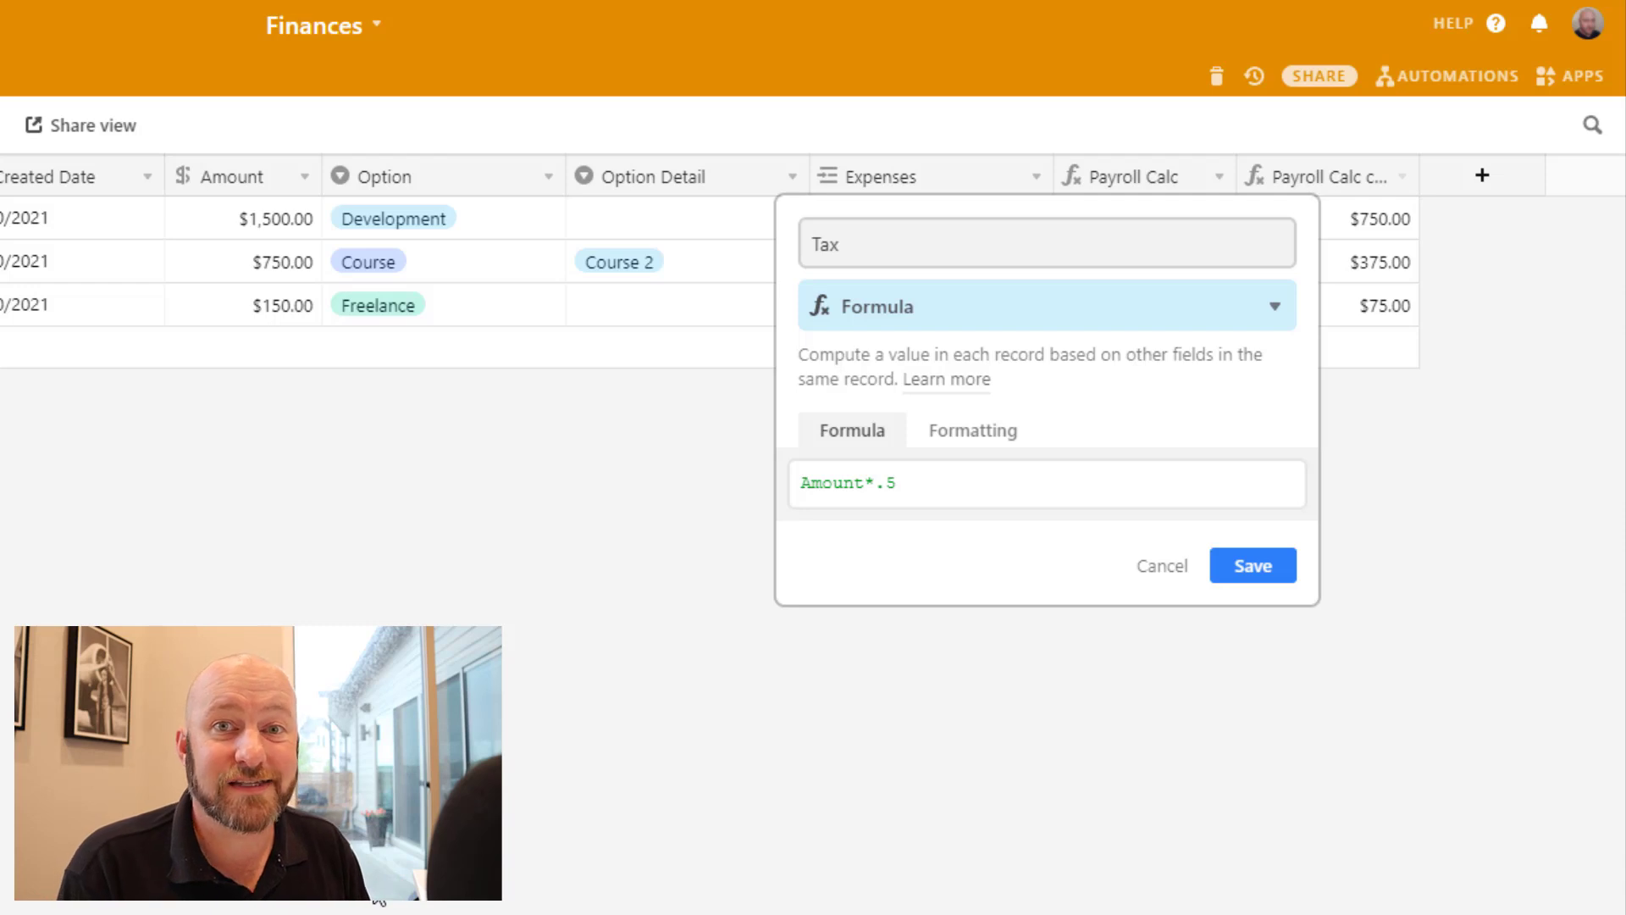
mouse_move(945, 518)
type("2667")
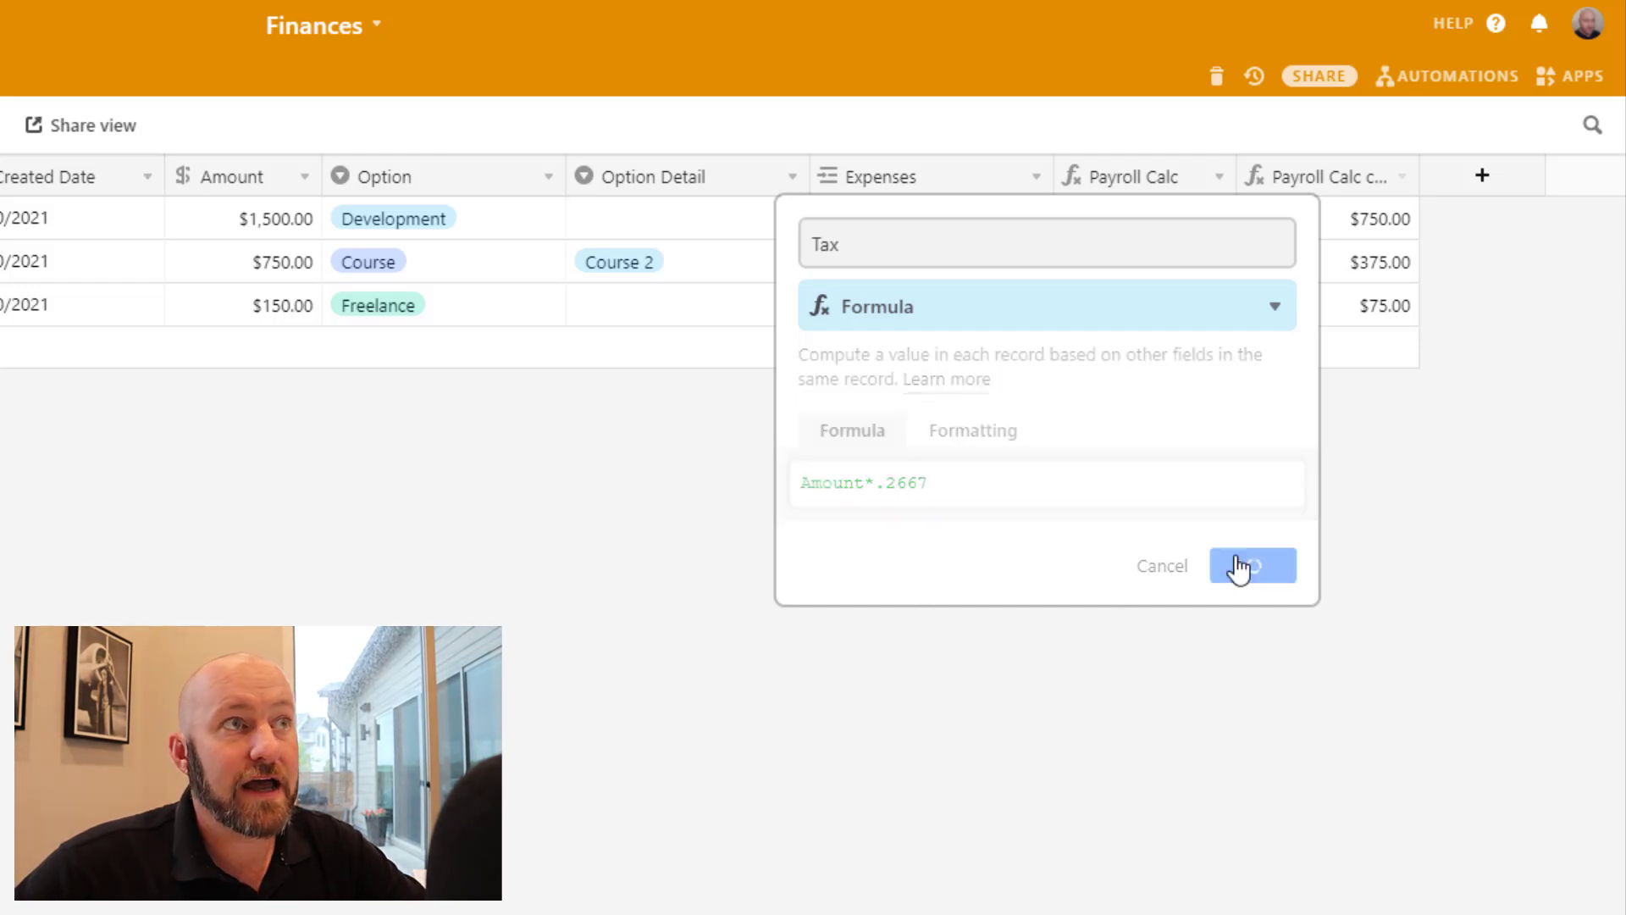
left_click(1252, 565)
type("P")
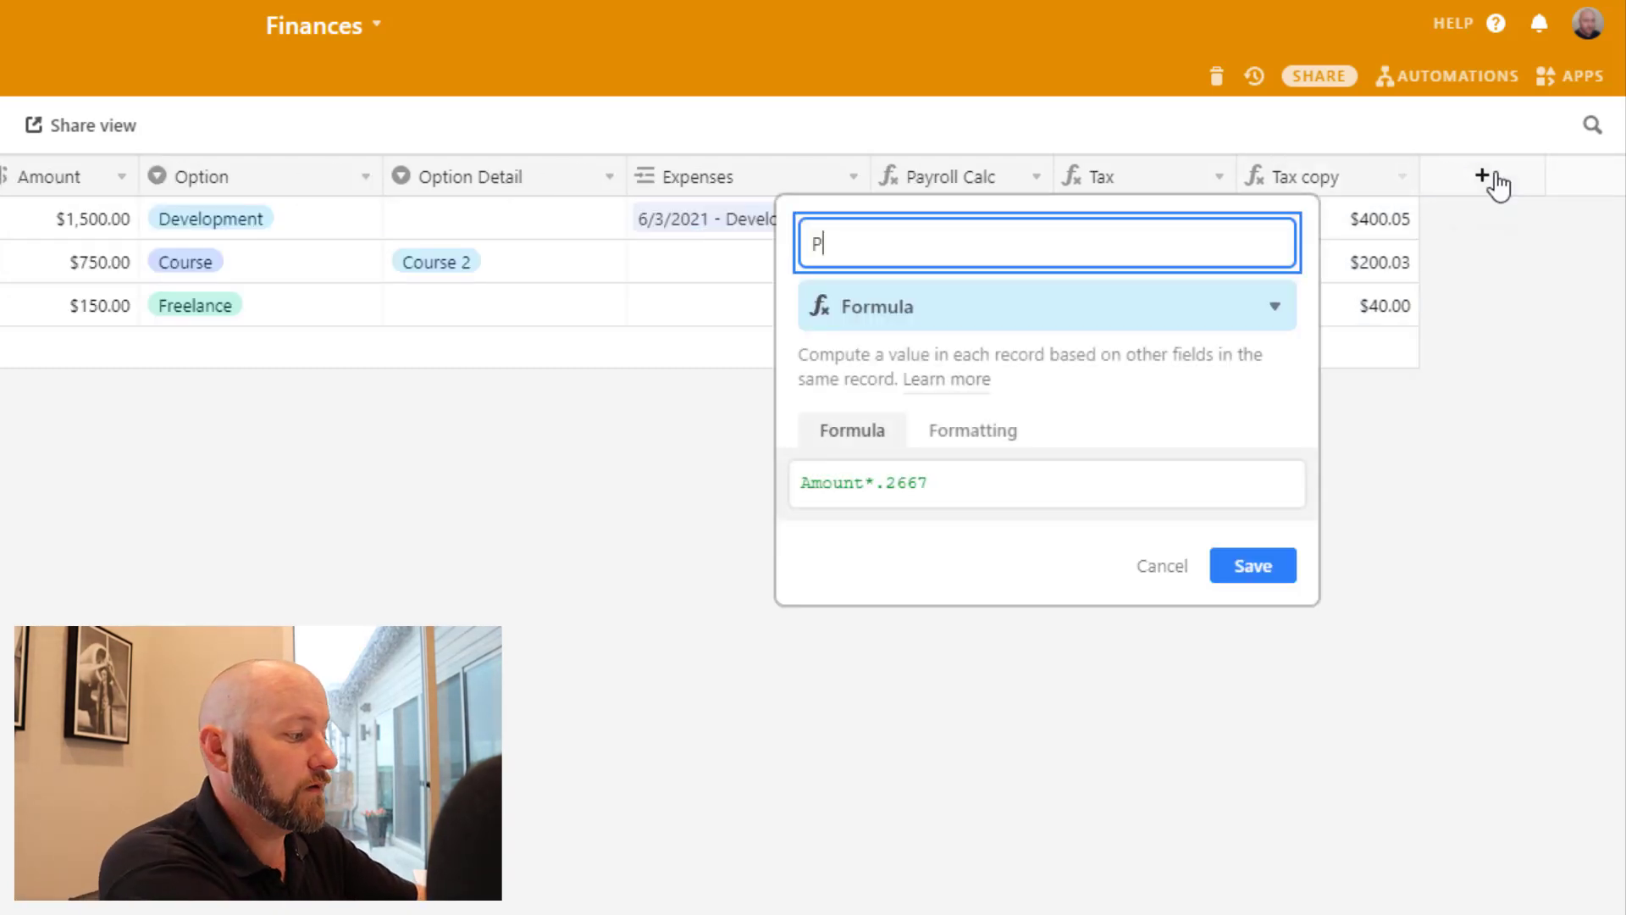
type("rofit Calc")
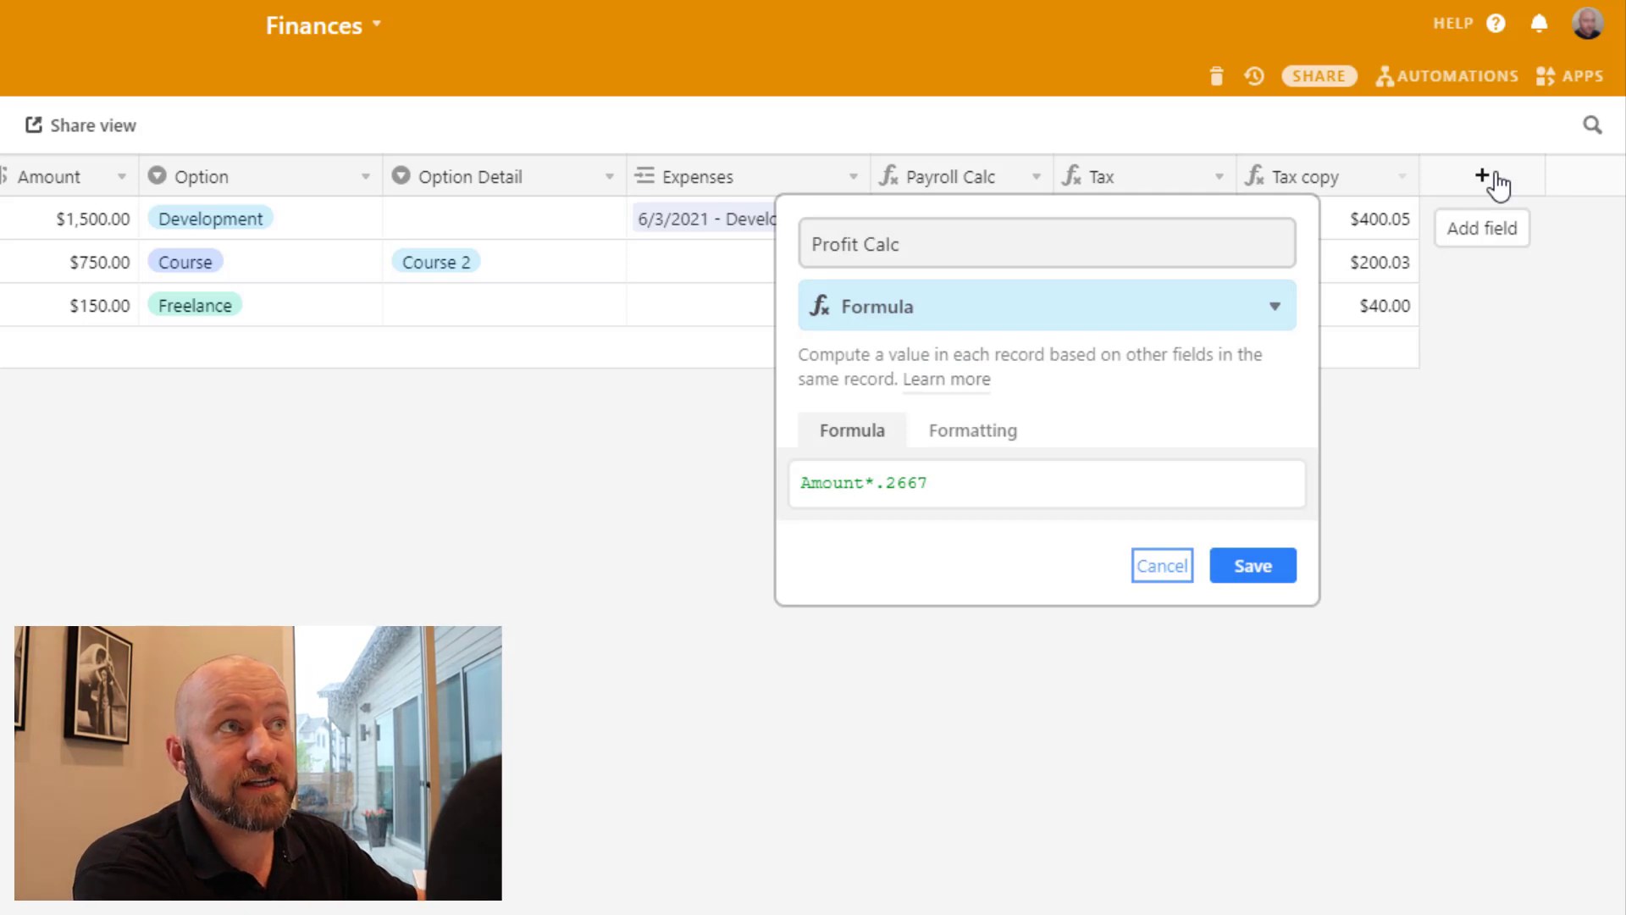
type("amout")
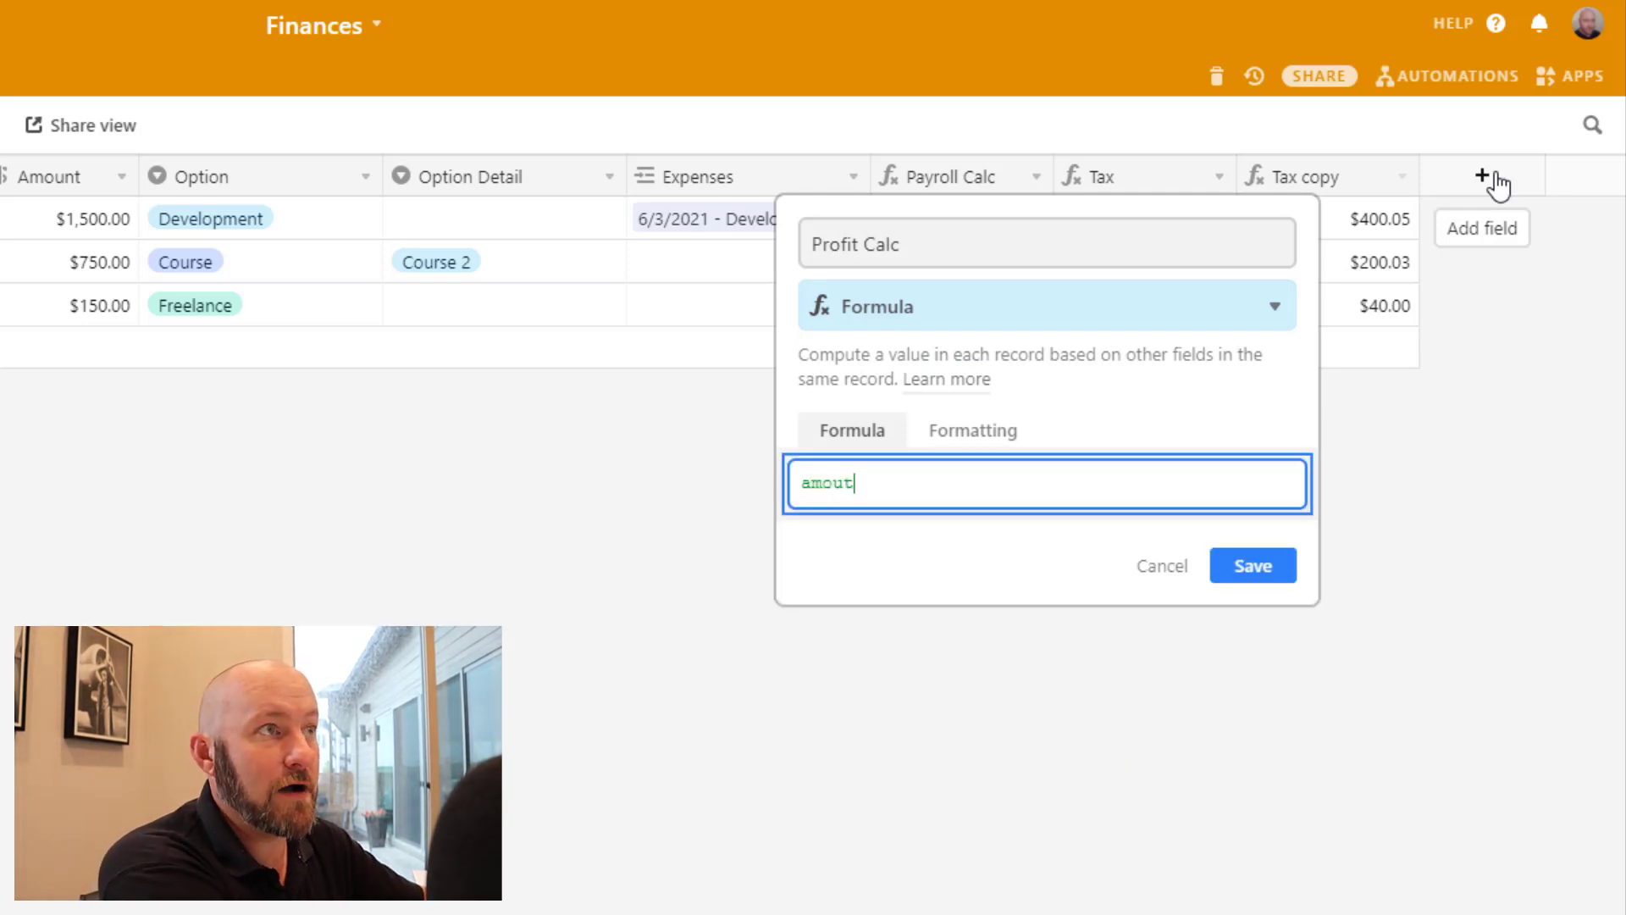
type("Amount-{Payroll Calc}-tax")
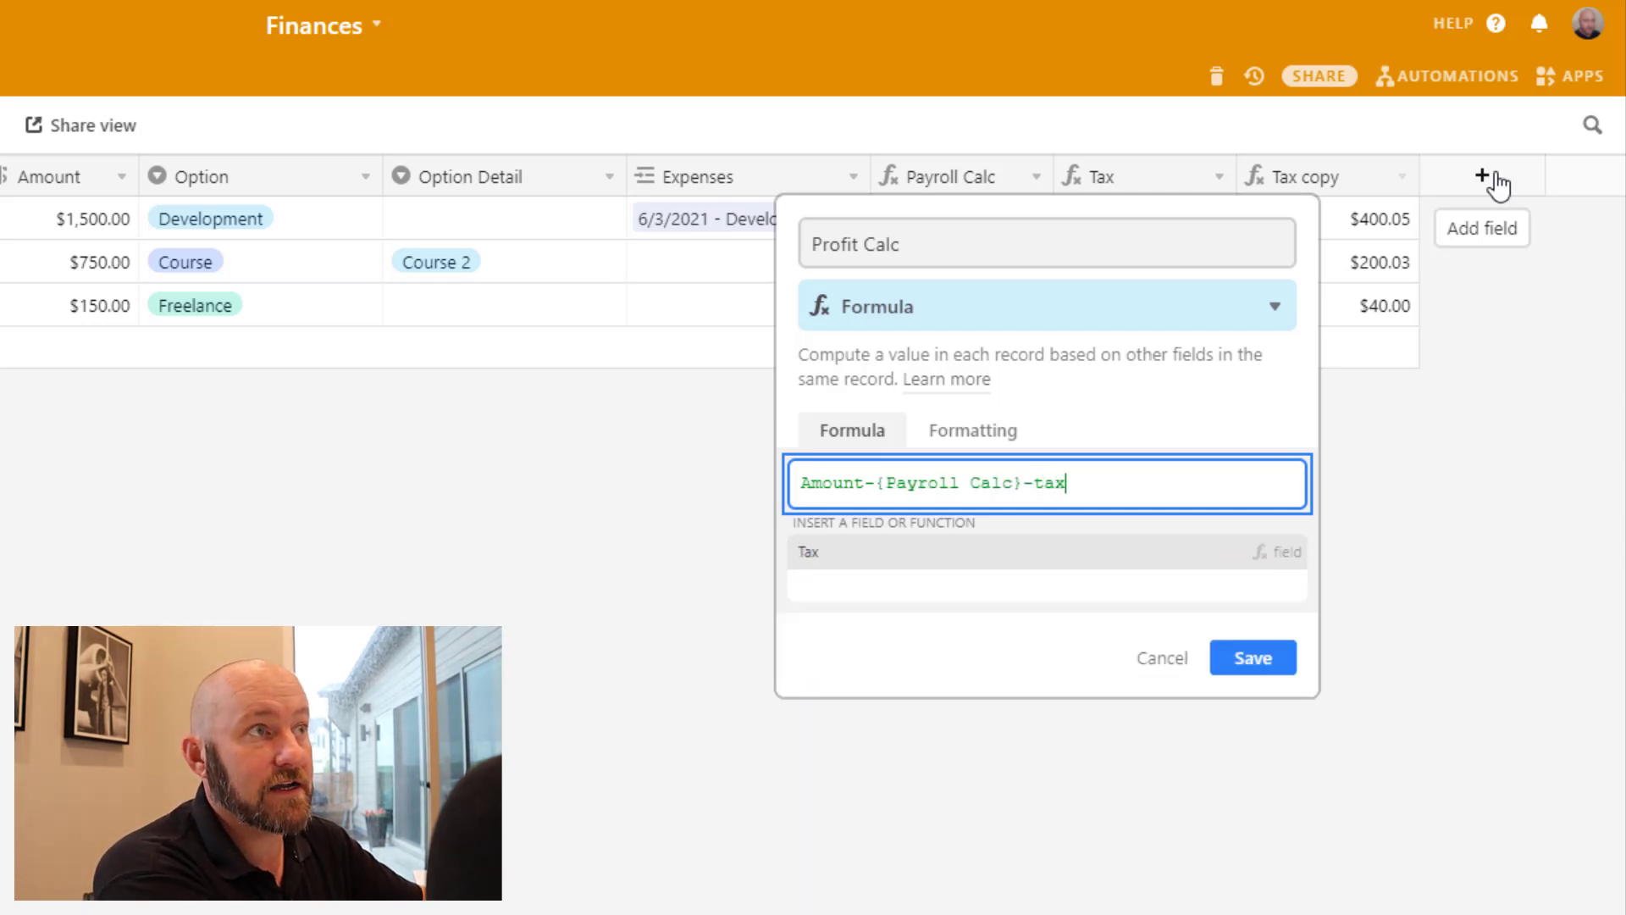
left_click(1251, 657)
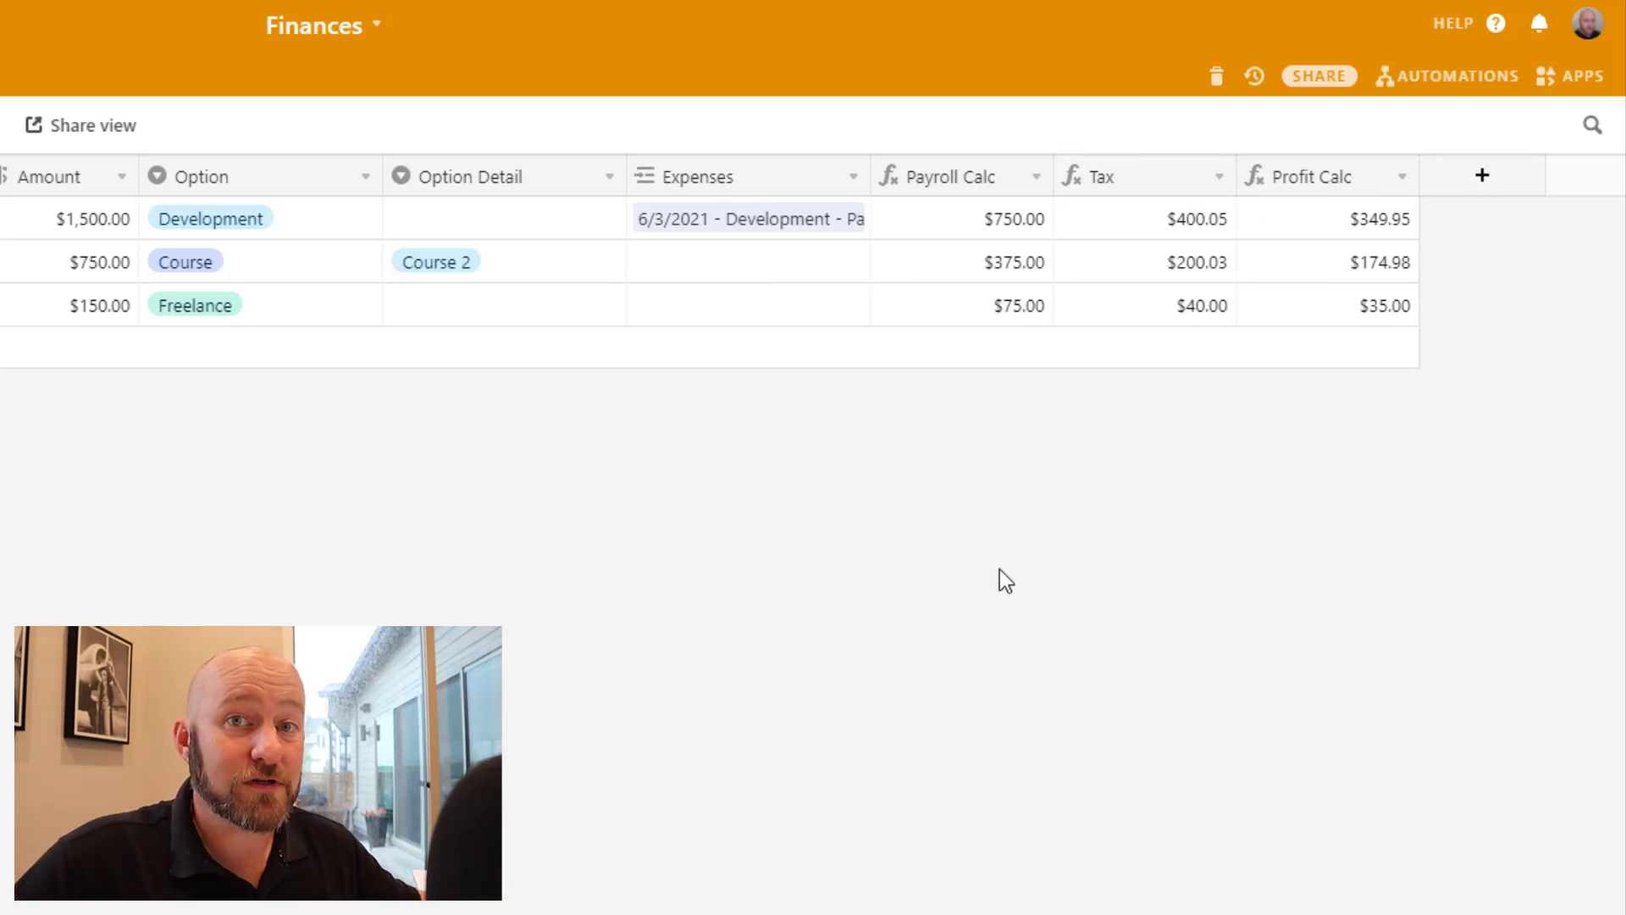
mouse_move(1131, 186)
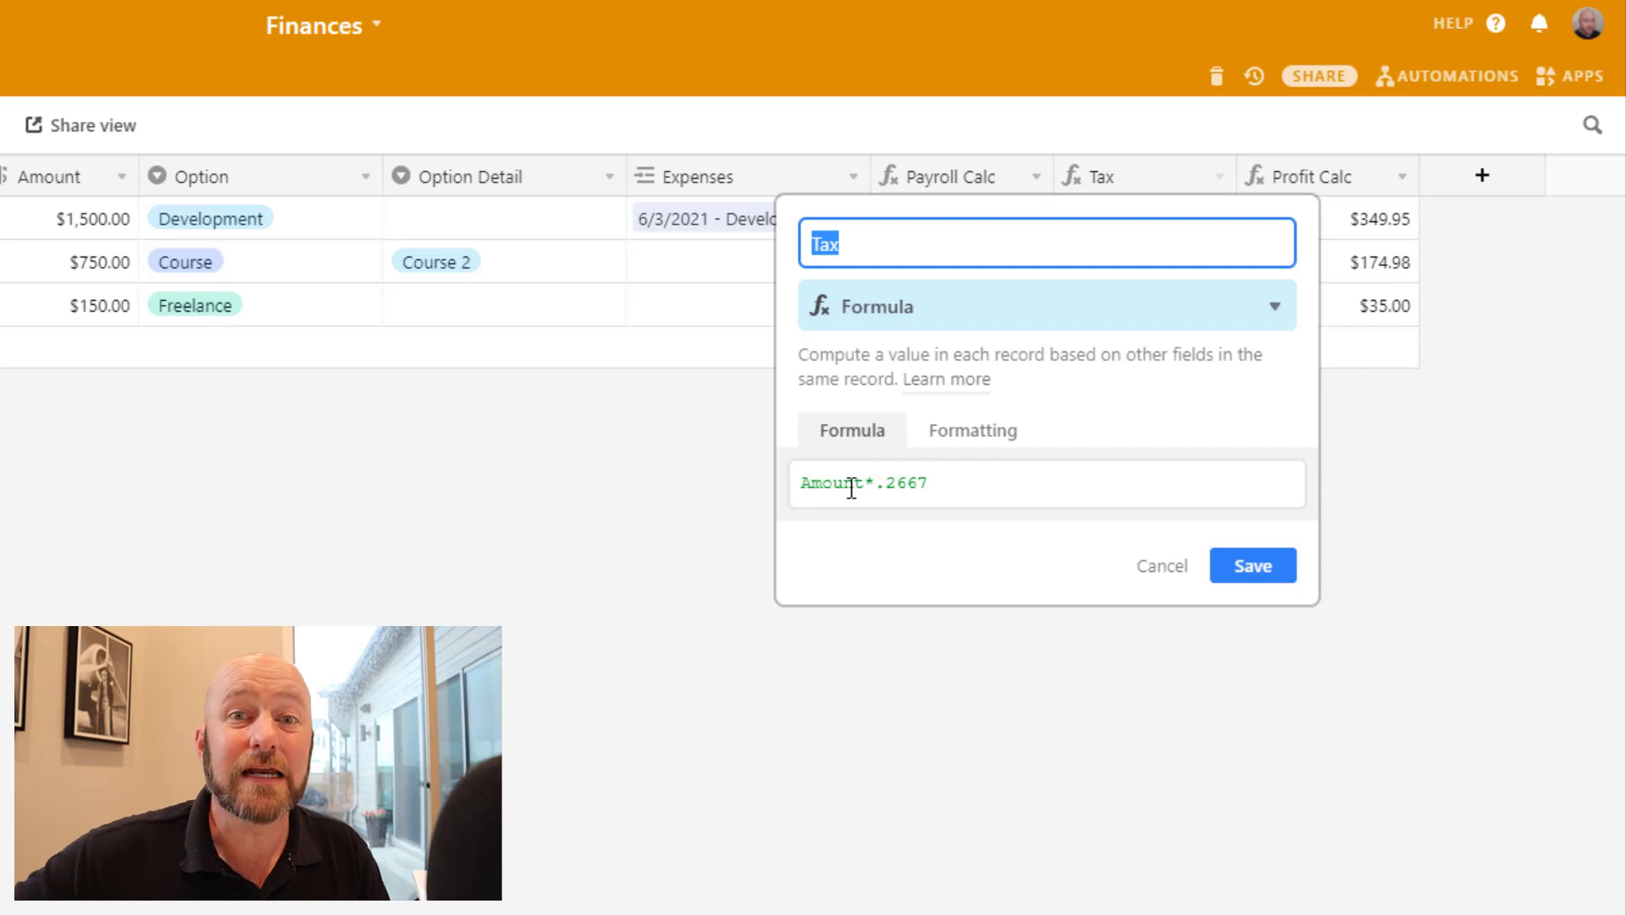
Change the Tax formula to ROUND(Amount*.2667,2) and save it
left_click(1043, 482)
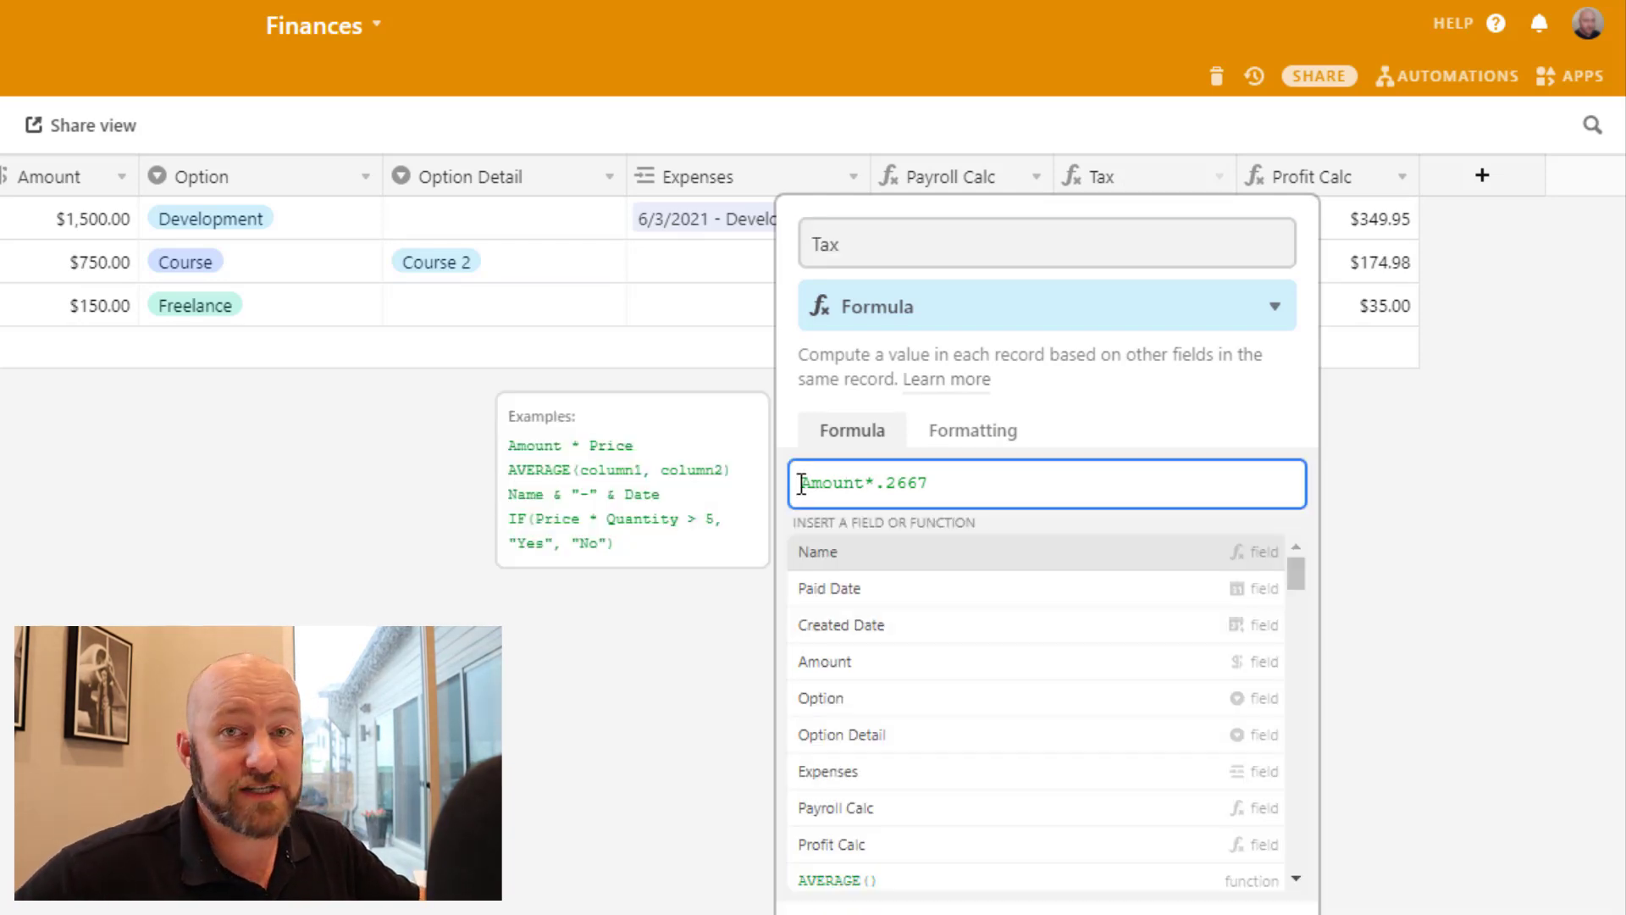
type("round(*")
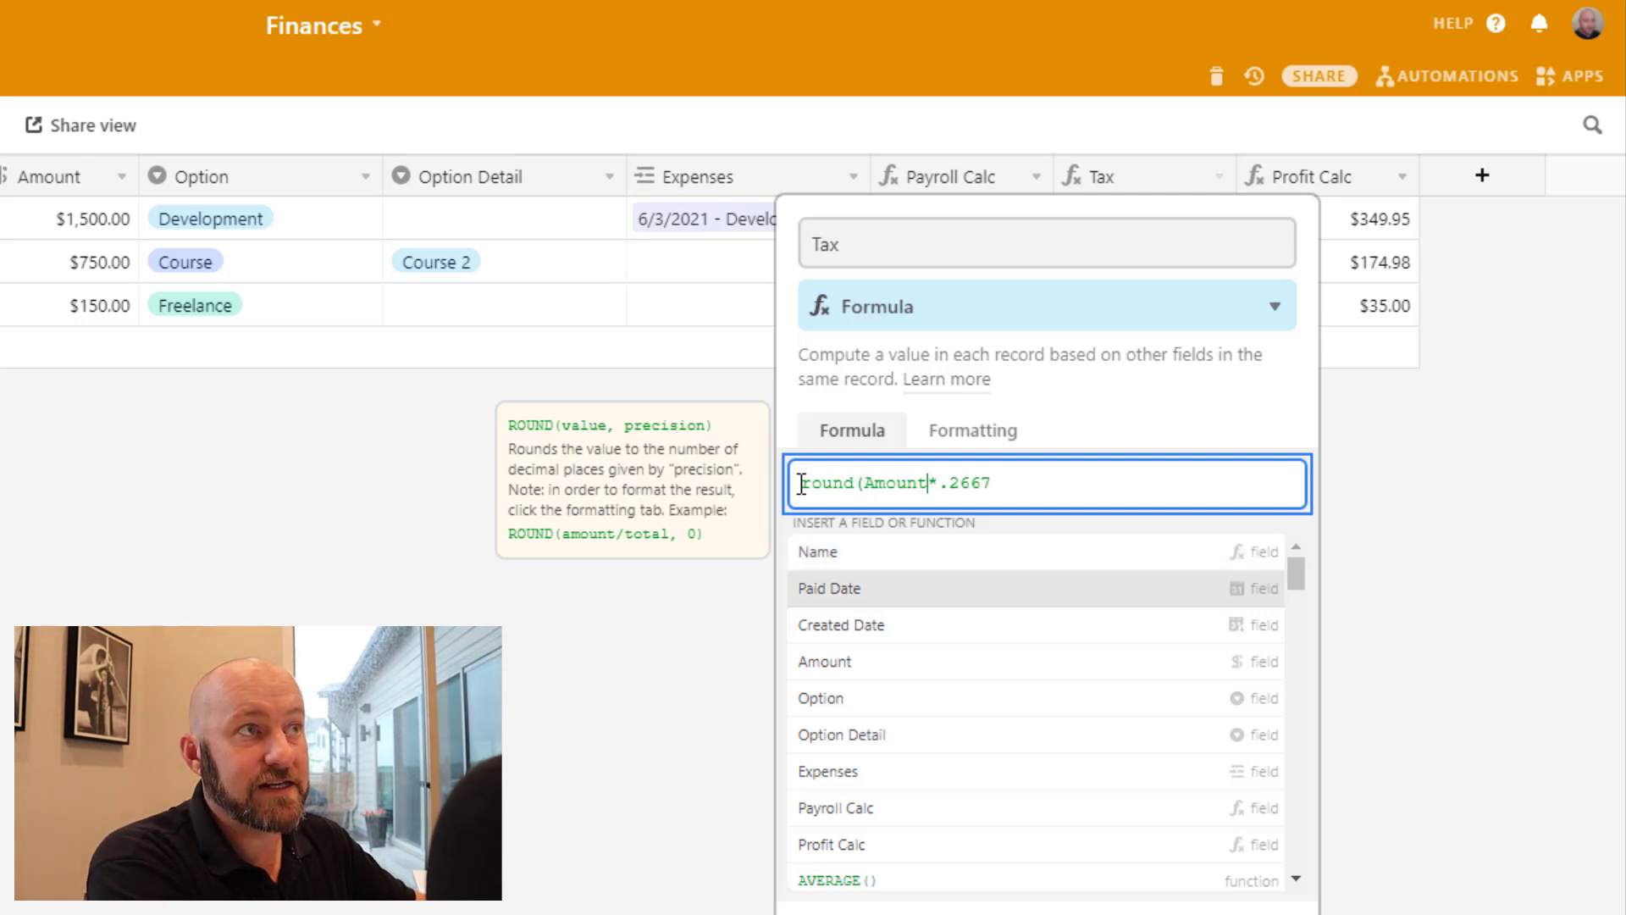
type(",2")
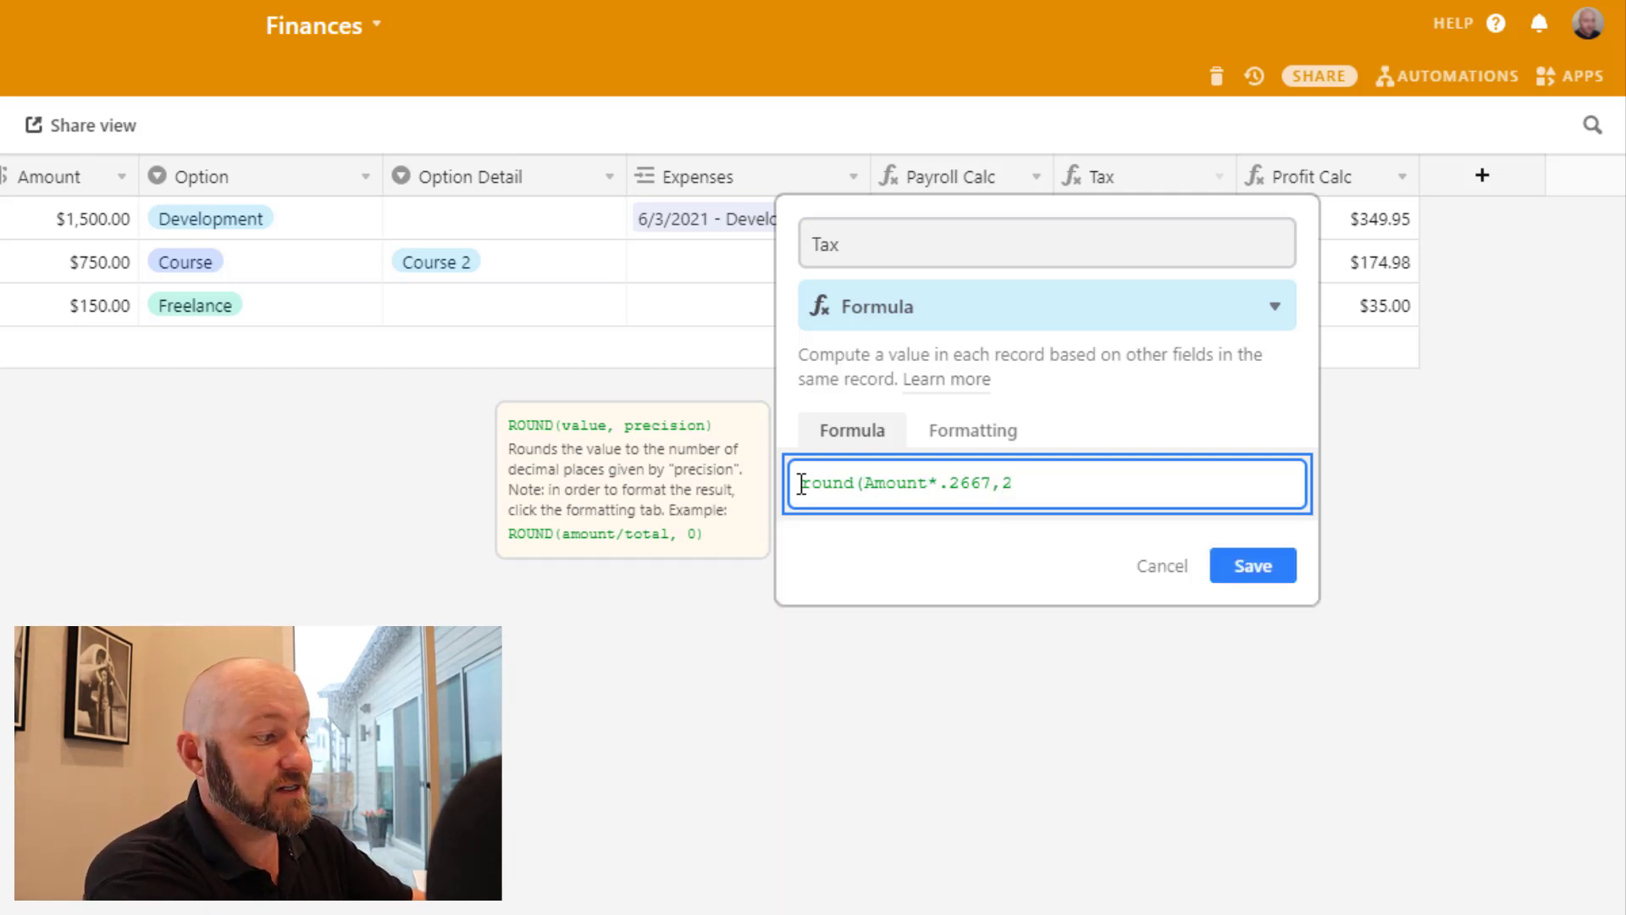
left_click(1251, 565)
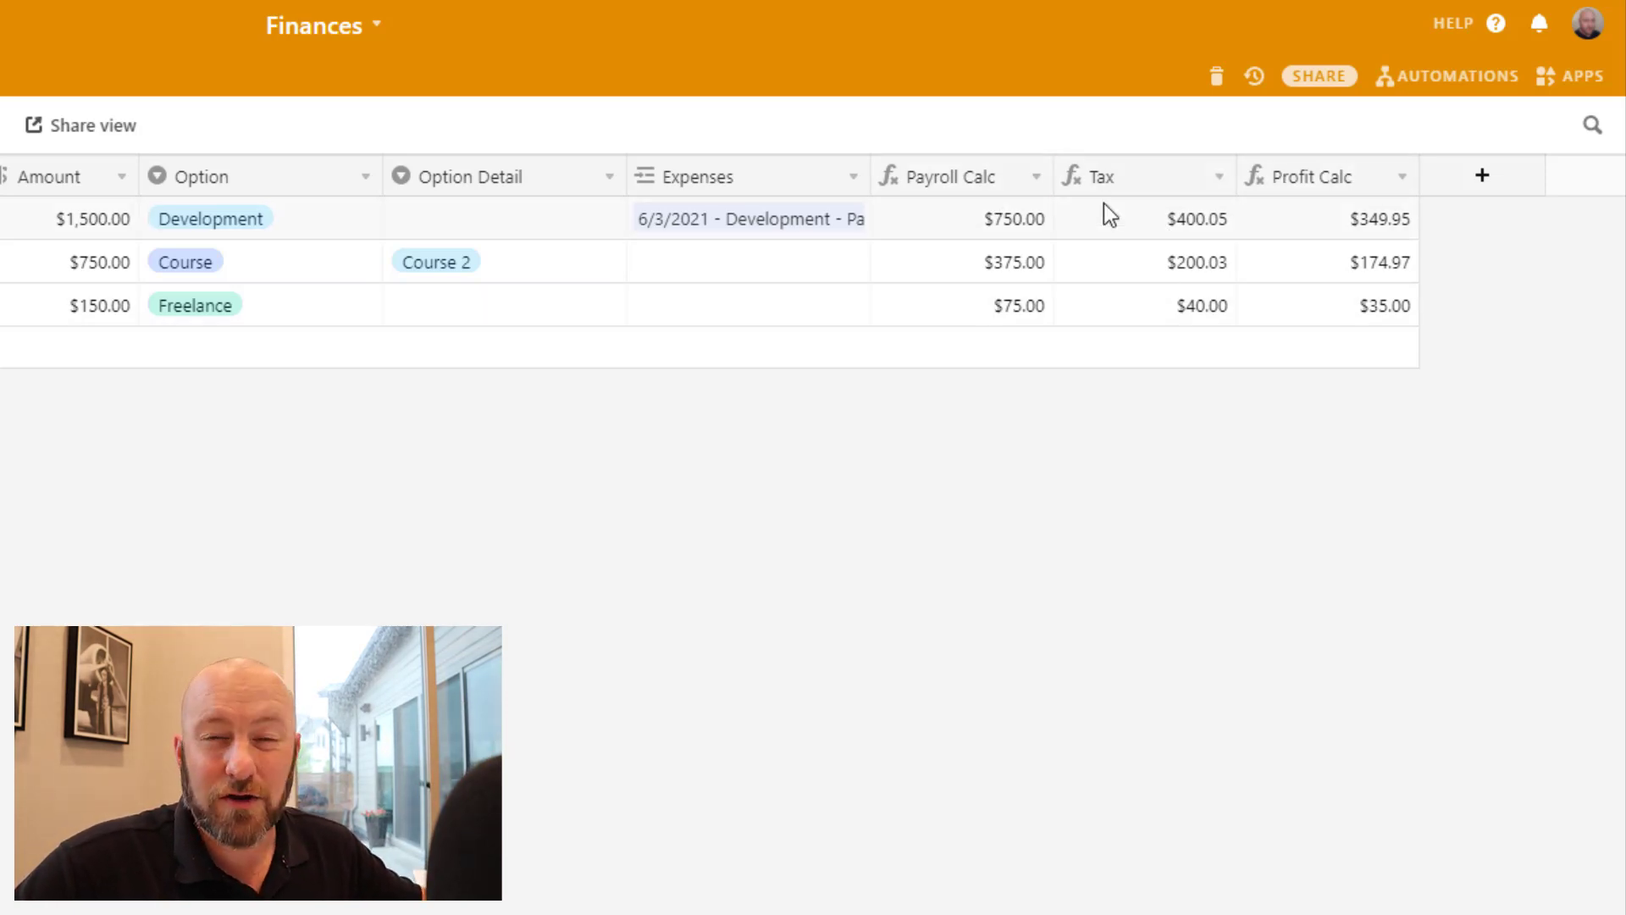
mouse_move(1278, 263)
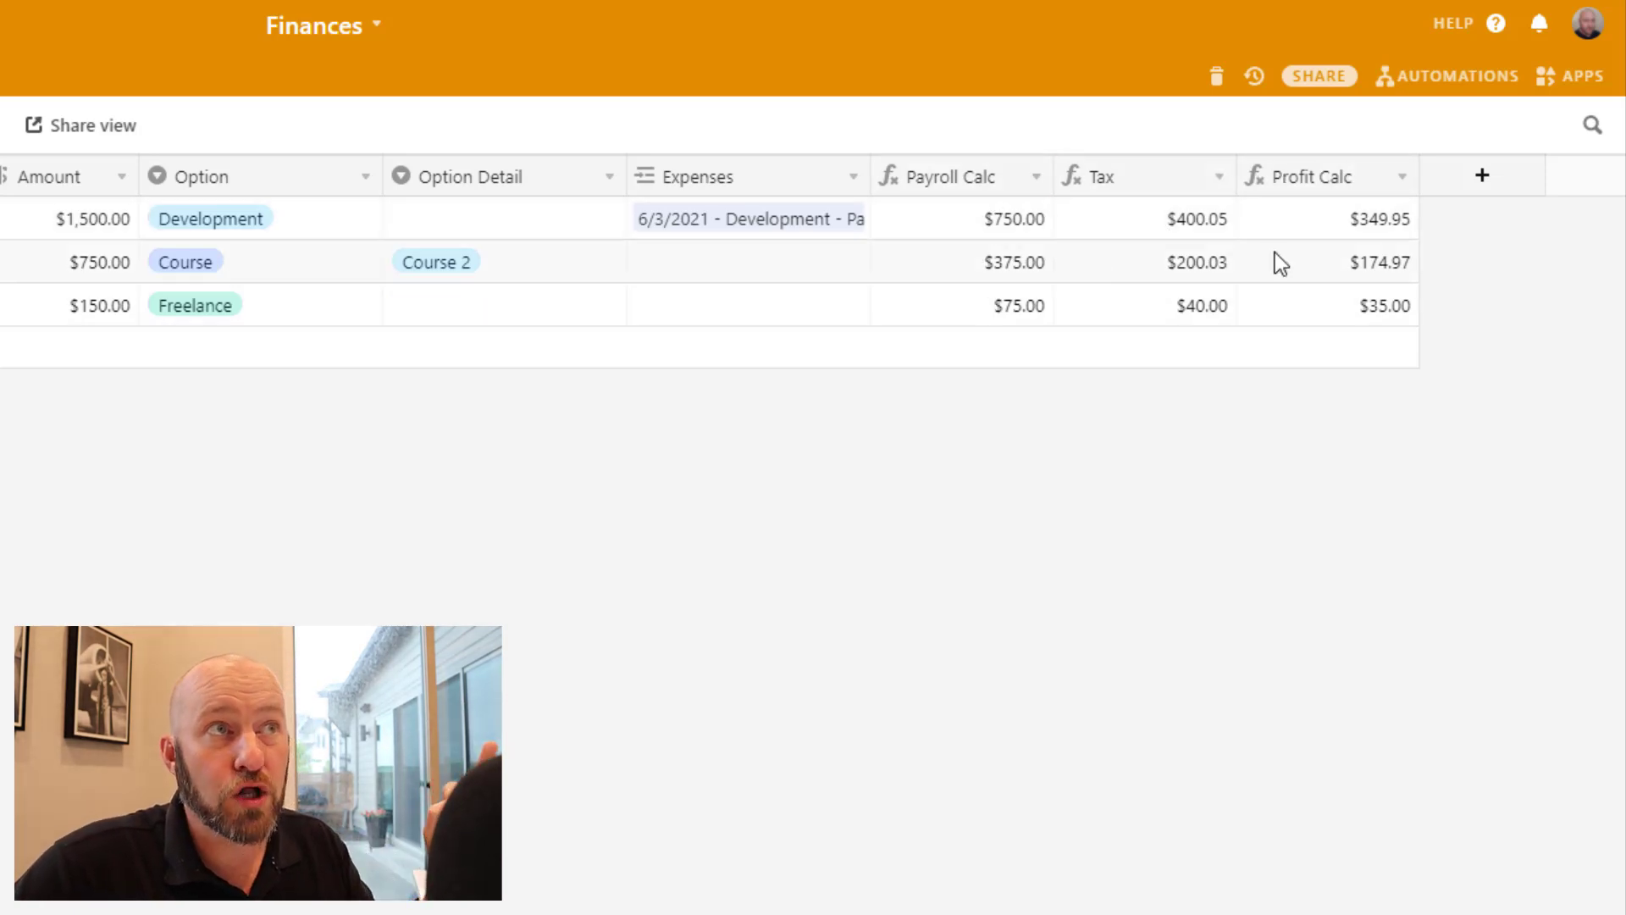
mouse_move(1073, 211)
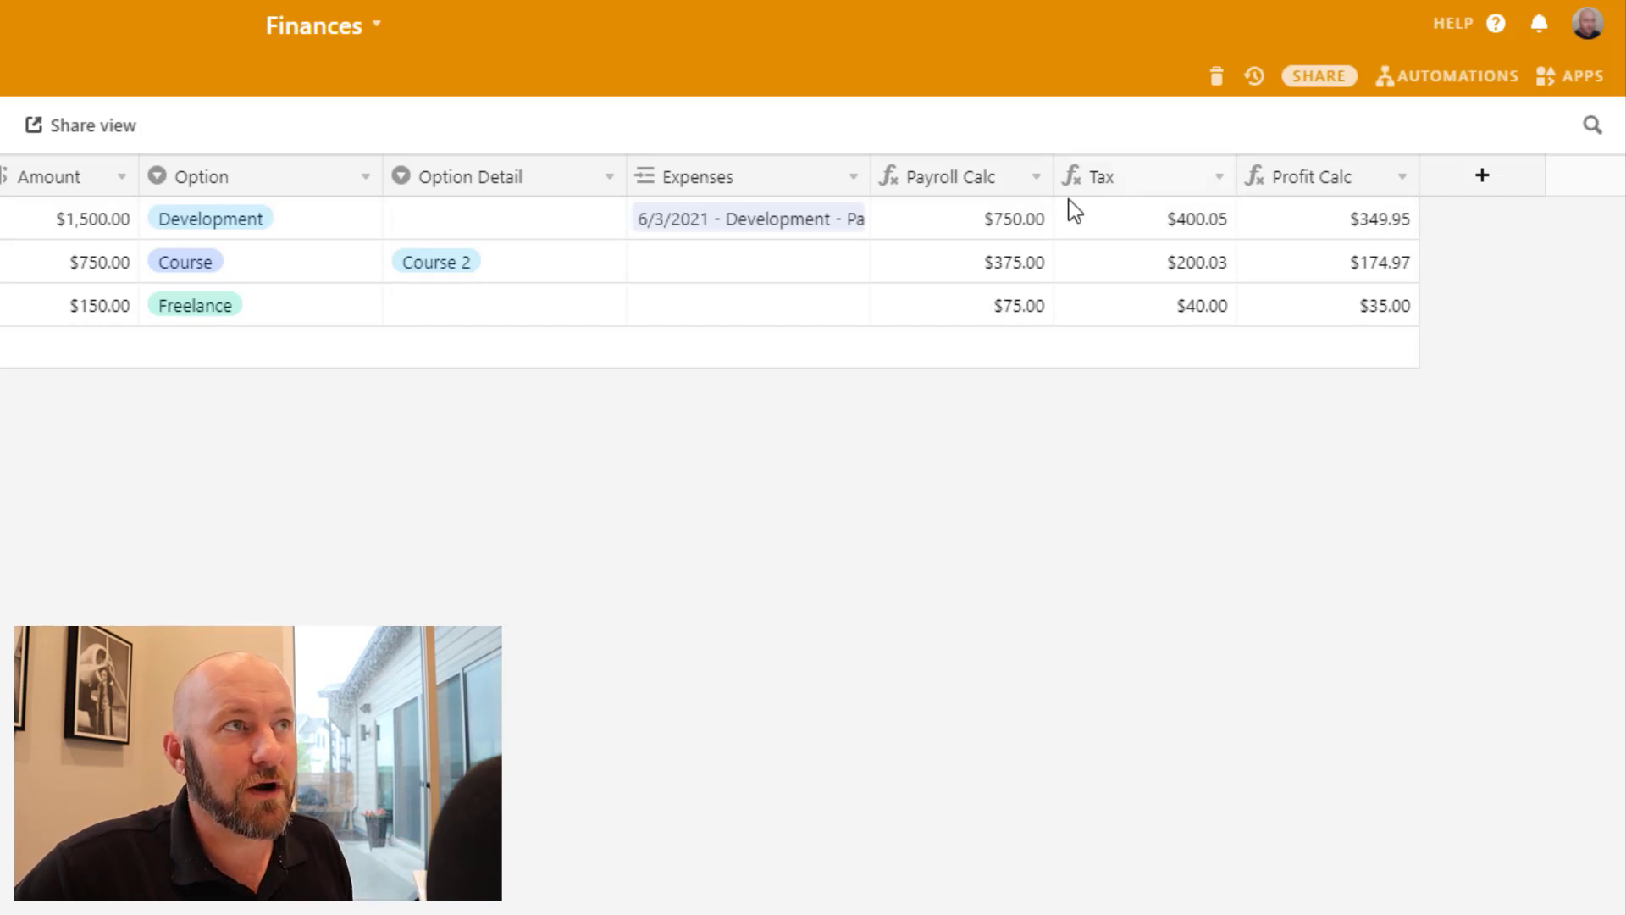
mouse_move(1446, 83)
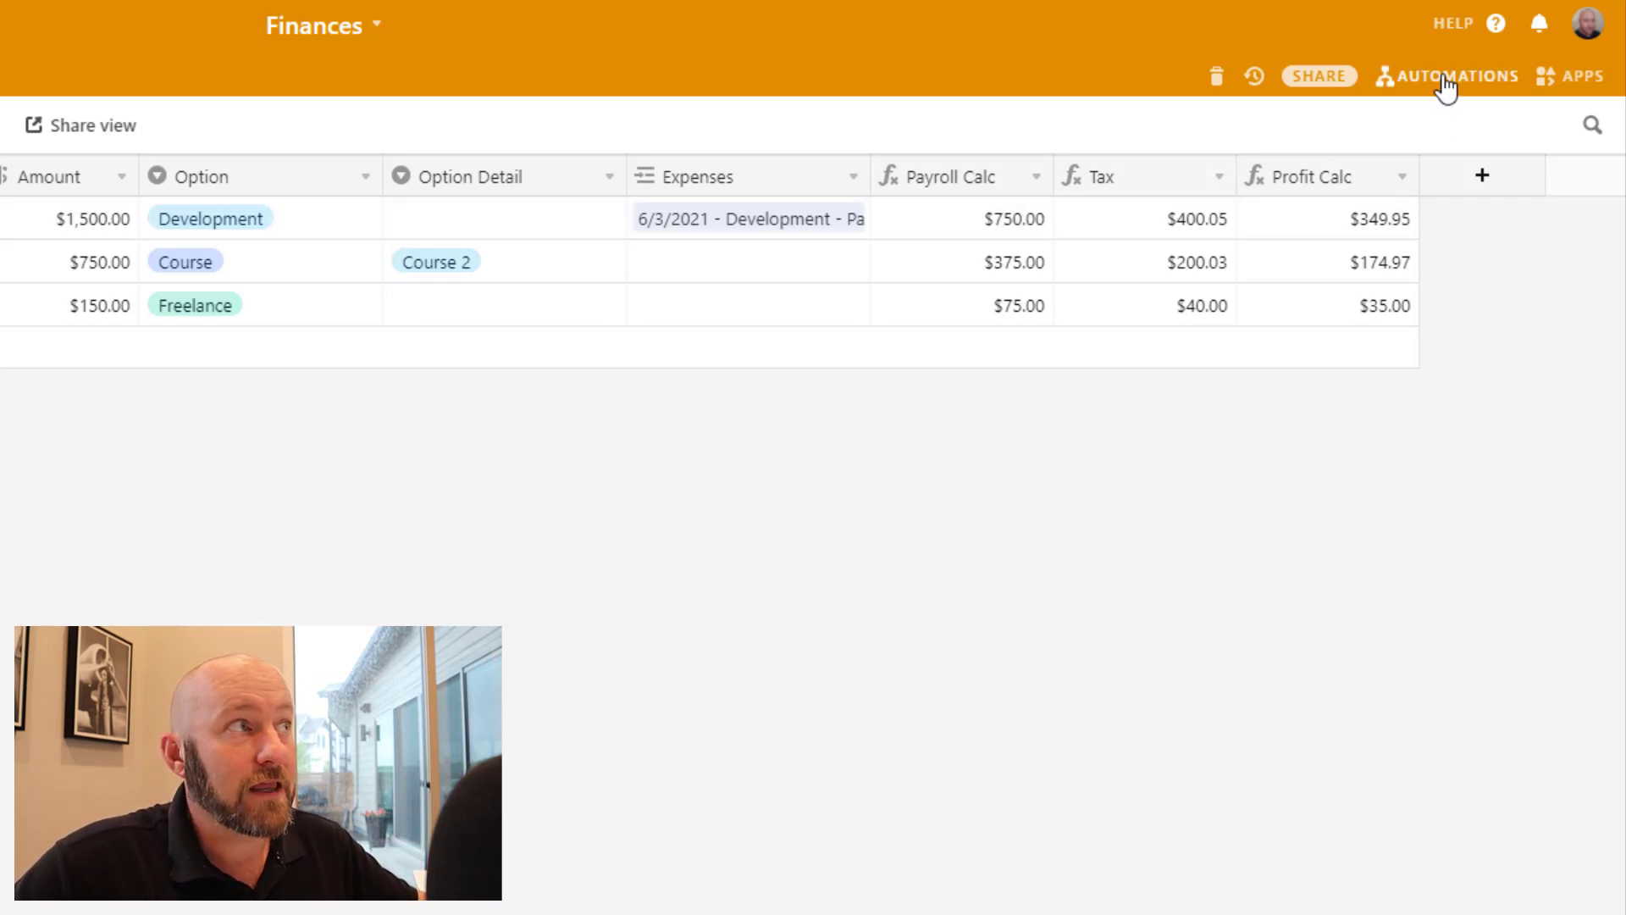
Set the automation trigger to Income records where Amount is greater than 0
left_click(1455, 75)
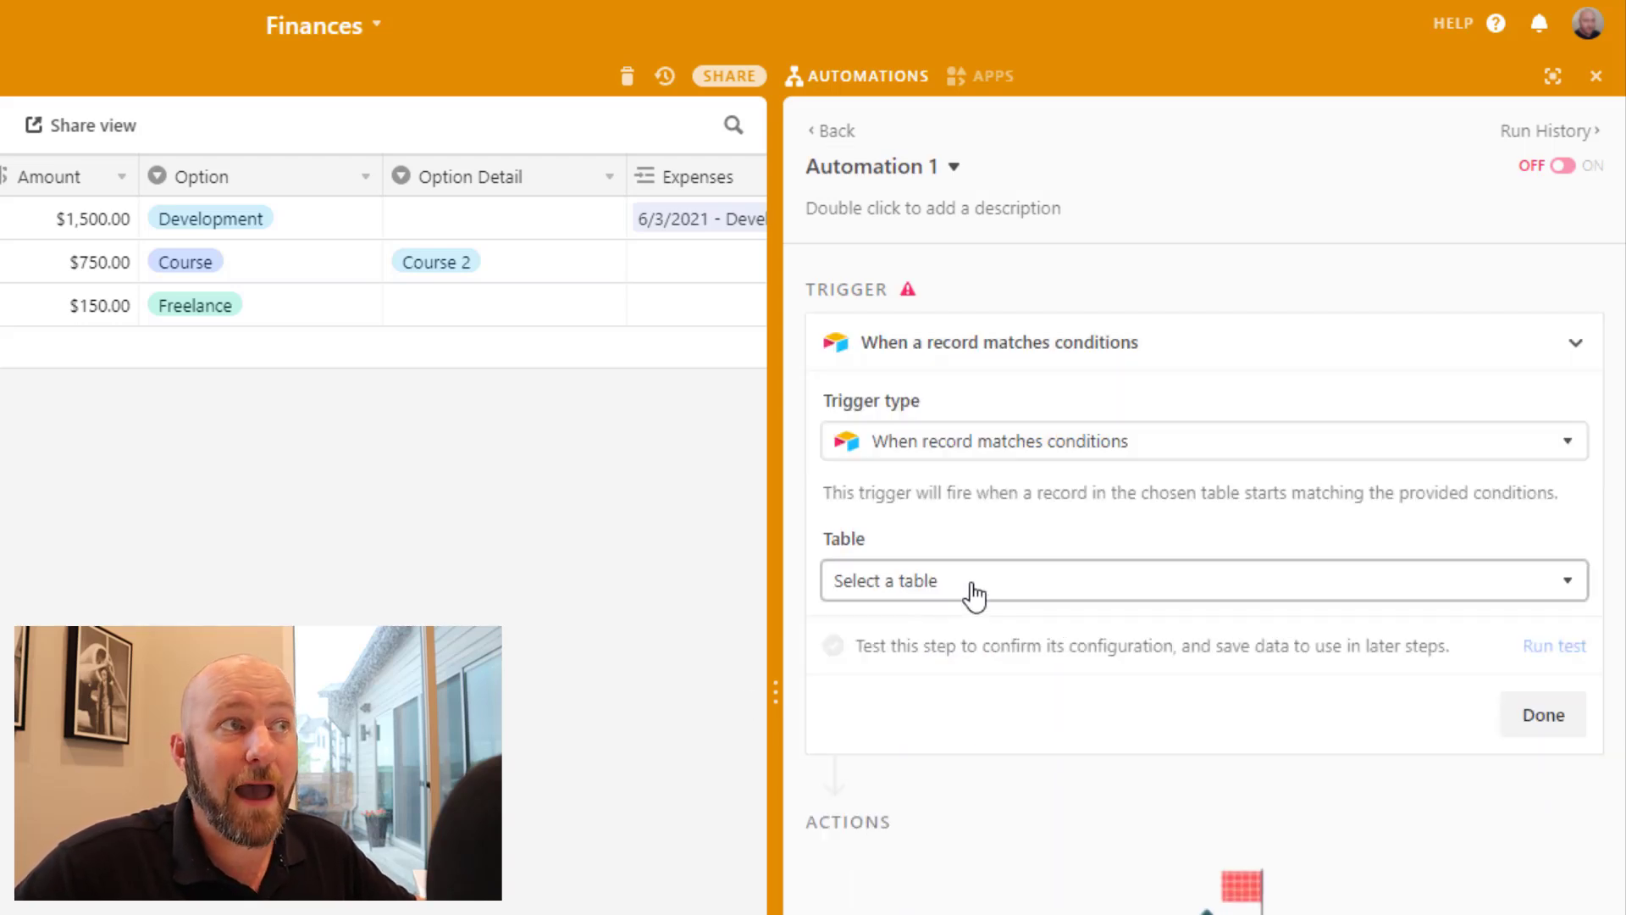
left_click(1193, 580)
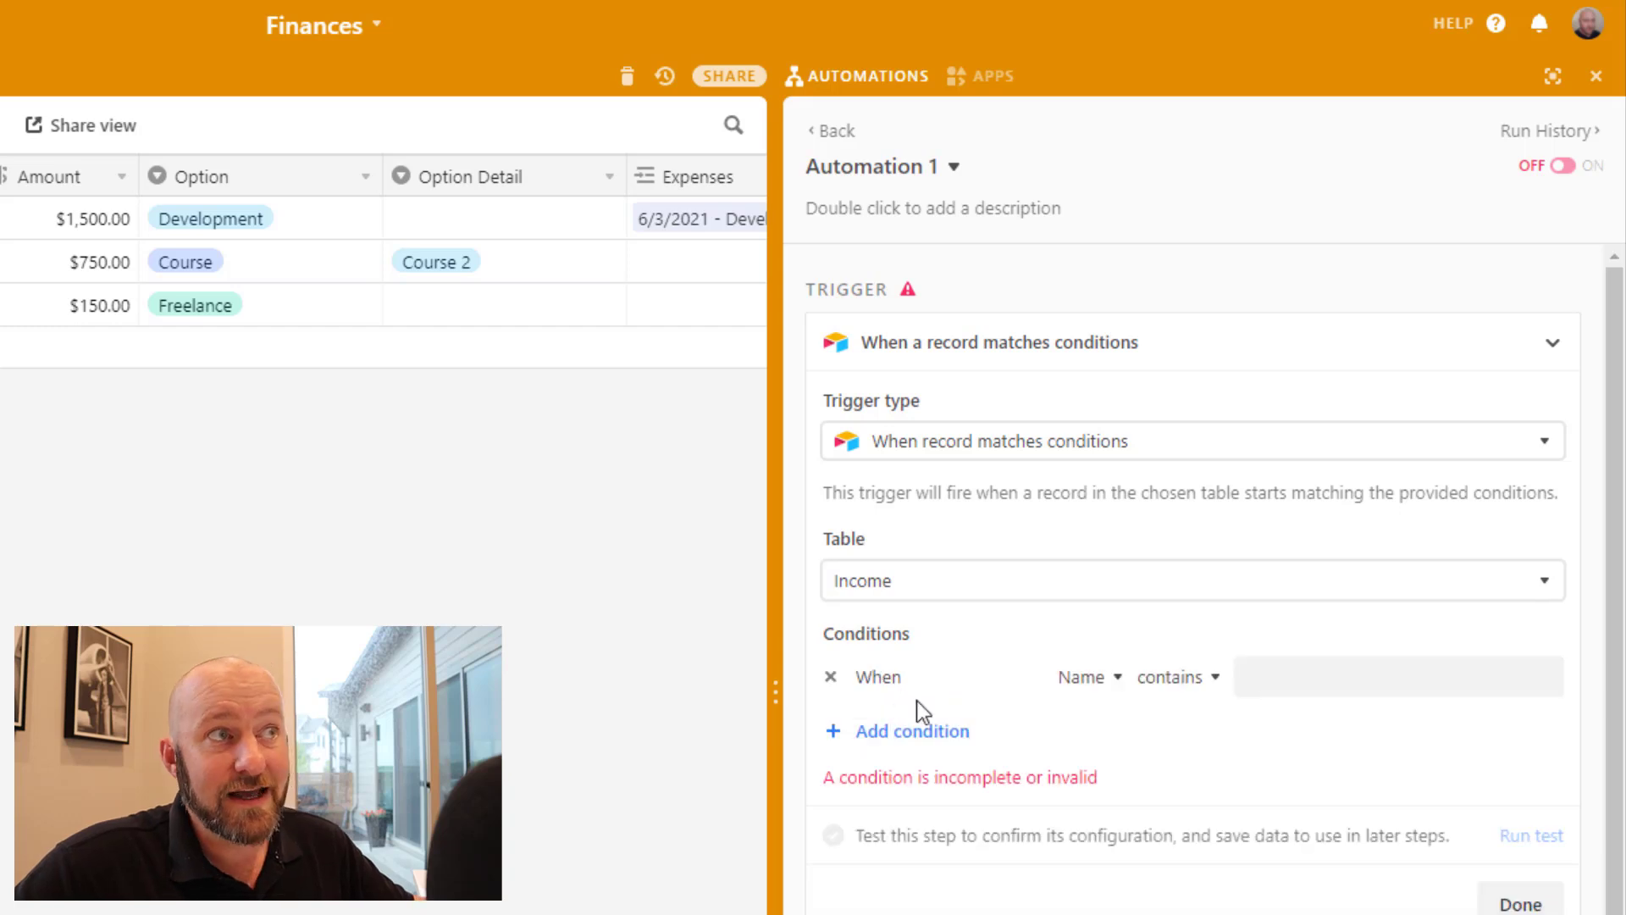
left_click(1089, 676)
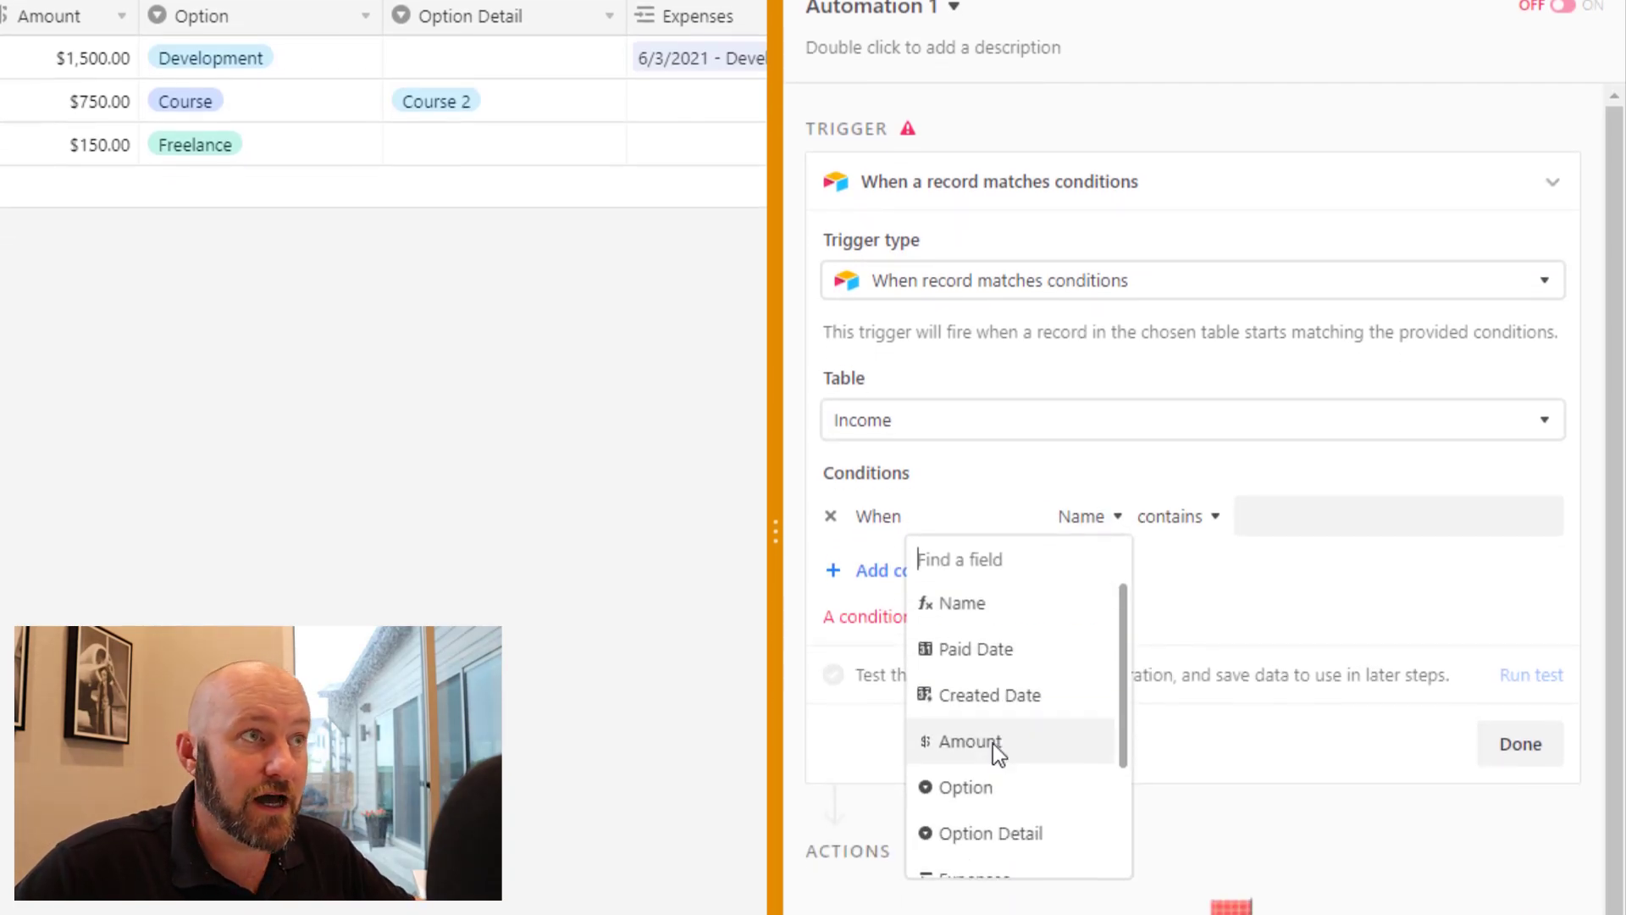
left_click(967, 740)
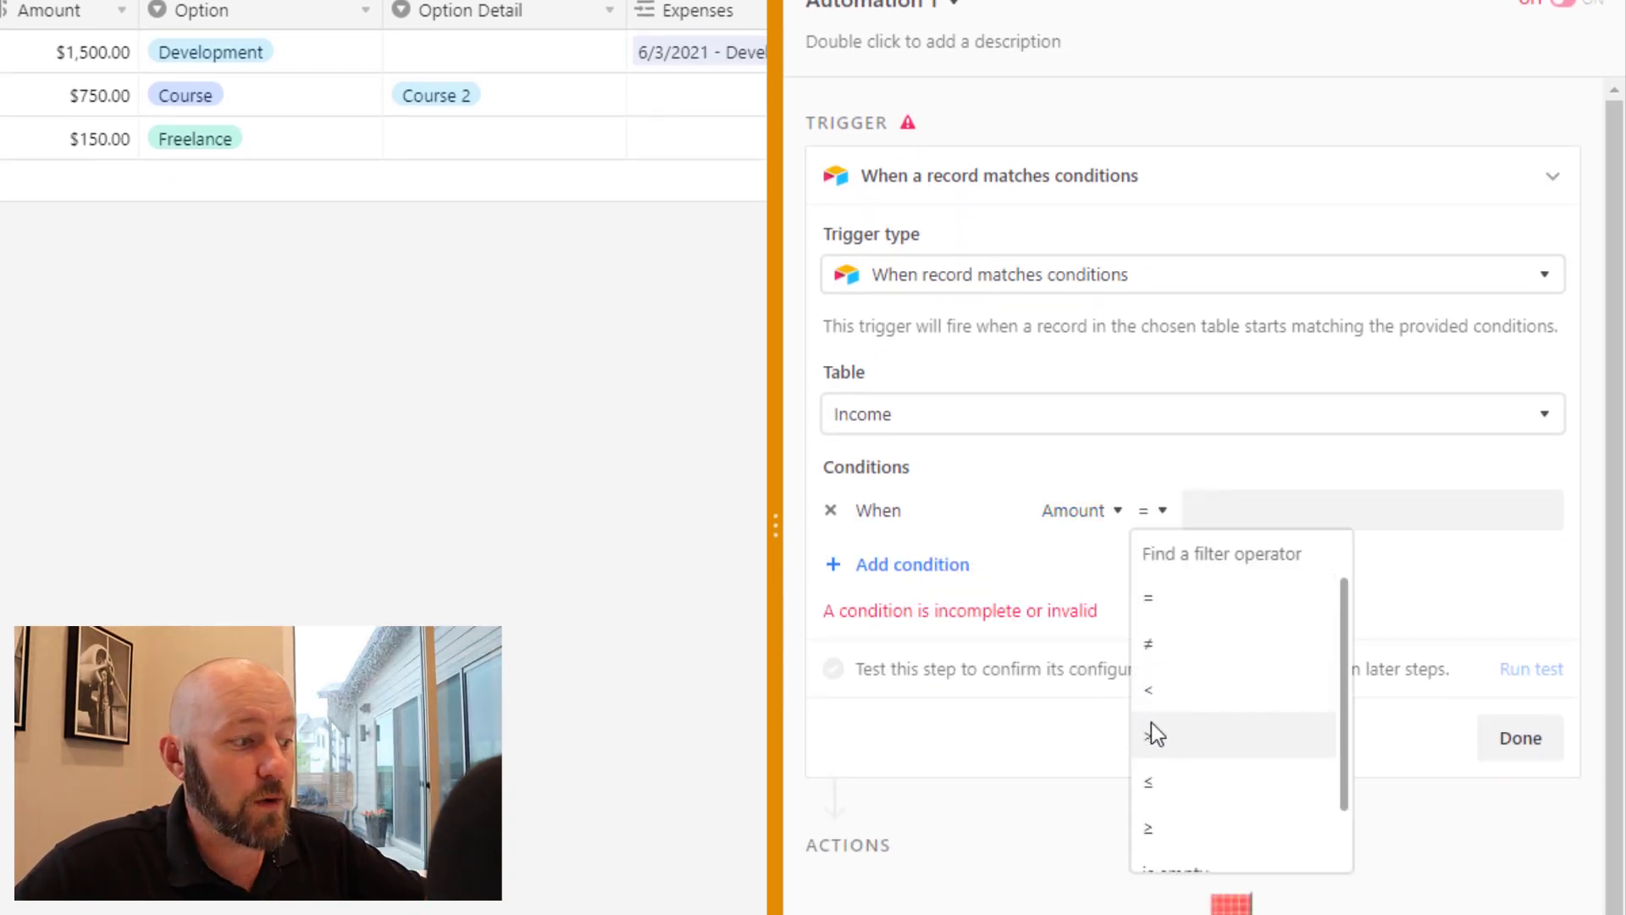
left_click(1147, 734)
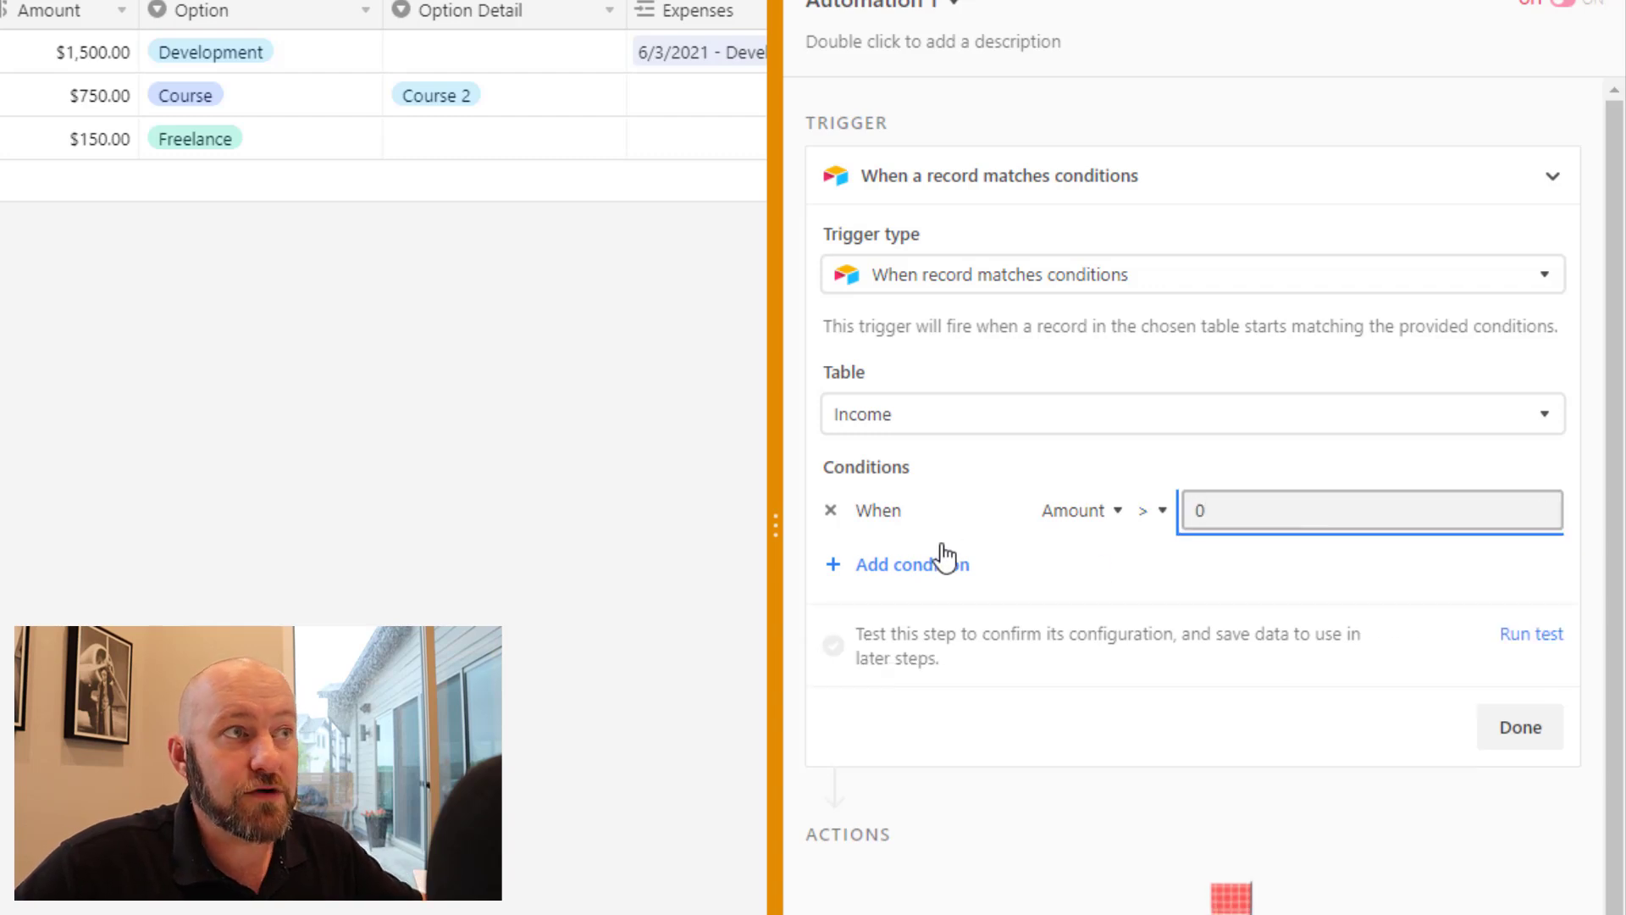
Add 'Paid Date is not empty' and 'Expenses is empty' conditions, then test the trigger
left_click(910, 565)
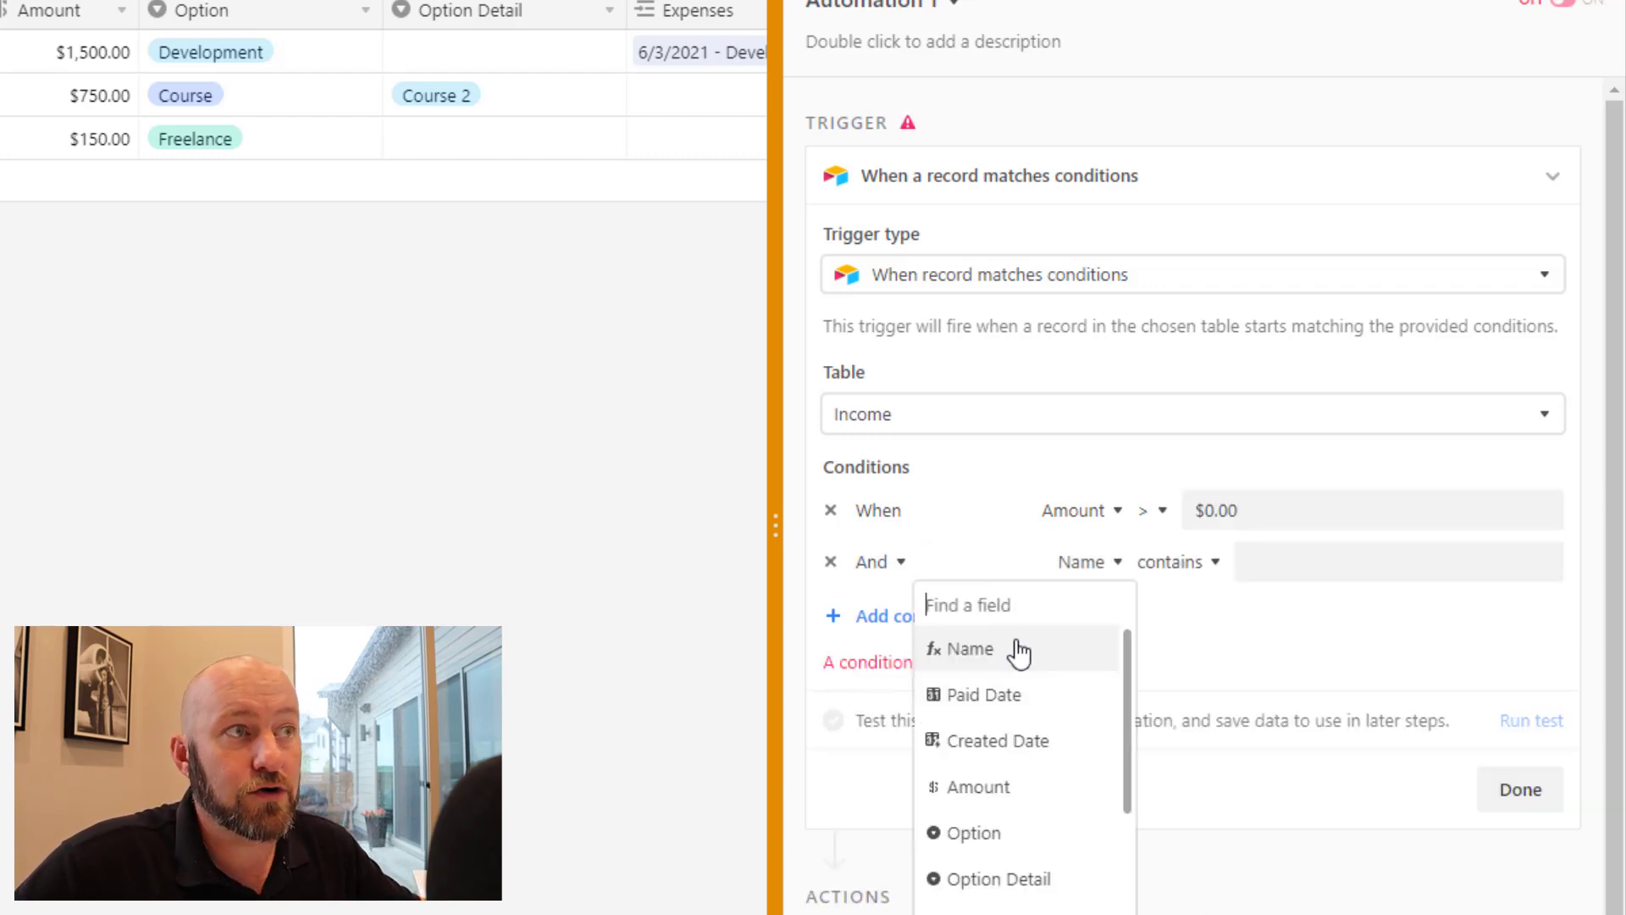
left_click(984, 694)
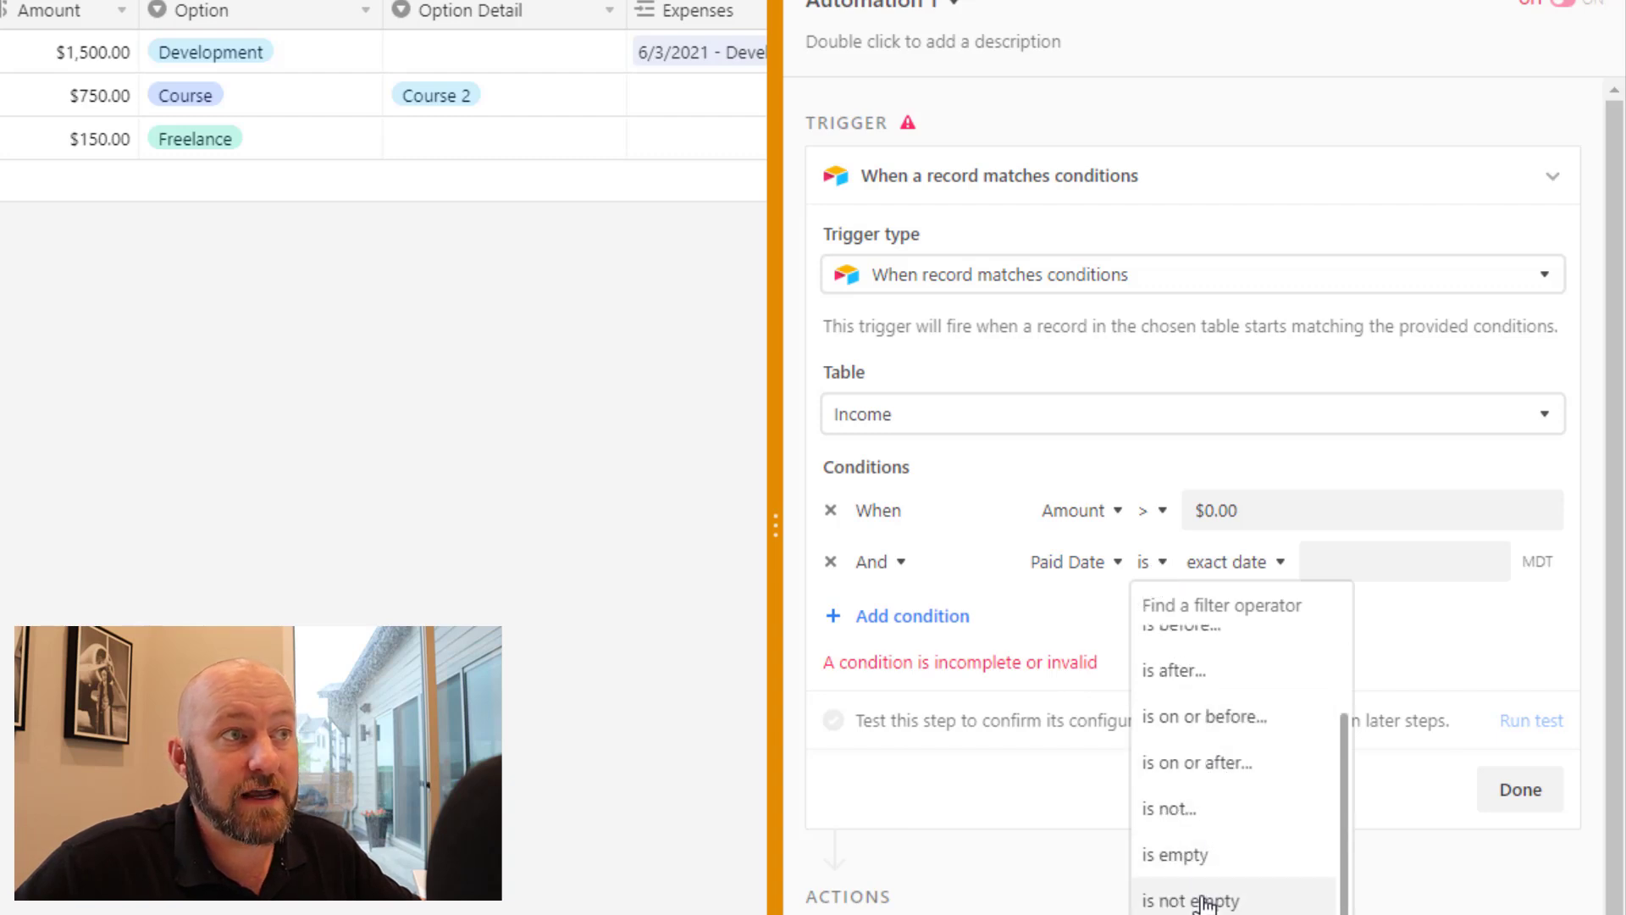
left_click(1189, 900)
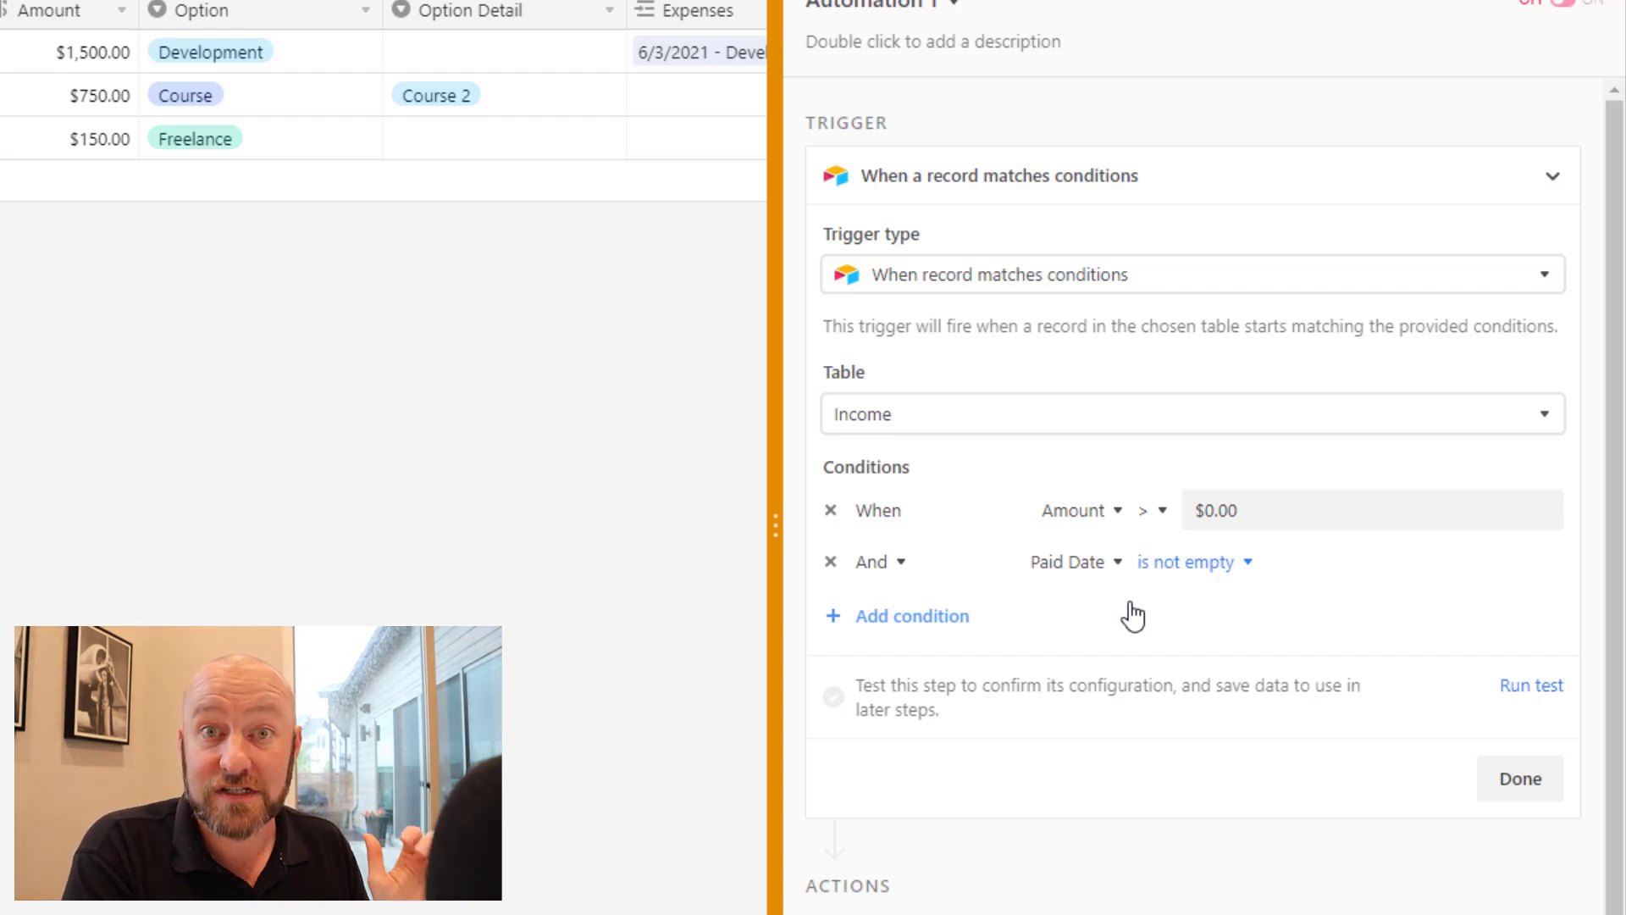
left_click(910, 615)
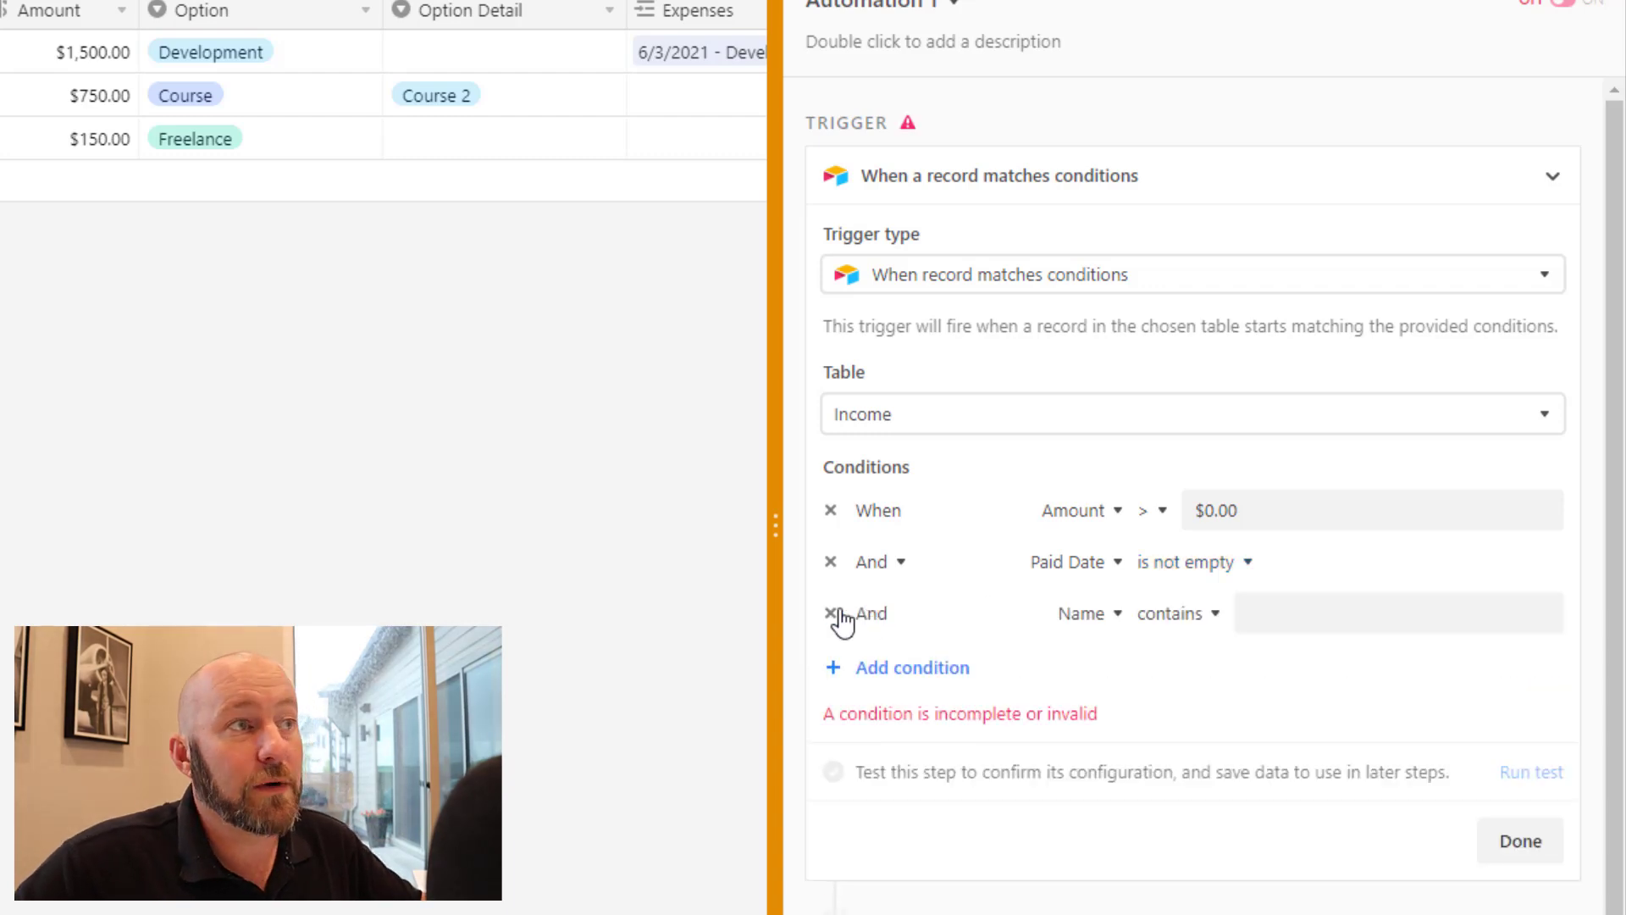
left_click(1087, 614)
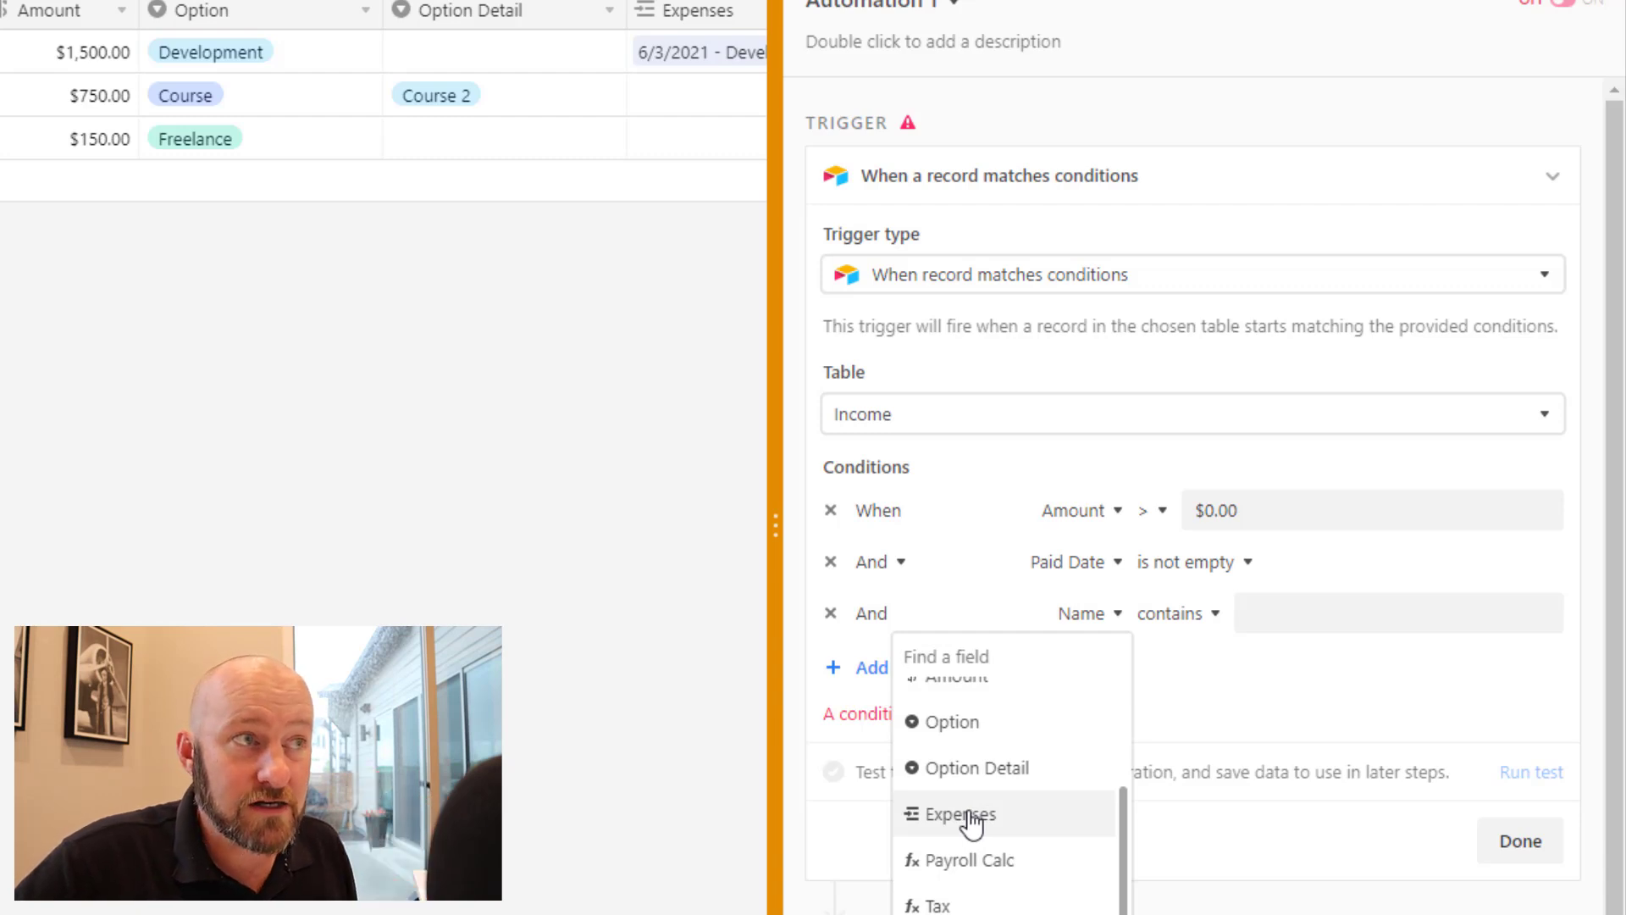
left_click(959, 814)
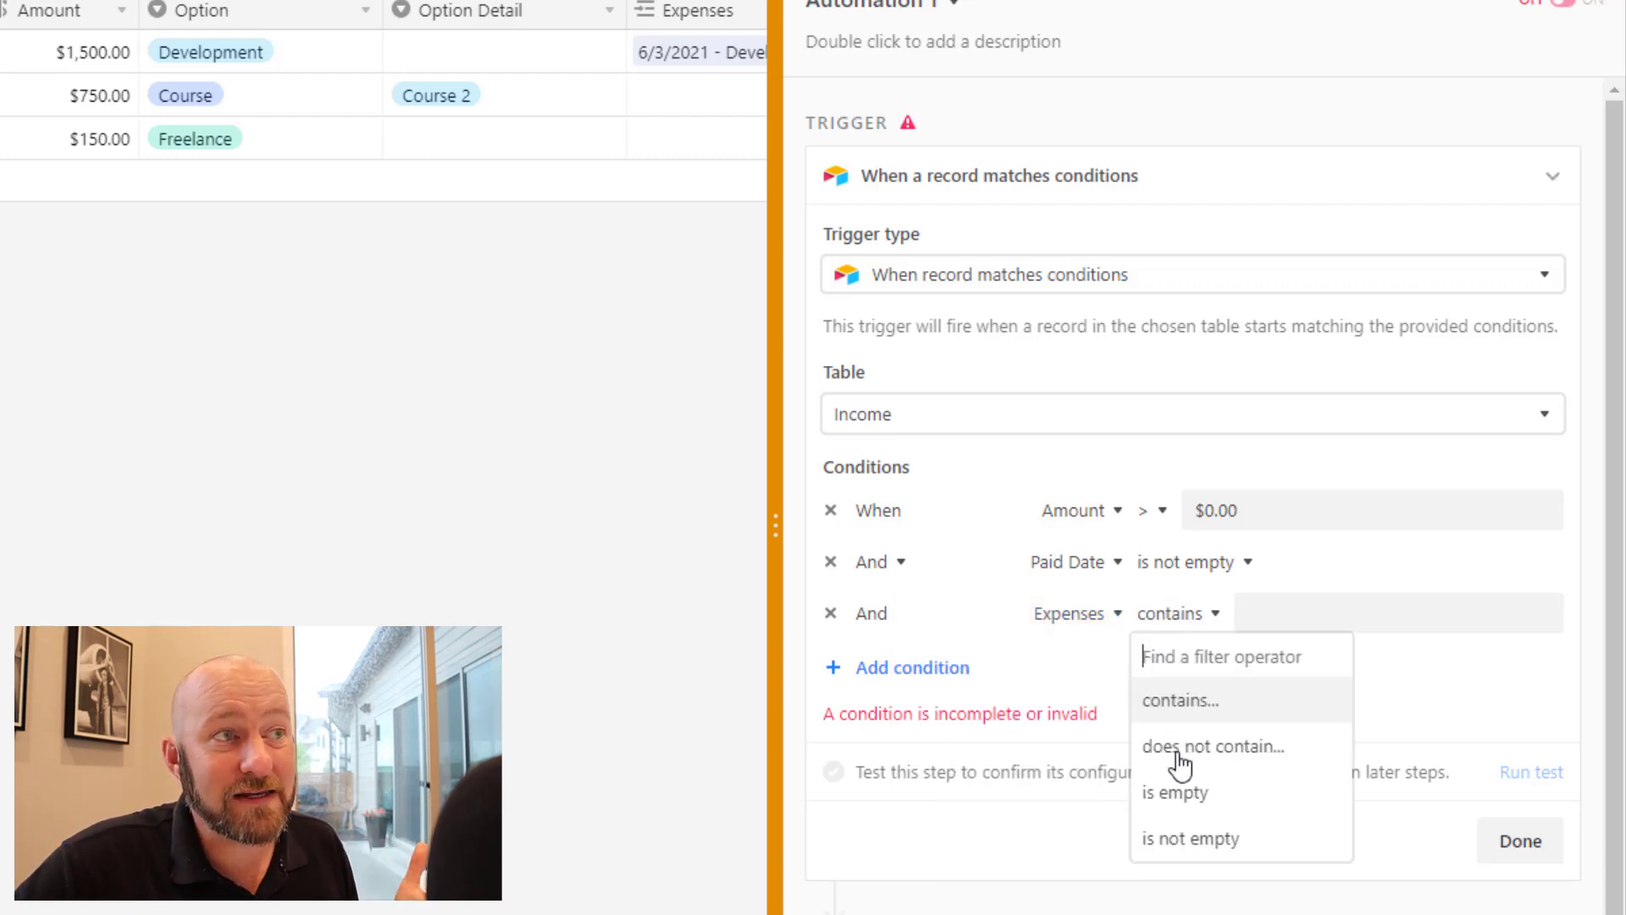
left_click(1173, 793)
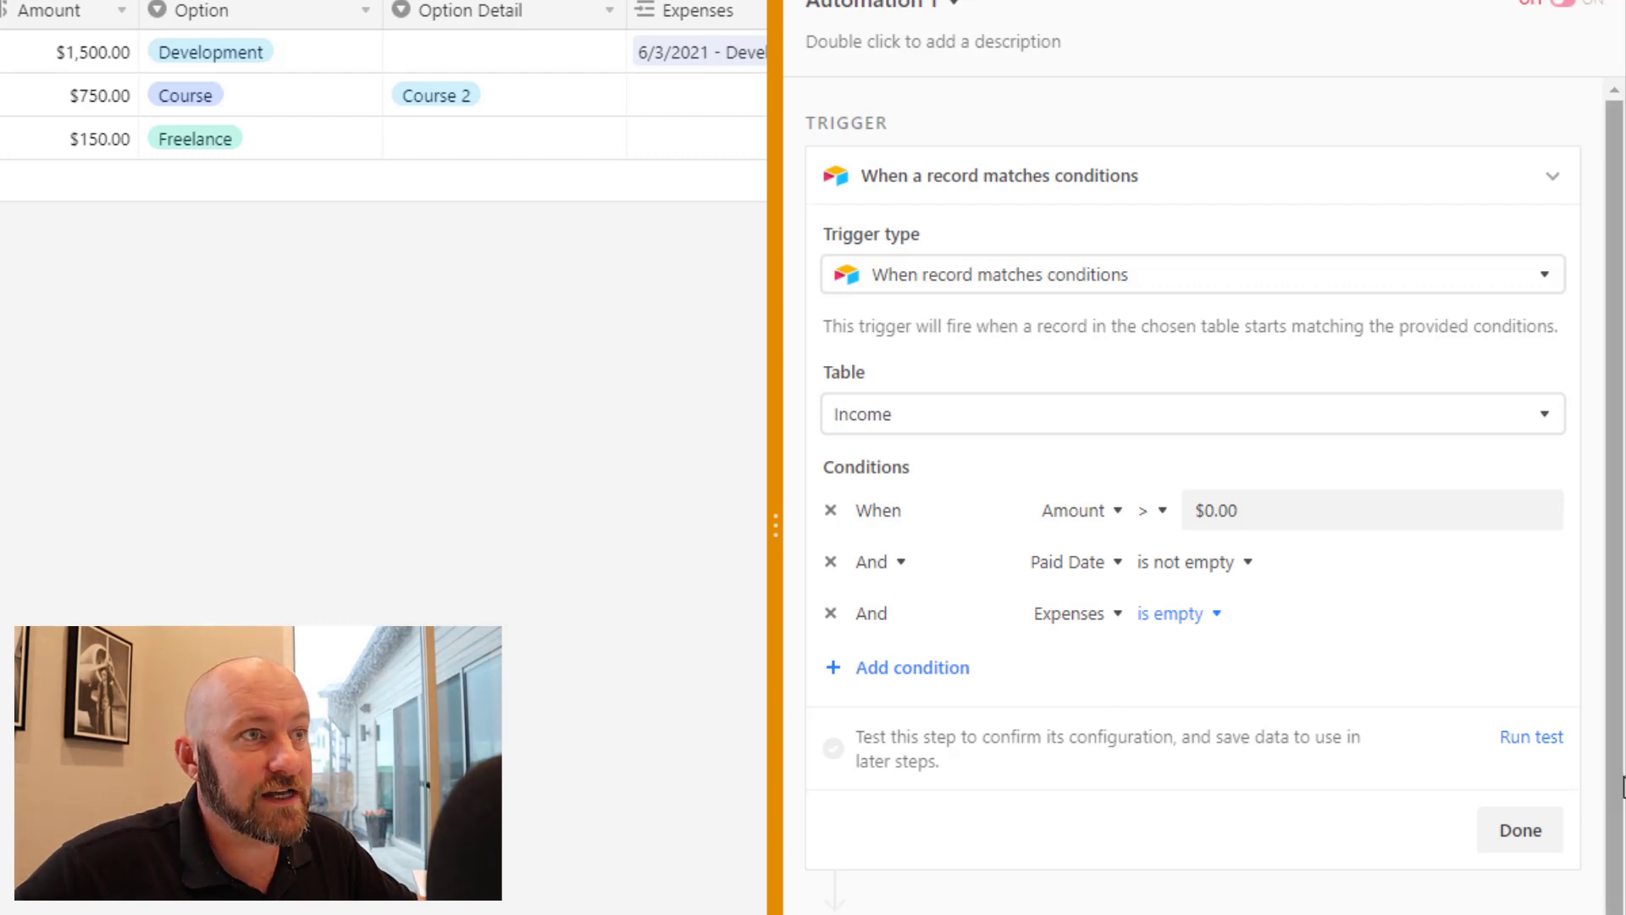
left_click(1533, 736)
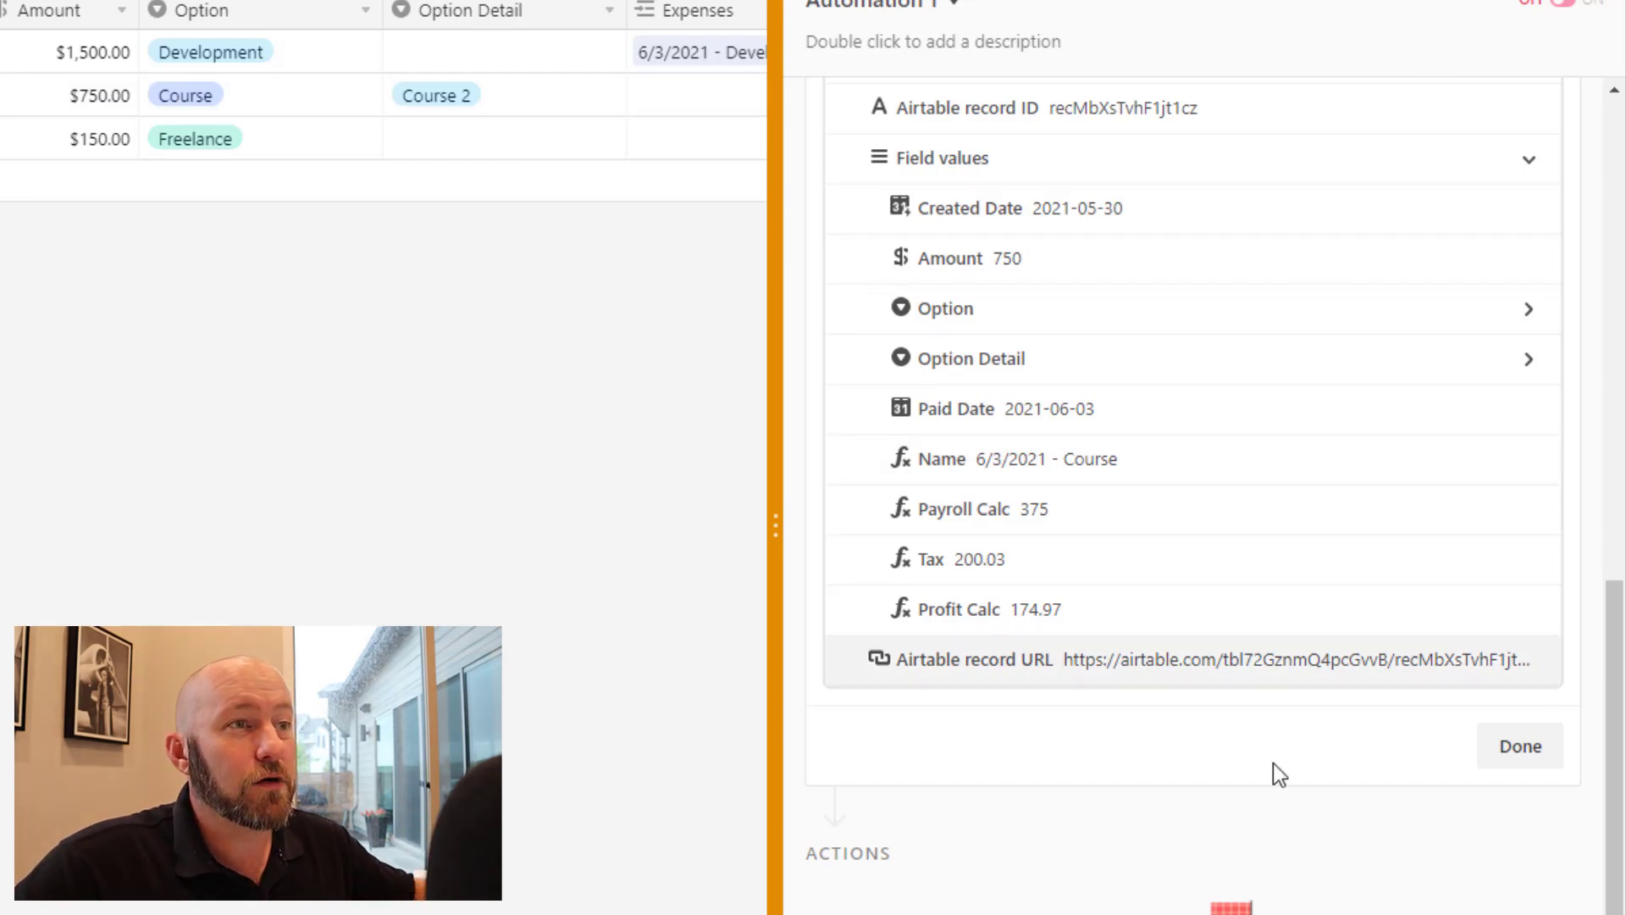
Finish the trigger setup and group the Expenses records by Income
left_click(1519, 745)
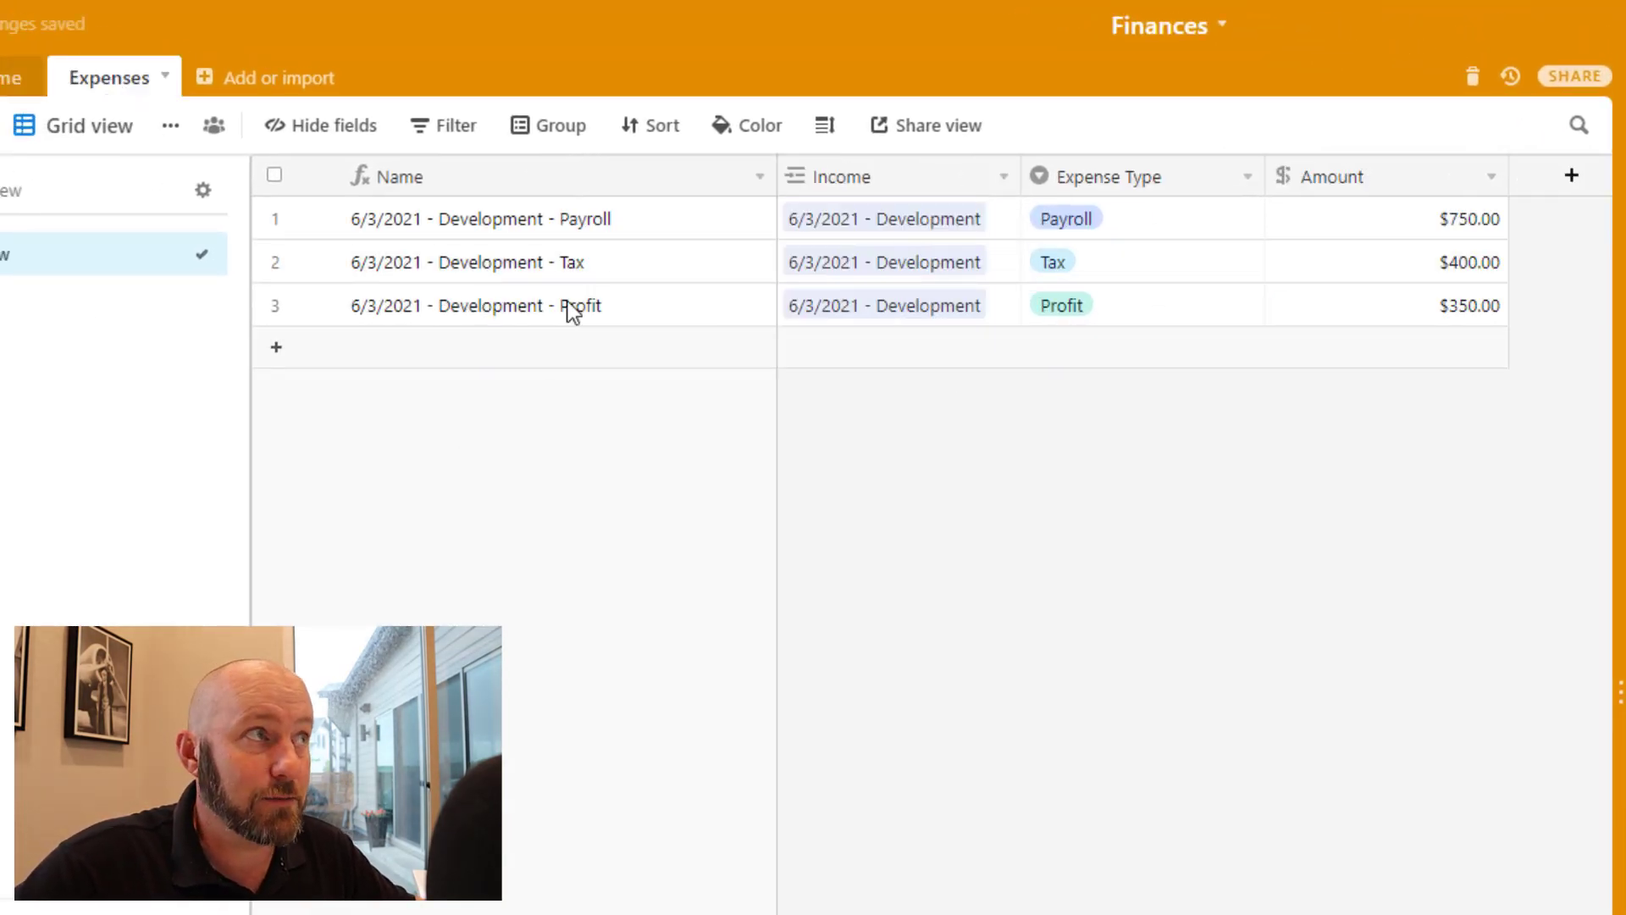
left_click(1001, 176)
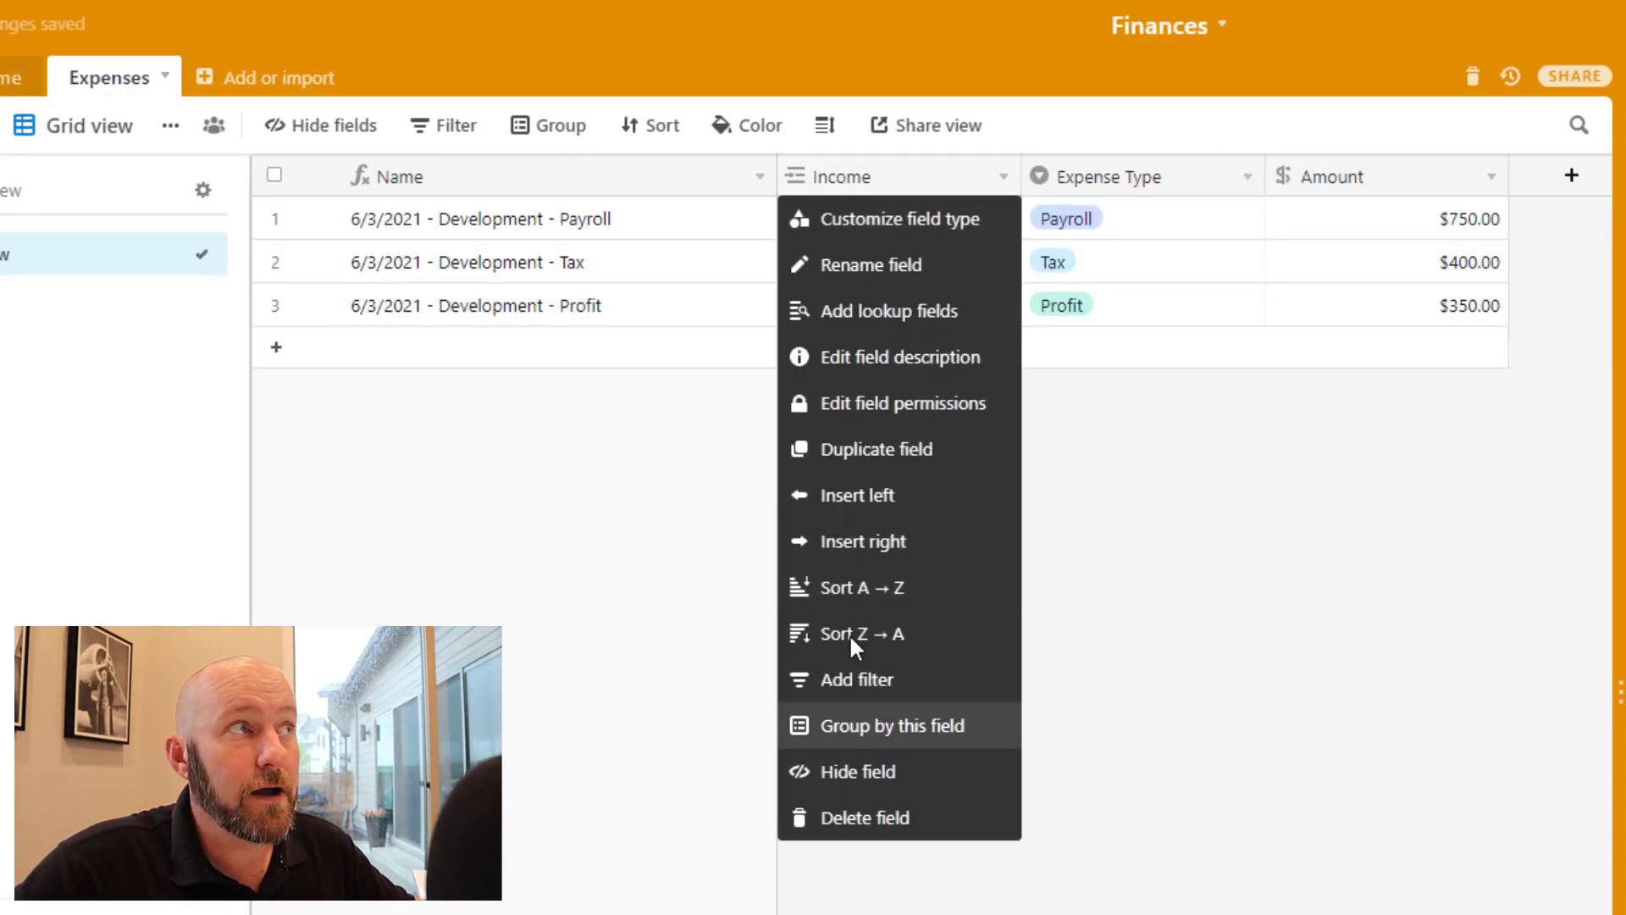
left_click(891, 725)
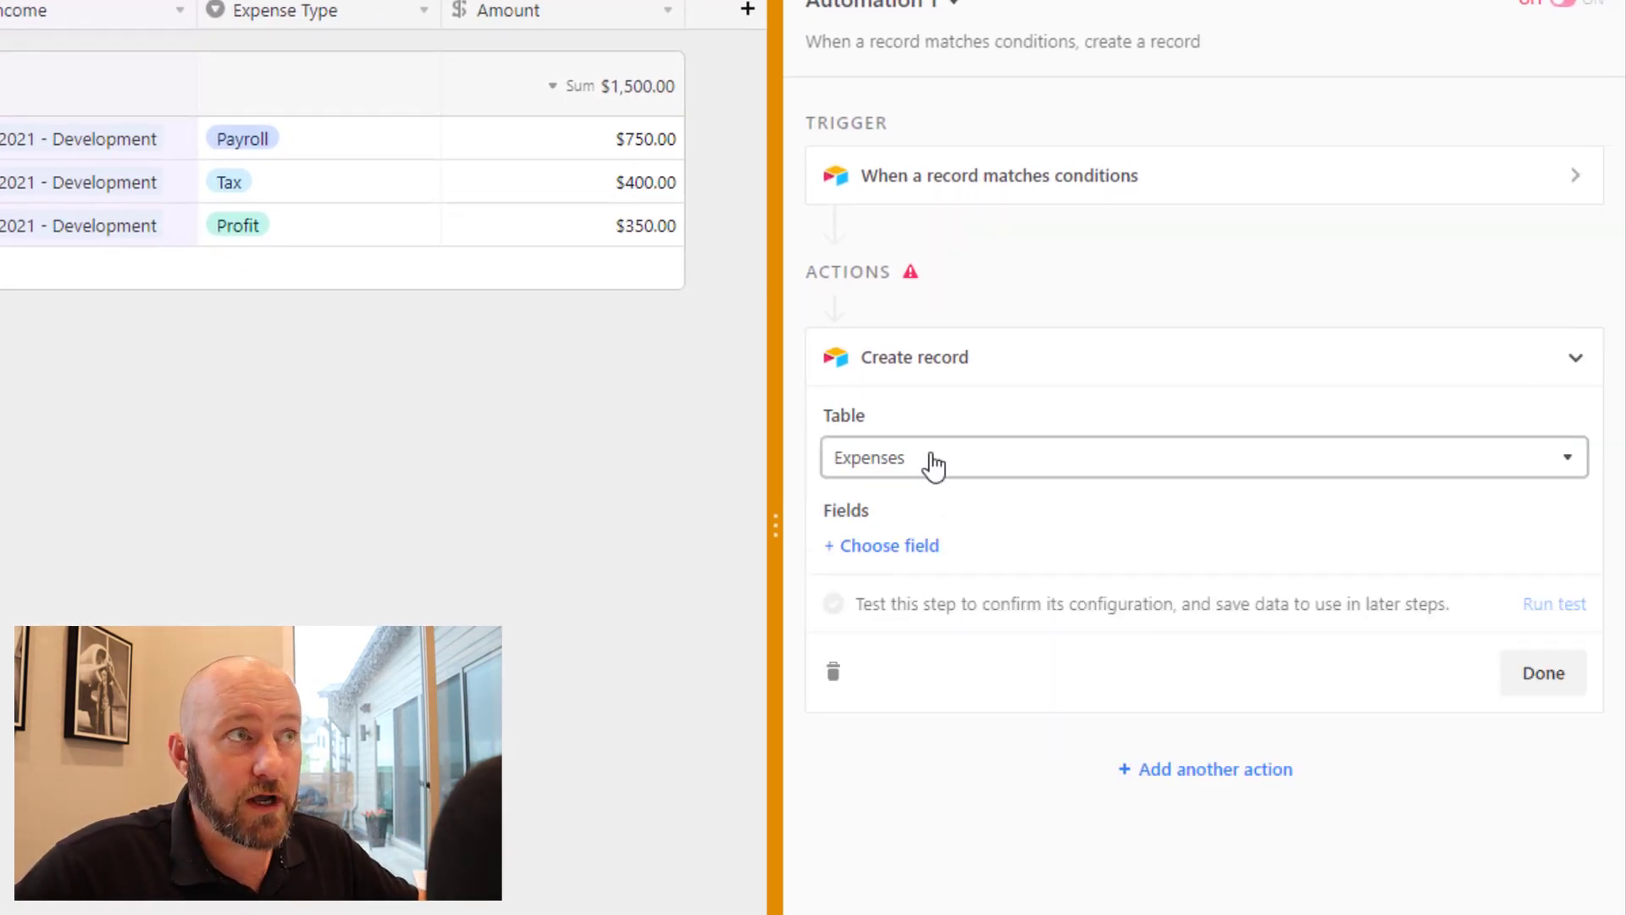
Have the new record link Income to the trigger record and set Expense Type to Payroll
left_click(881, 545)
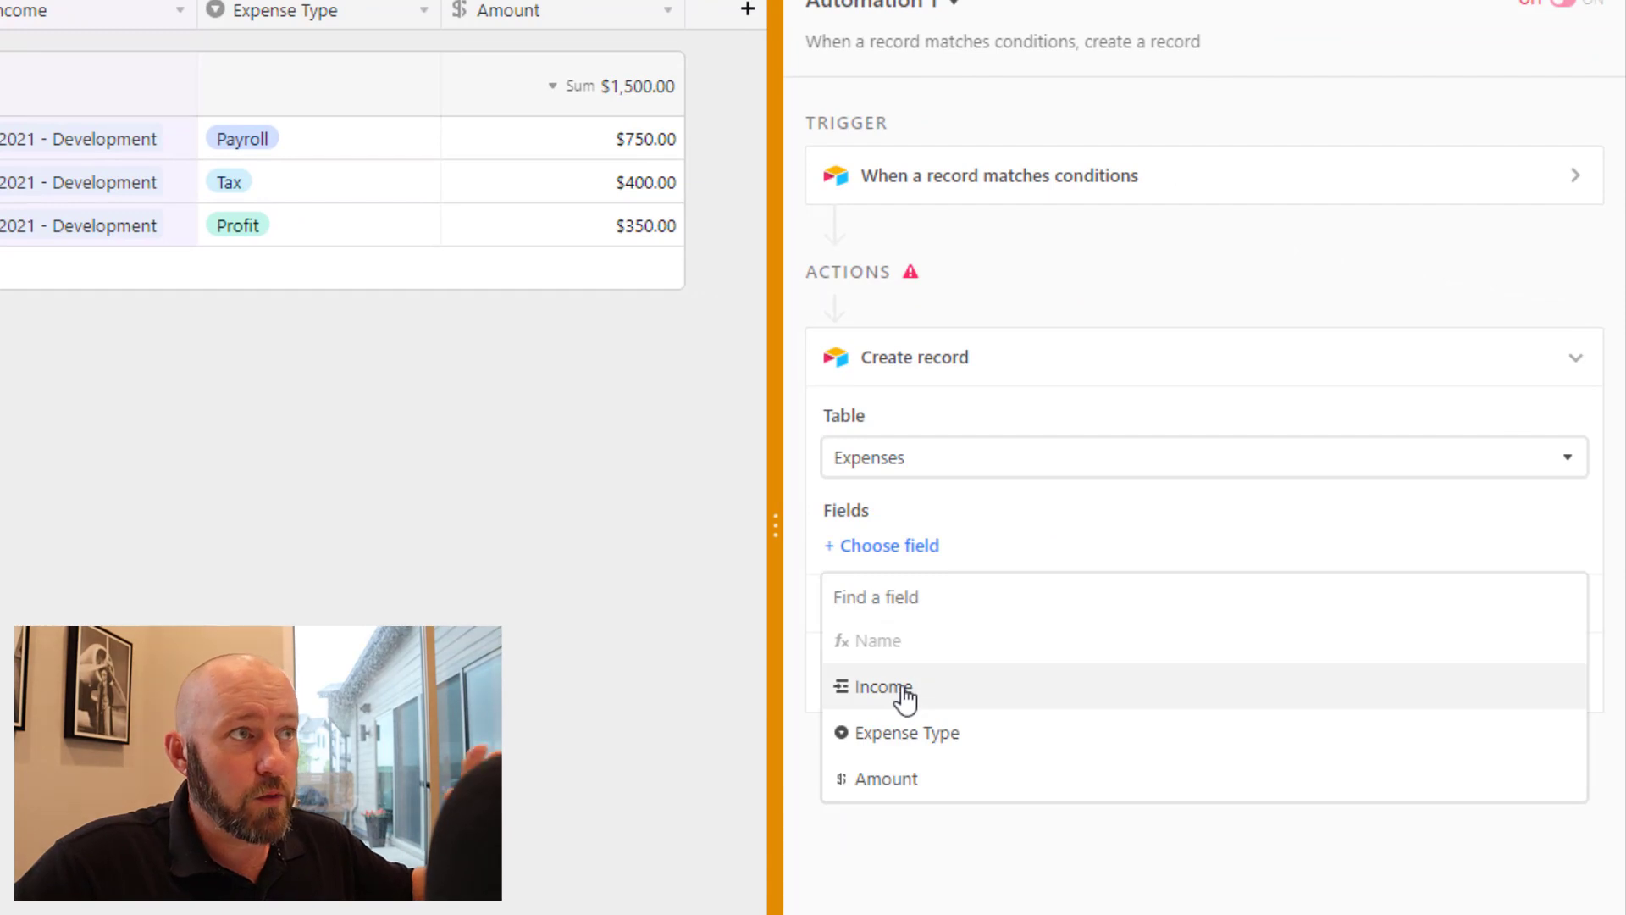
left_click(881, 685)
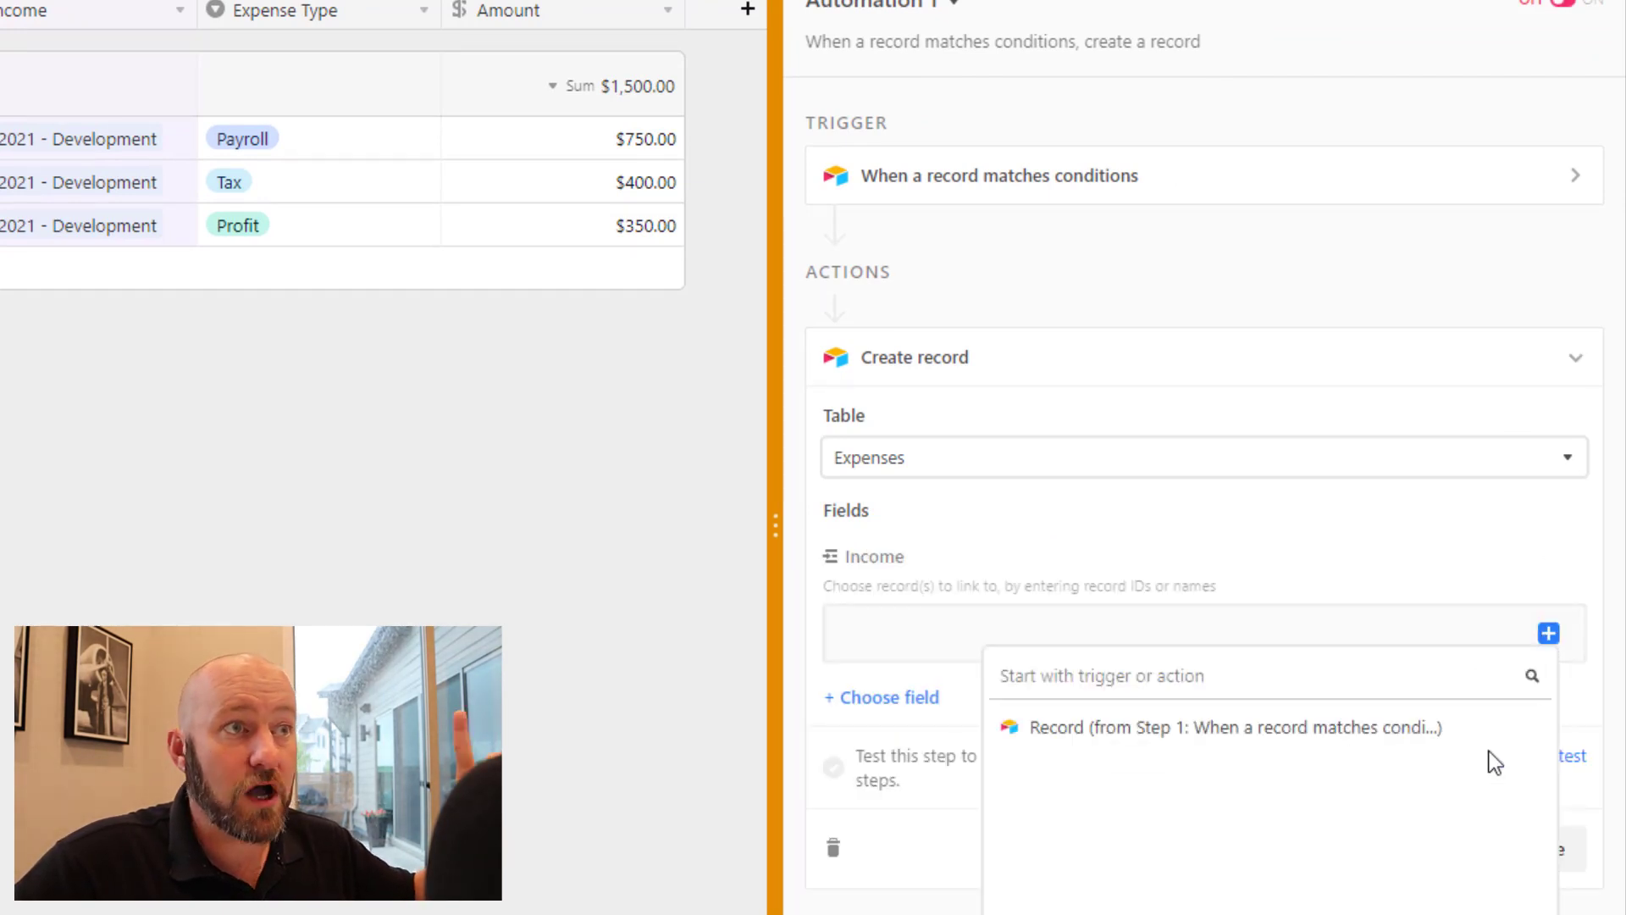
left_click(1232, 725)
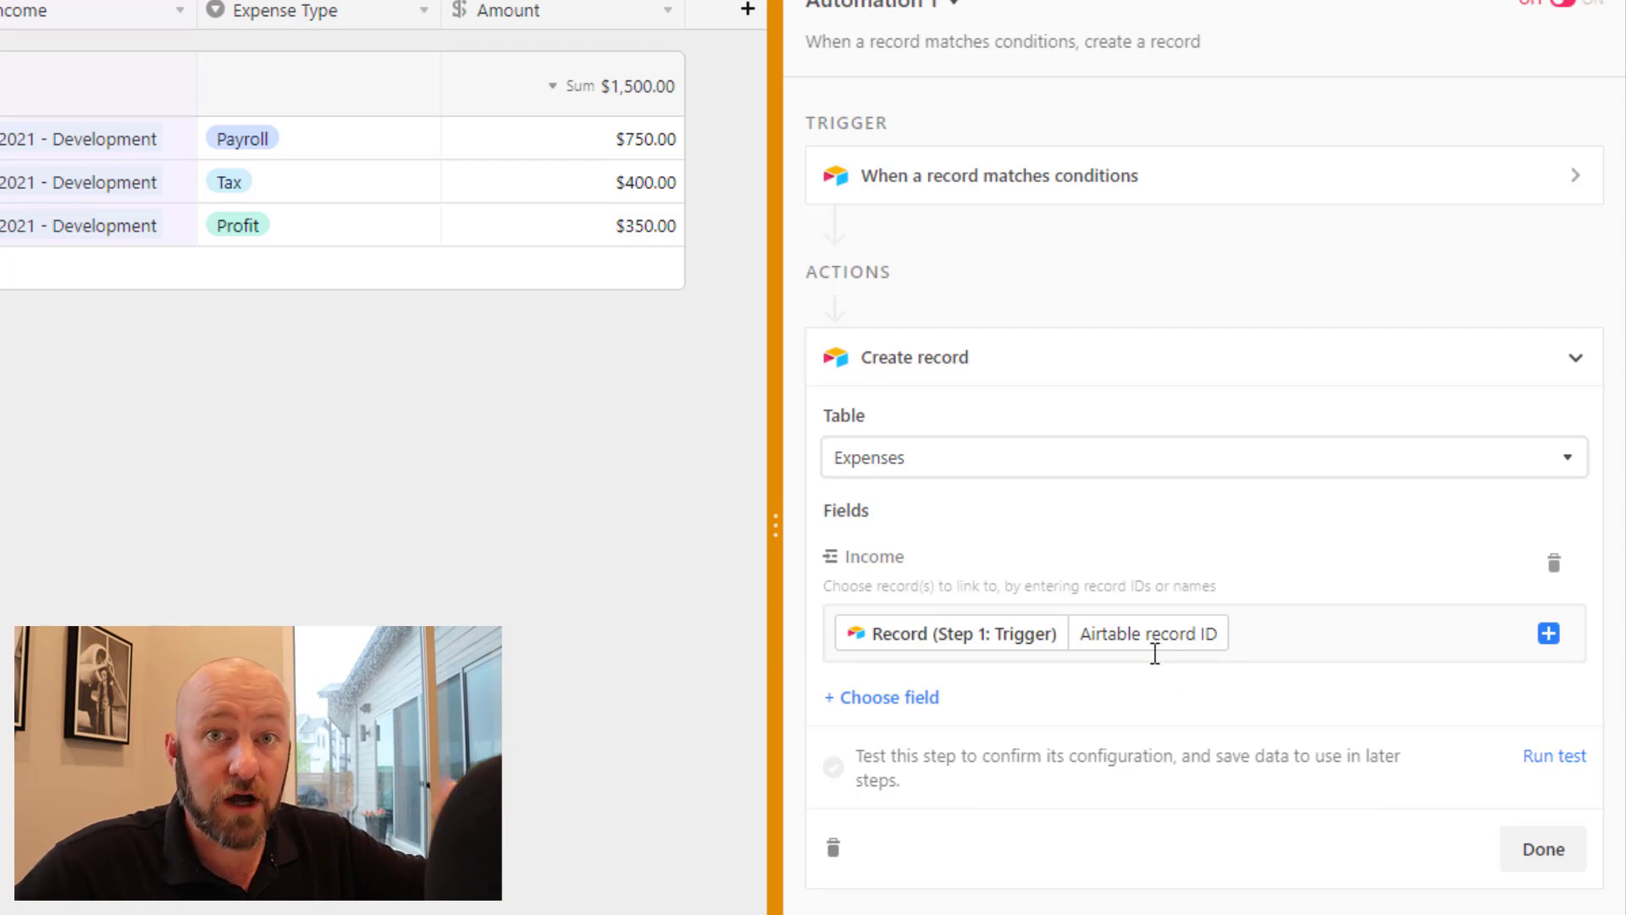
left_click(881, 697)
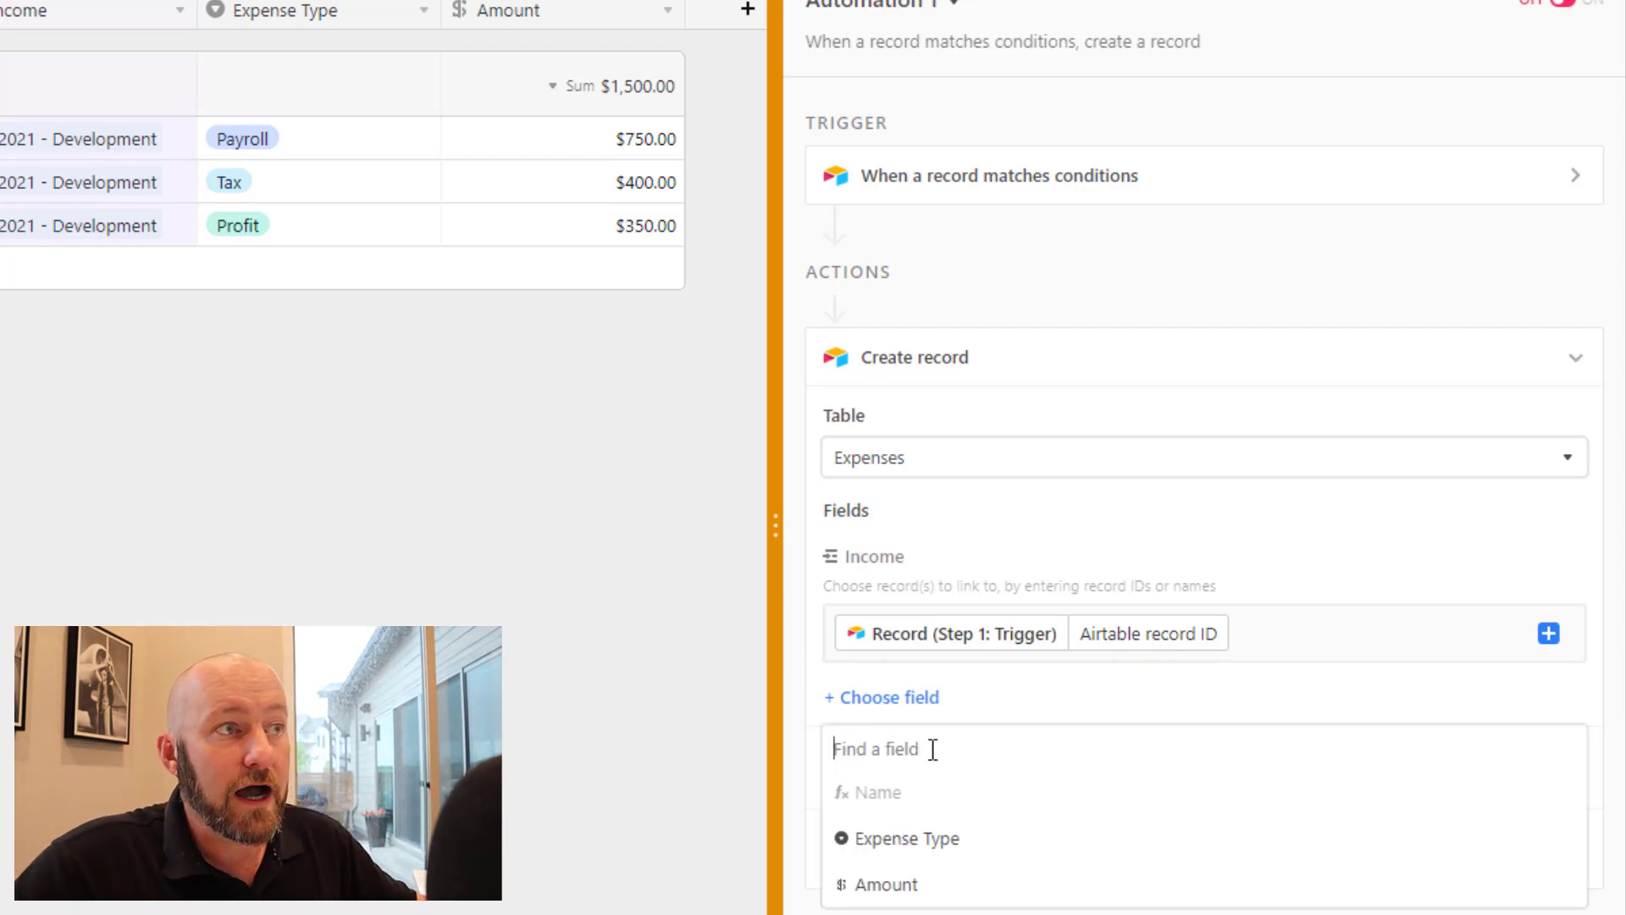
left_click(910, 837)
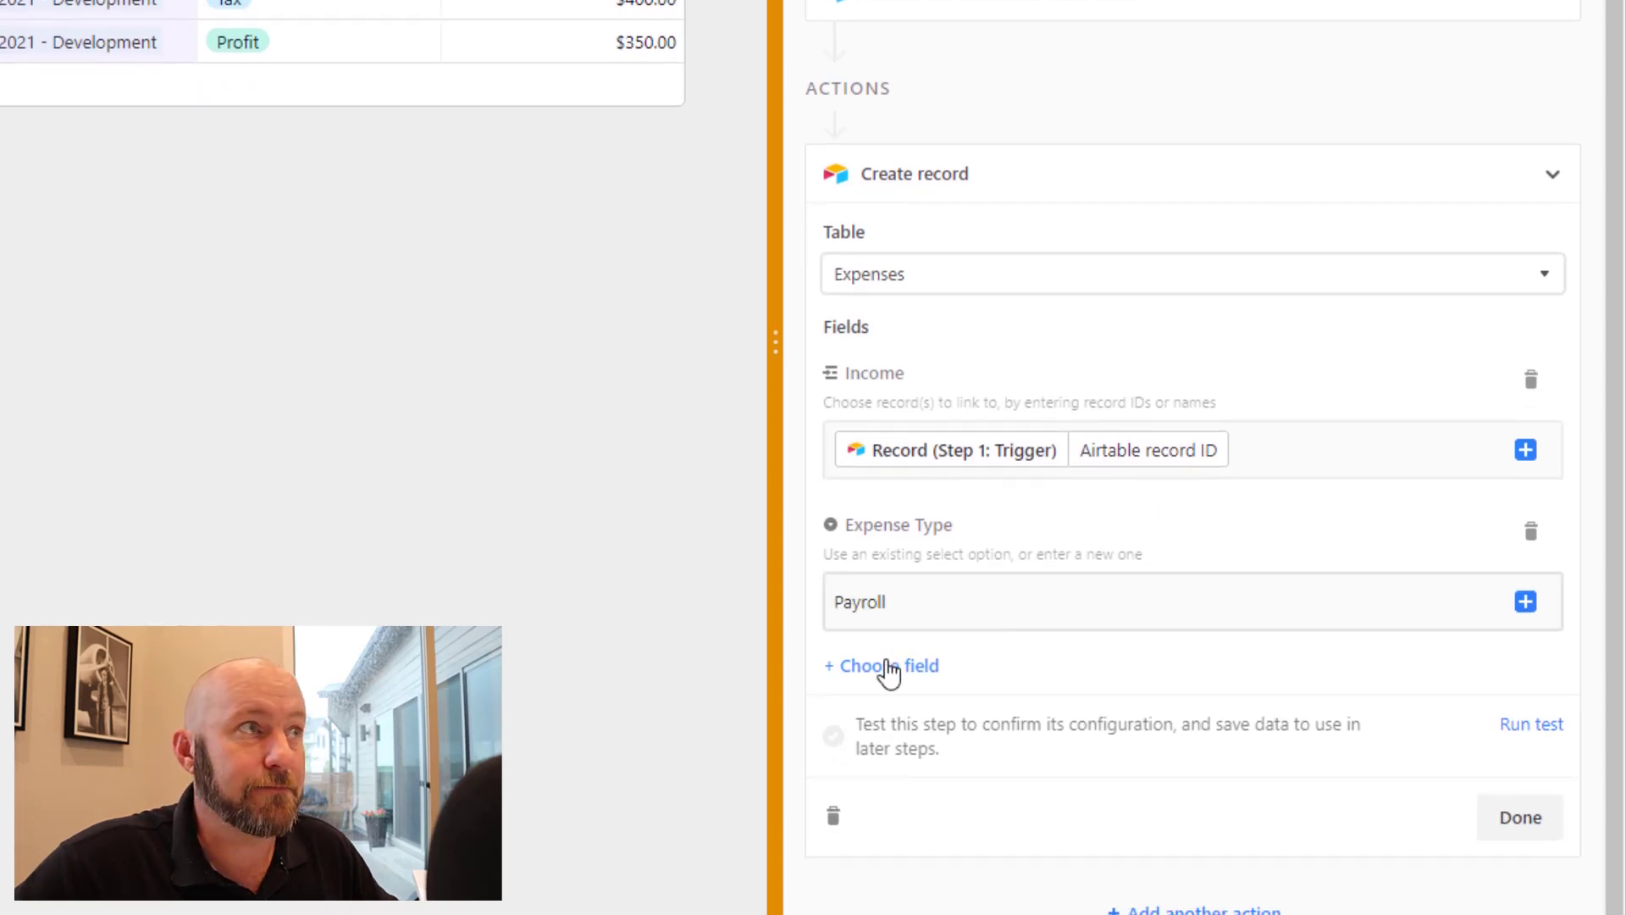
Set the new record's Amount to the trigger record's Payroll Calc value
left_click(881, 665)
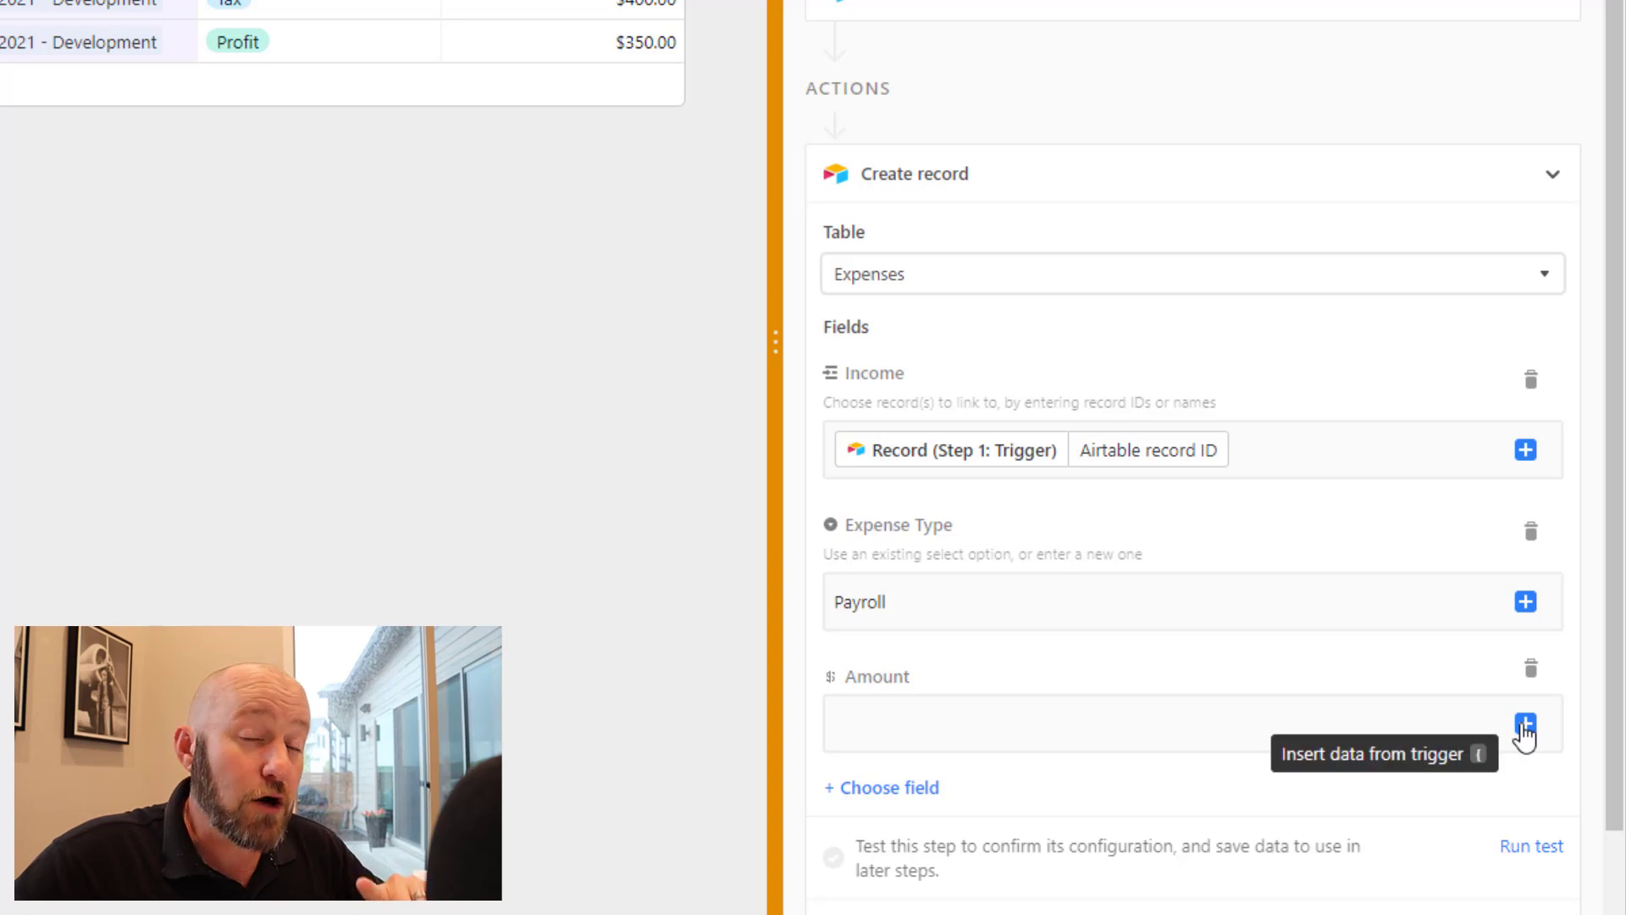
left_click(1524, 722)
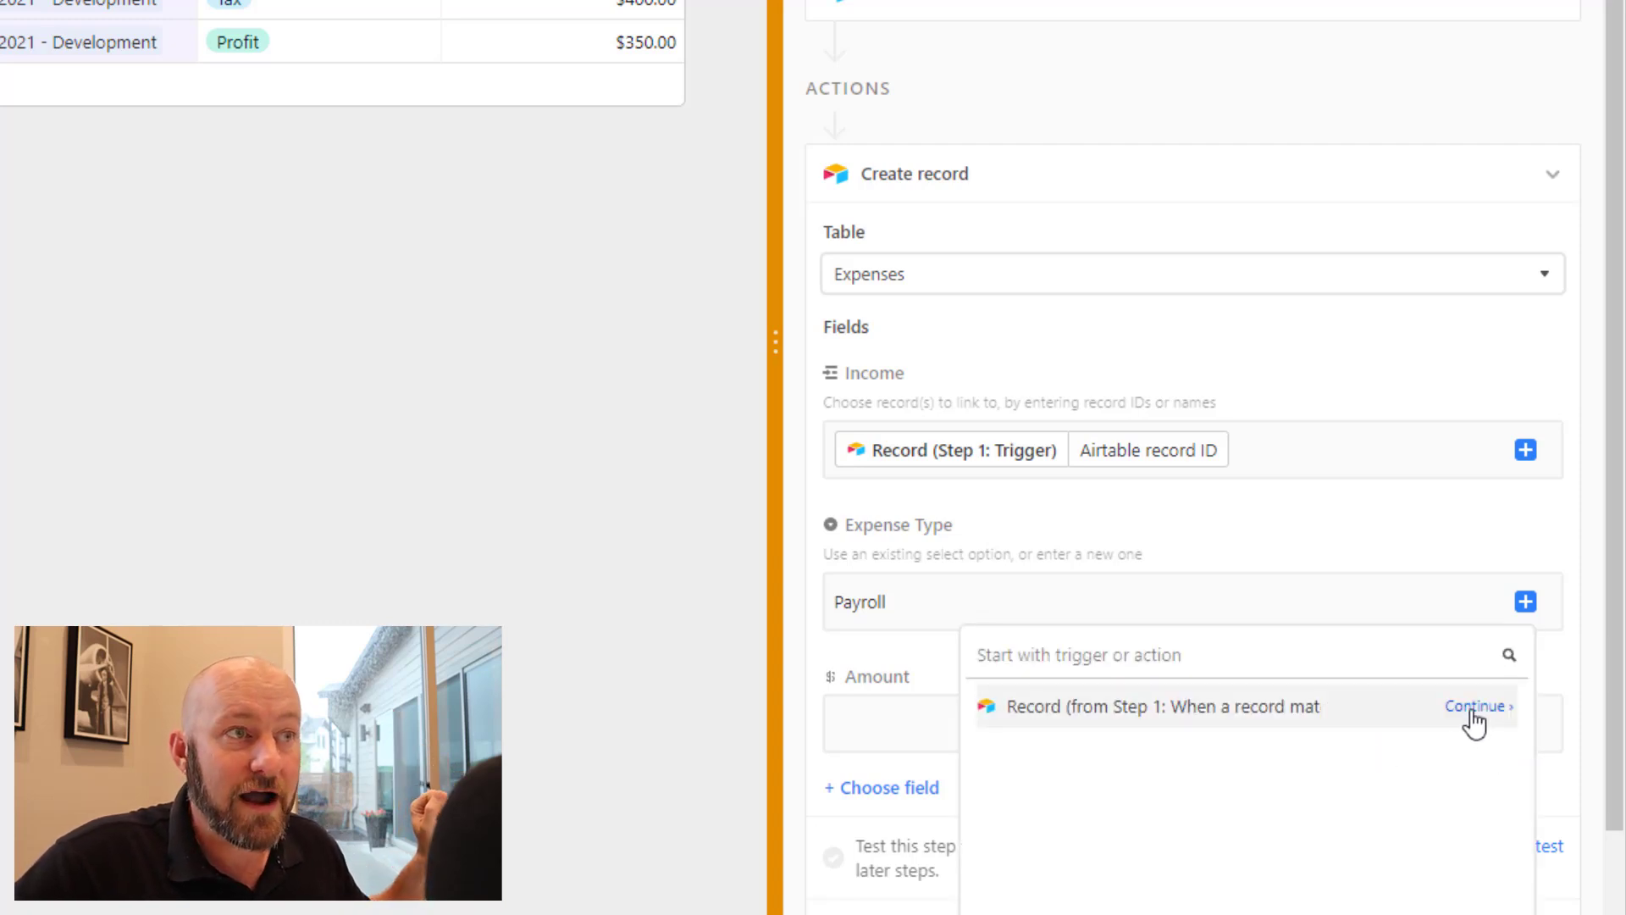
left_click(1475, 706)
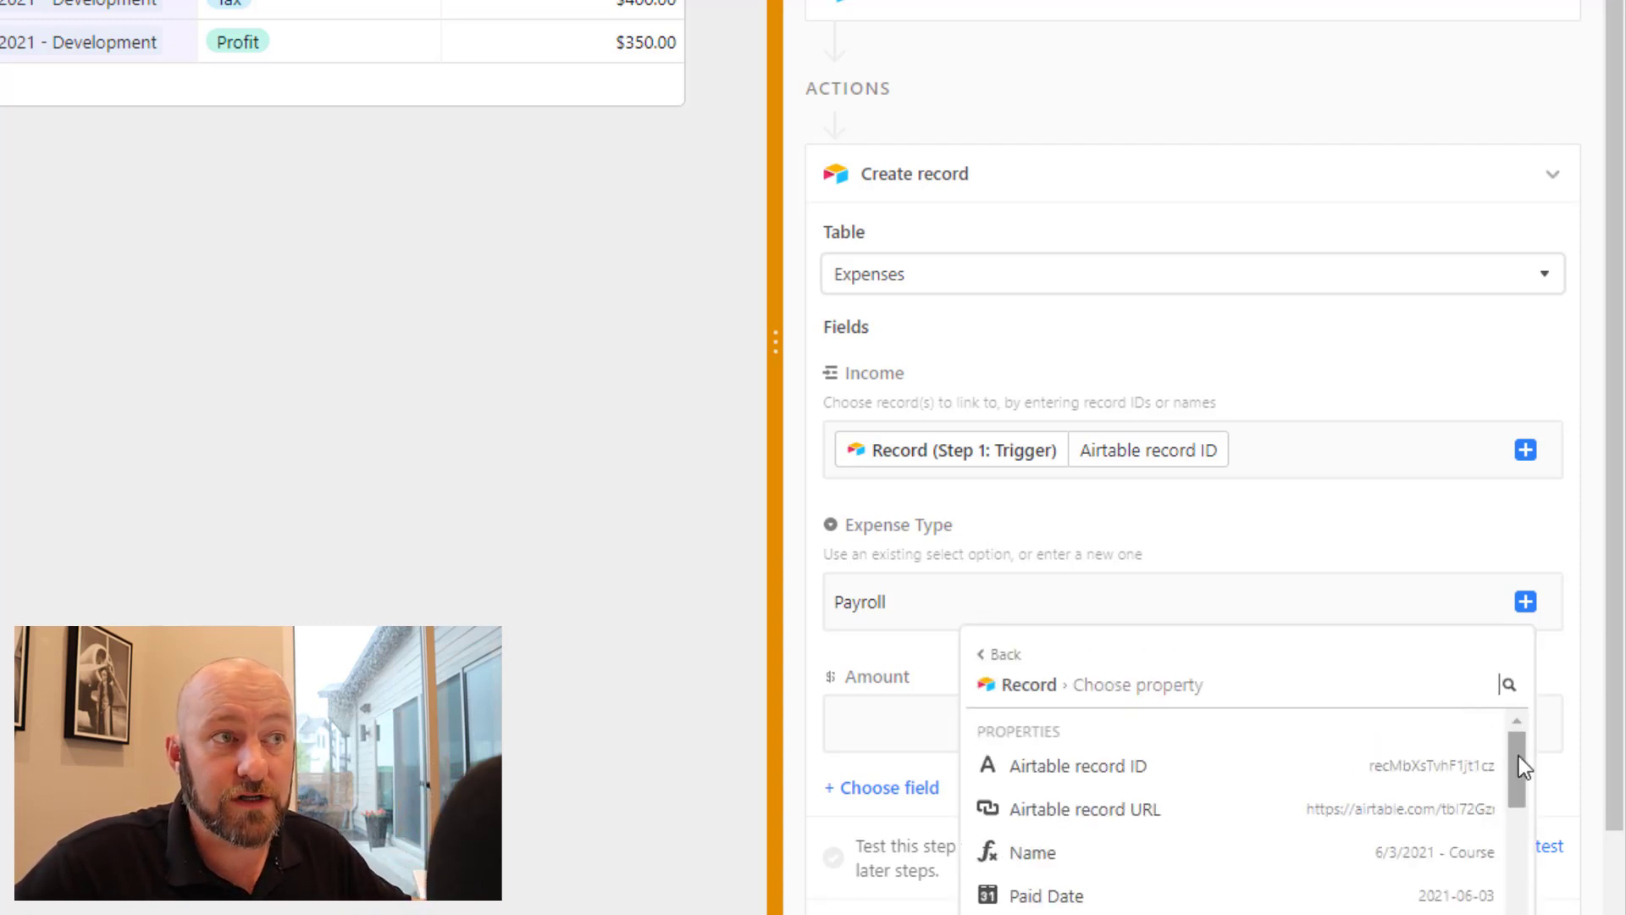
scroll("down", 3)
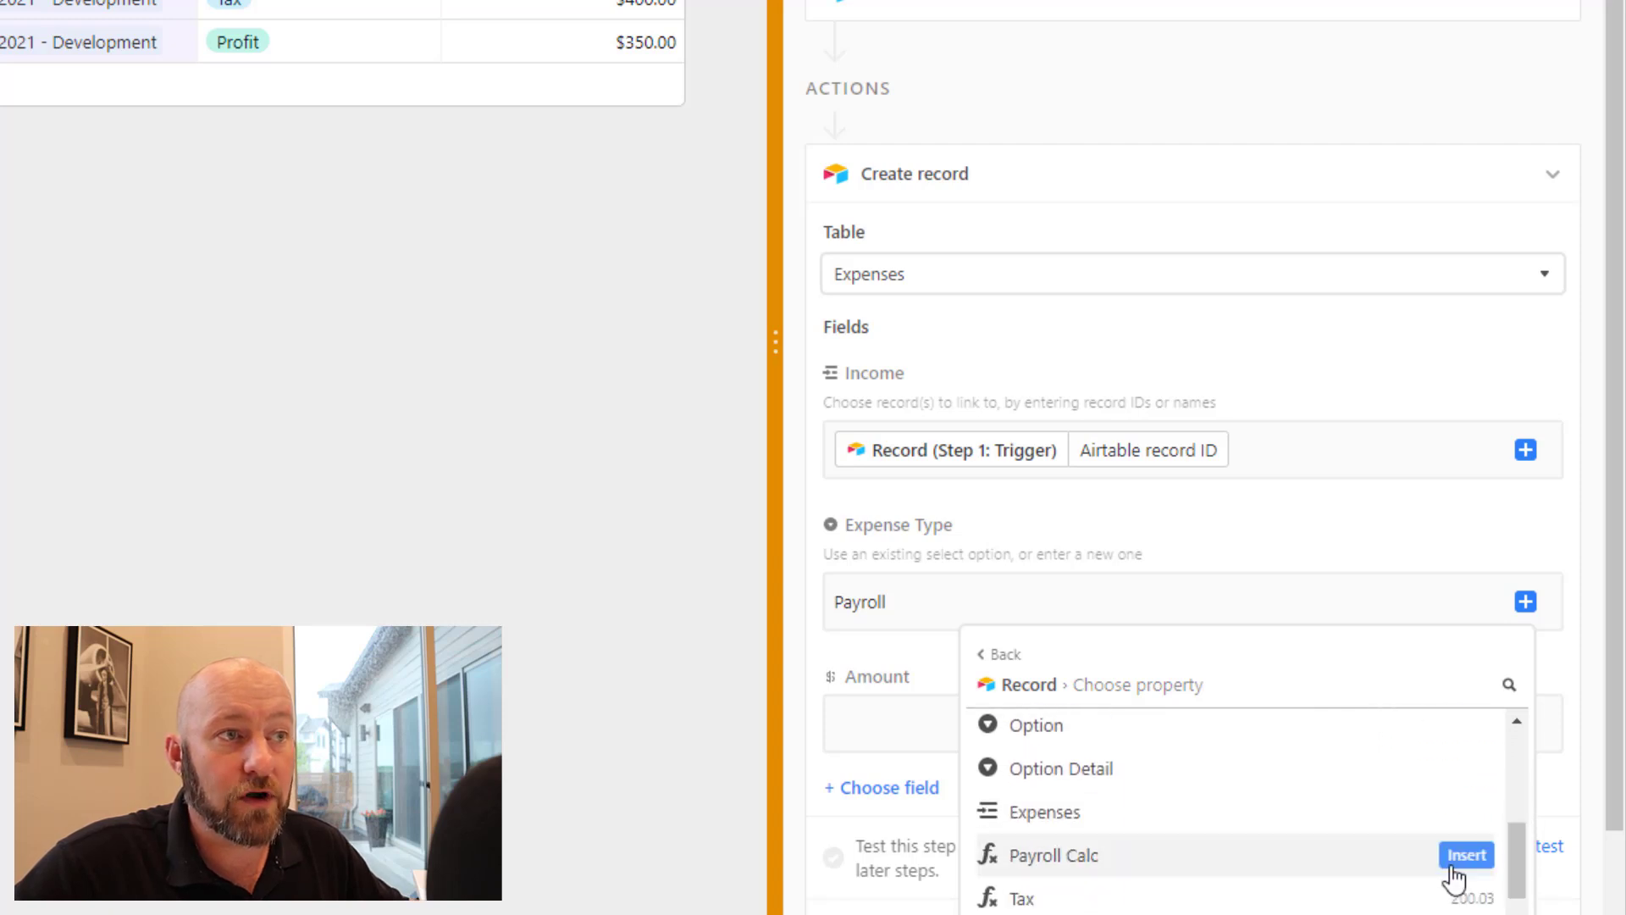
left_click(1466, 855)
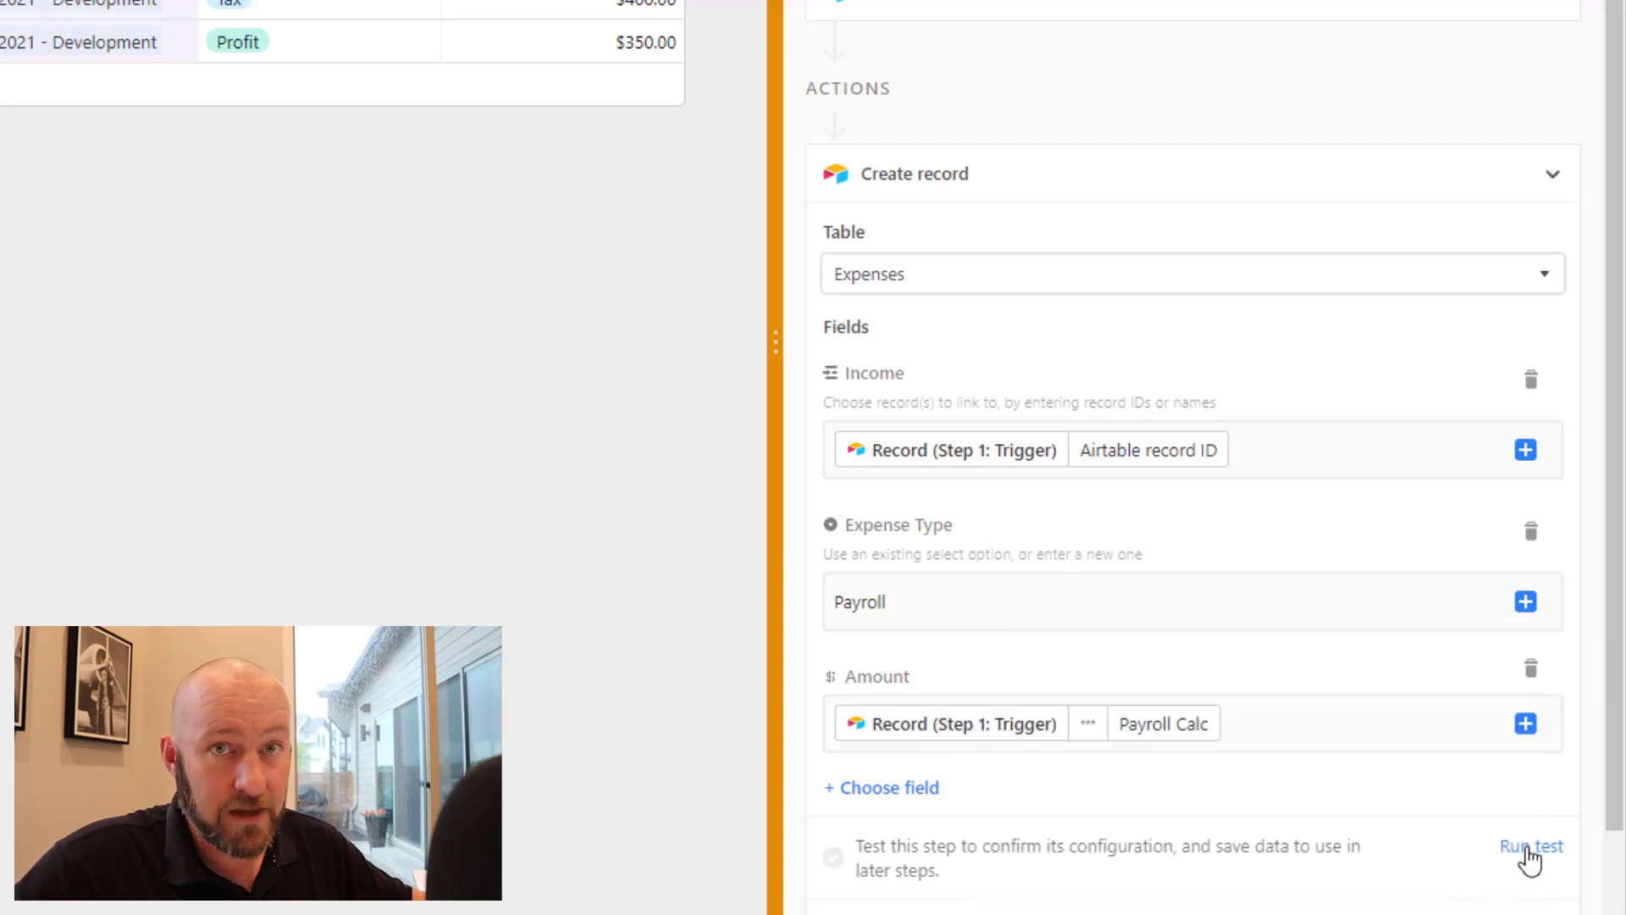
Run the action test, creating a $375.00 Payroll expense for 6/3/2021 - Course
left_click(1533, 846)
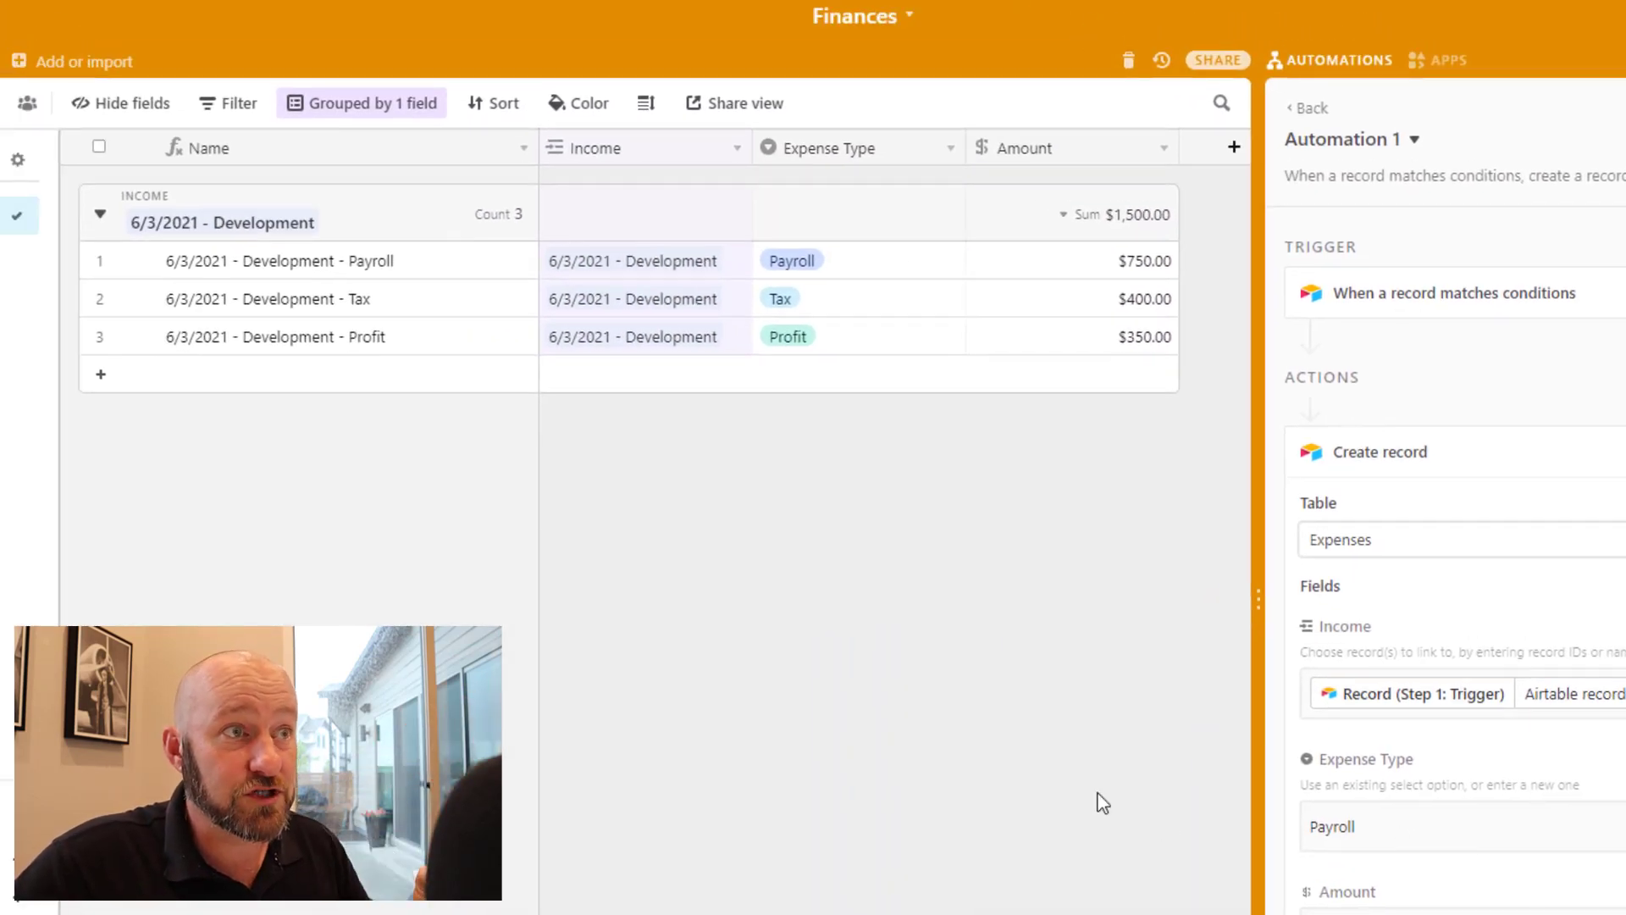
mouse_move(814, 475)
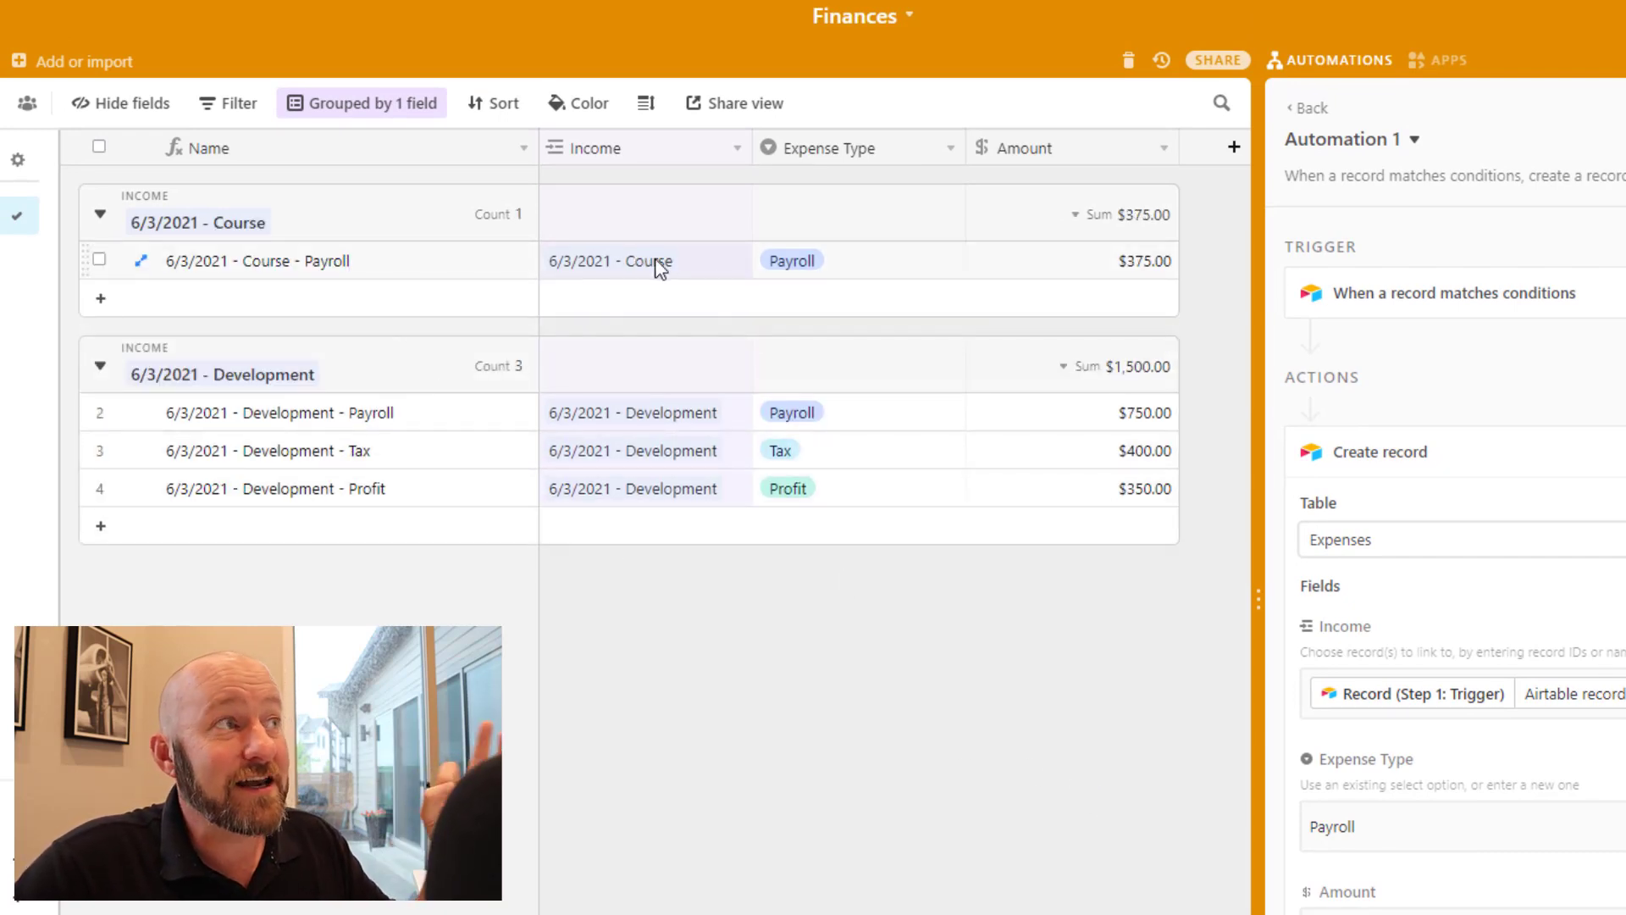
mouse_move(1049, 283)
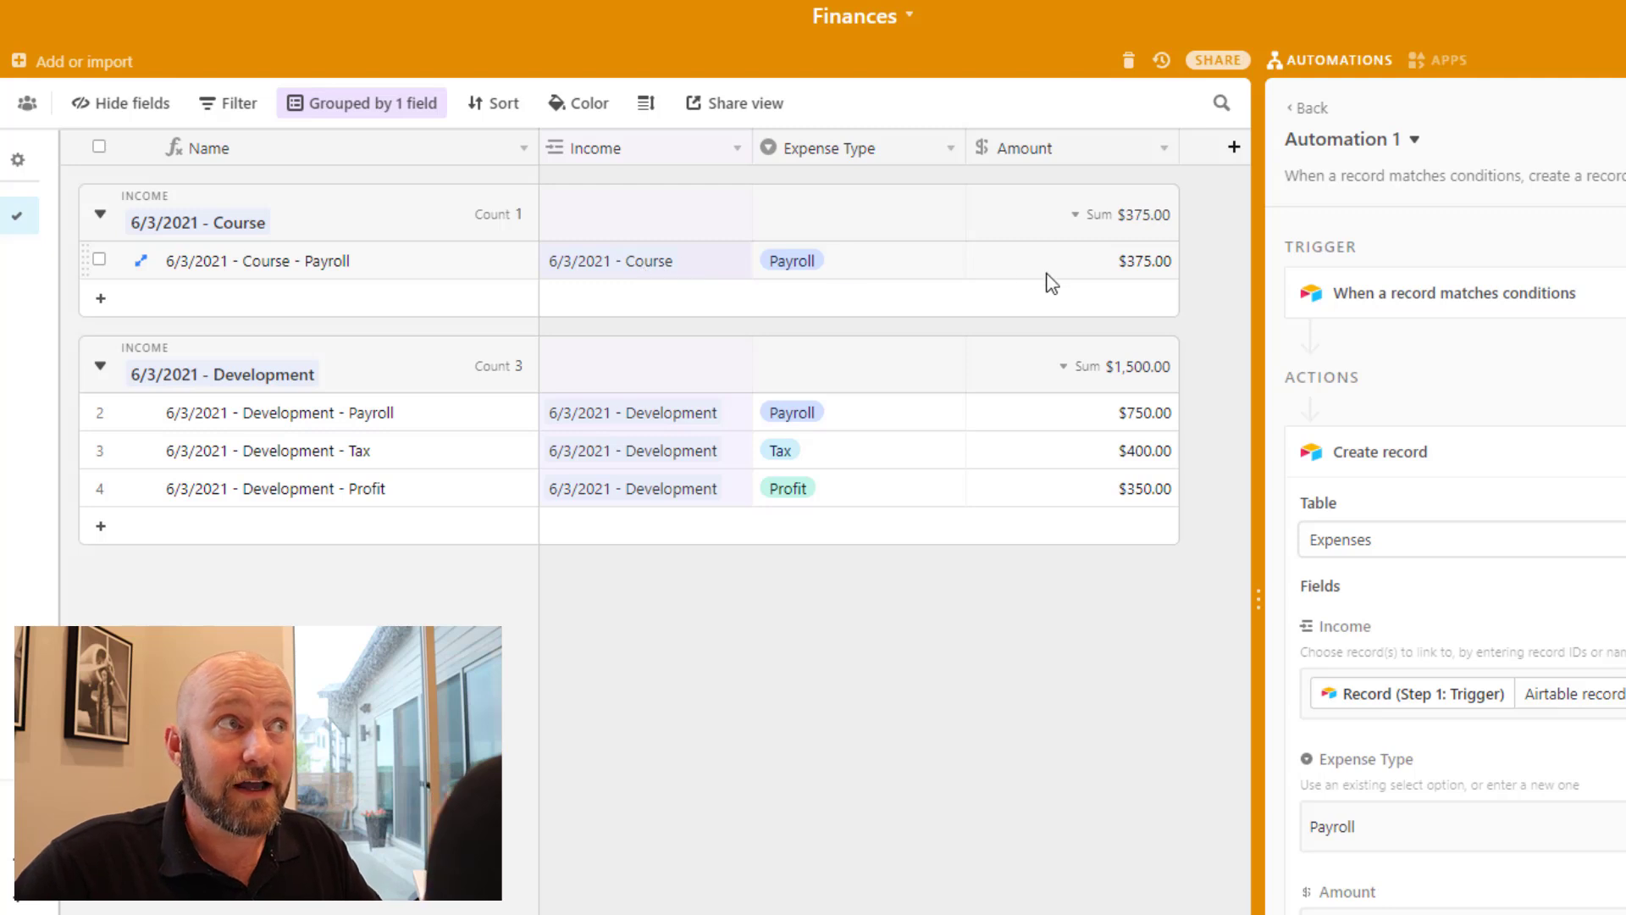
left_click(1074, 260)
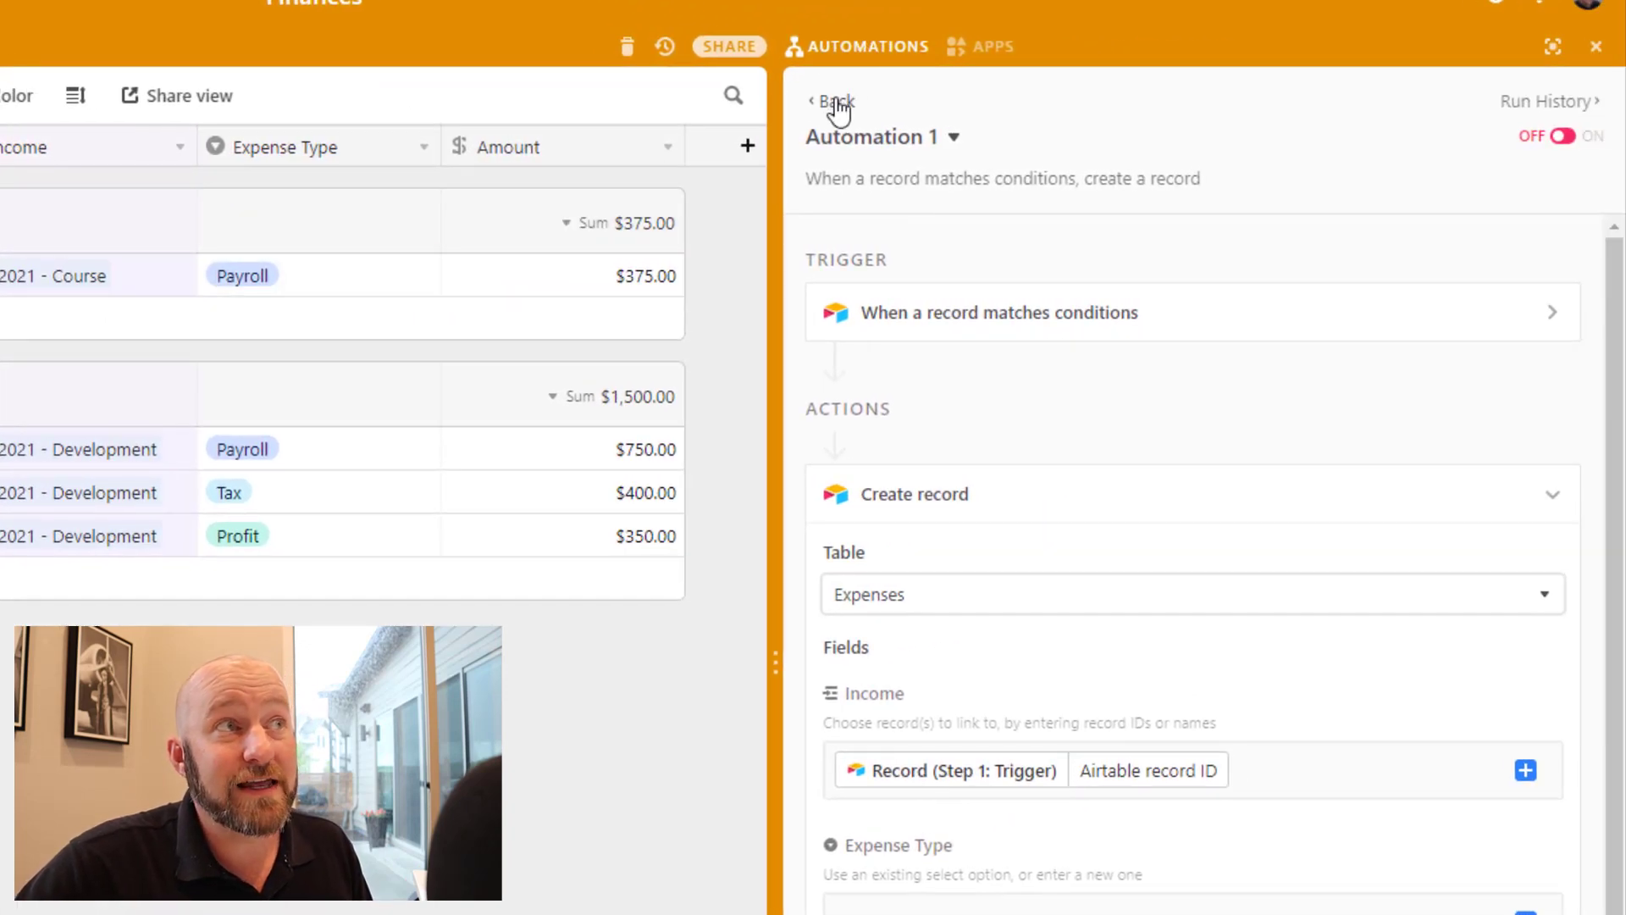
Go back to the automations list, where Automation 1 shows as off
left_click(833, 101)
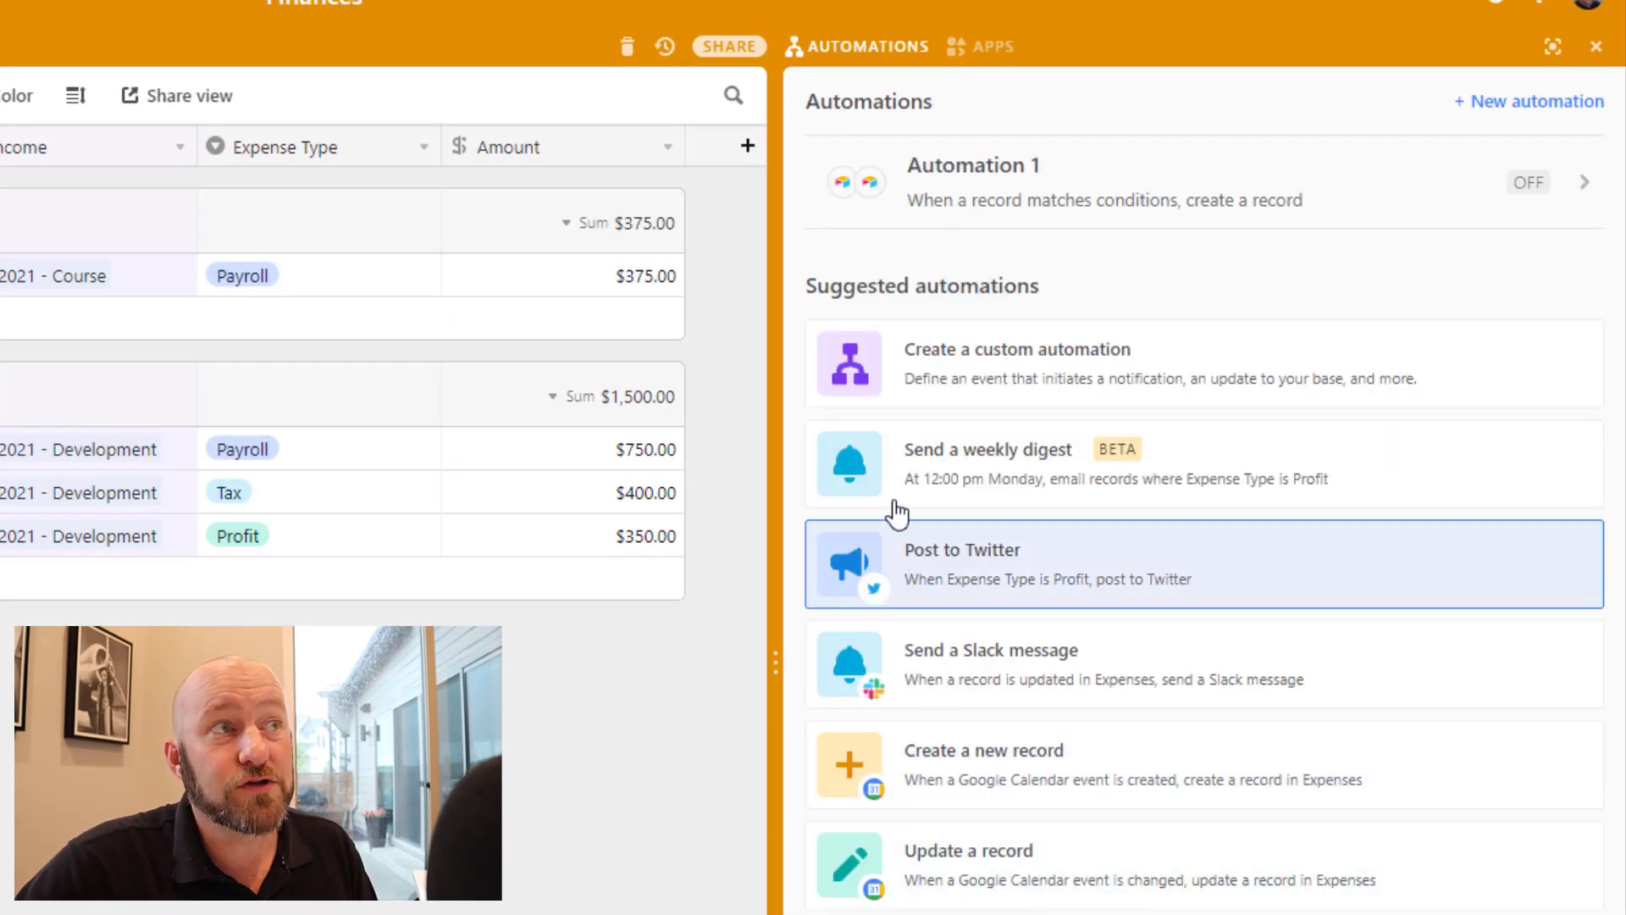
mouse_move(882, 478)
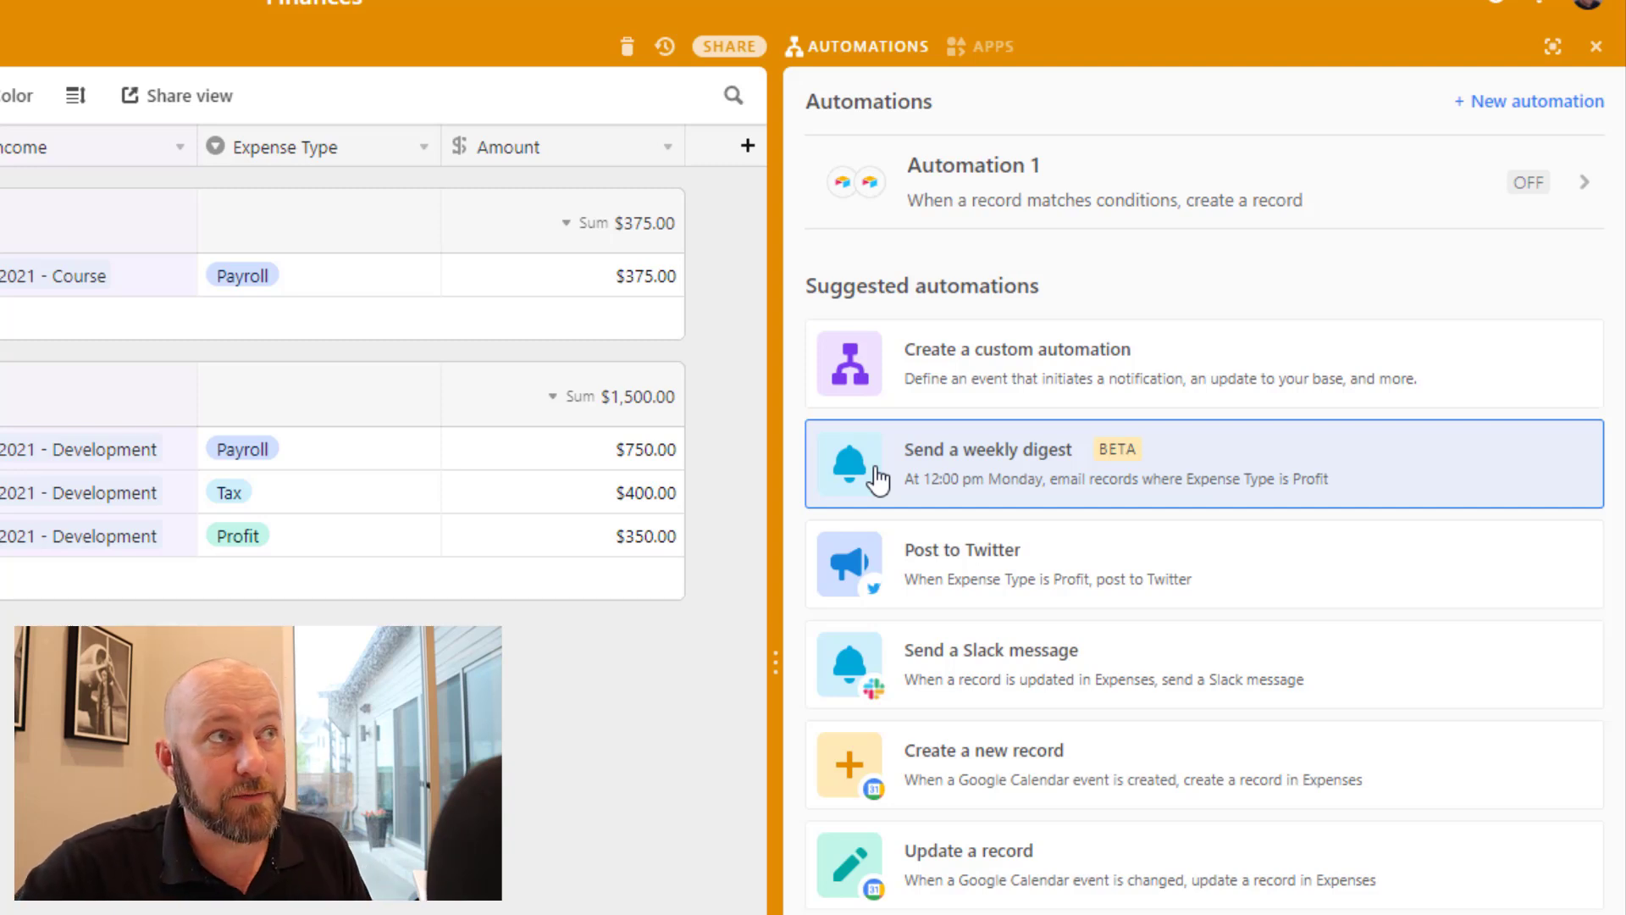
mouse_move(947, 485)
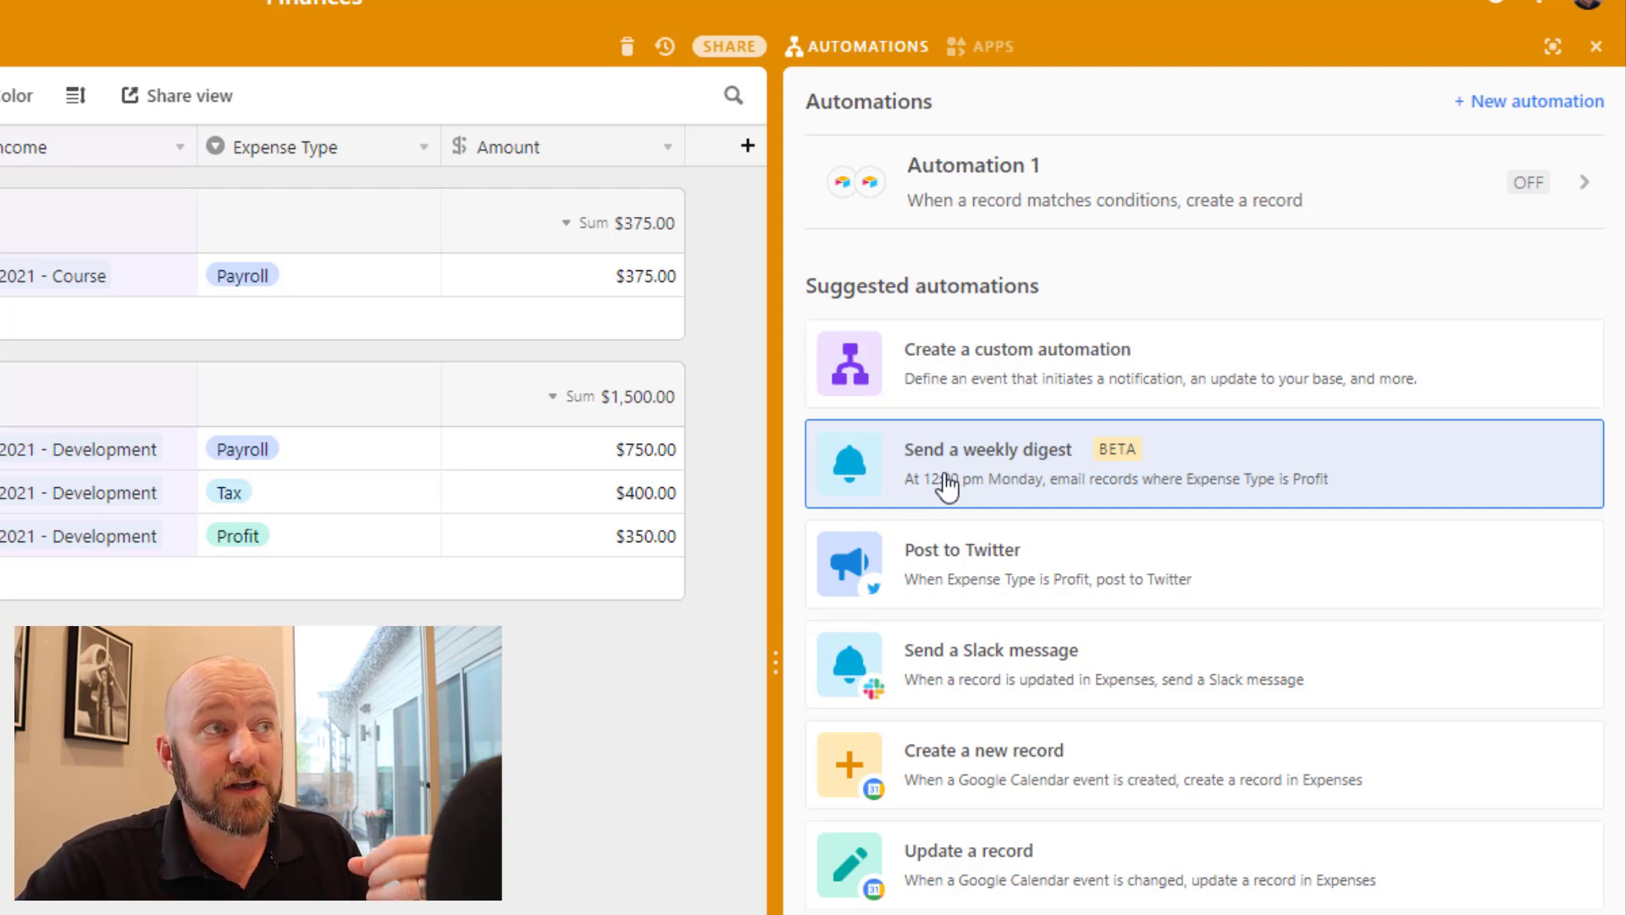
mouse_move(1141, 503)
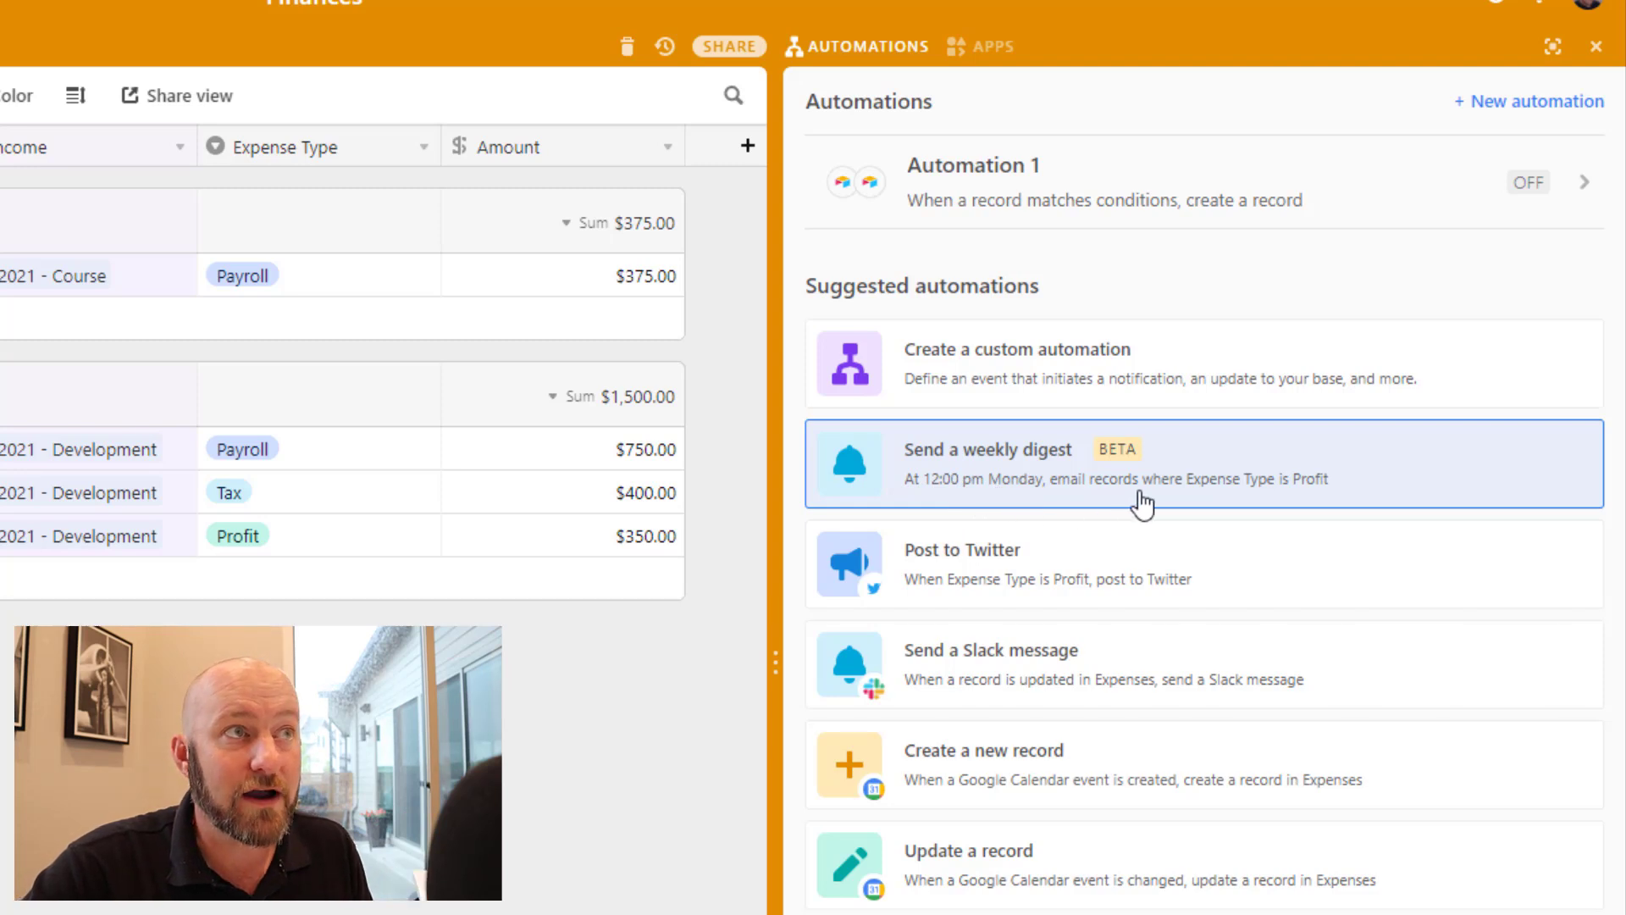
mouse_move(1211, 501)
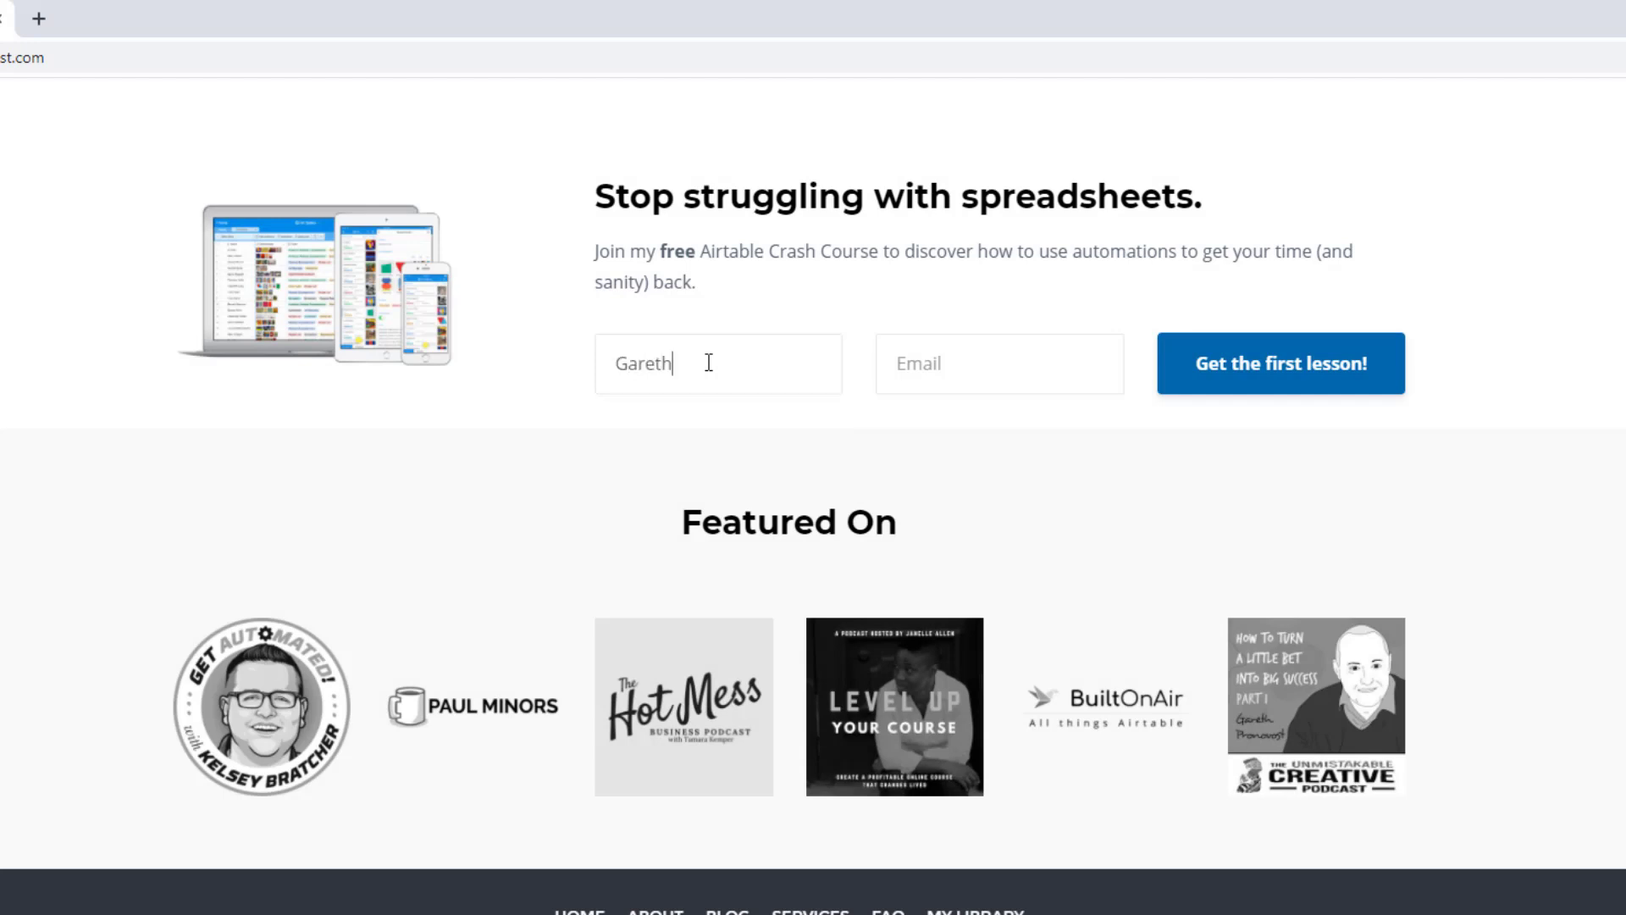
Open GAP Consulting's Airtable consultants Services page and scroll to the support options
left_click(999, 364)
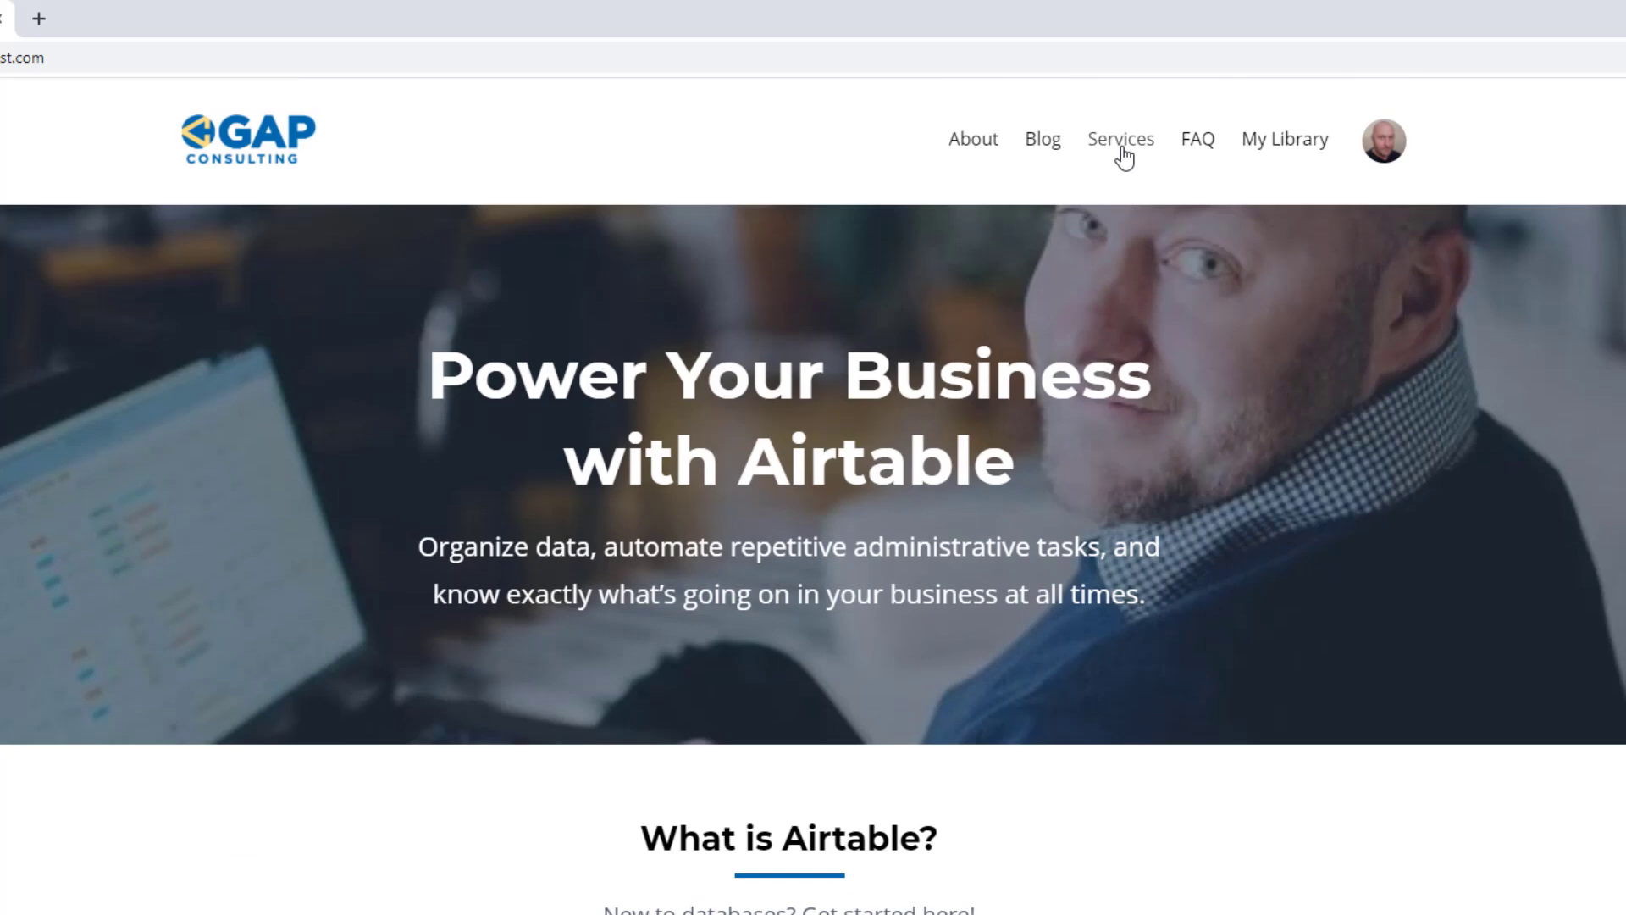
left_click(1120, 138)
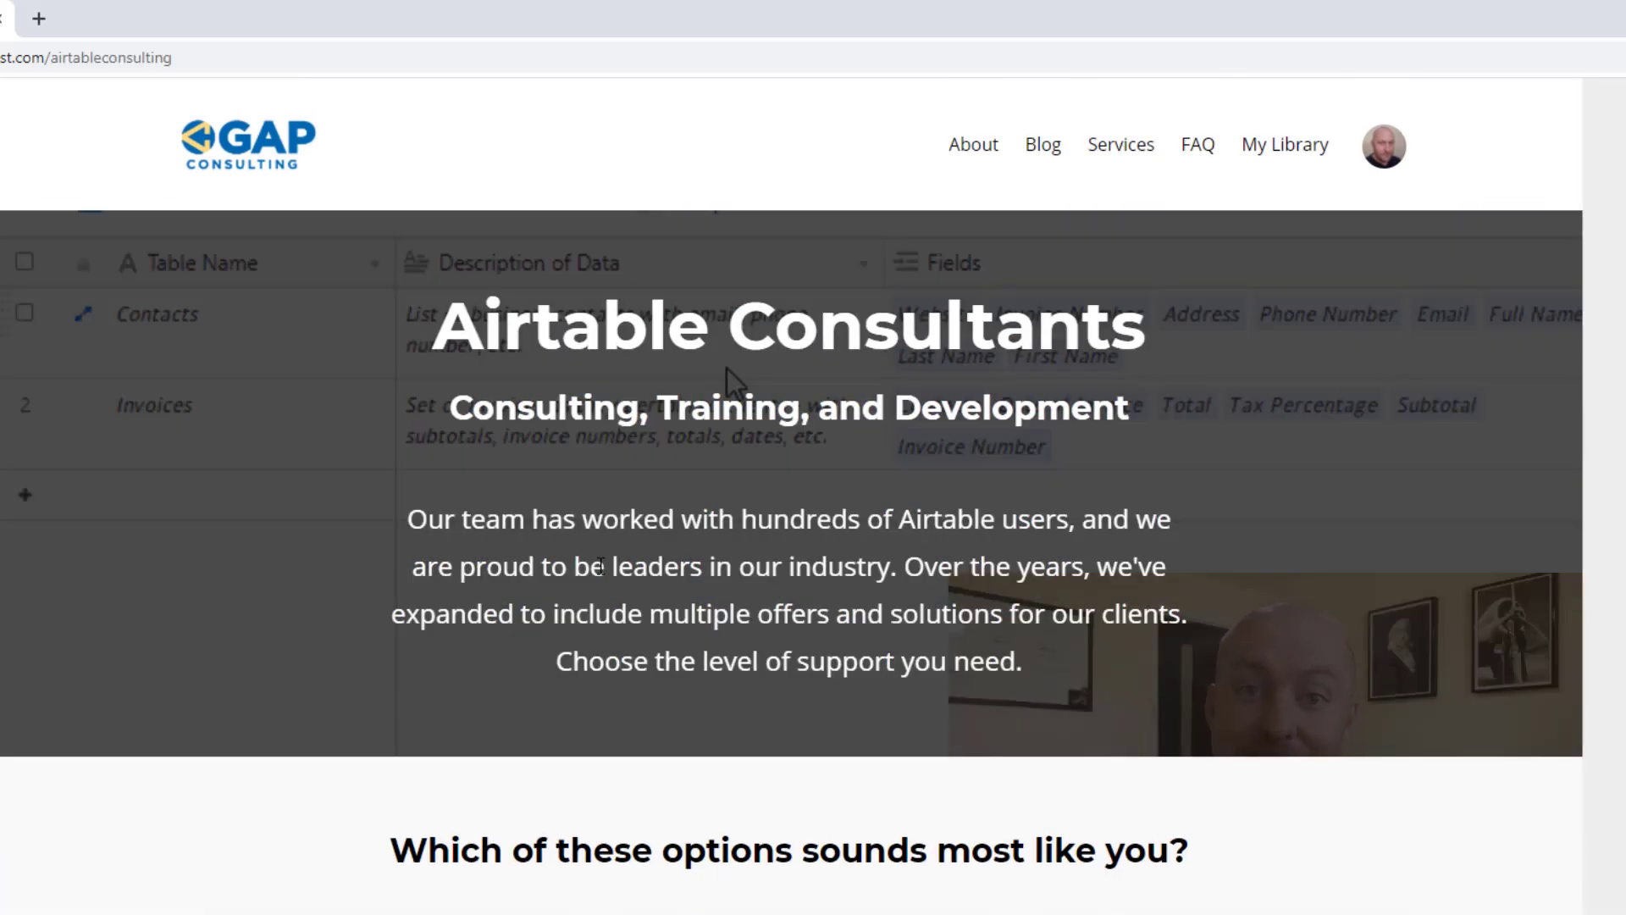
scroll("down", 3)
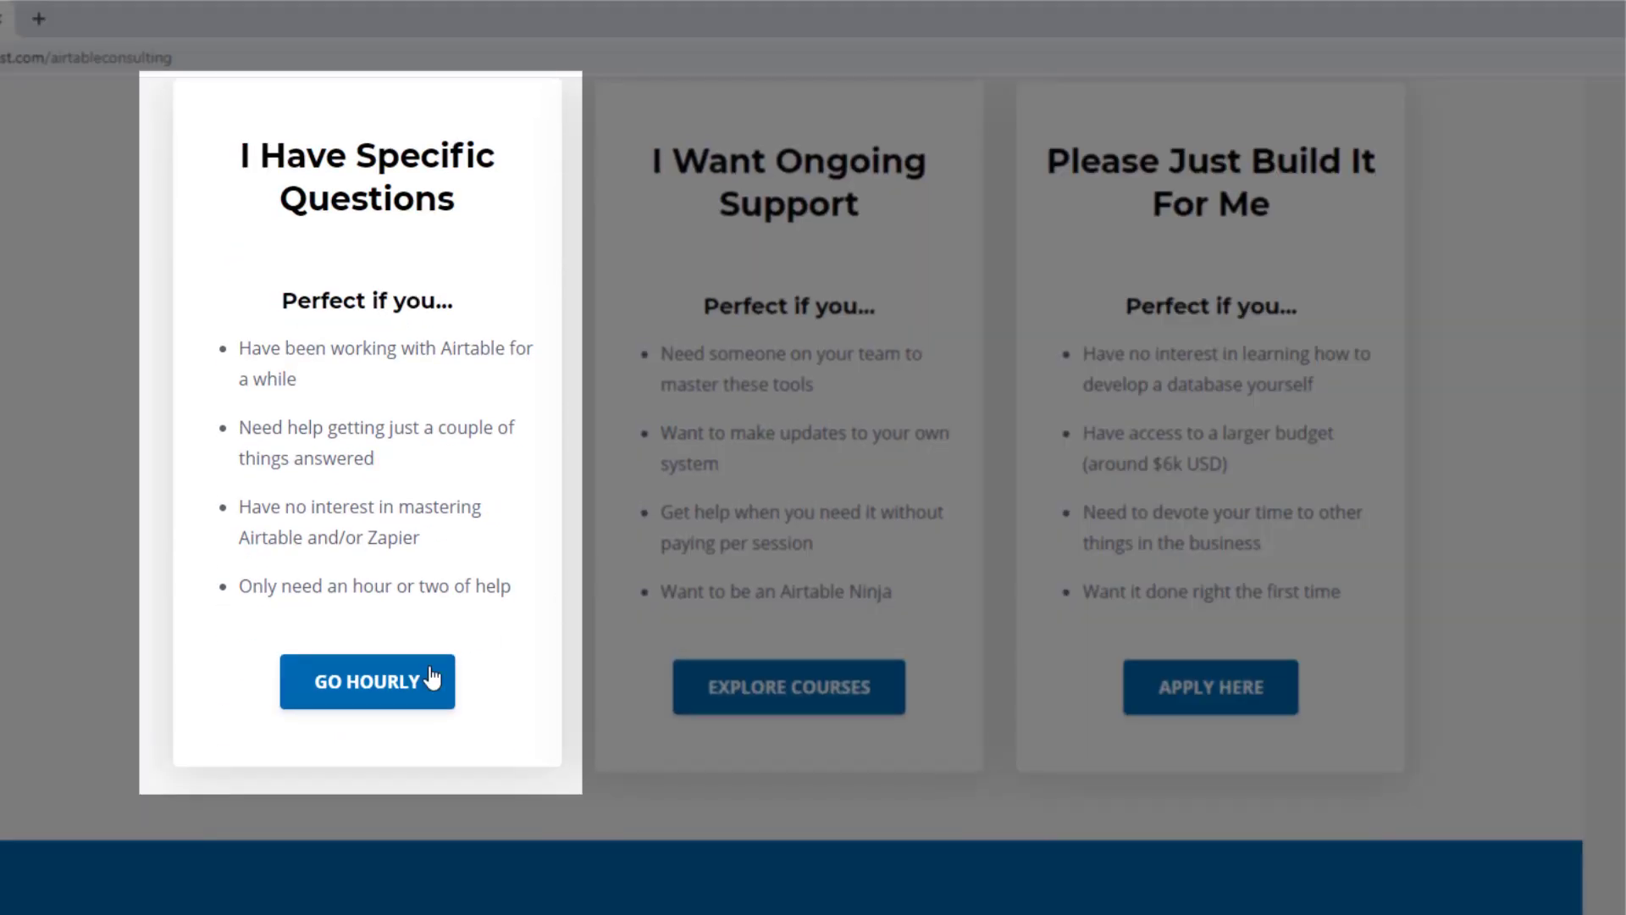